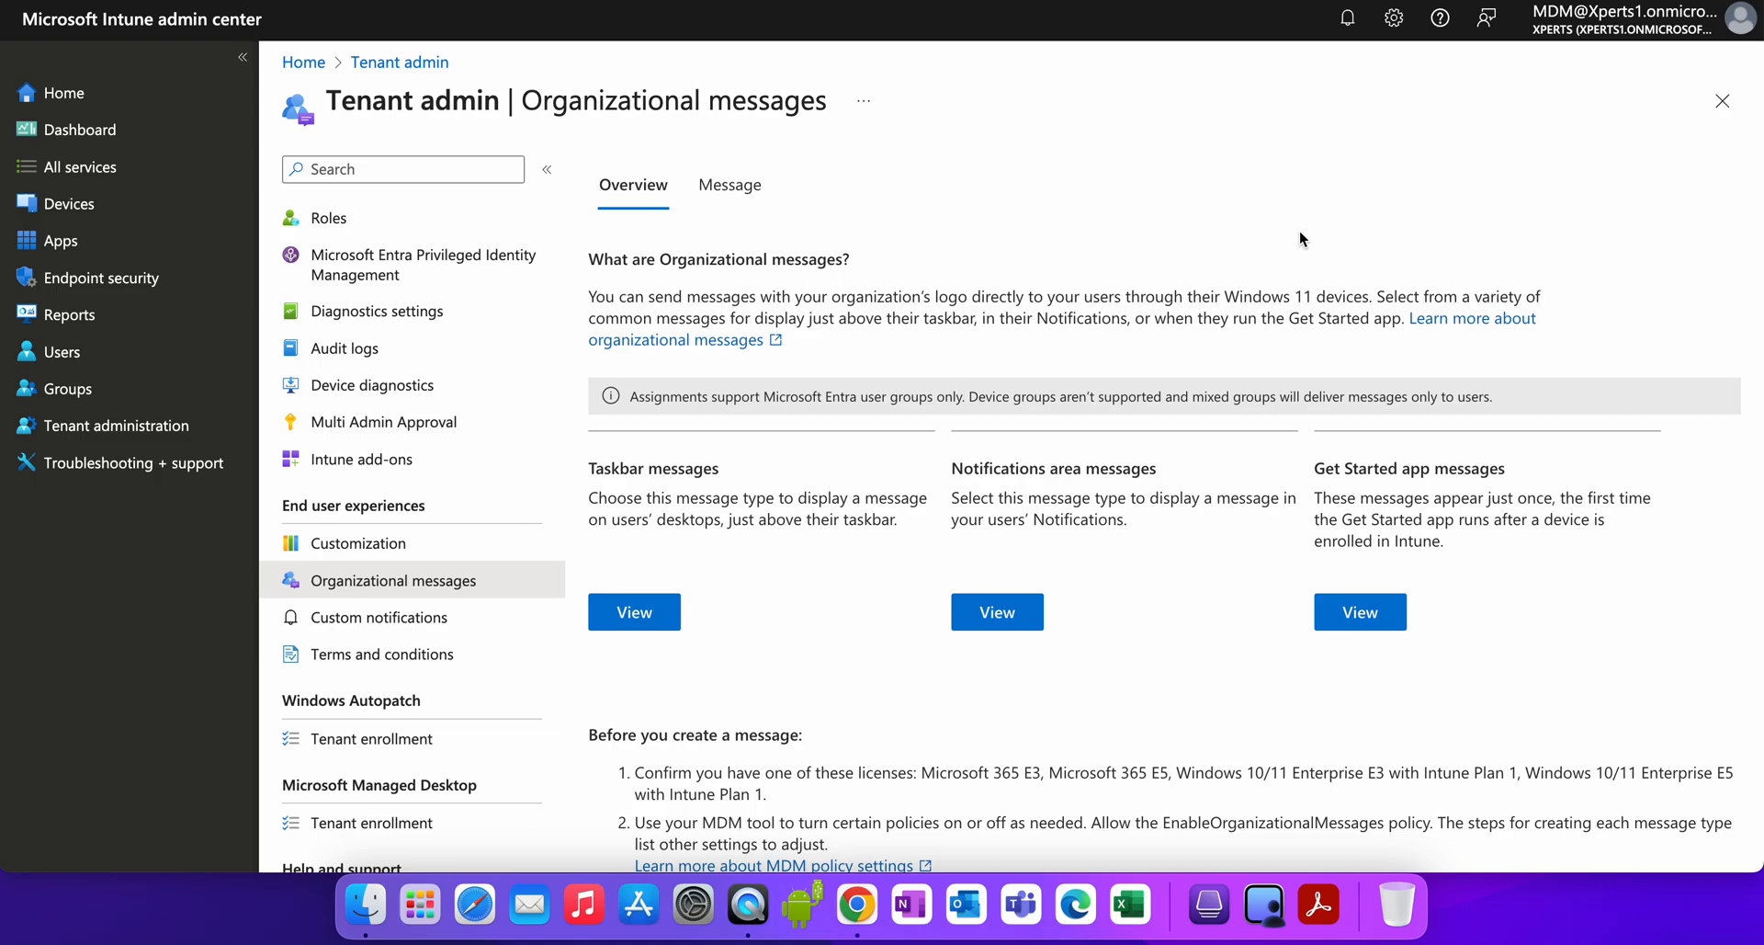
mouse_move(547, 572)
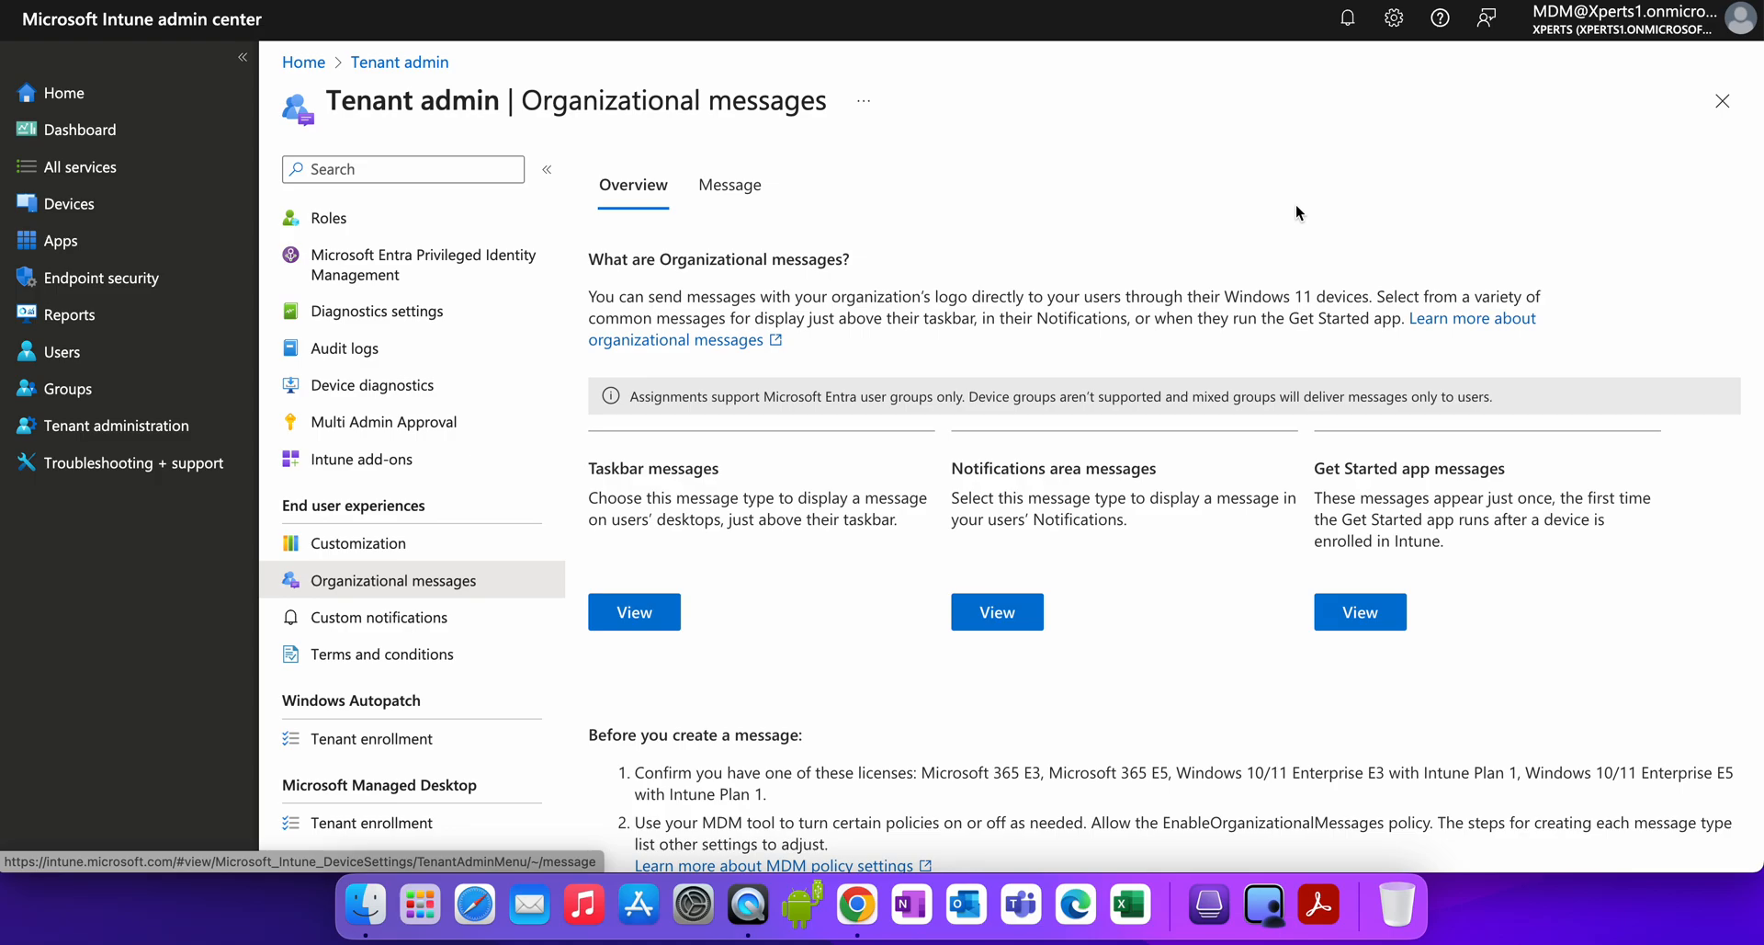
mouse_move(1054, 185)
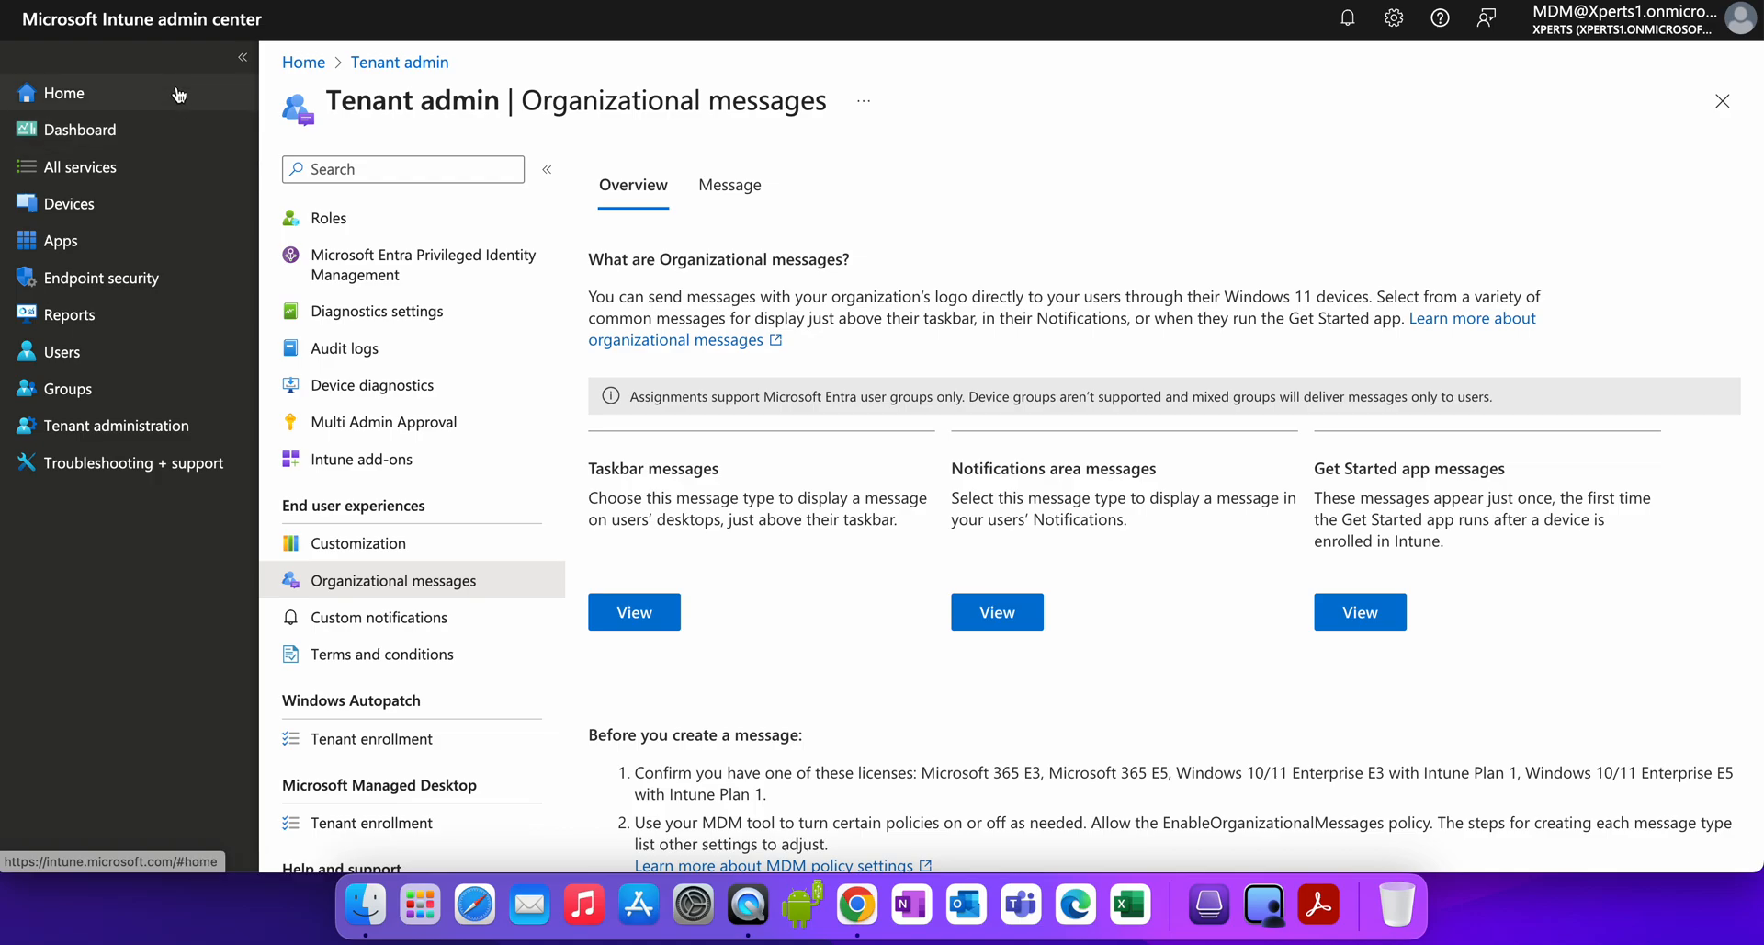
mouse_move(64, 92)
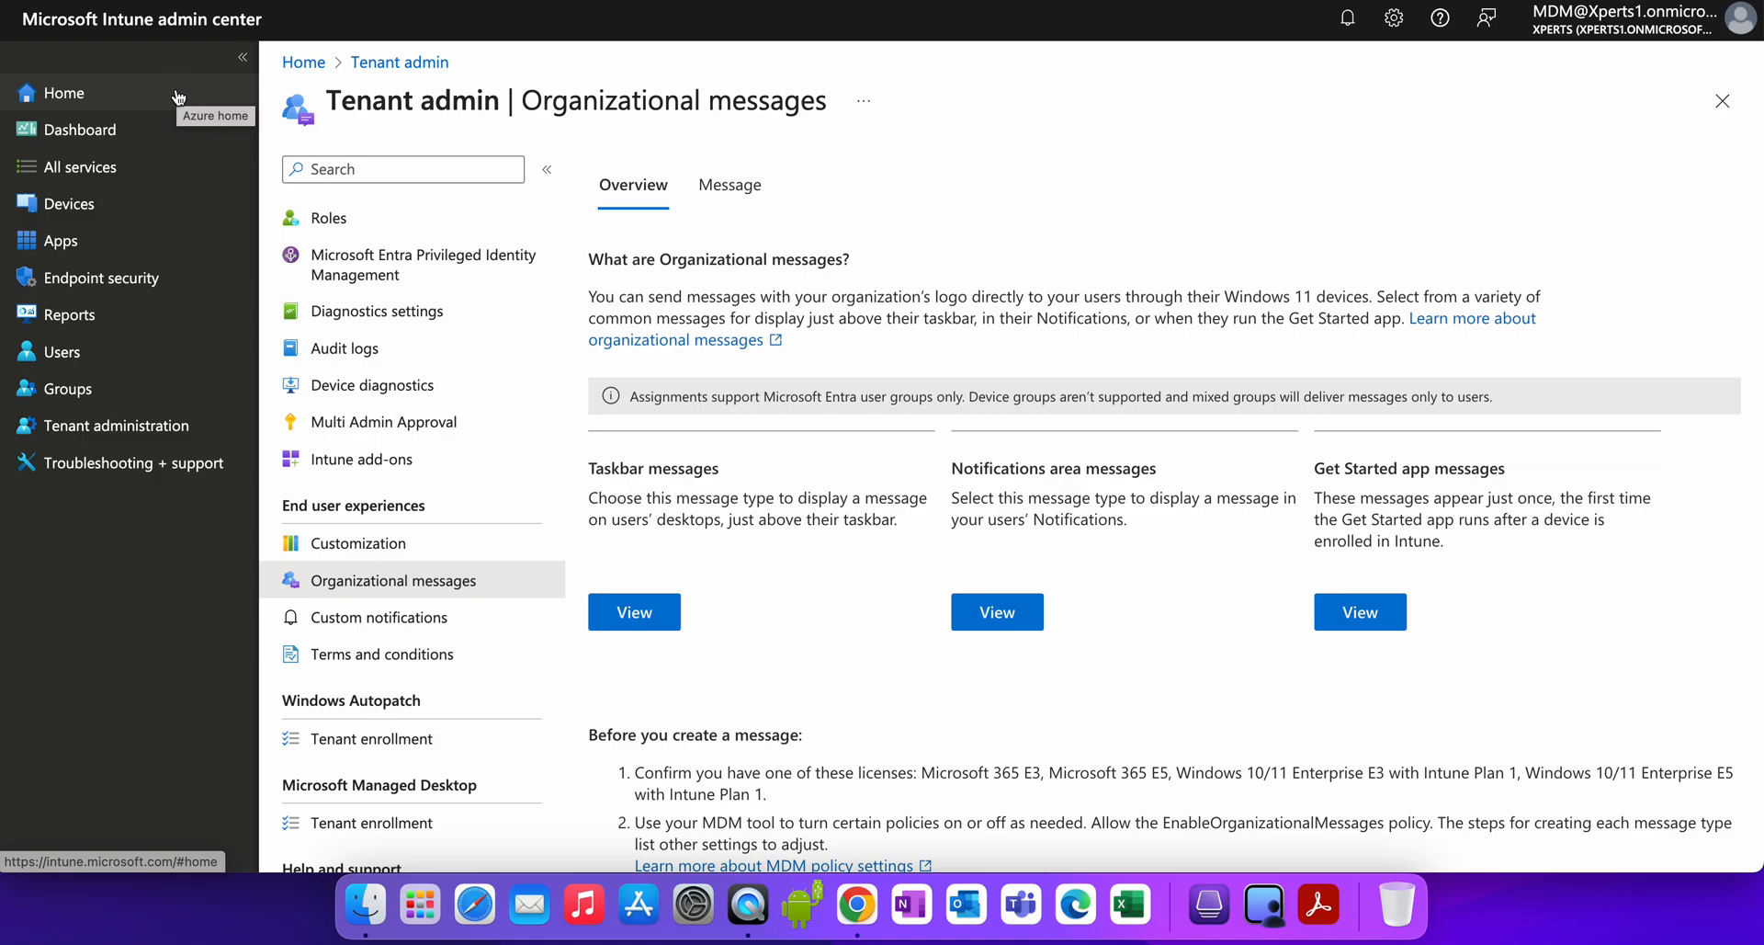
Go to Tenant administration's Organizational messages page.
left_click(117, 425)
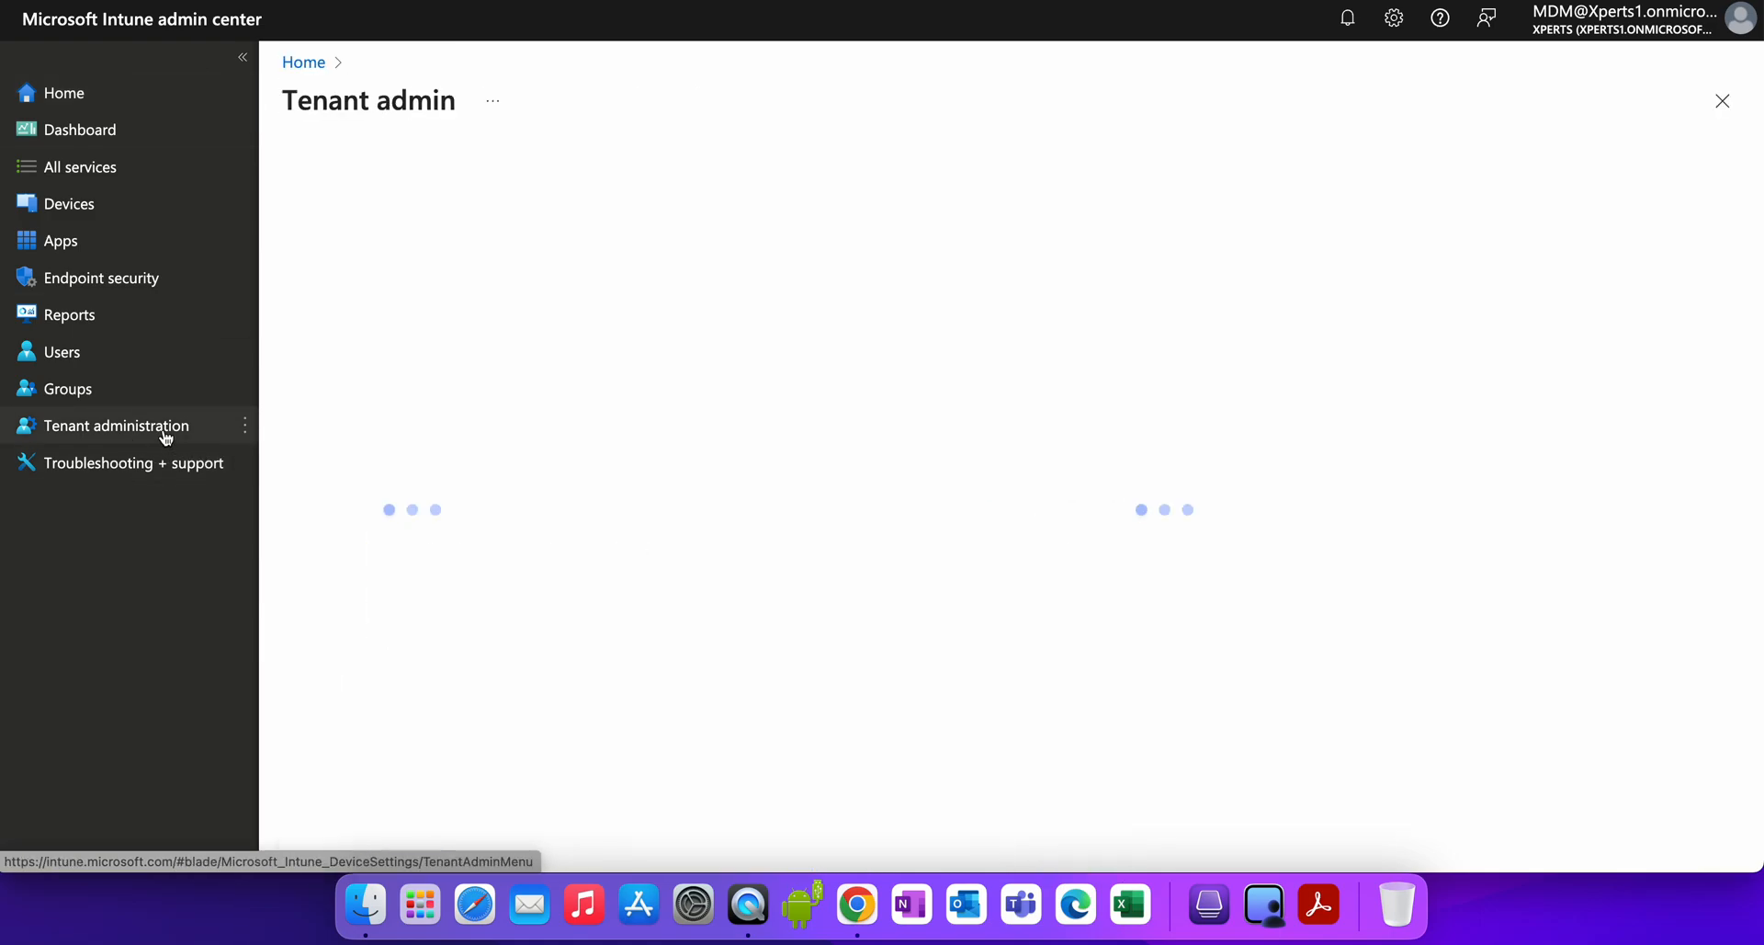
left_click(117, 426)
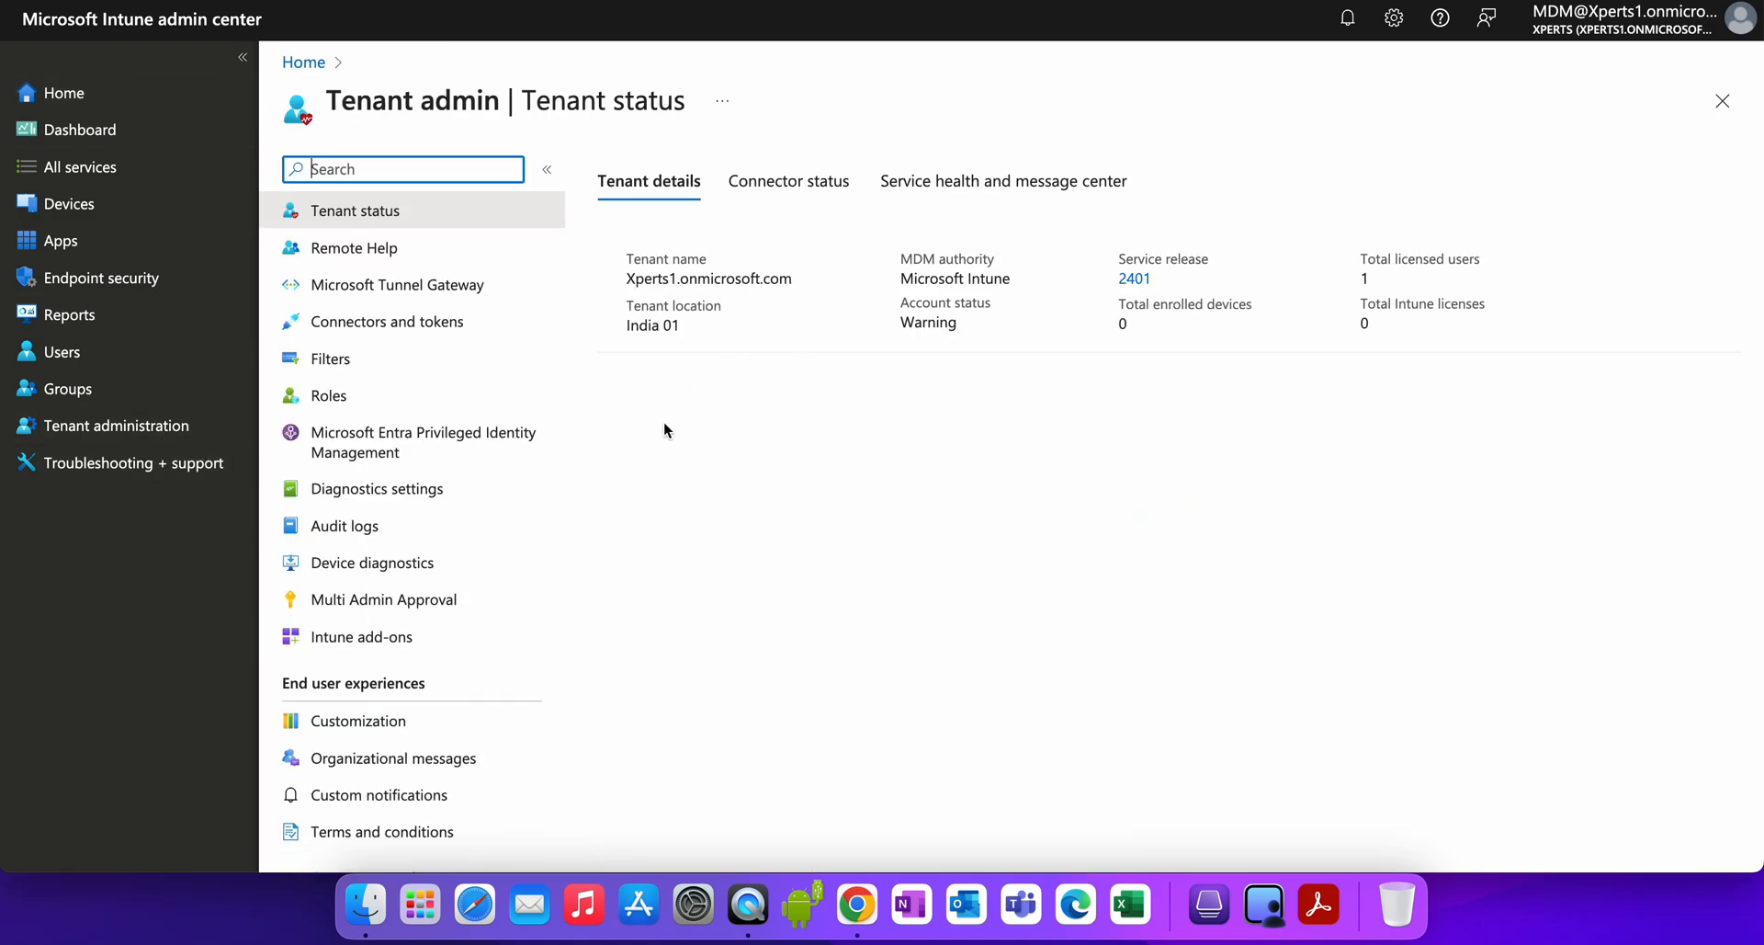
left_click(394, 757)
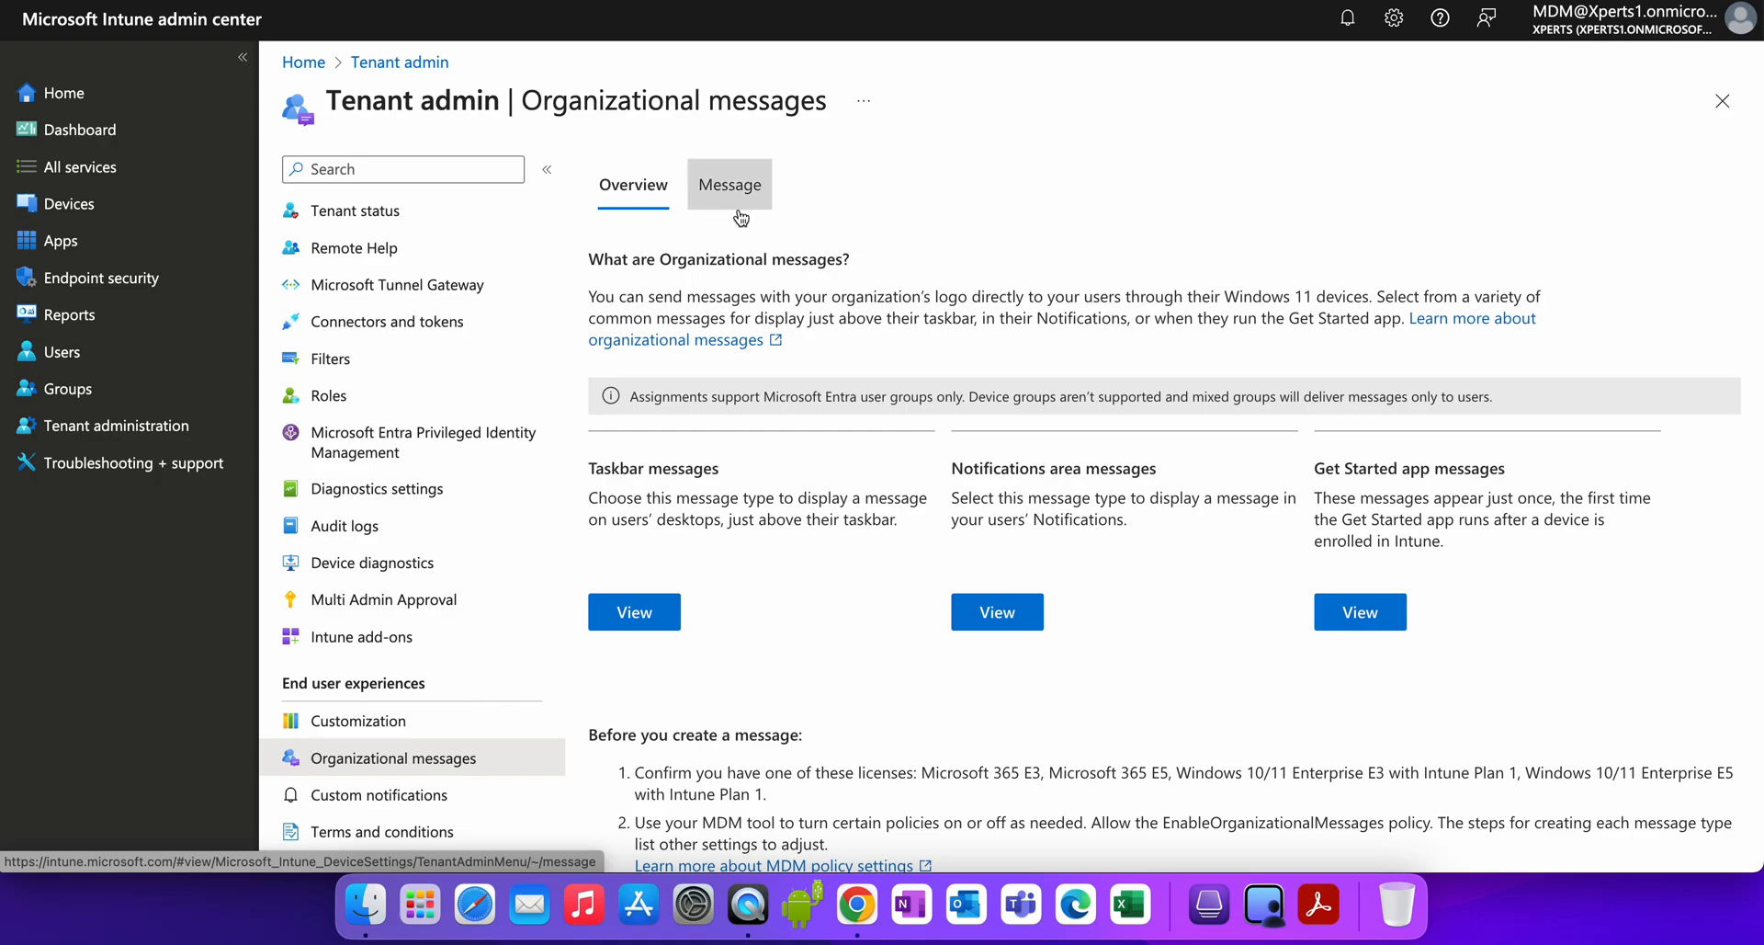
mouse_move(976, 200)
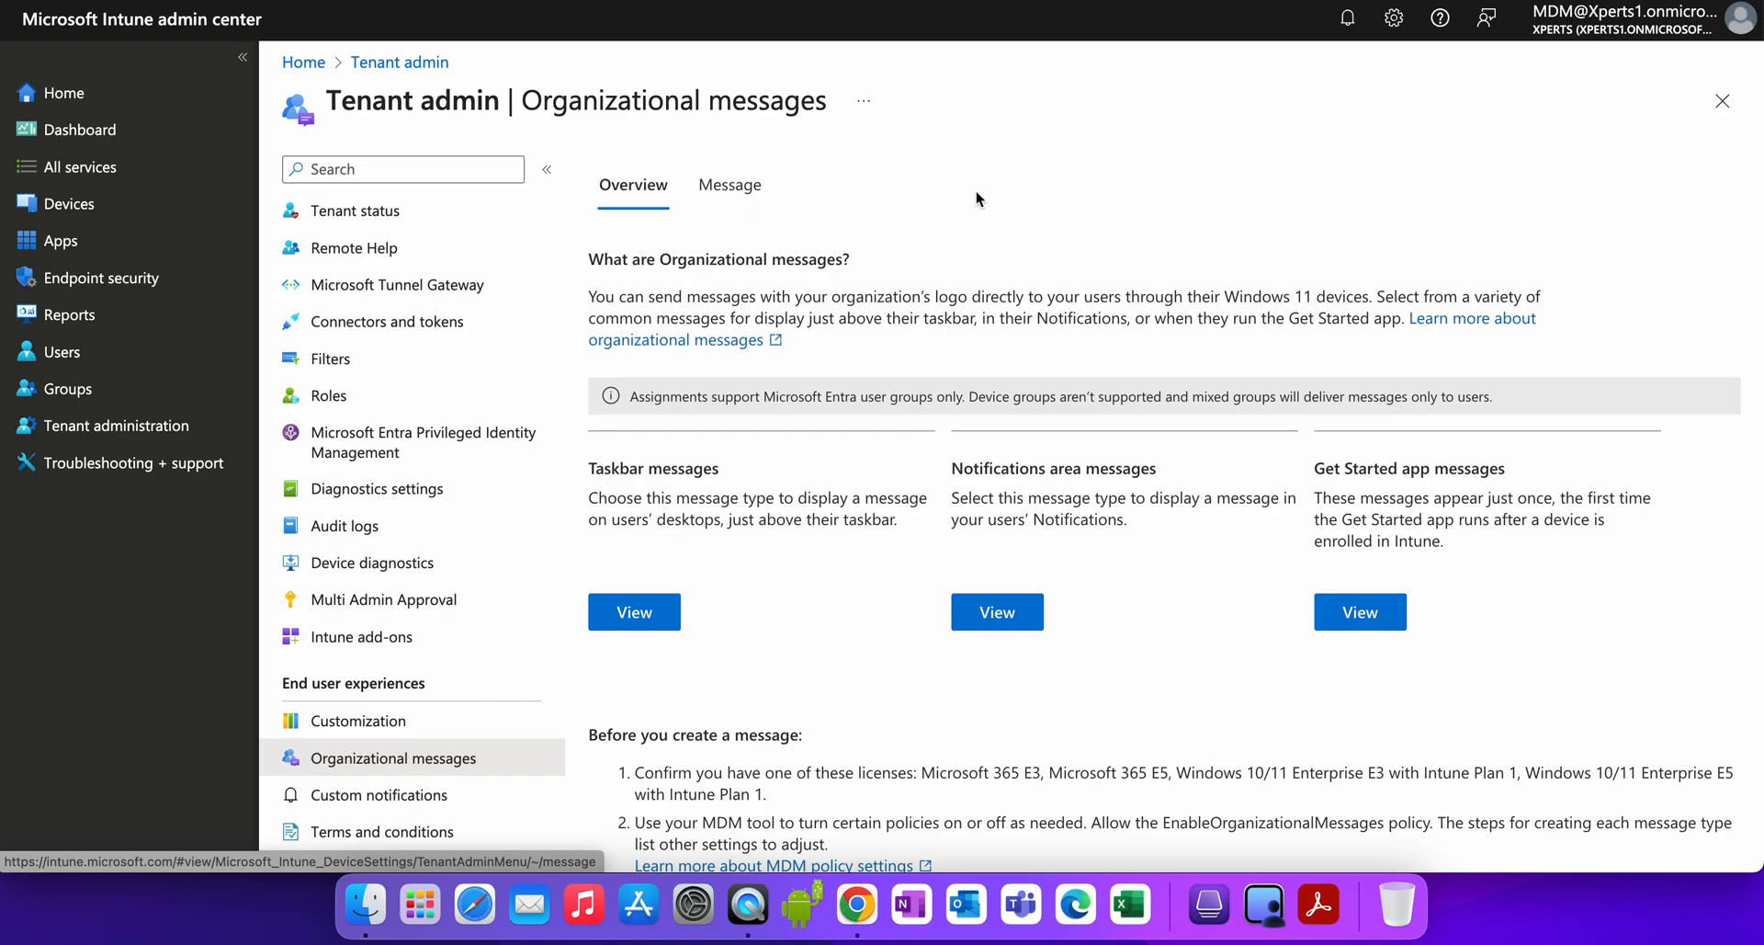
mouse_move(649, 497)
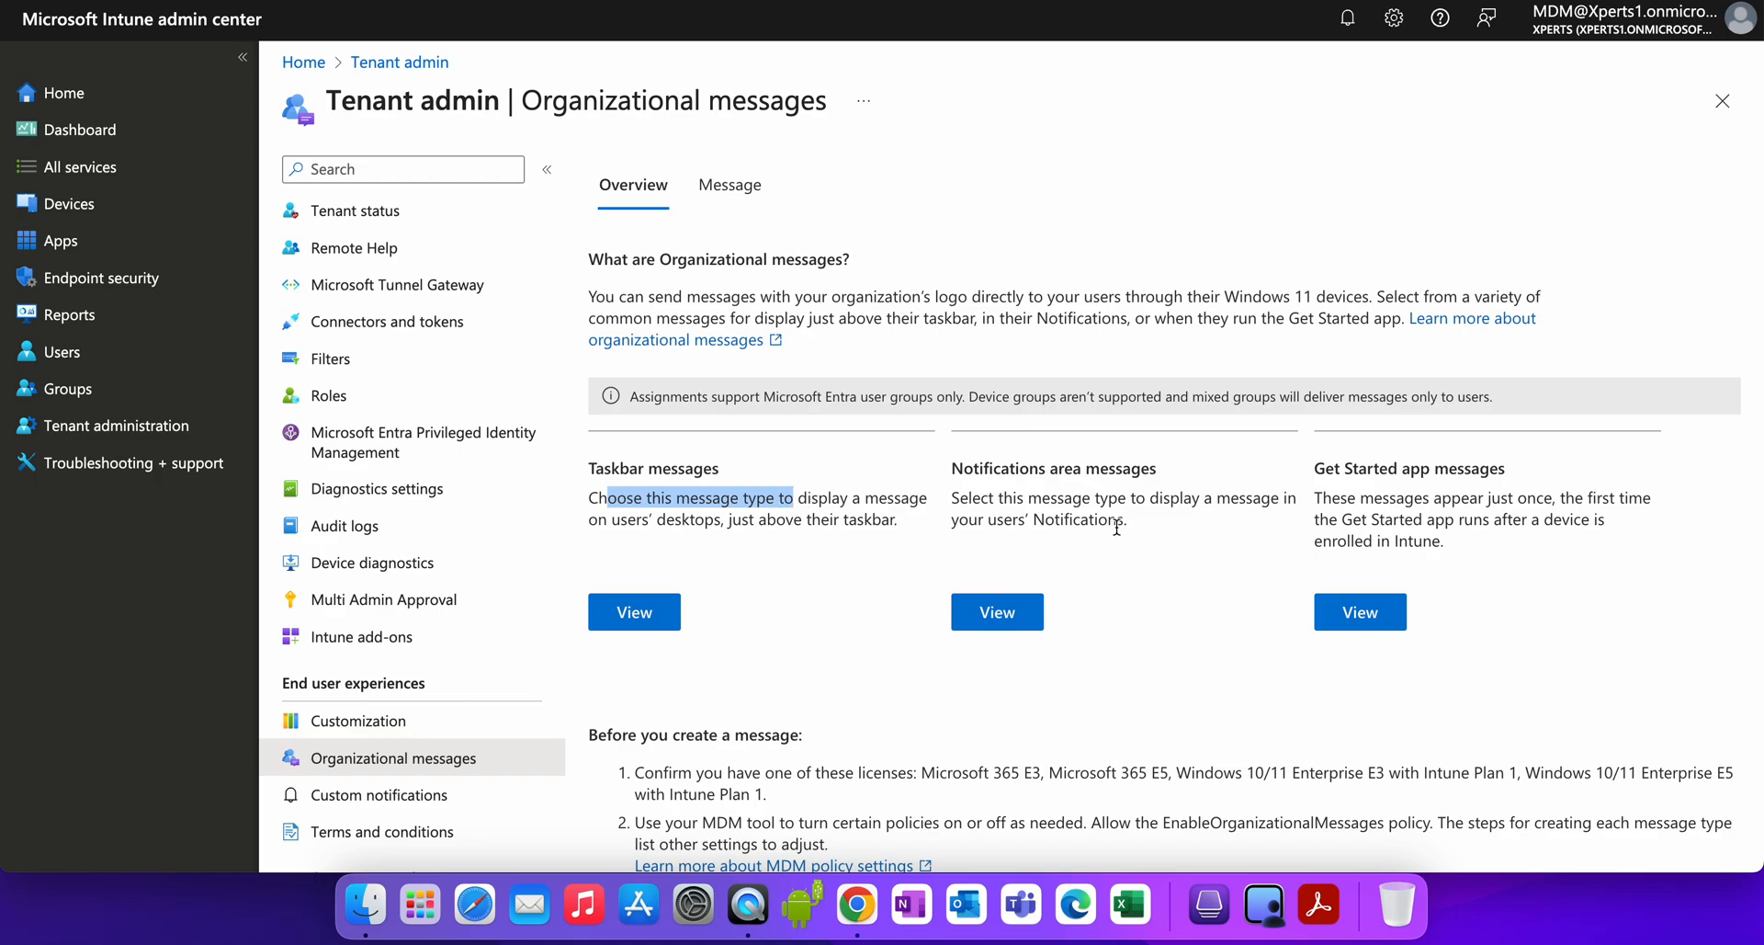
mouse_move(1118, 527)
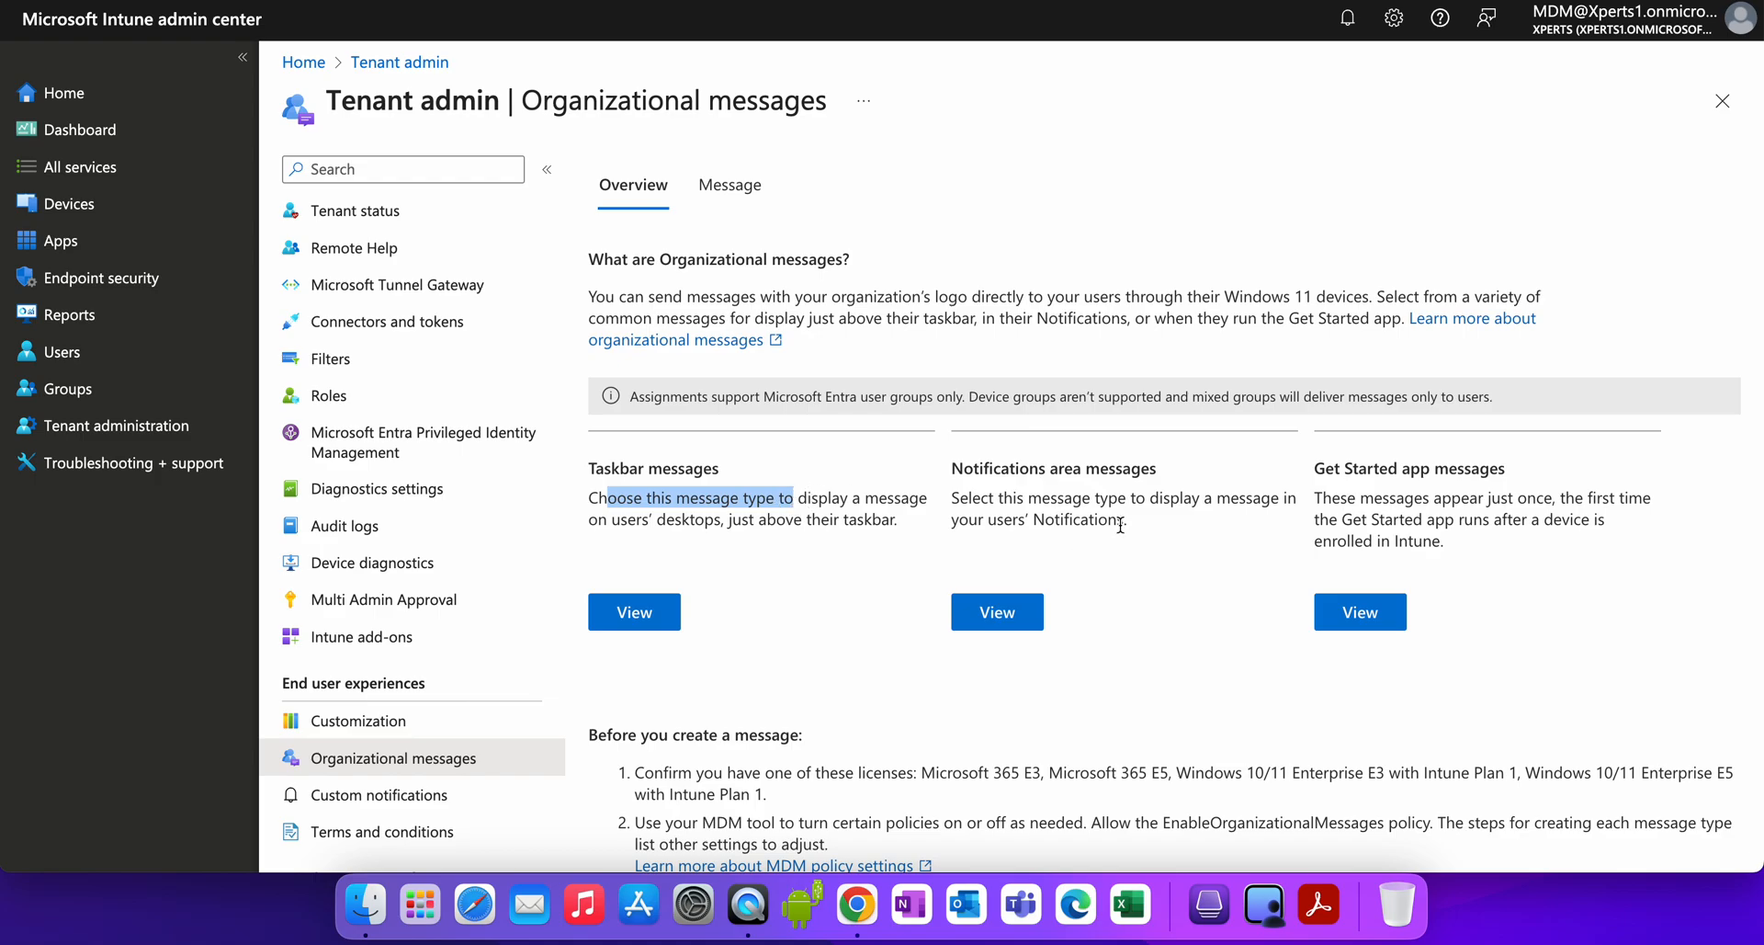
mouse_move(1497, 492)
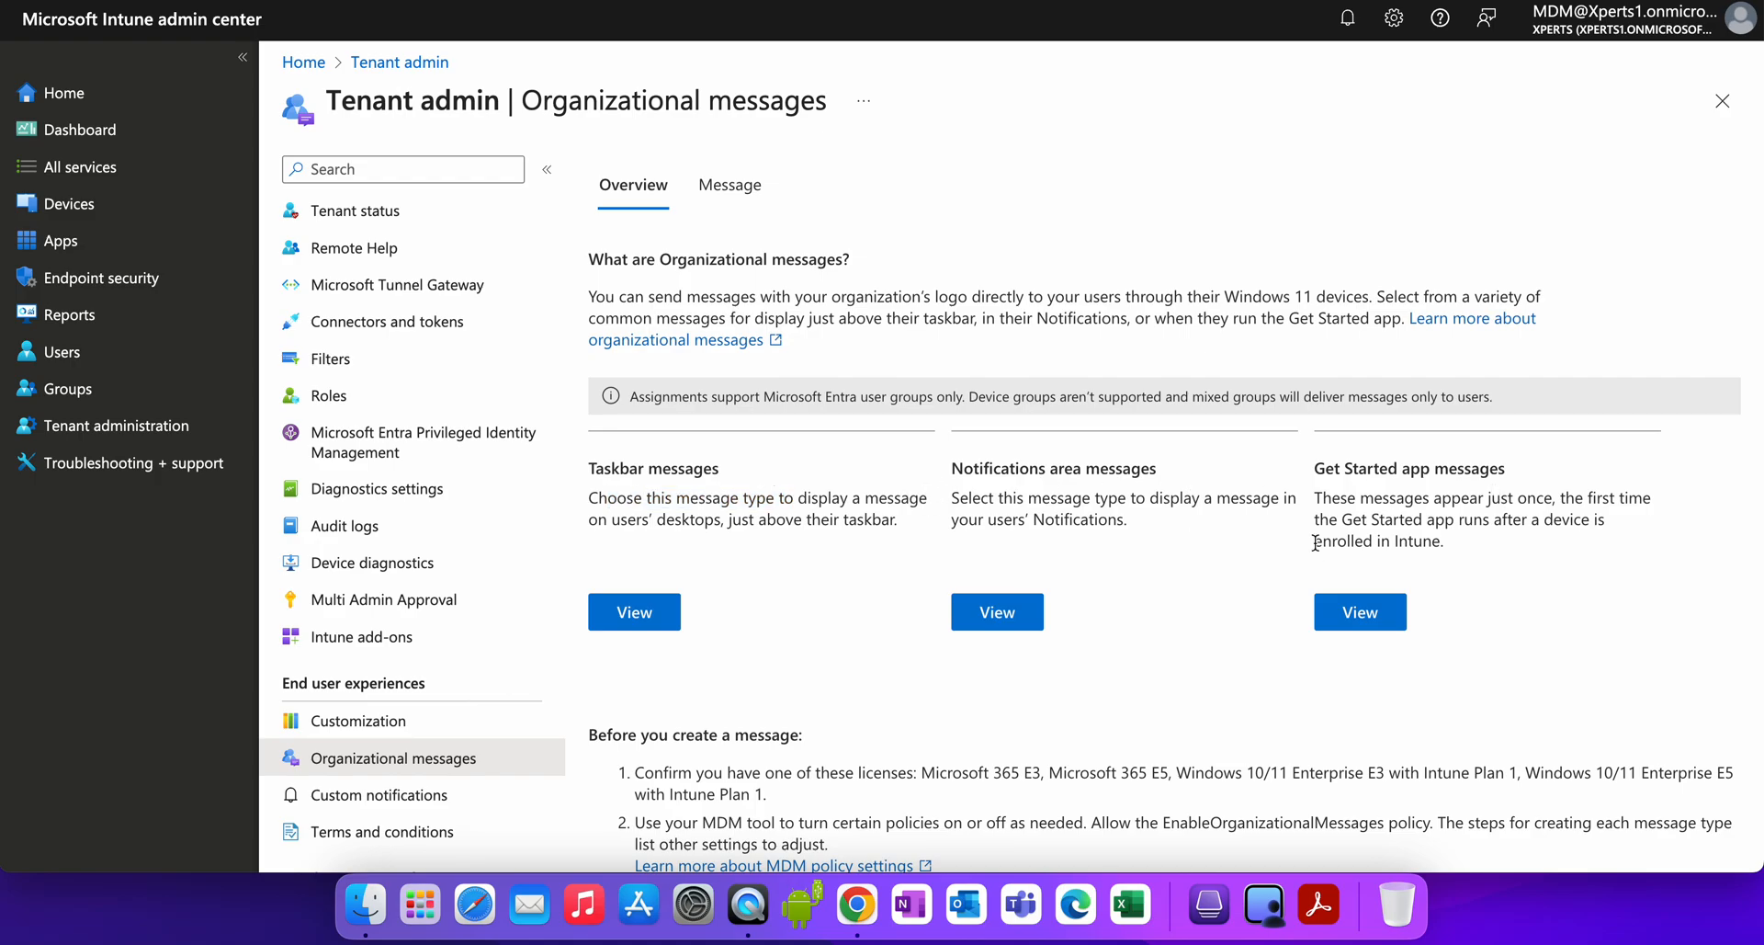
Review the details for the Taskbar, Notifications area and other message types.
left_click_drag(675, 518, 897, 518)
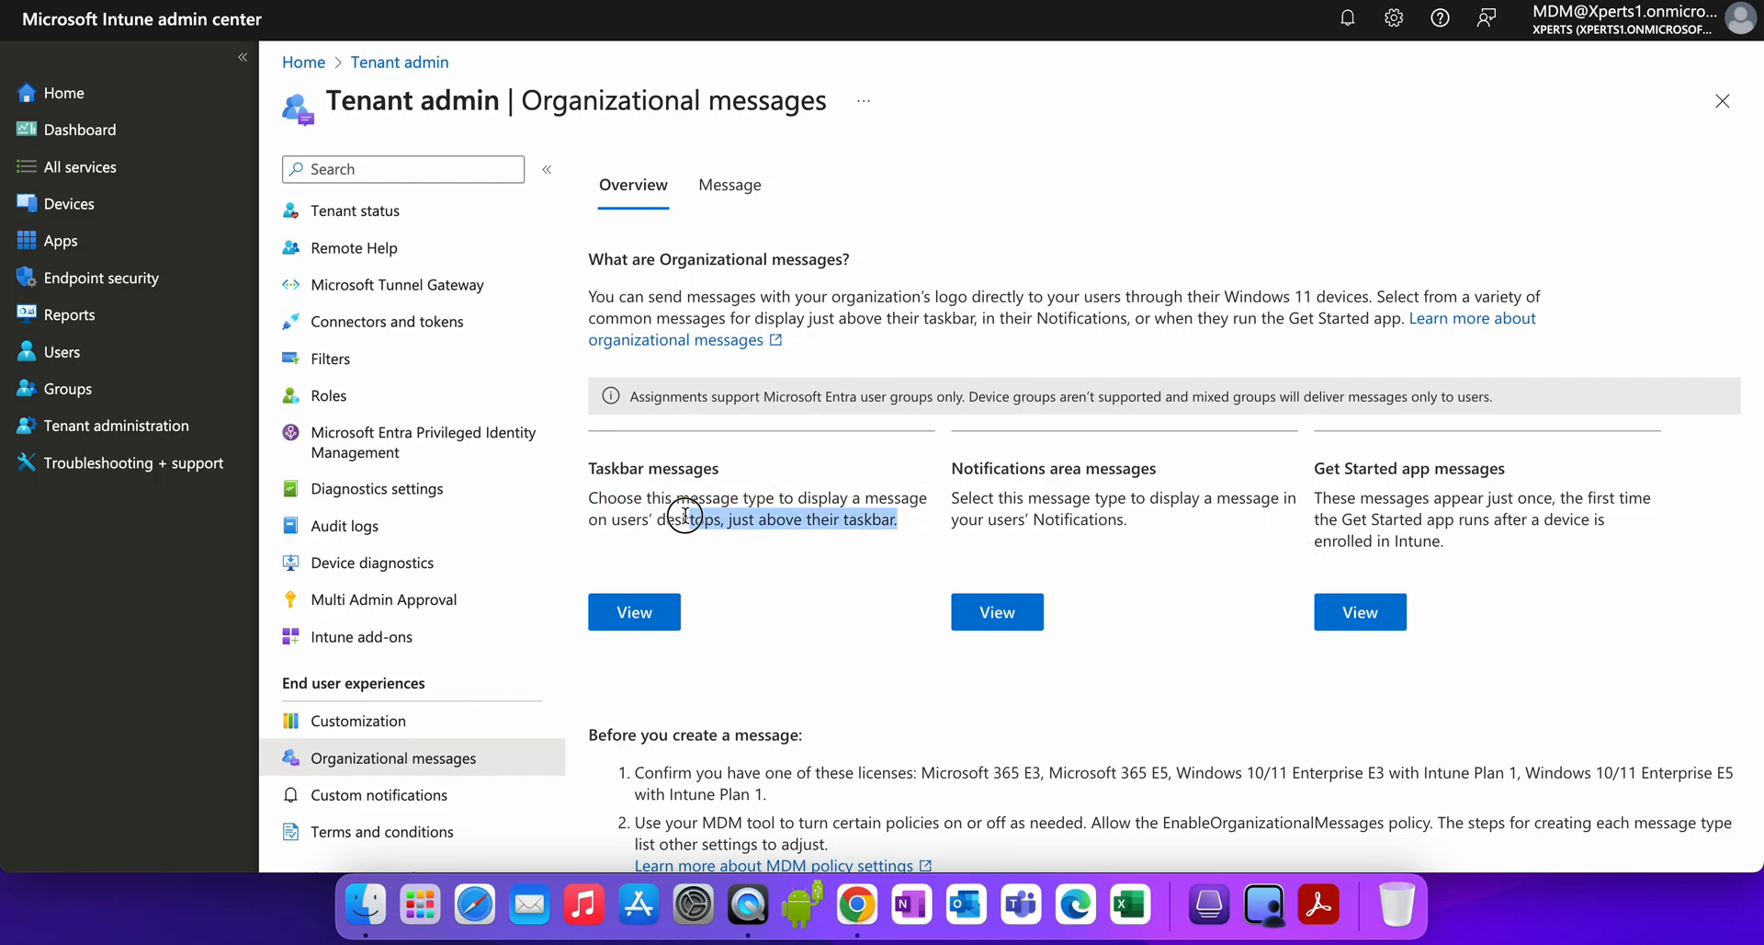
mouse_move(903, 528)
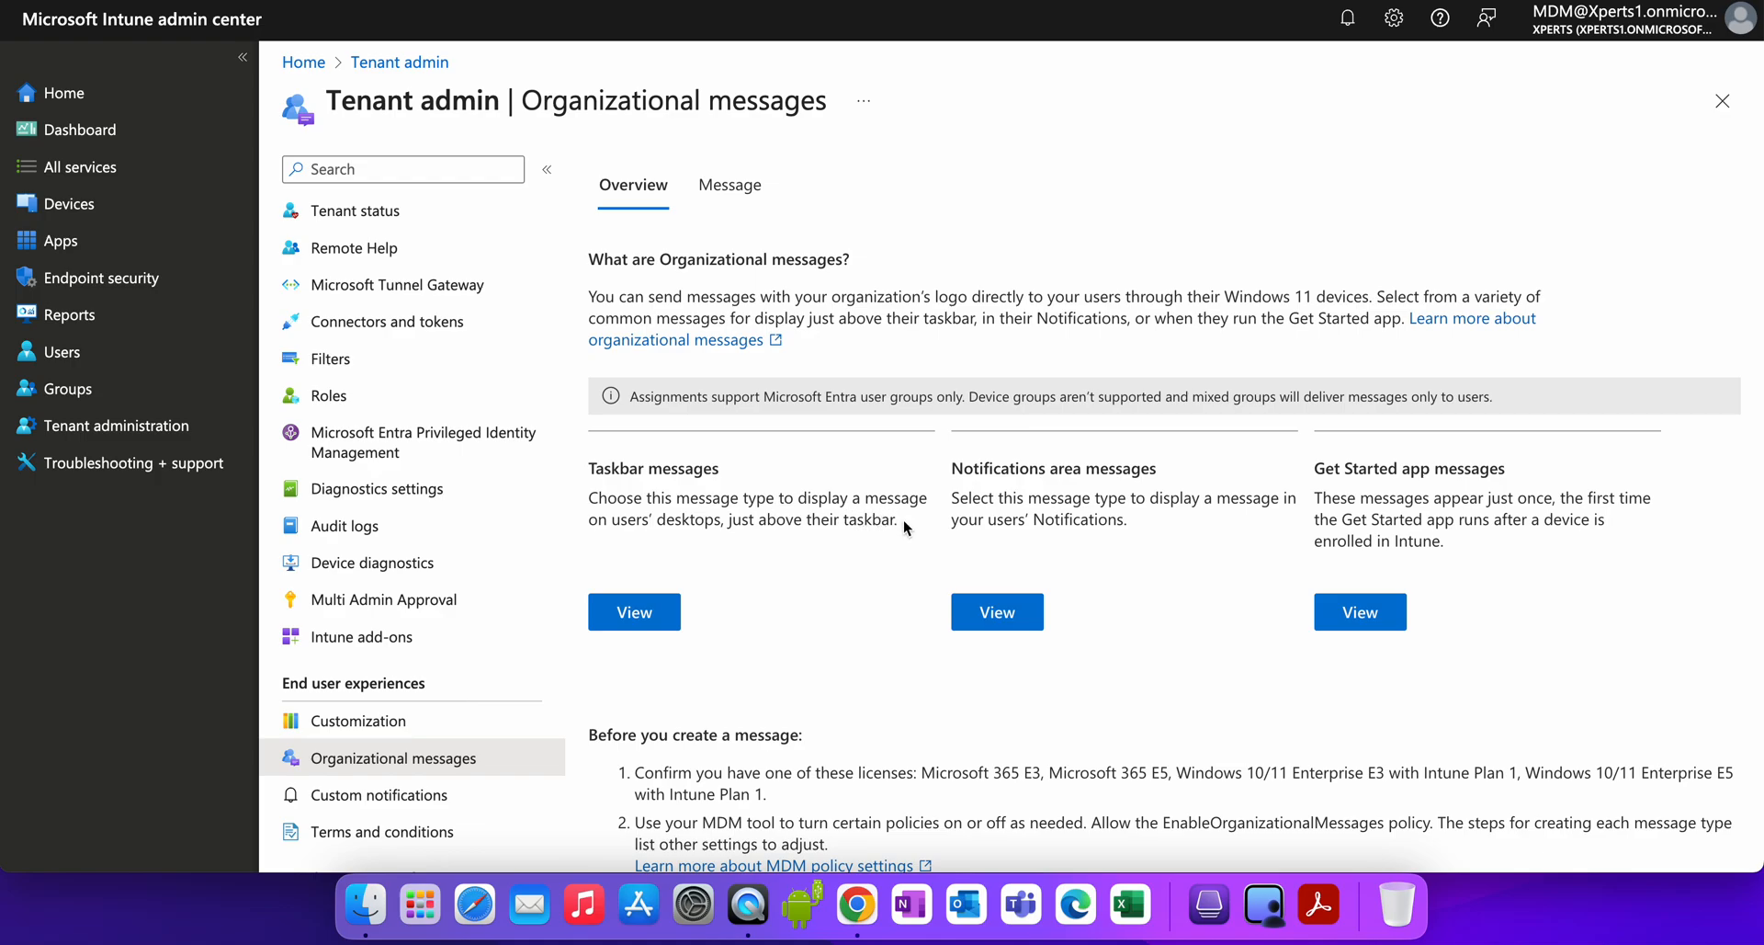
mouse_move(947, 519)
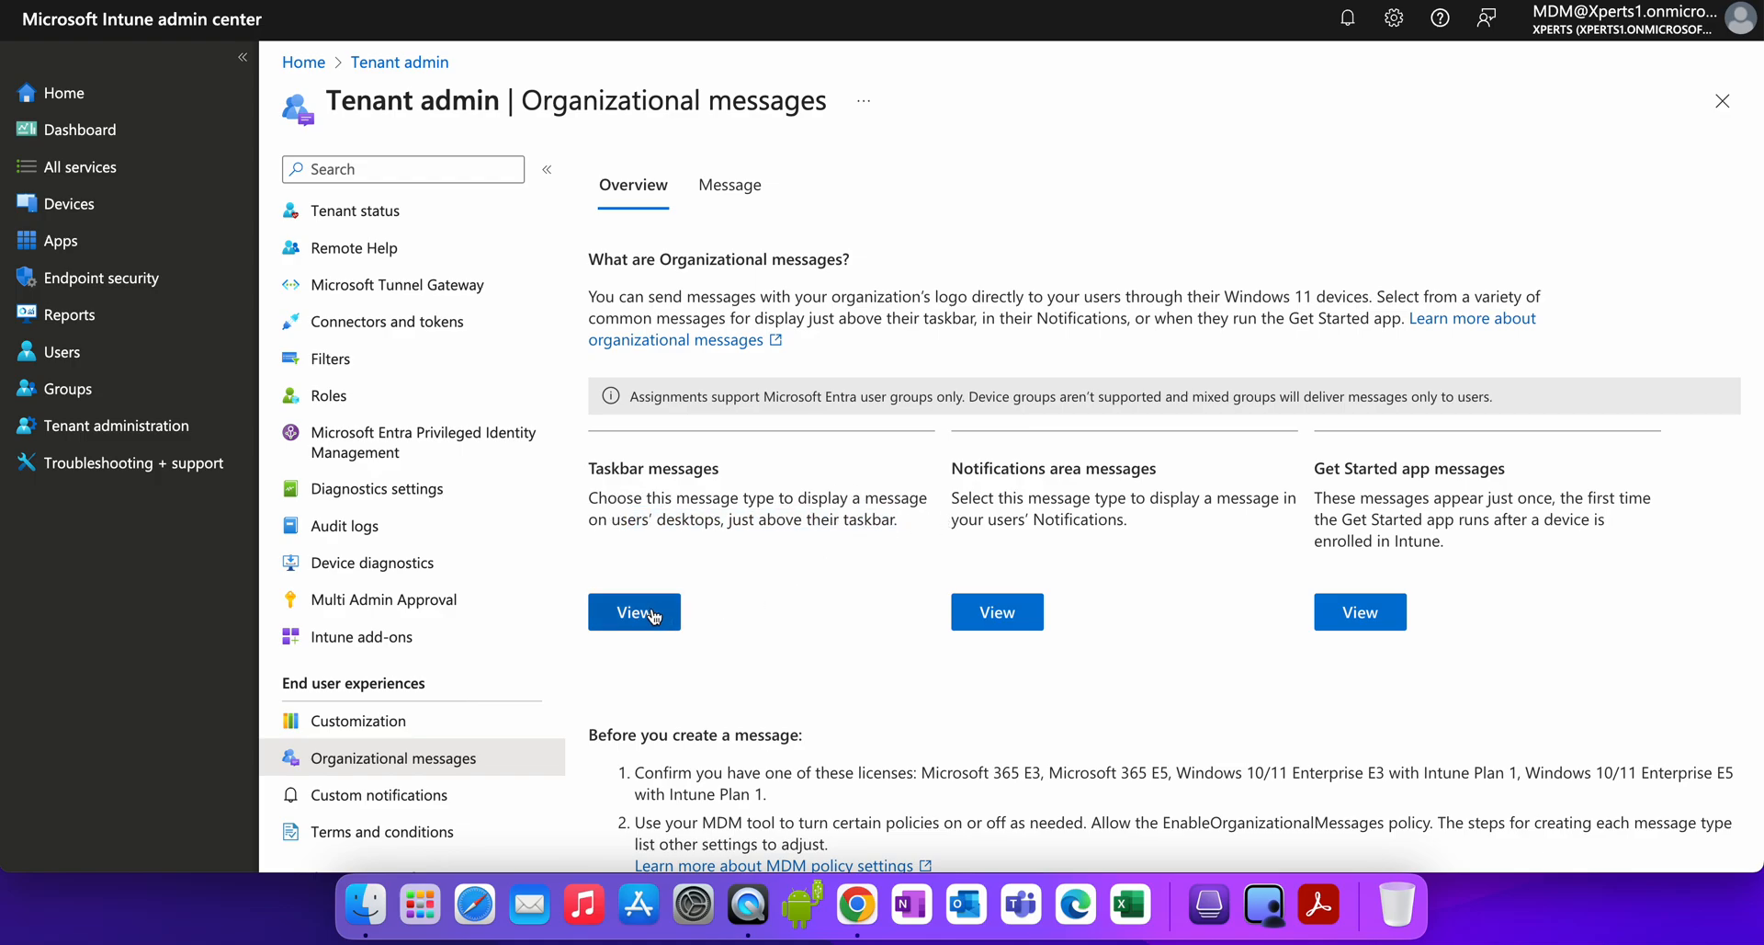
left_click(633, 612)
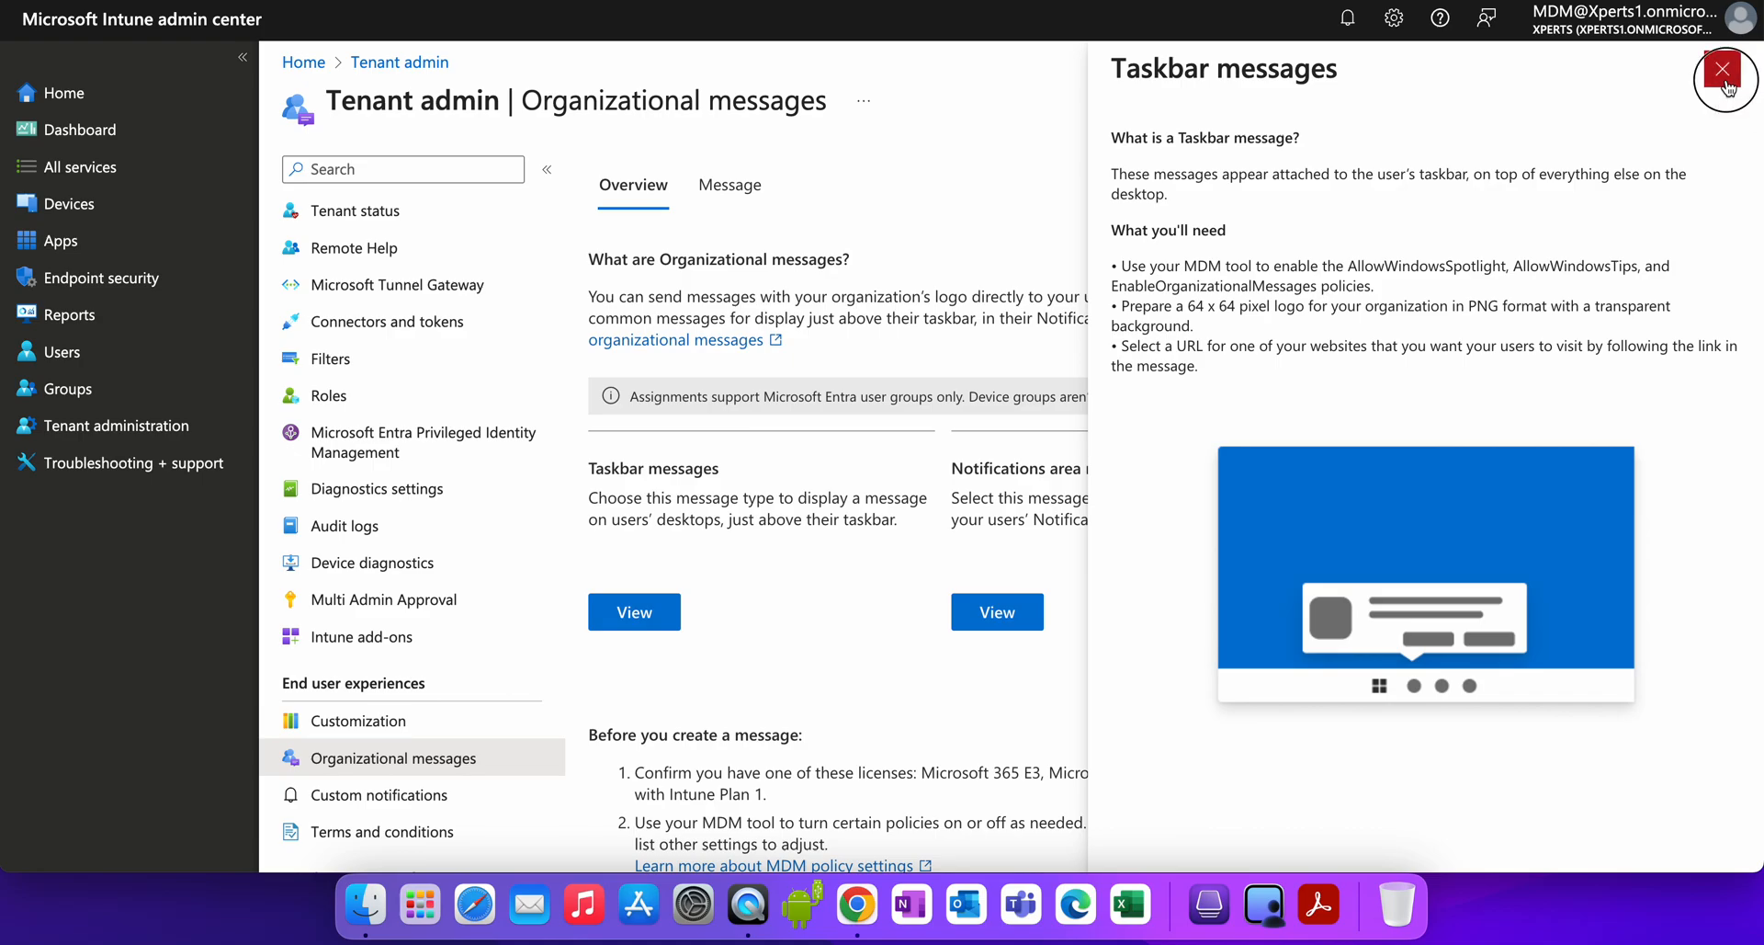
left_click(1723, 69)
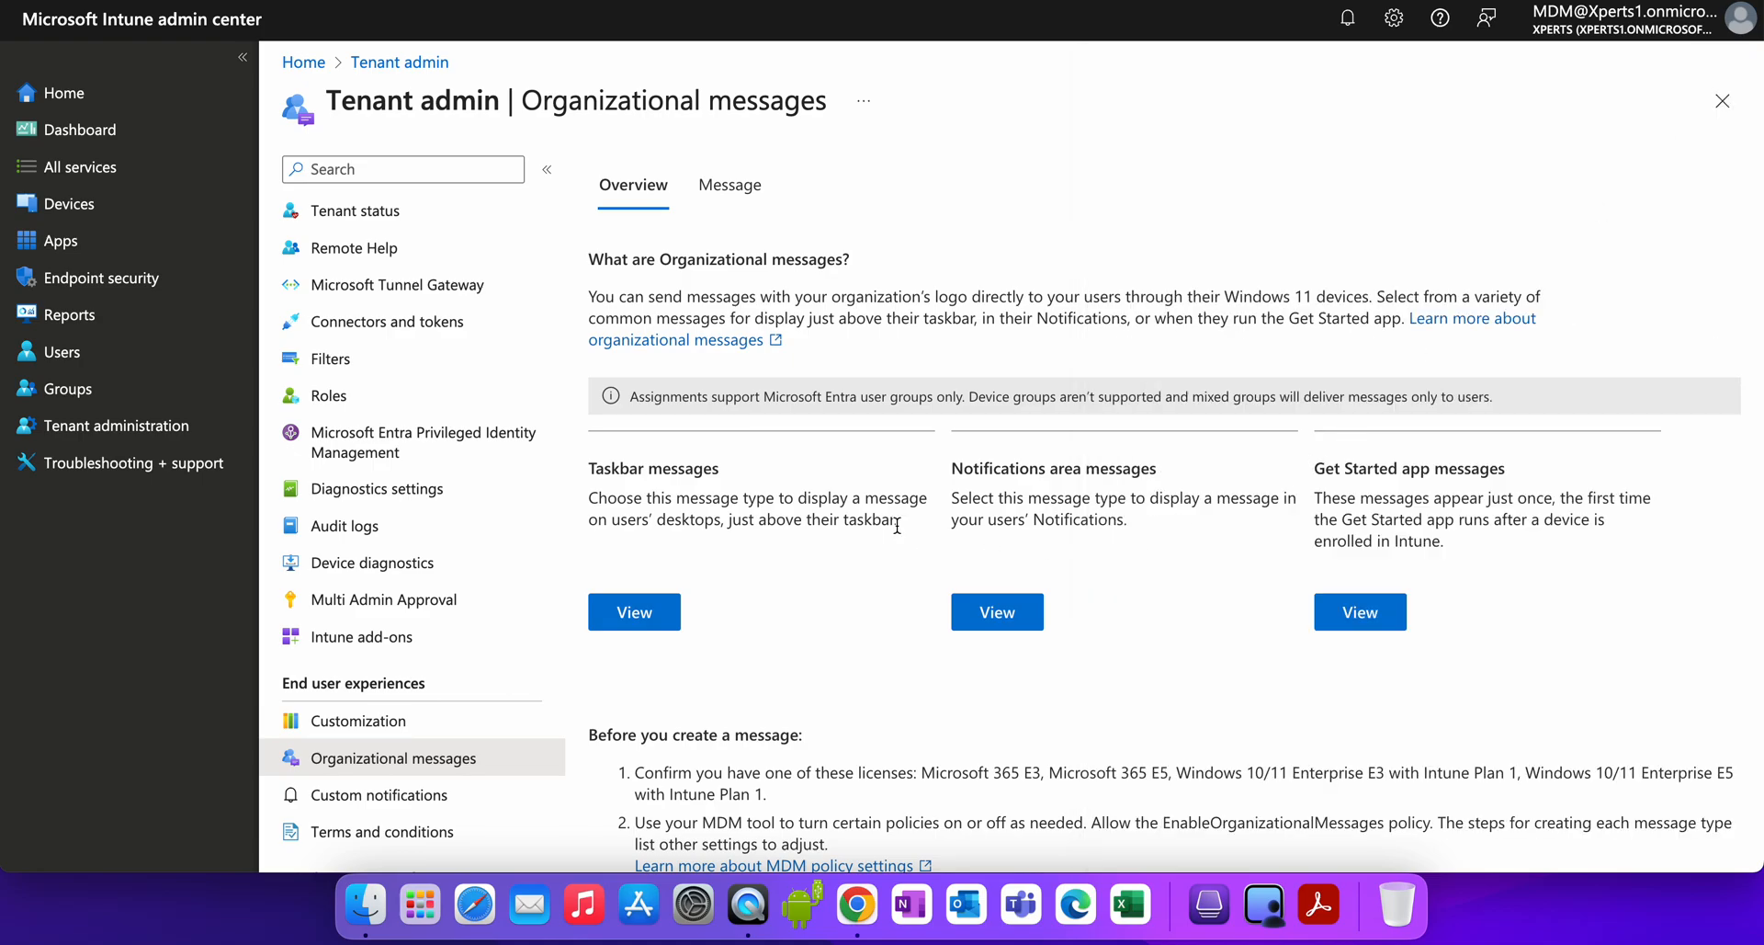
mouse_move(1140, 514)
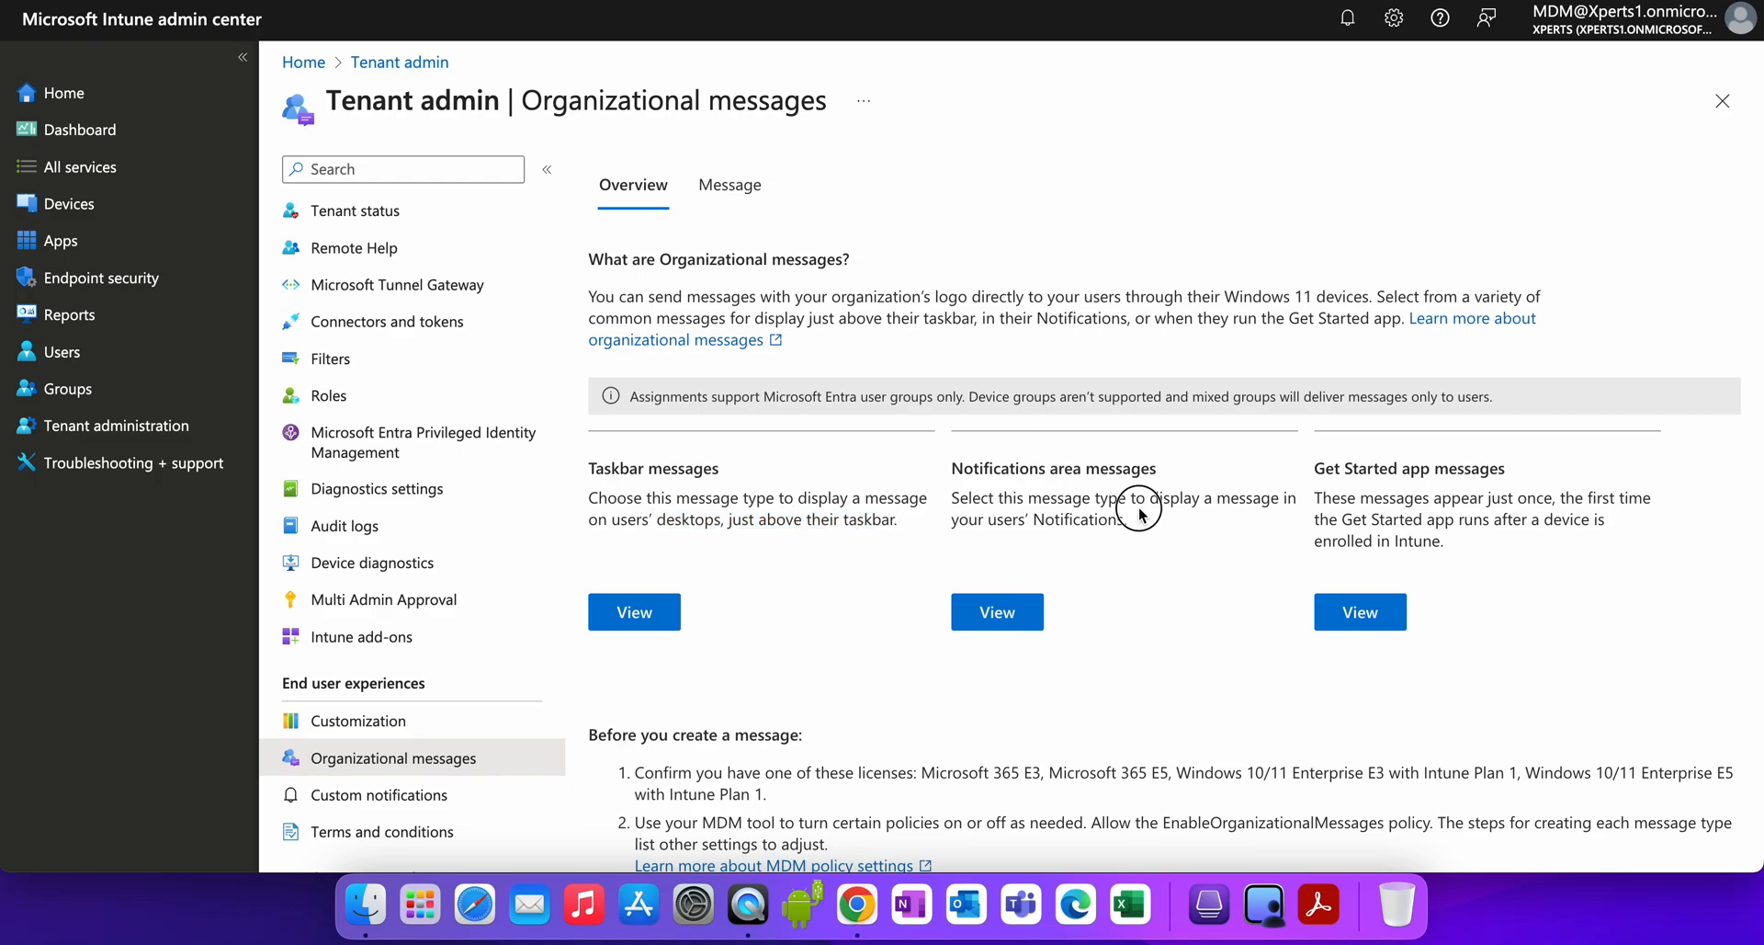
left_click_drag(956, 497, 1122, 519)
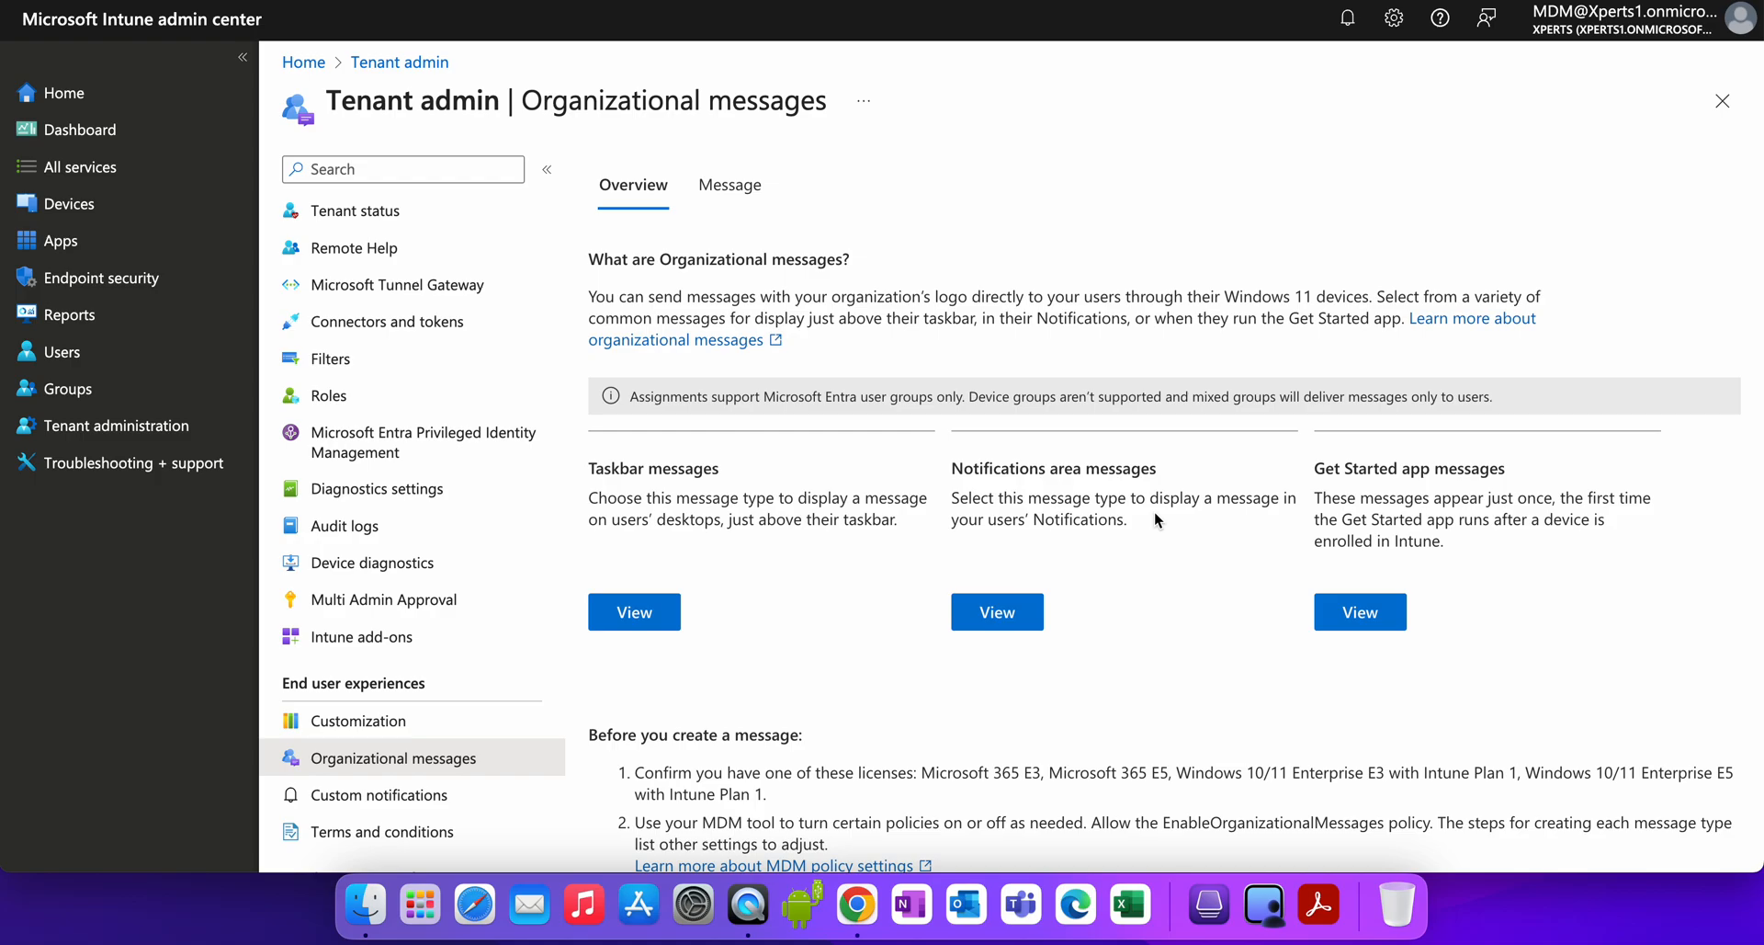
left_click(996, 612)
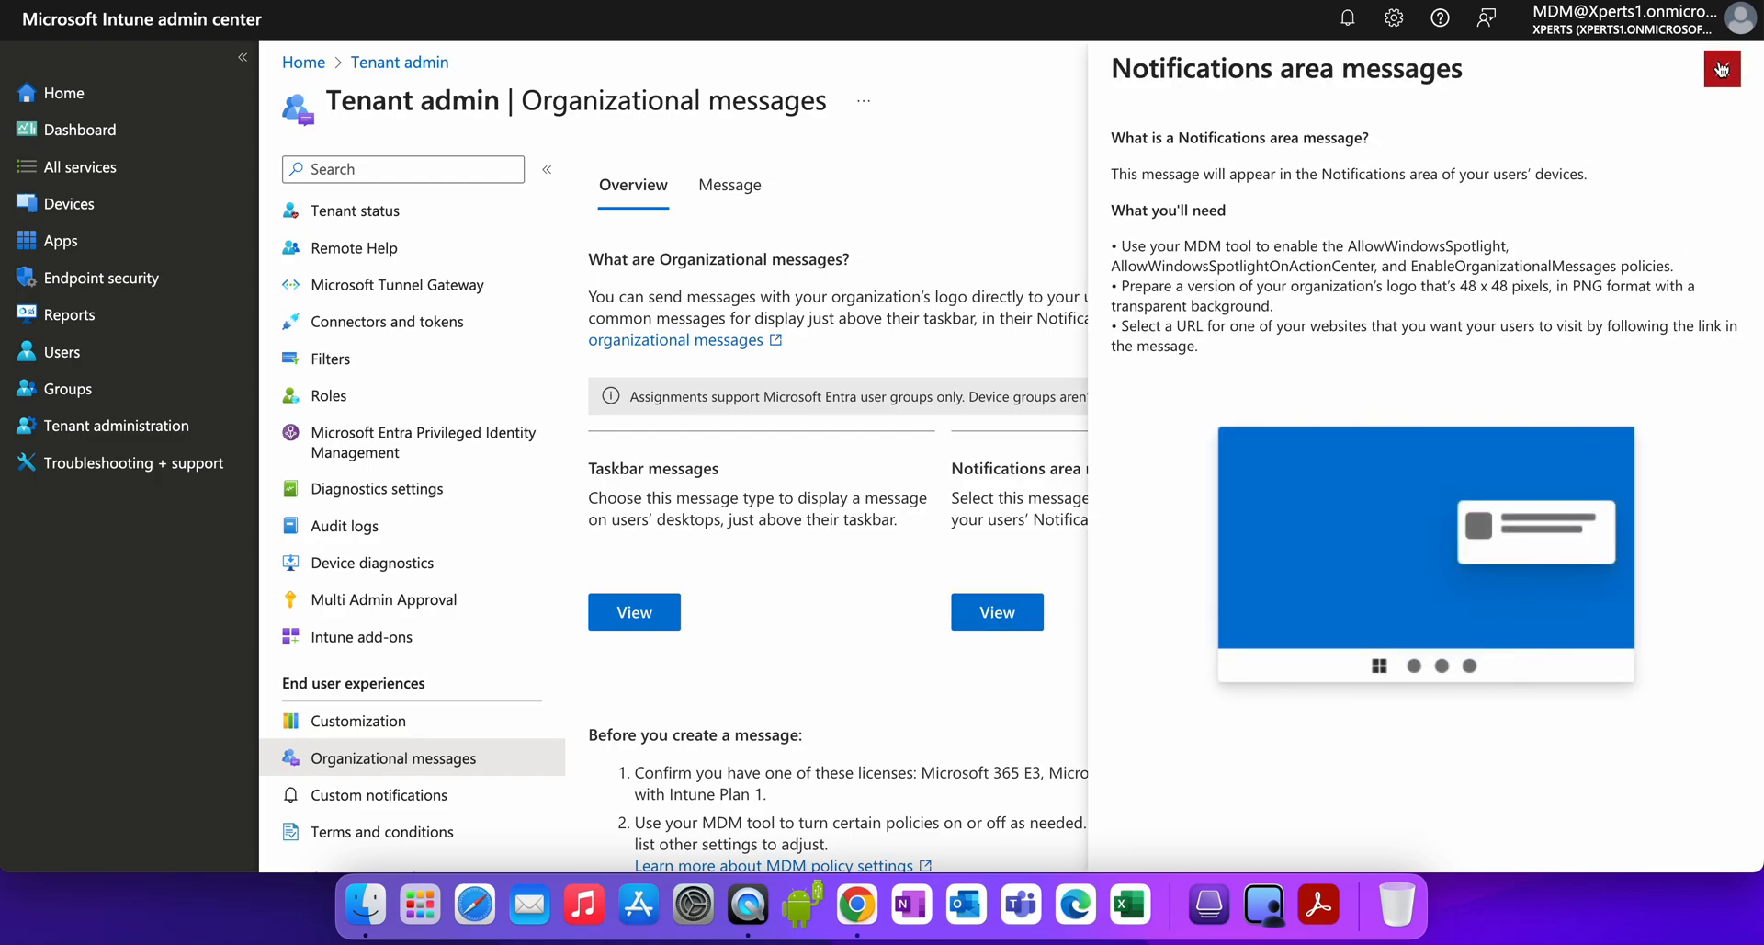
left_click(1721, 69)
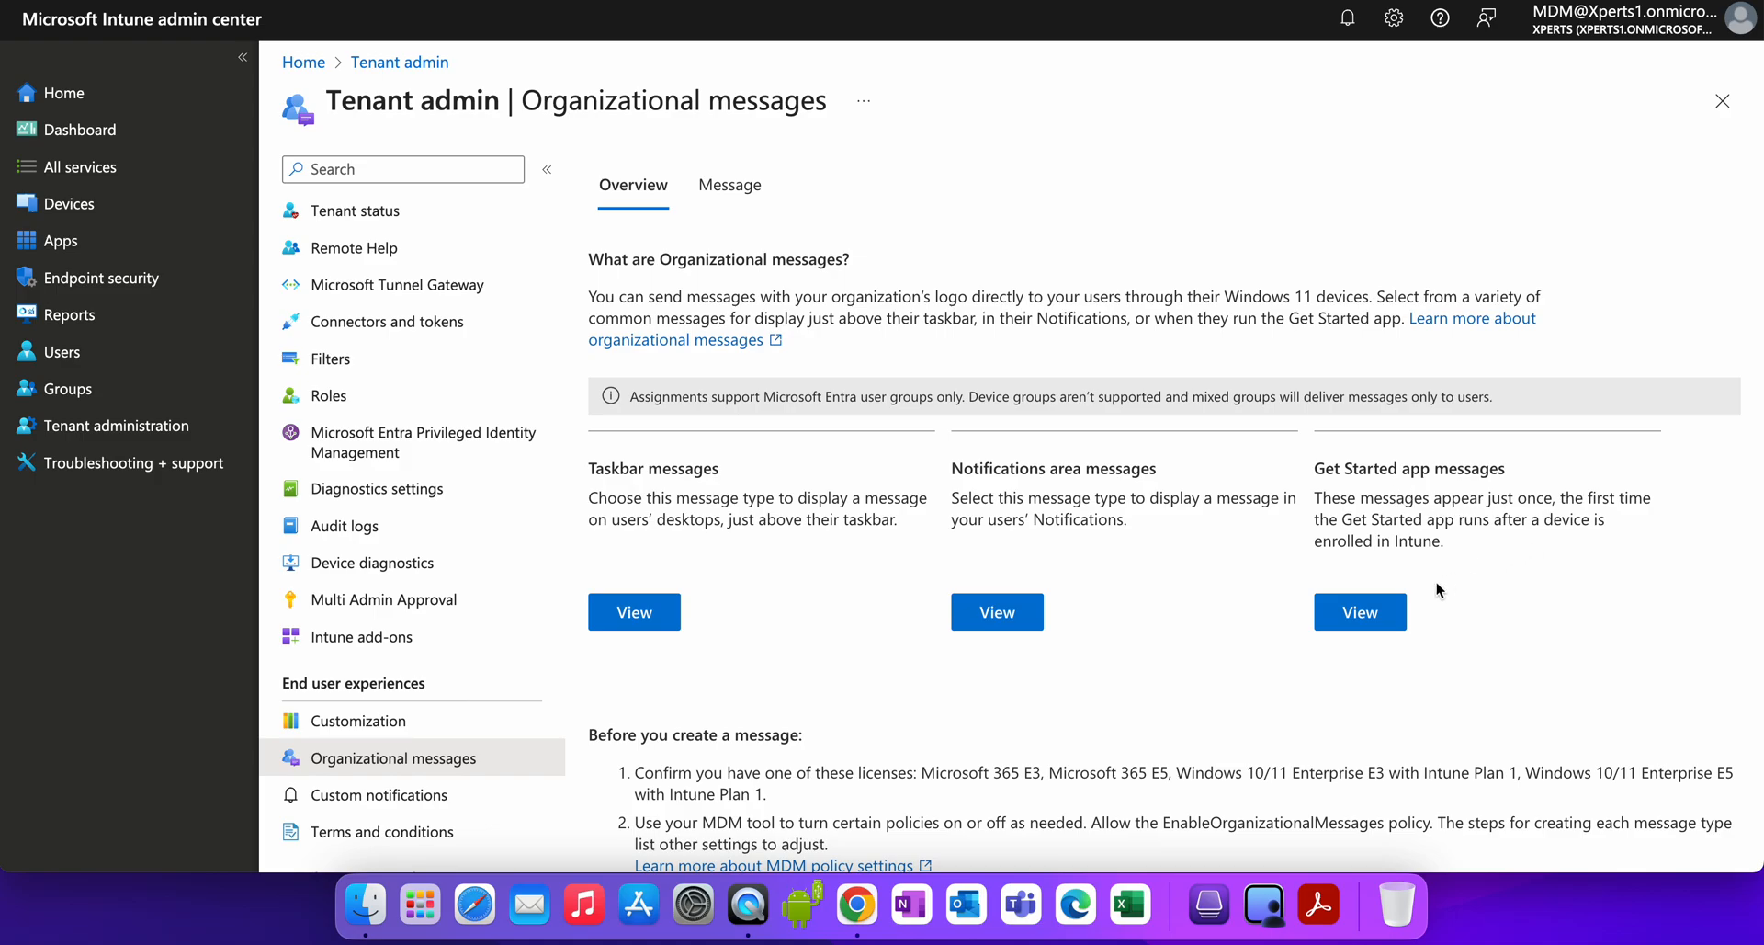
left_click(1360, 612)
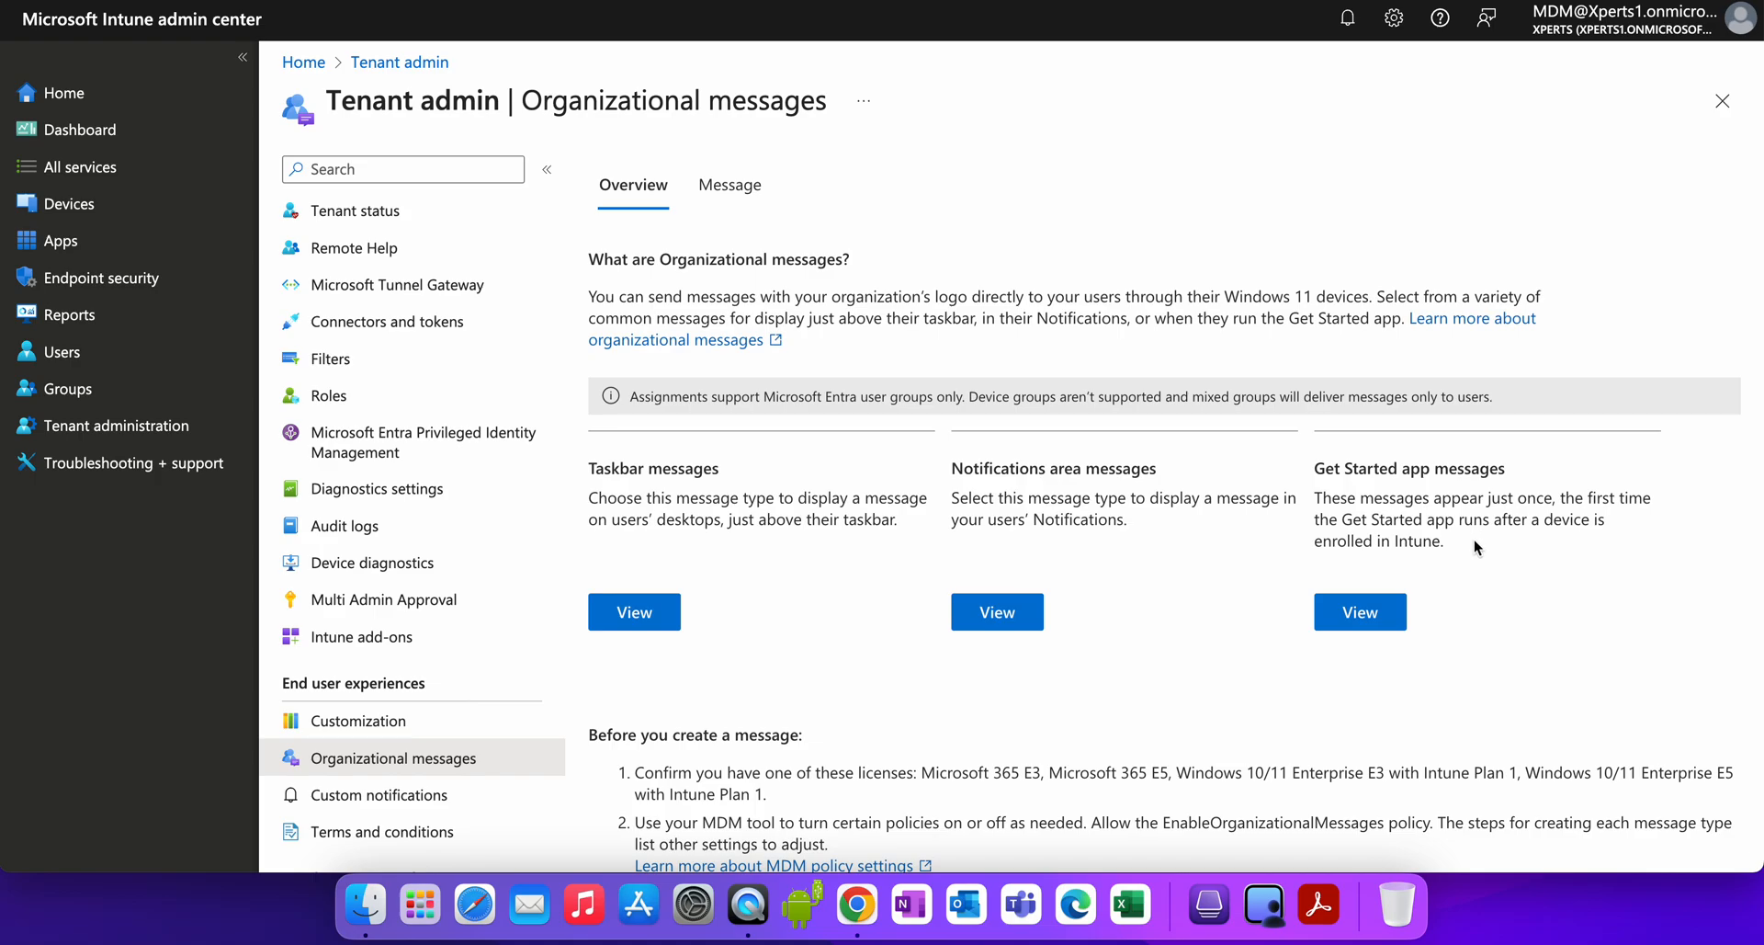
left_click_drag(1202, 498, 1445, 538)
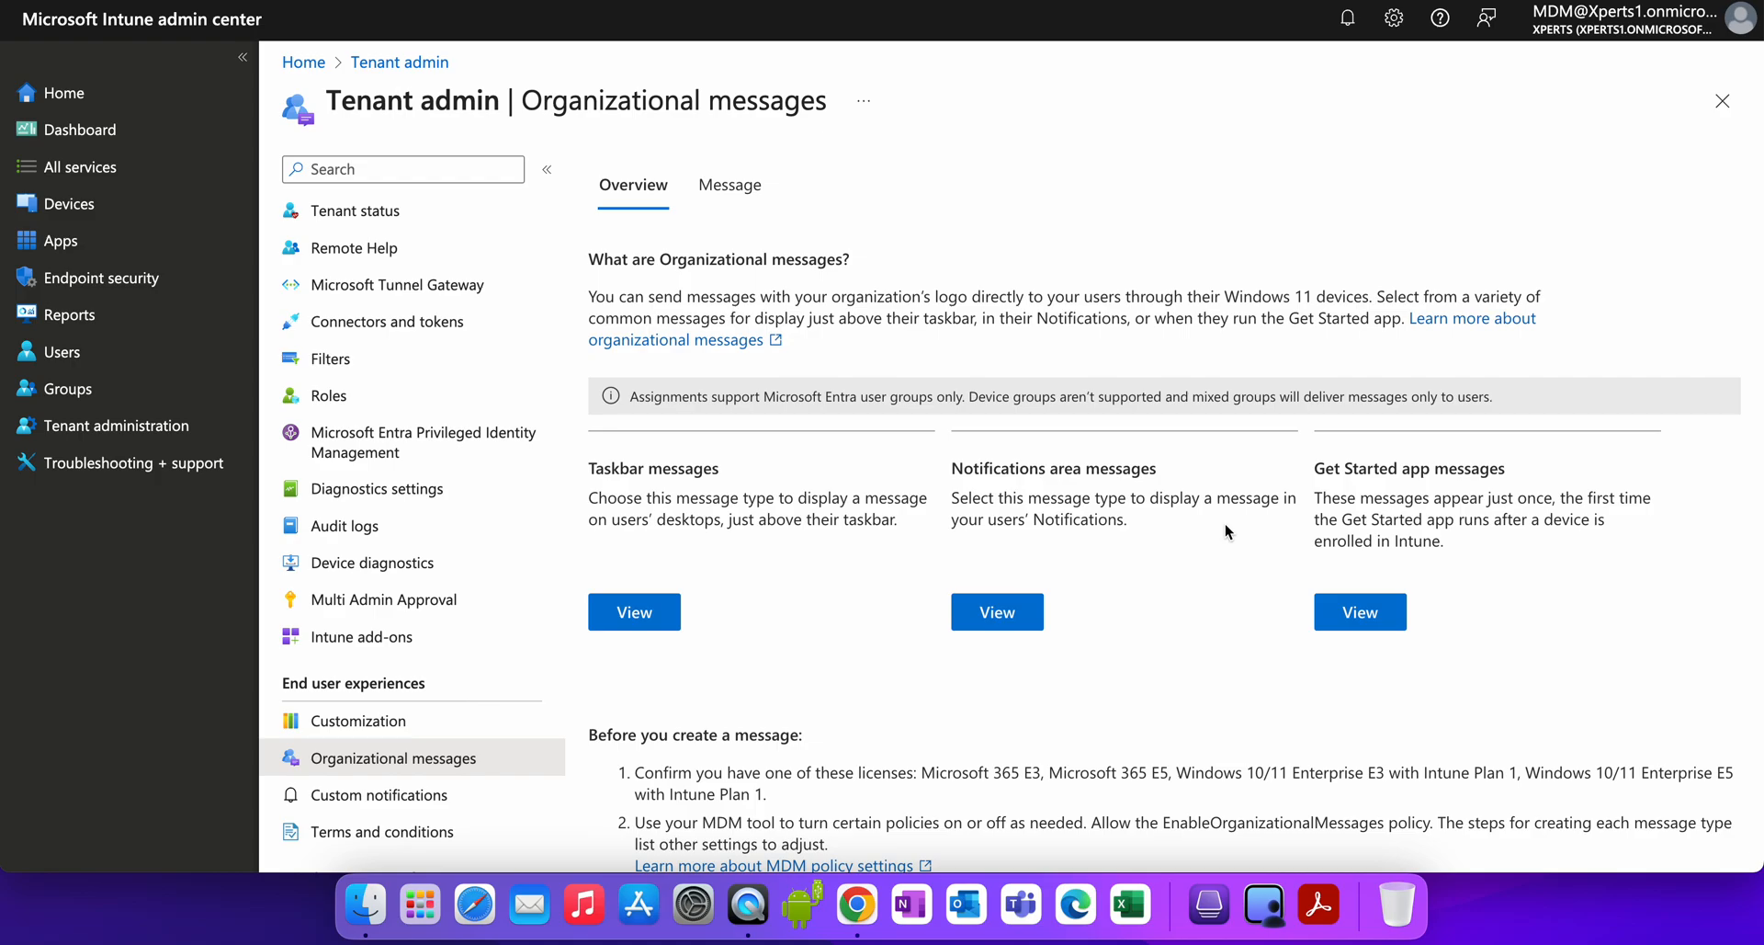
mouse_move(1498, 413)
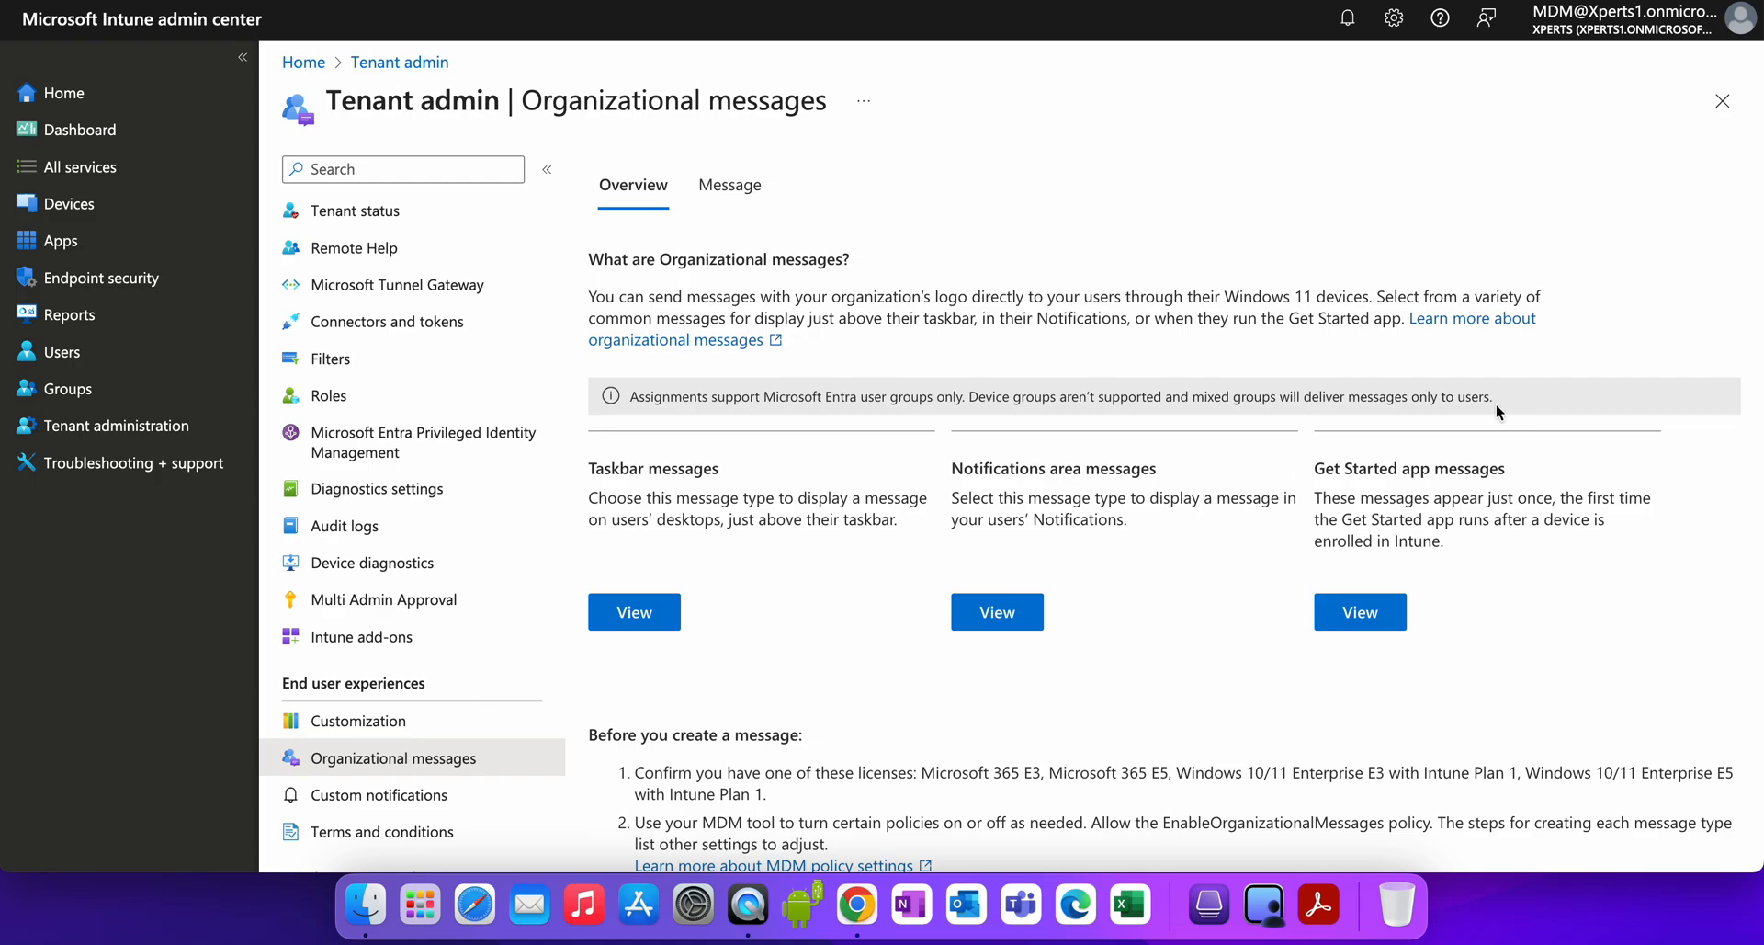
mouse_move(739, 422)
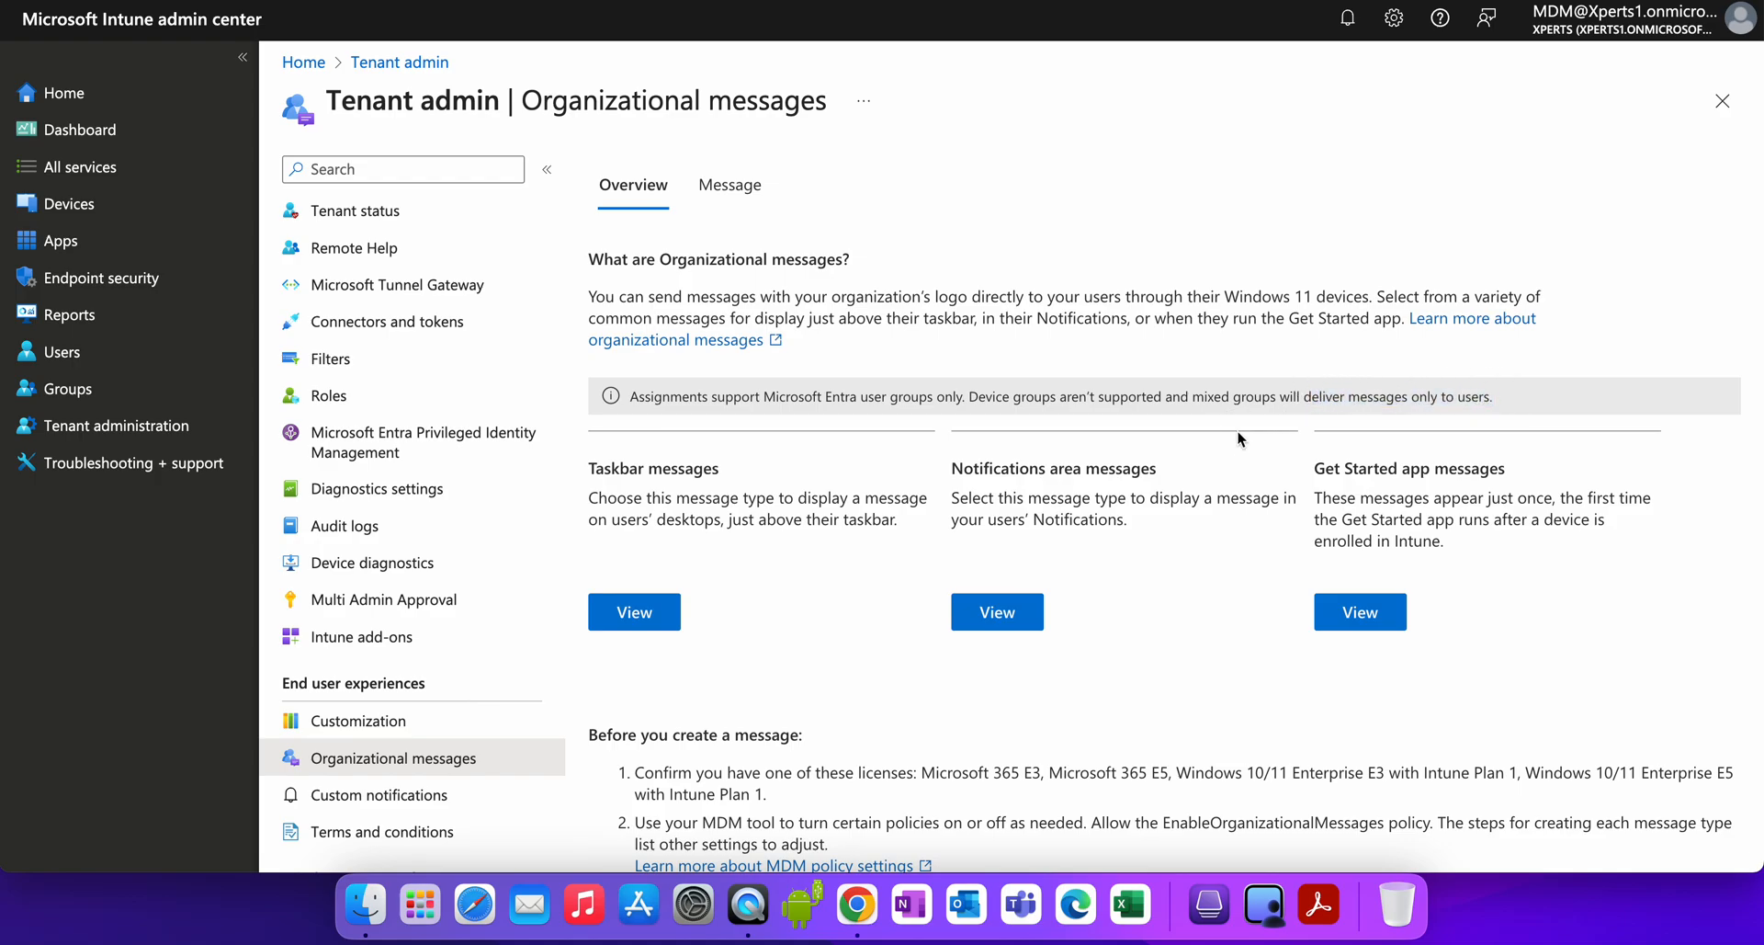
mouse_move(1151, 461)
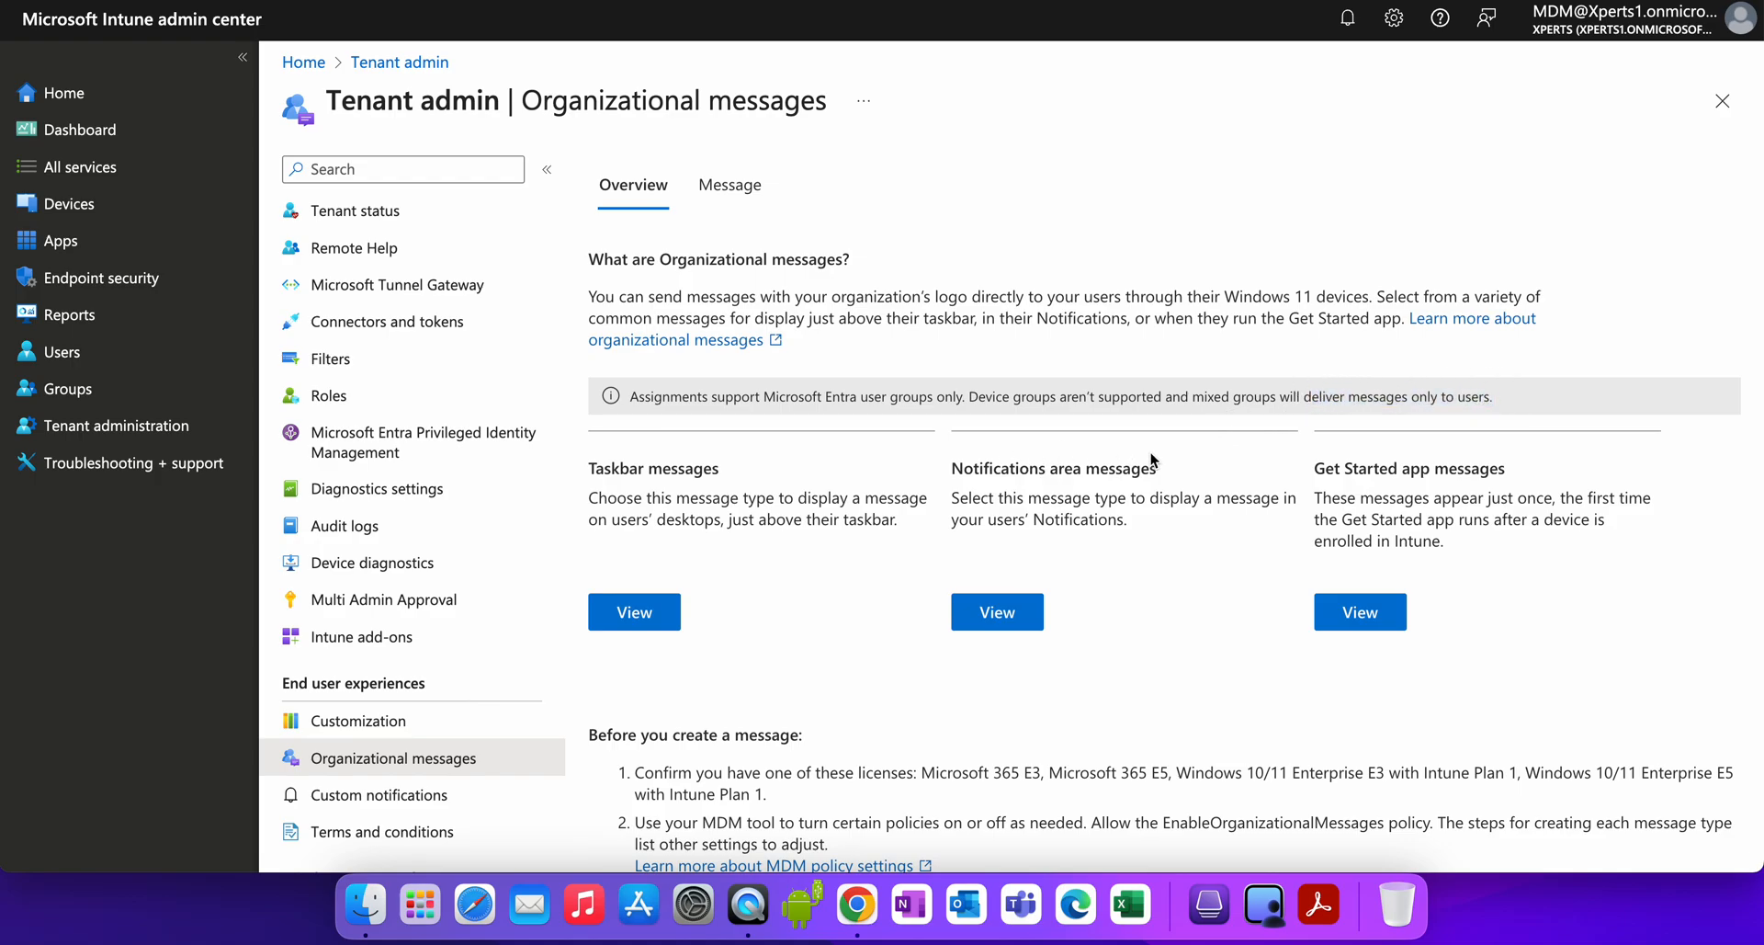
mouse_move(1204, 464)
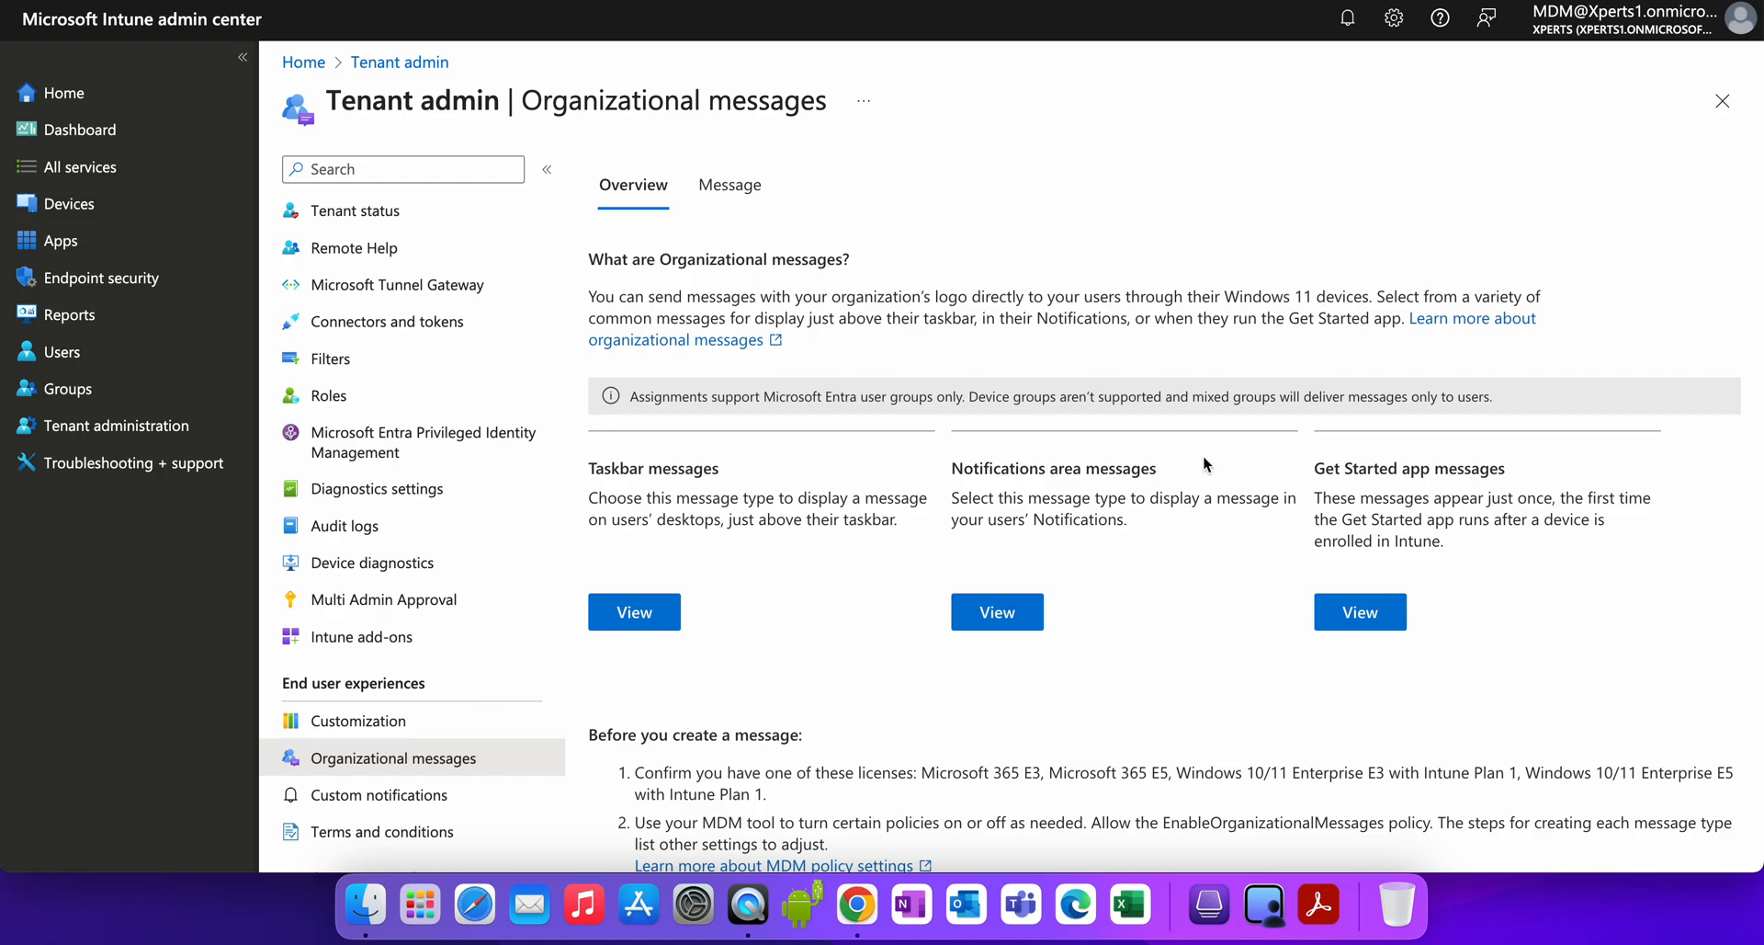
Scroll down the page, selecting passages of the requirements text.
scroll("down", 3)
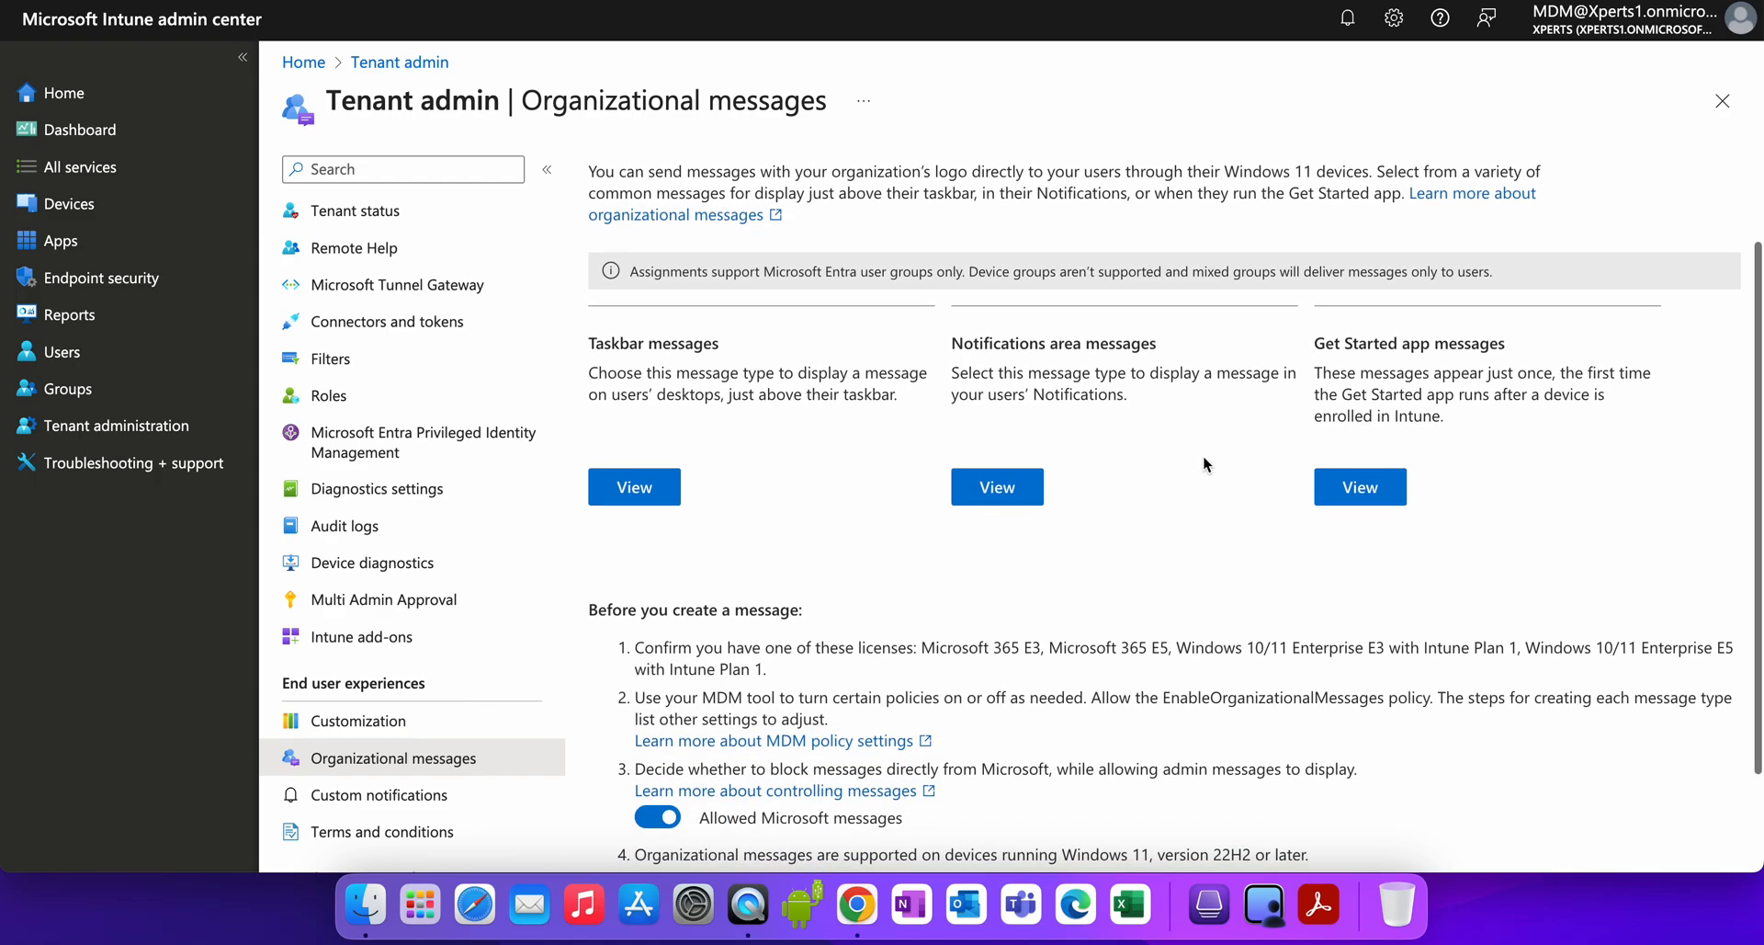
scroll("down", 3)
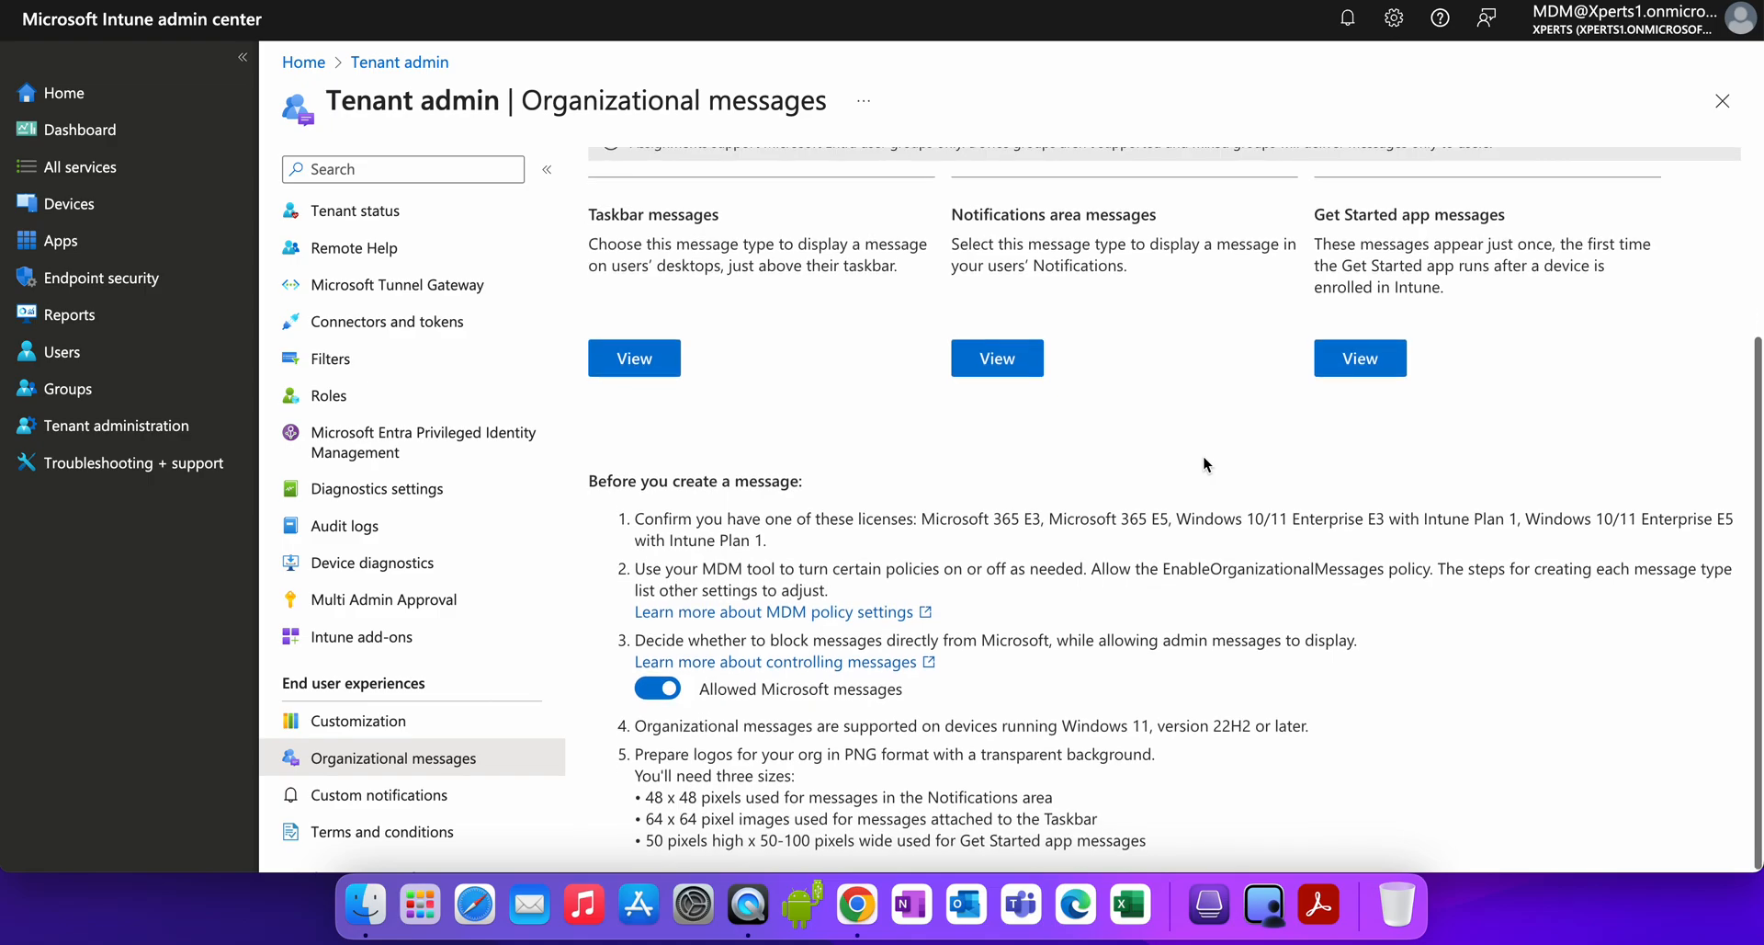
double_click(695, 481)
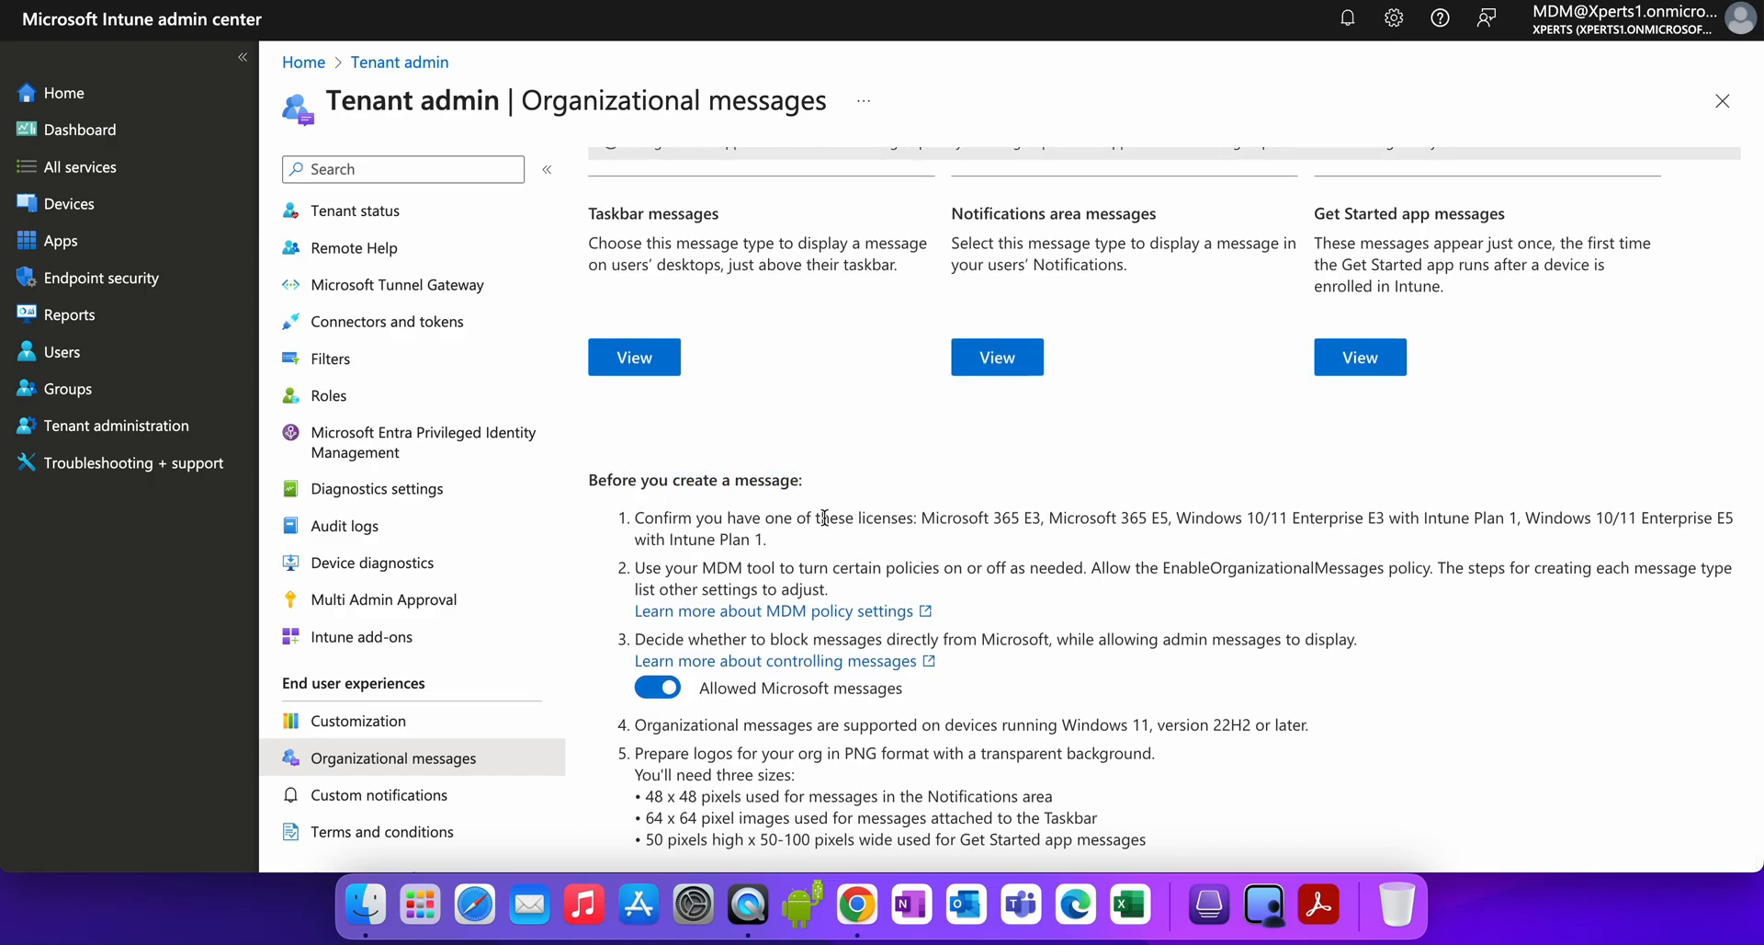
double_click(988, 518)
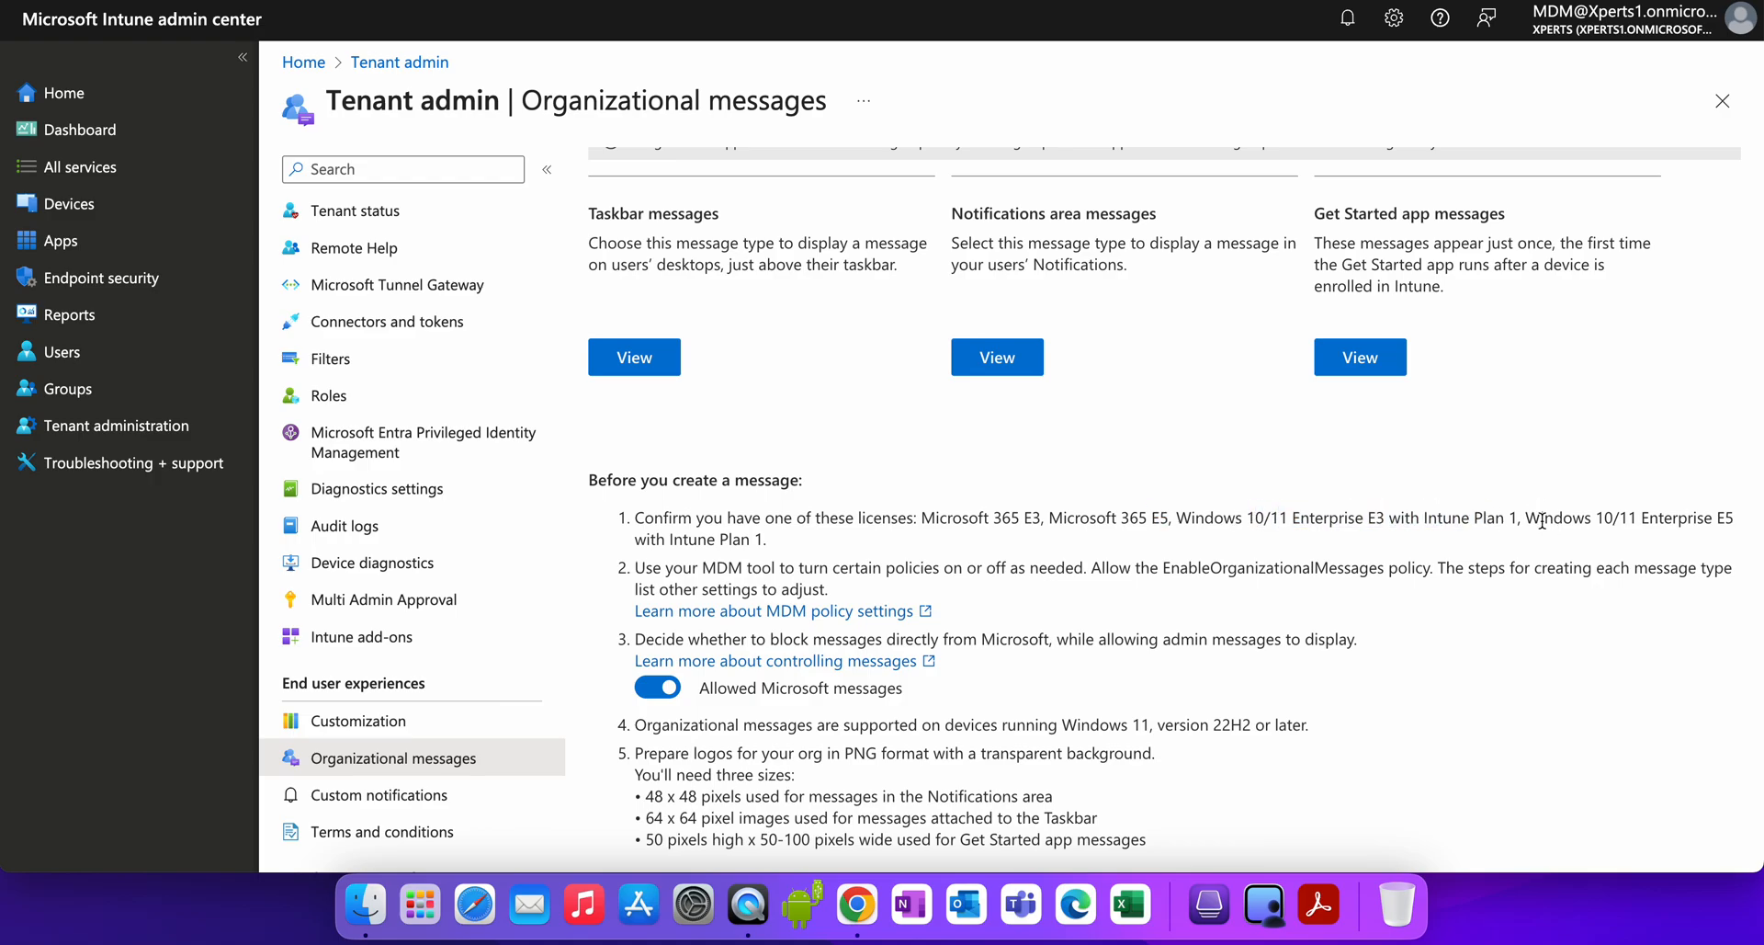
mouse_move(1292, 548)
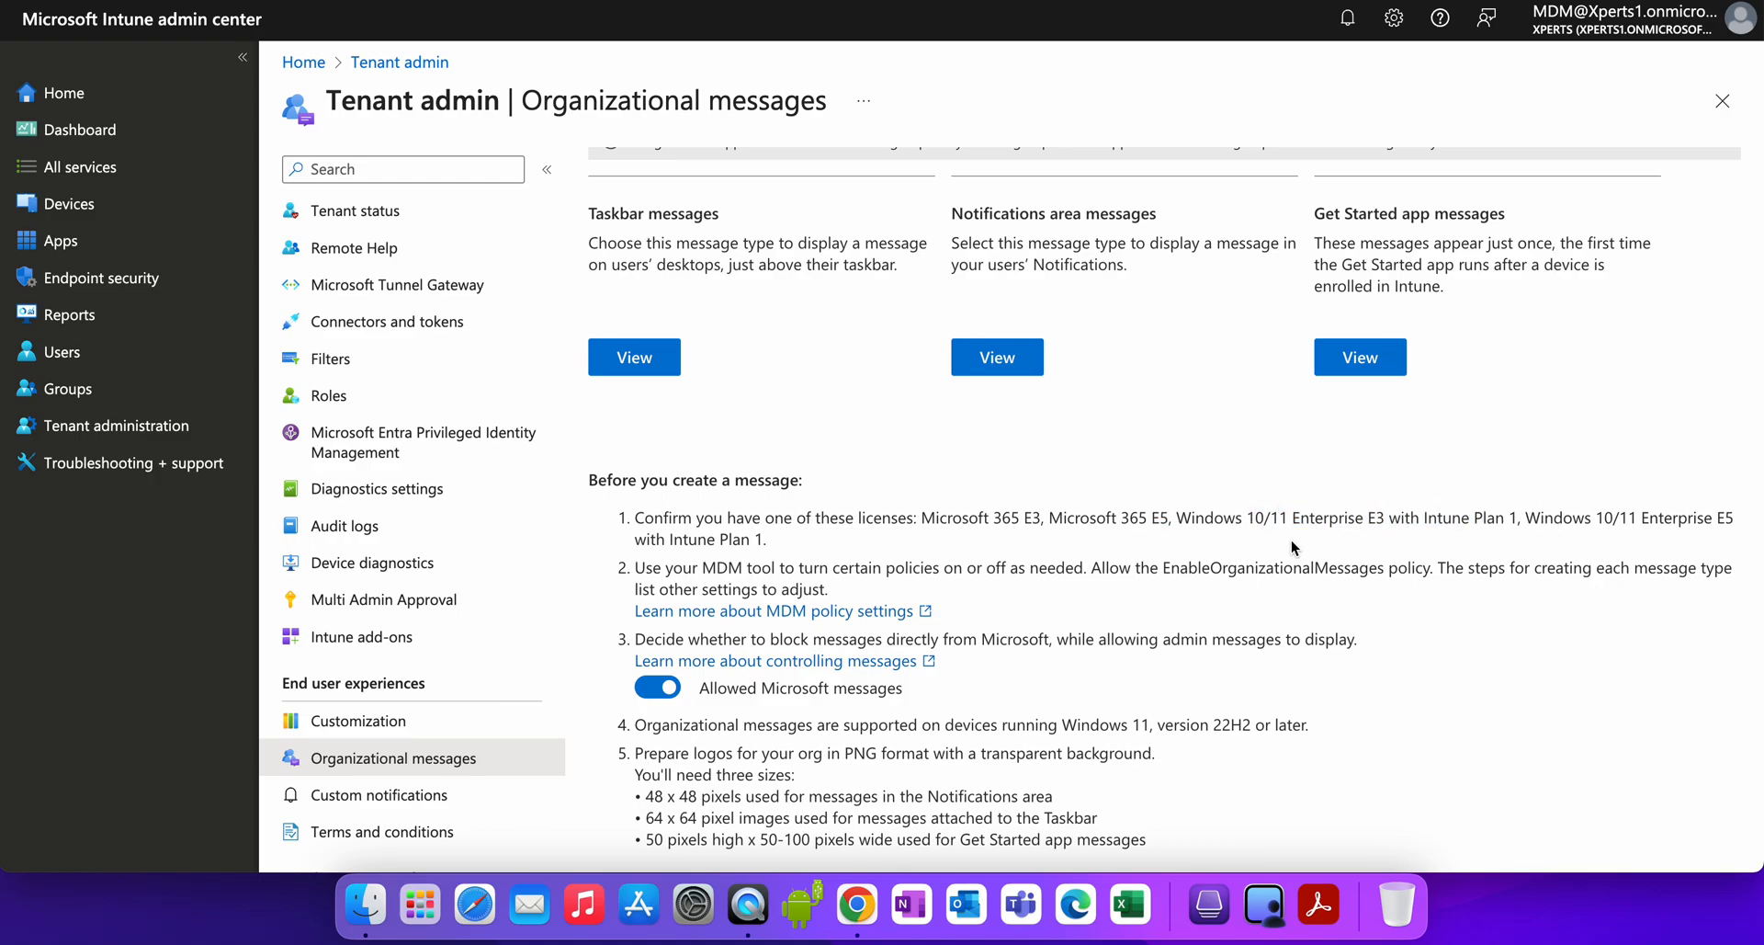
mouse_move(1180, 485)
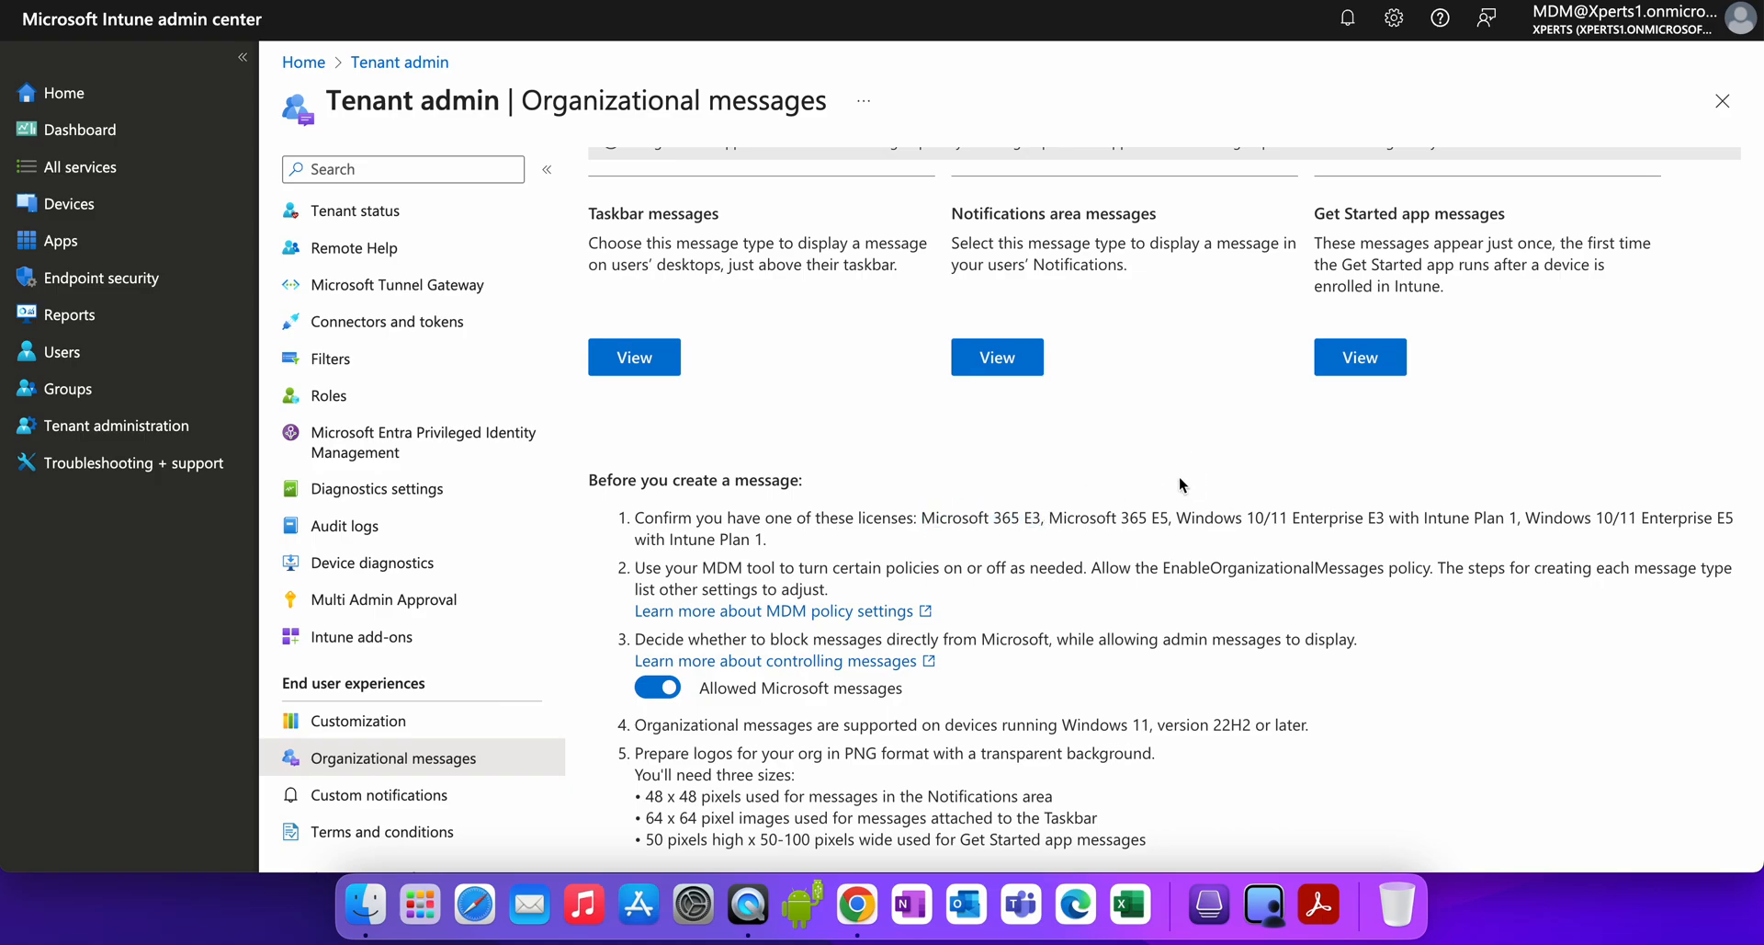
mouse_move(1257, 560)
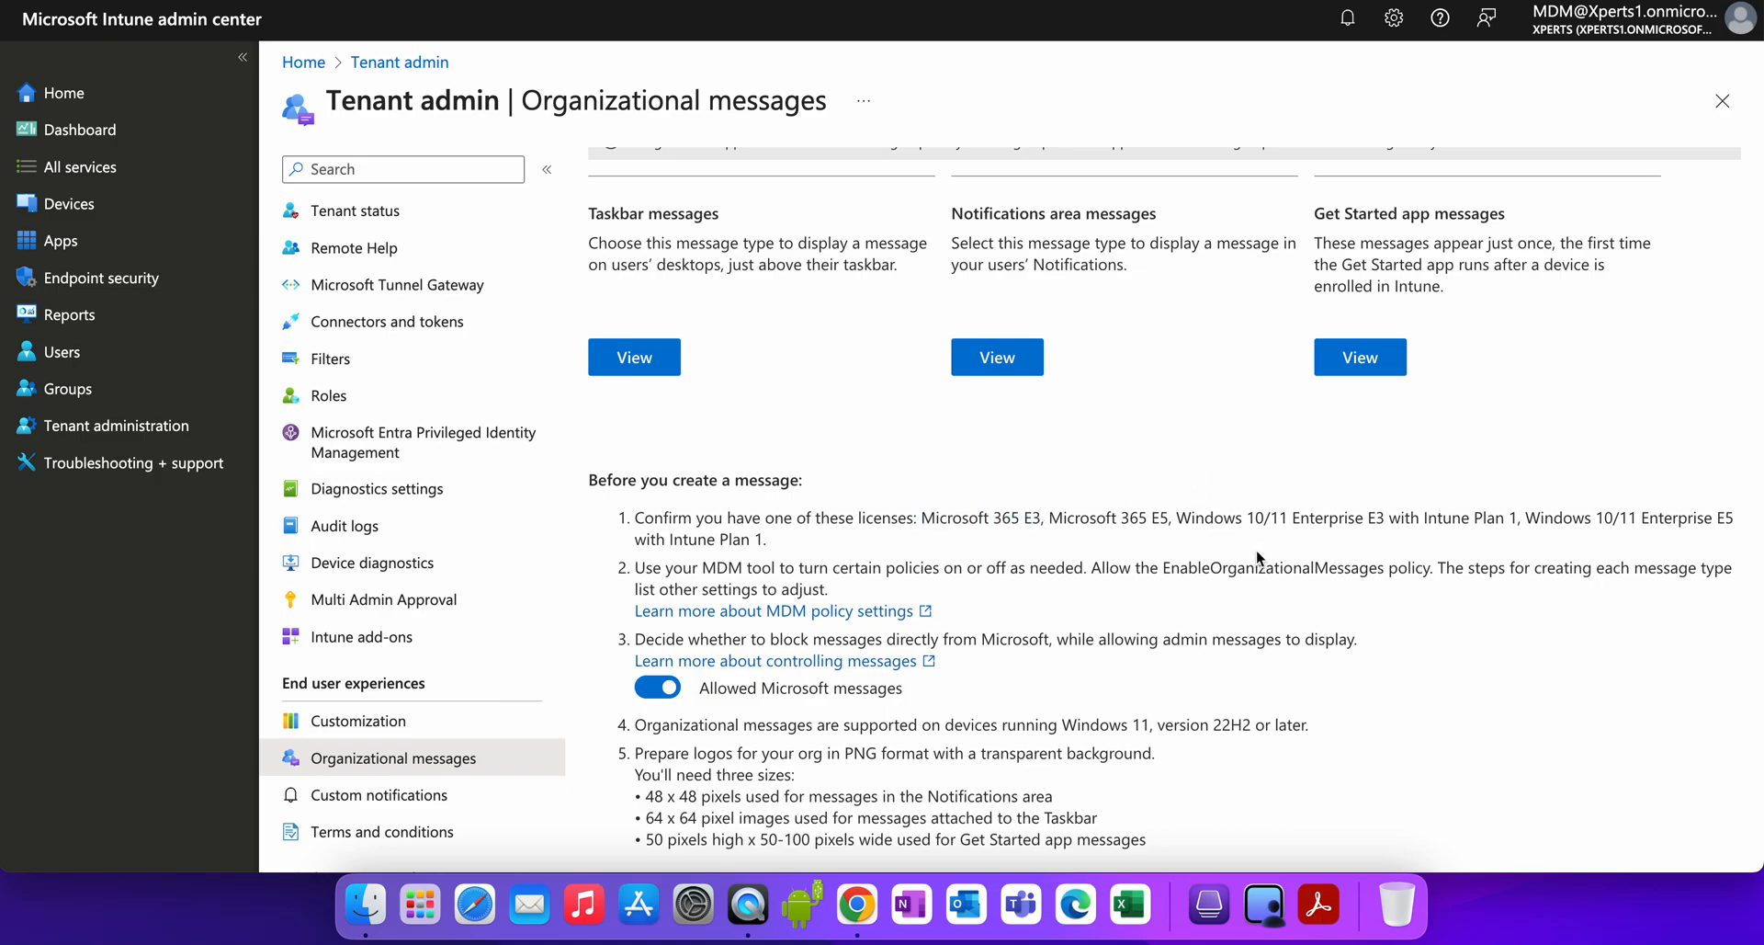
mouse_move(819, 560)
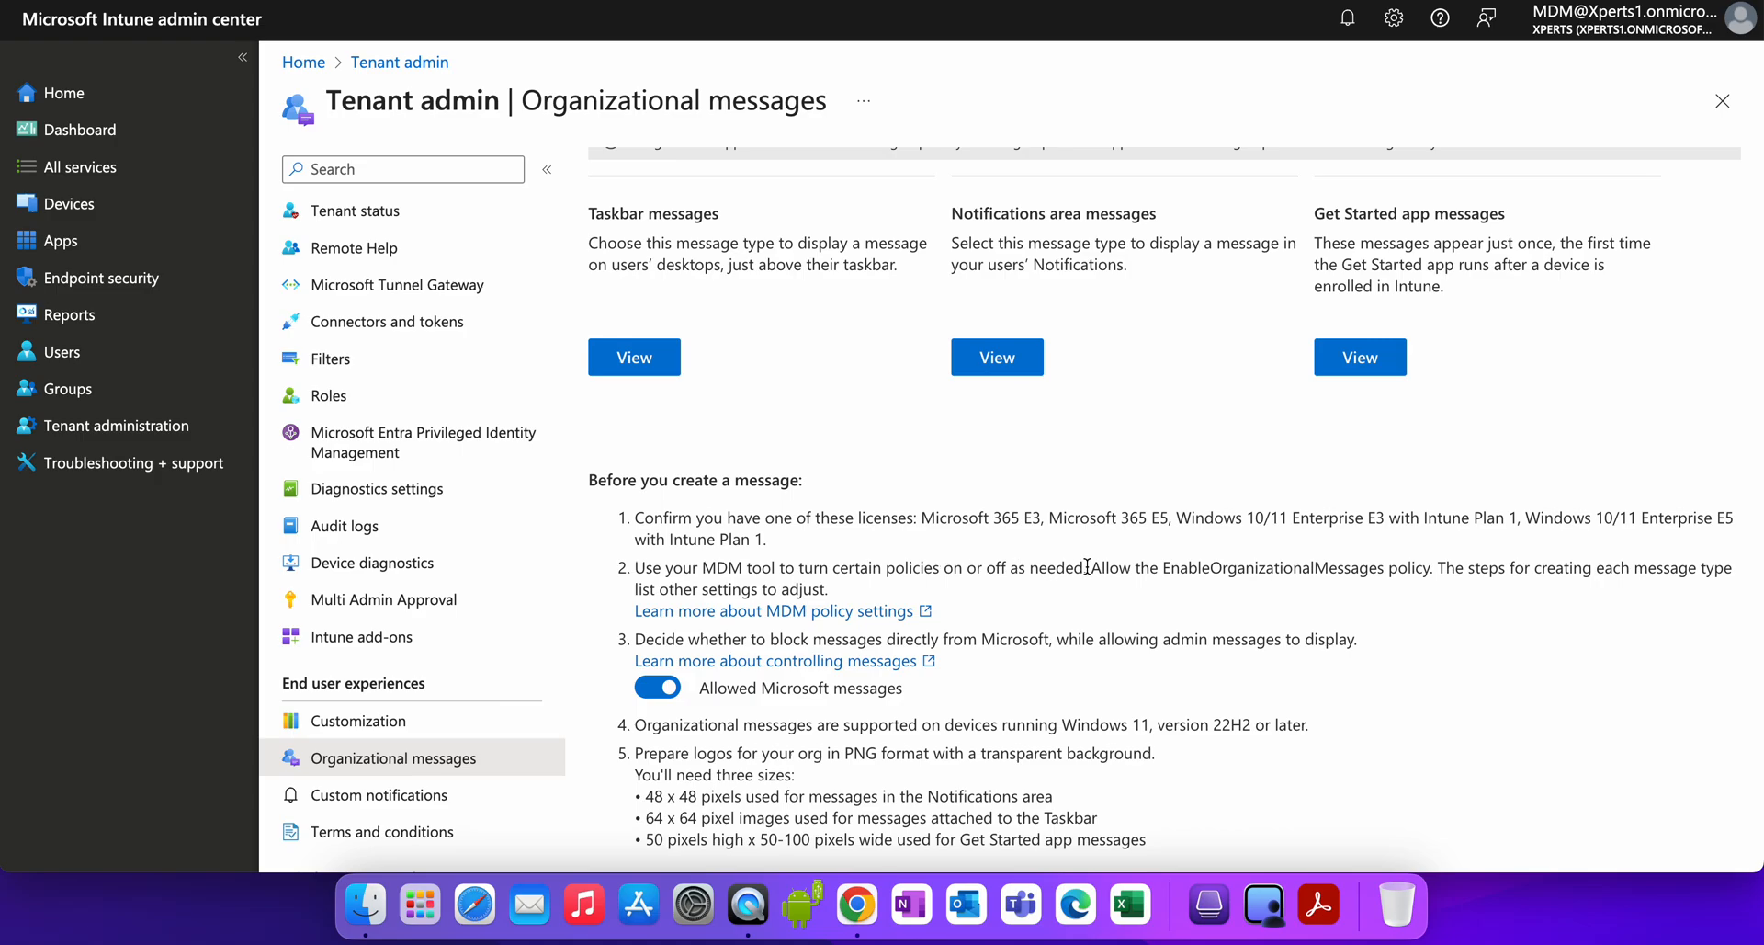
left_click_drag(1094, 567, 1300, 567)
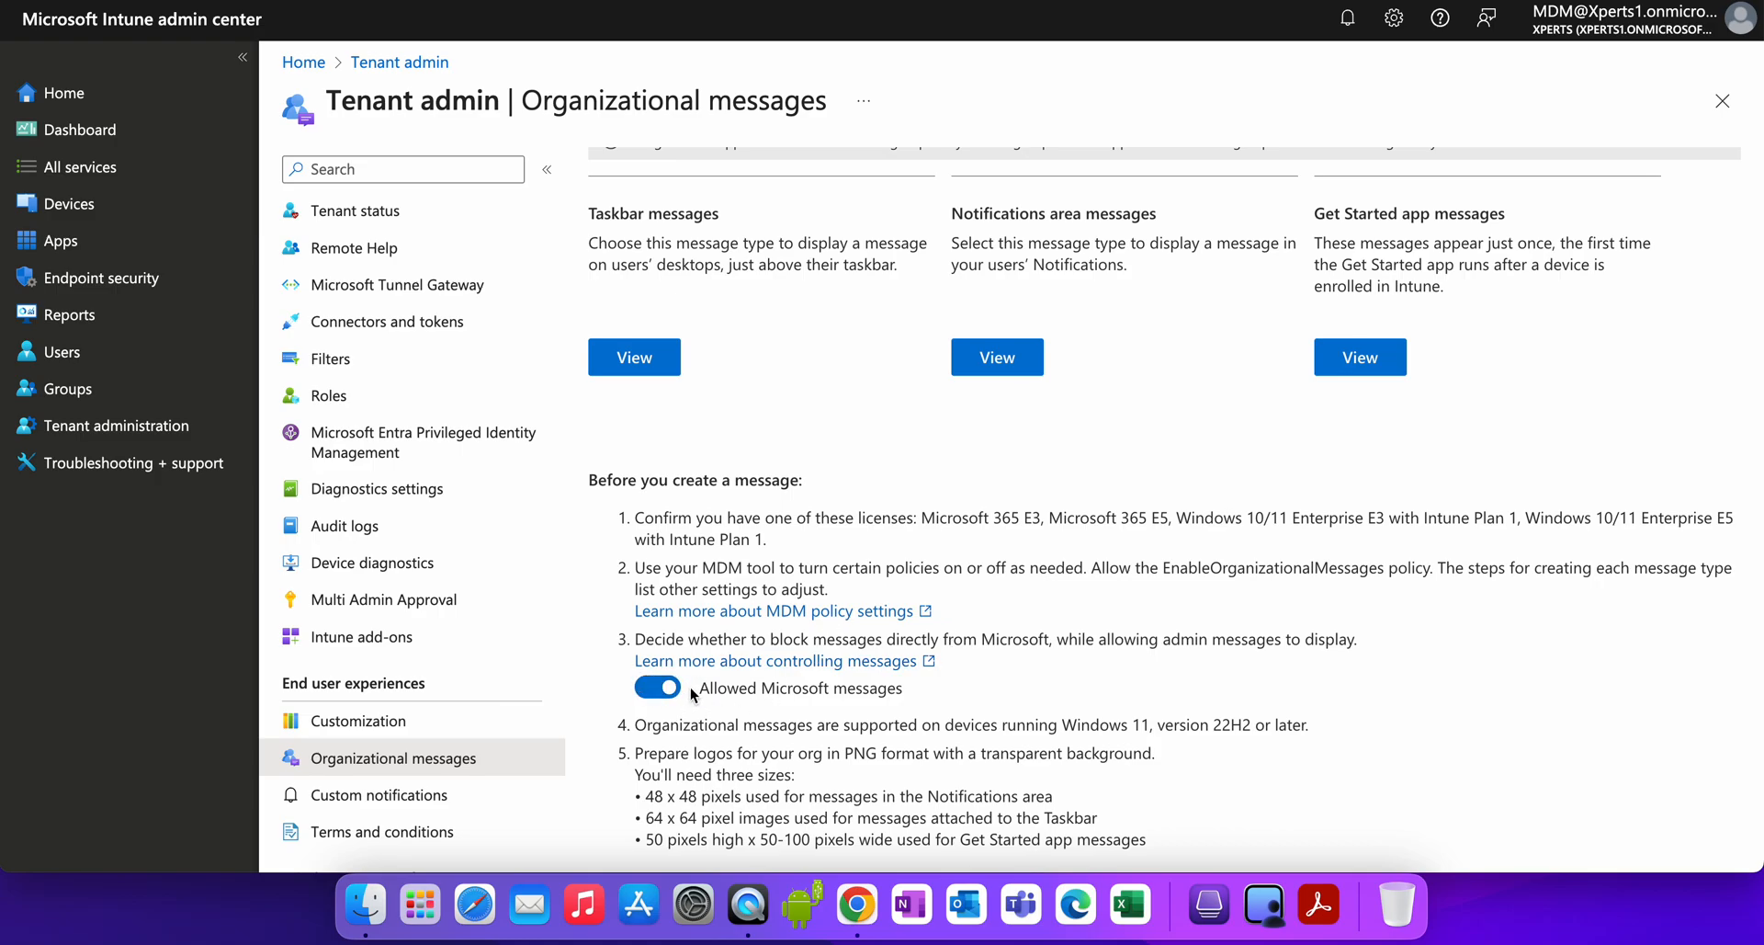
mouse_move(1356, 734)
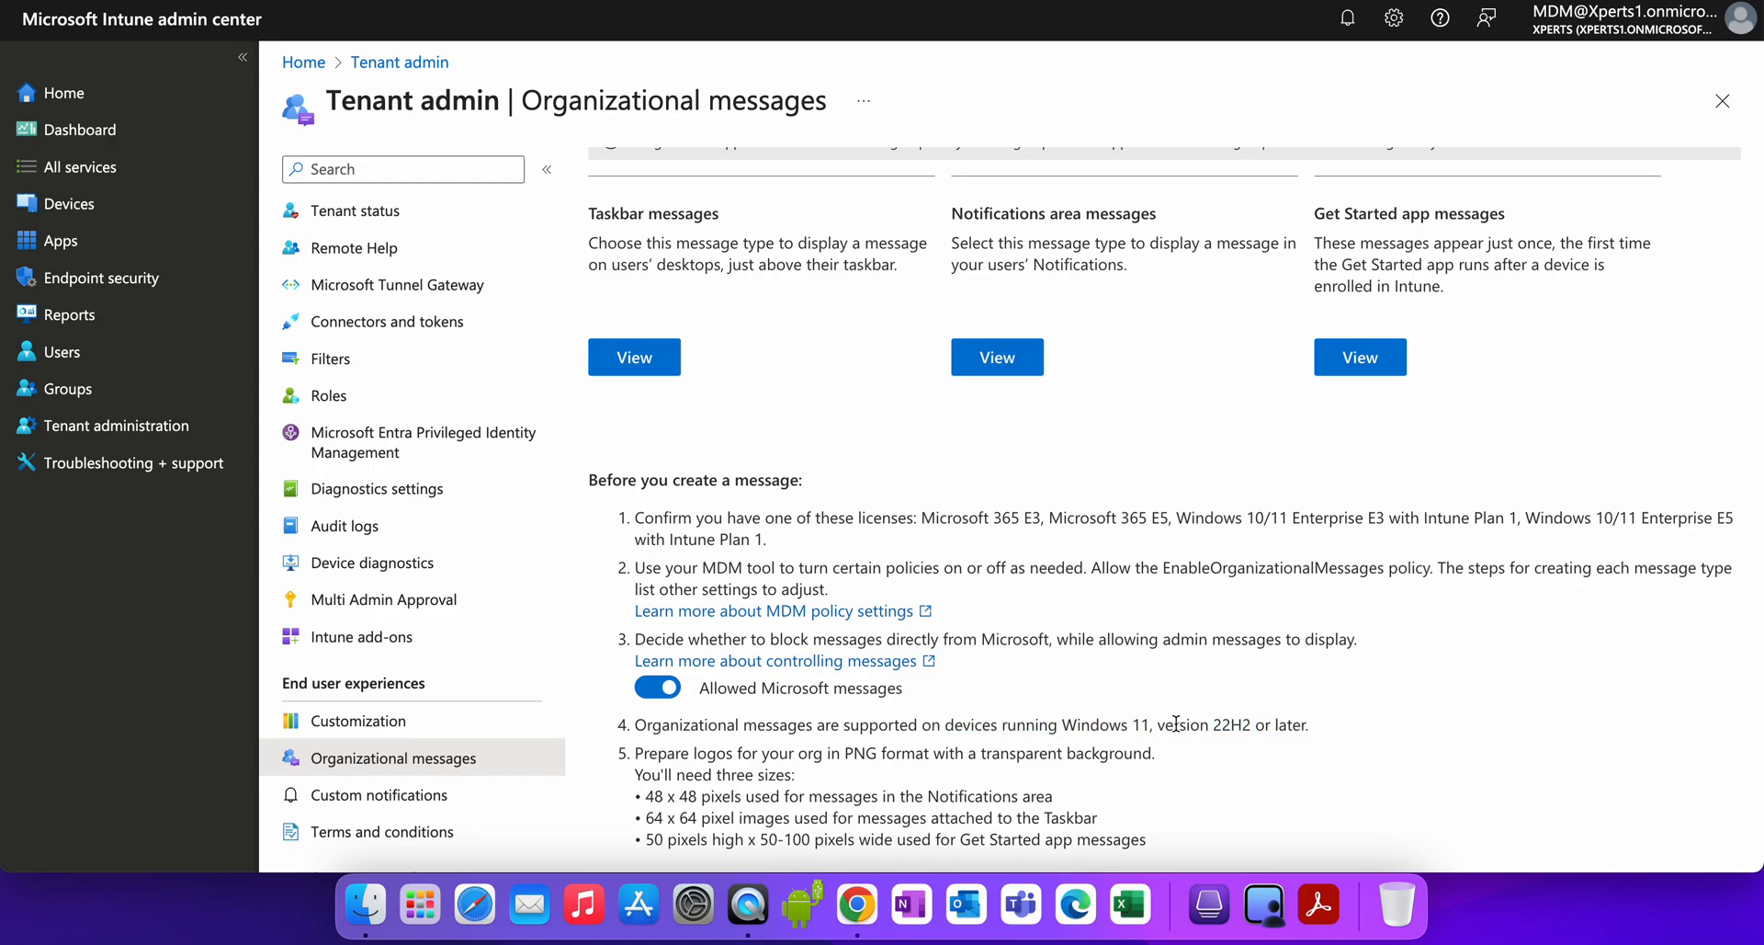
left_click_drag(1157, 724, 1309, 725)
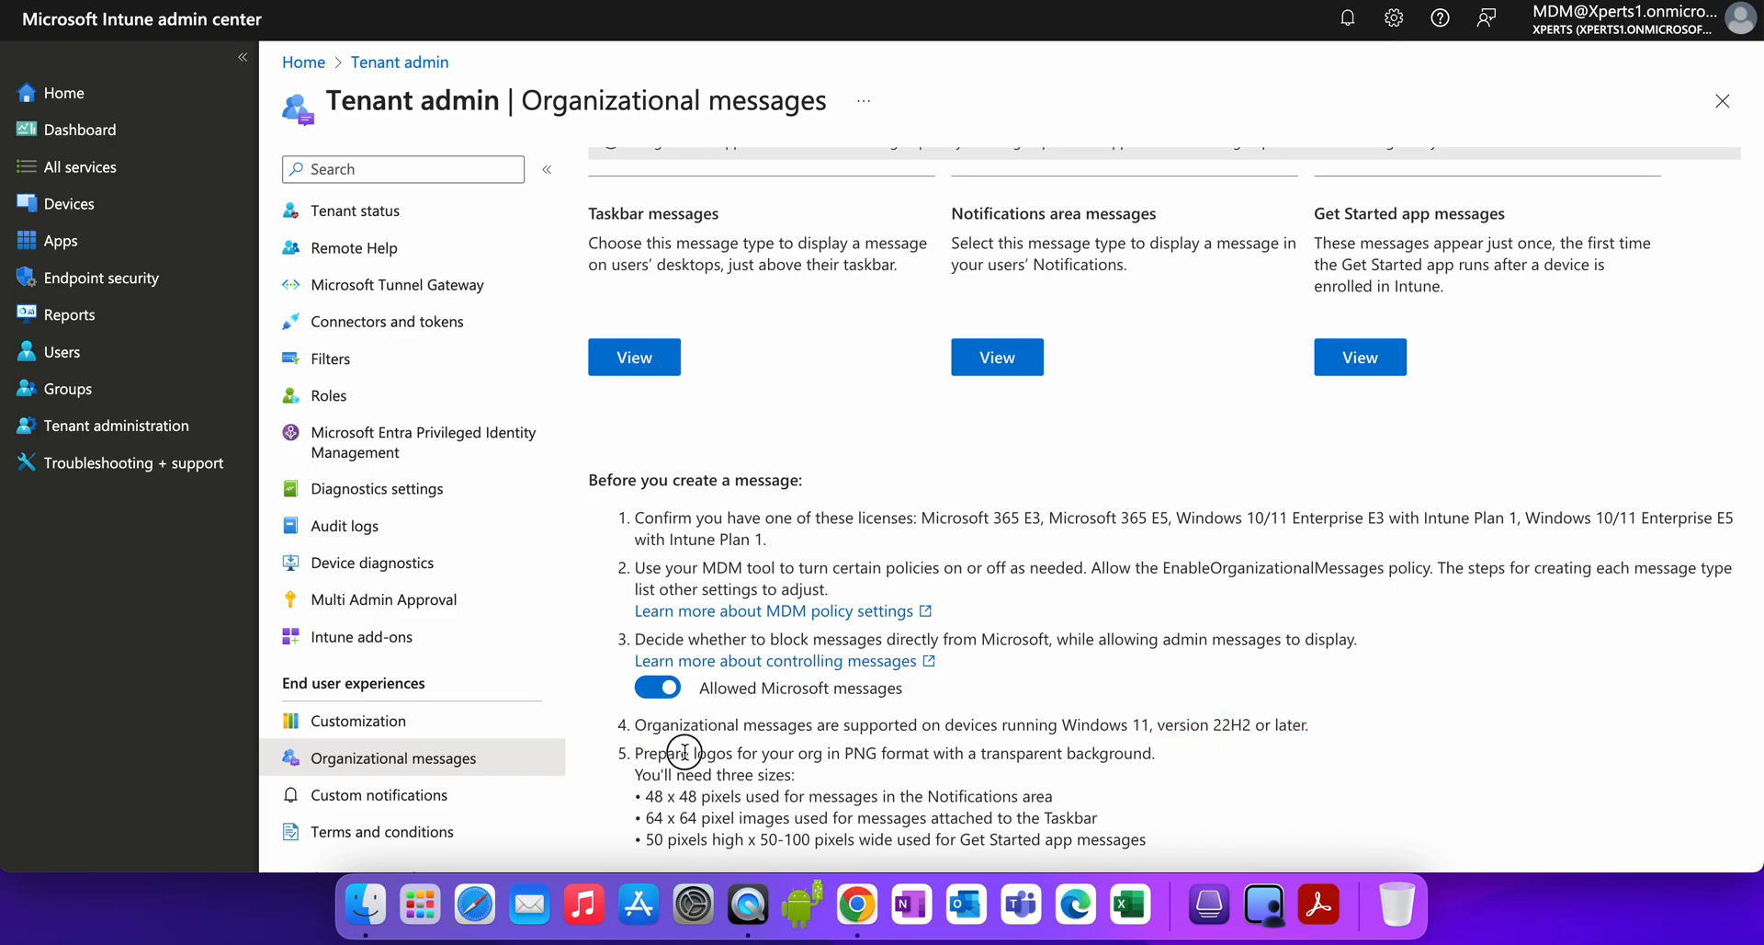
mouse_move(1184, 756)
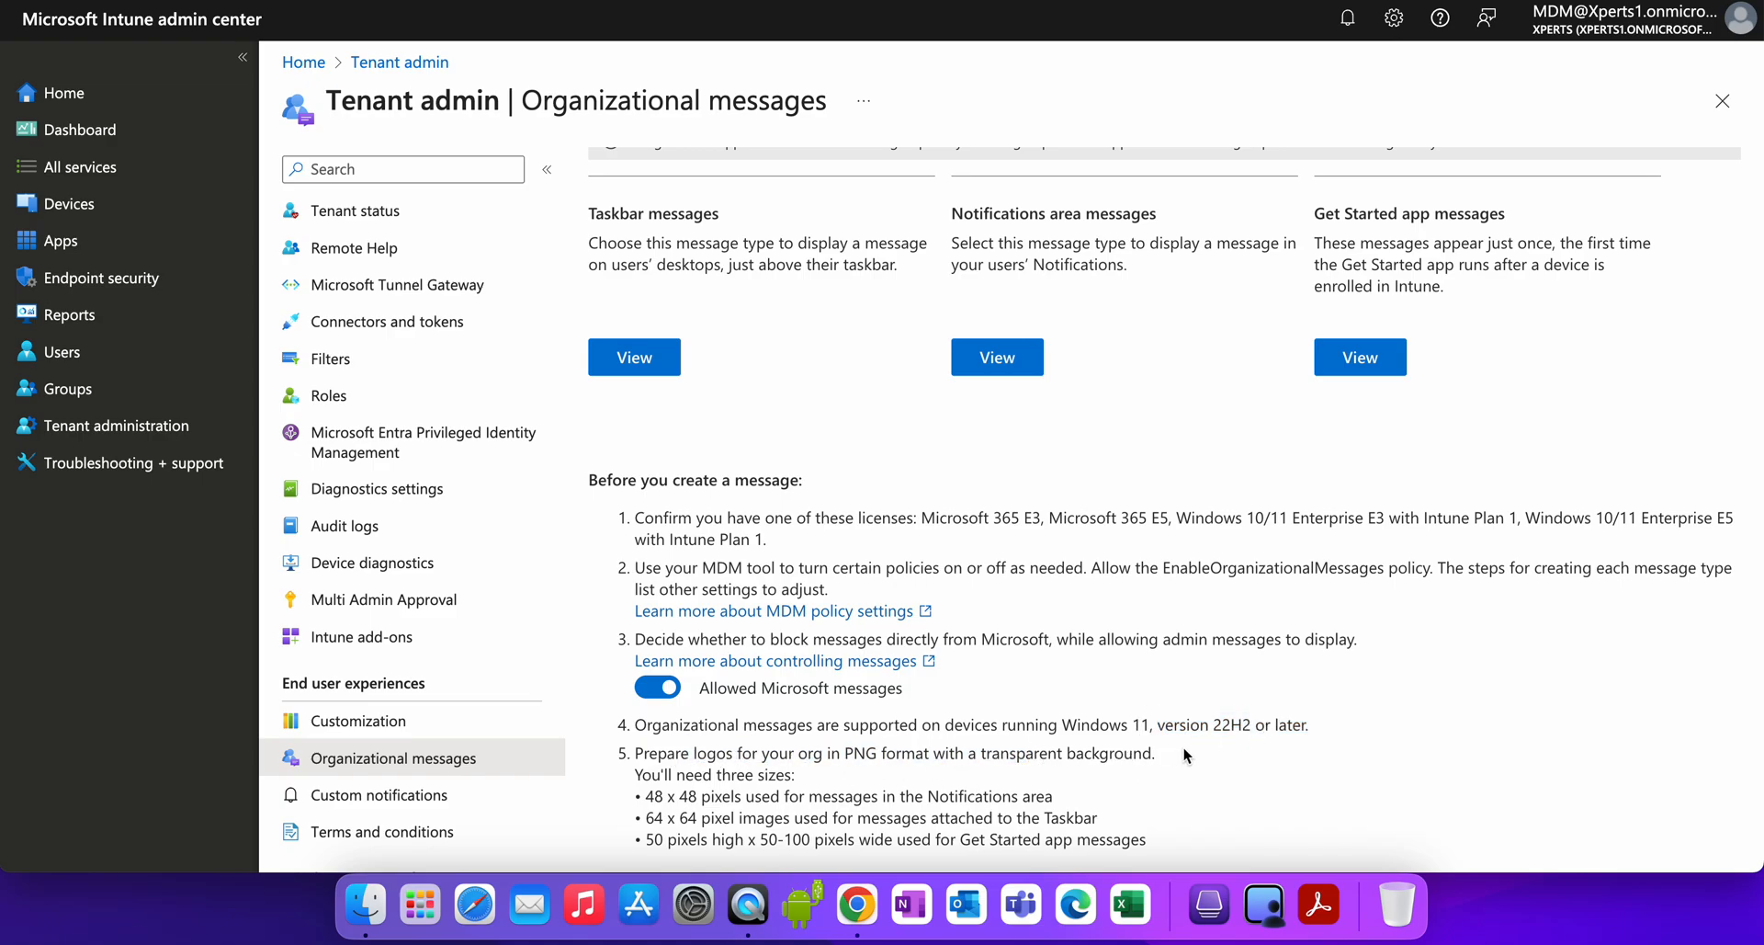
left_click_drag(801, 753, 1153, 753)
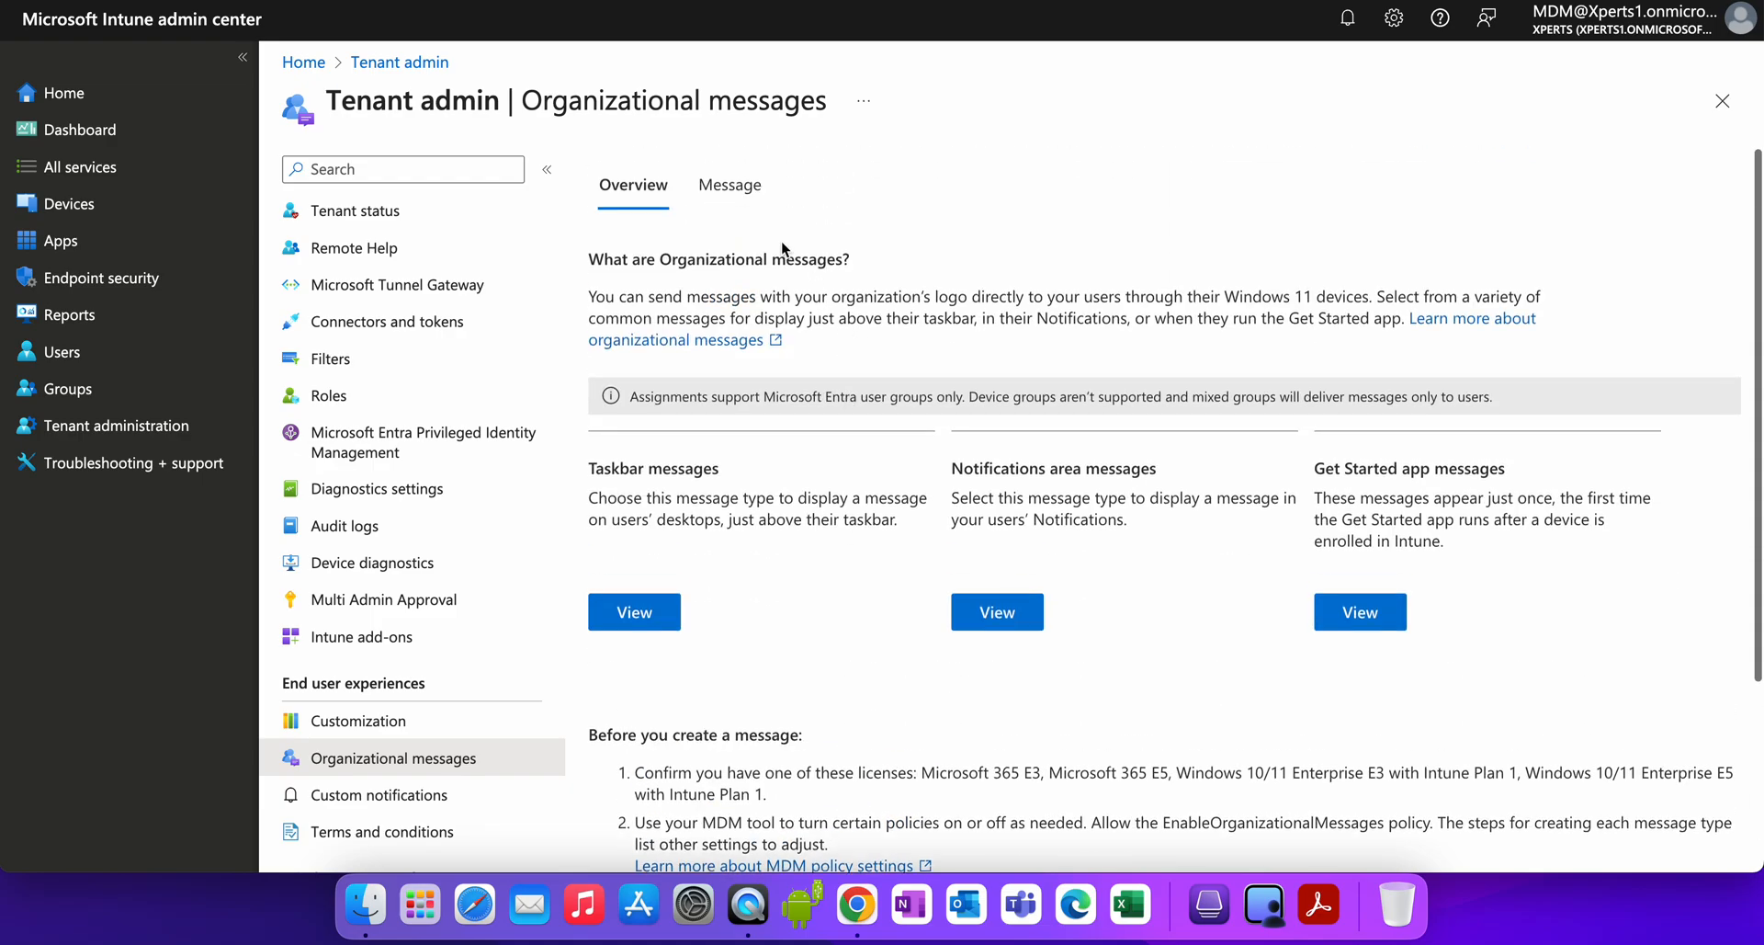
Confirm the required license and Windows device requirements.
left_click(729, 185)
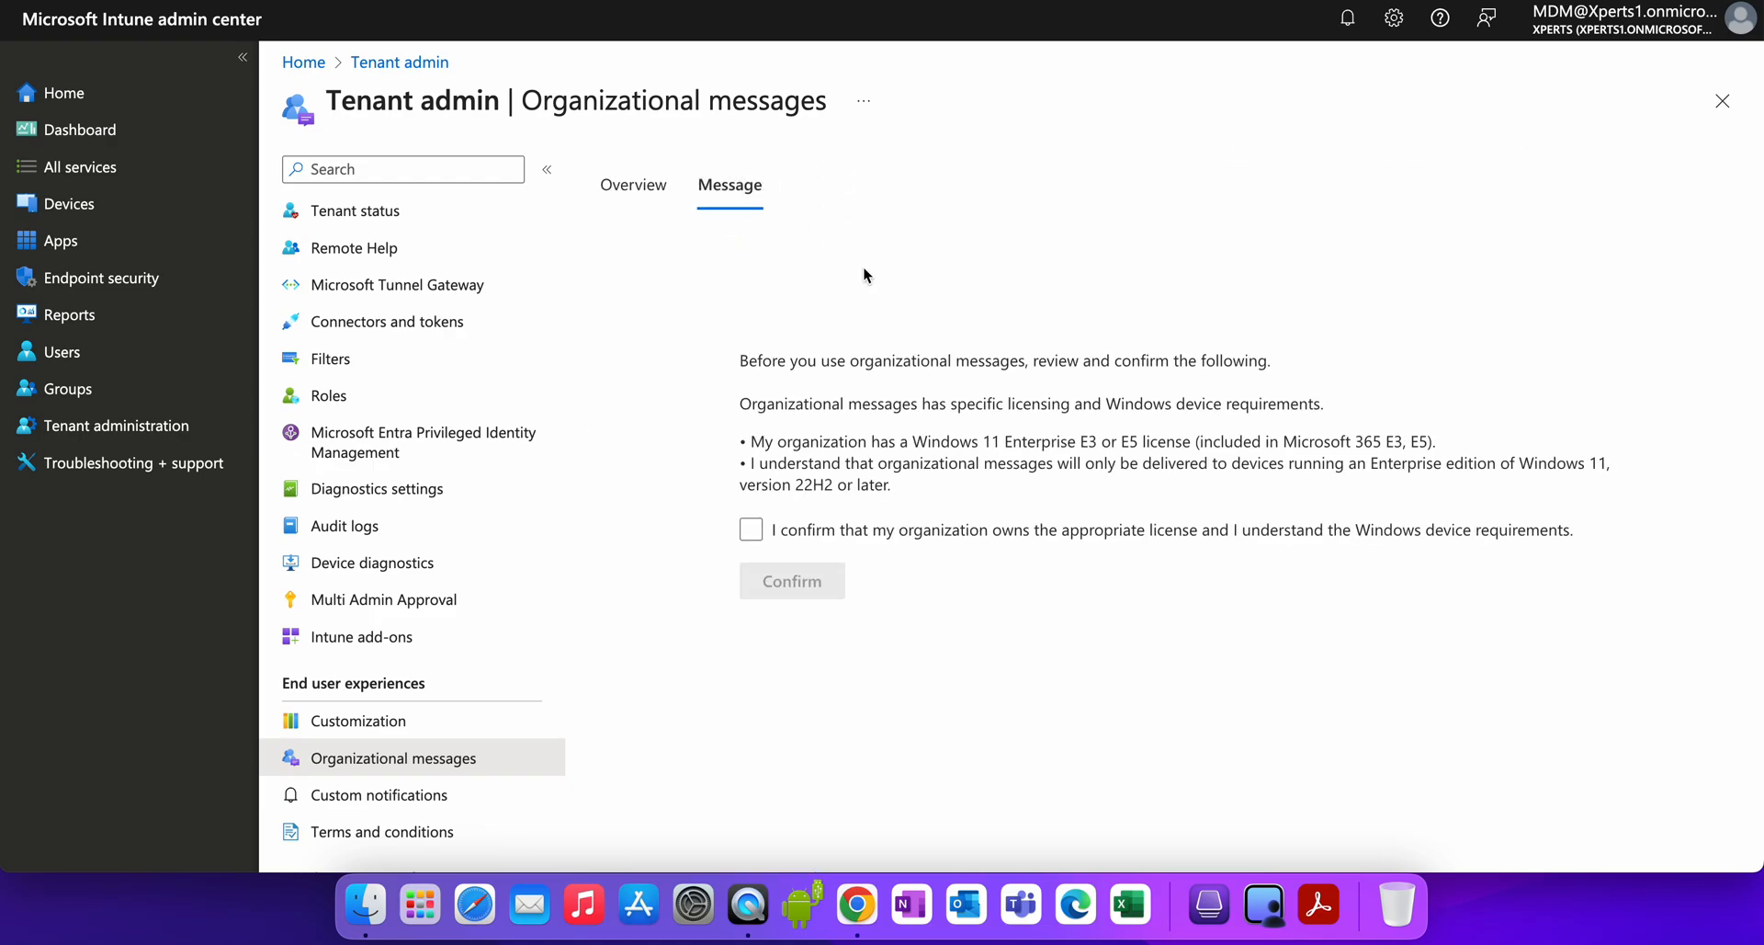
mouse_move(1041, 368)
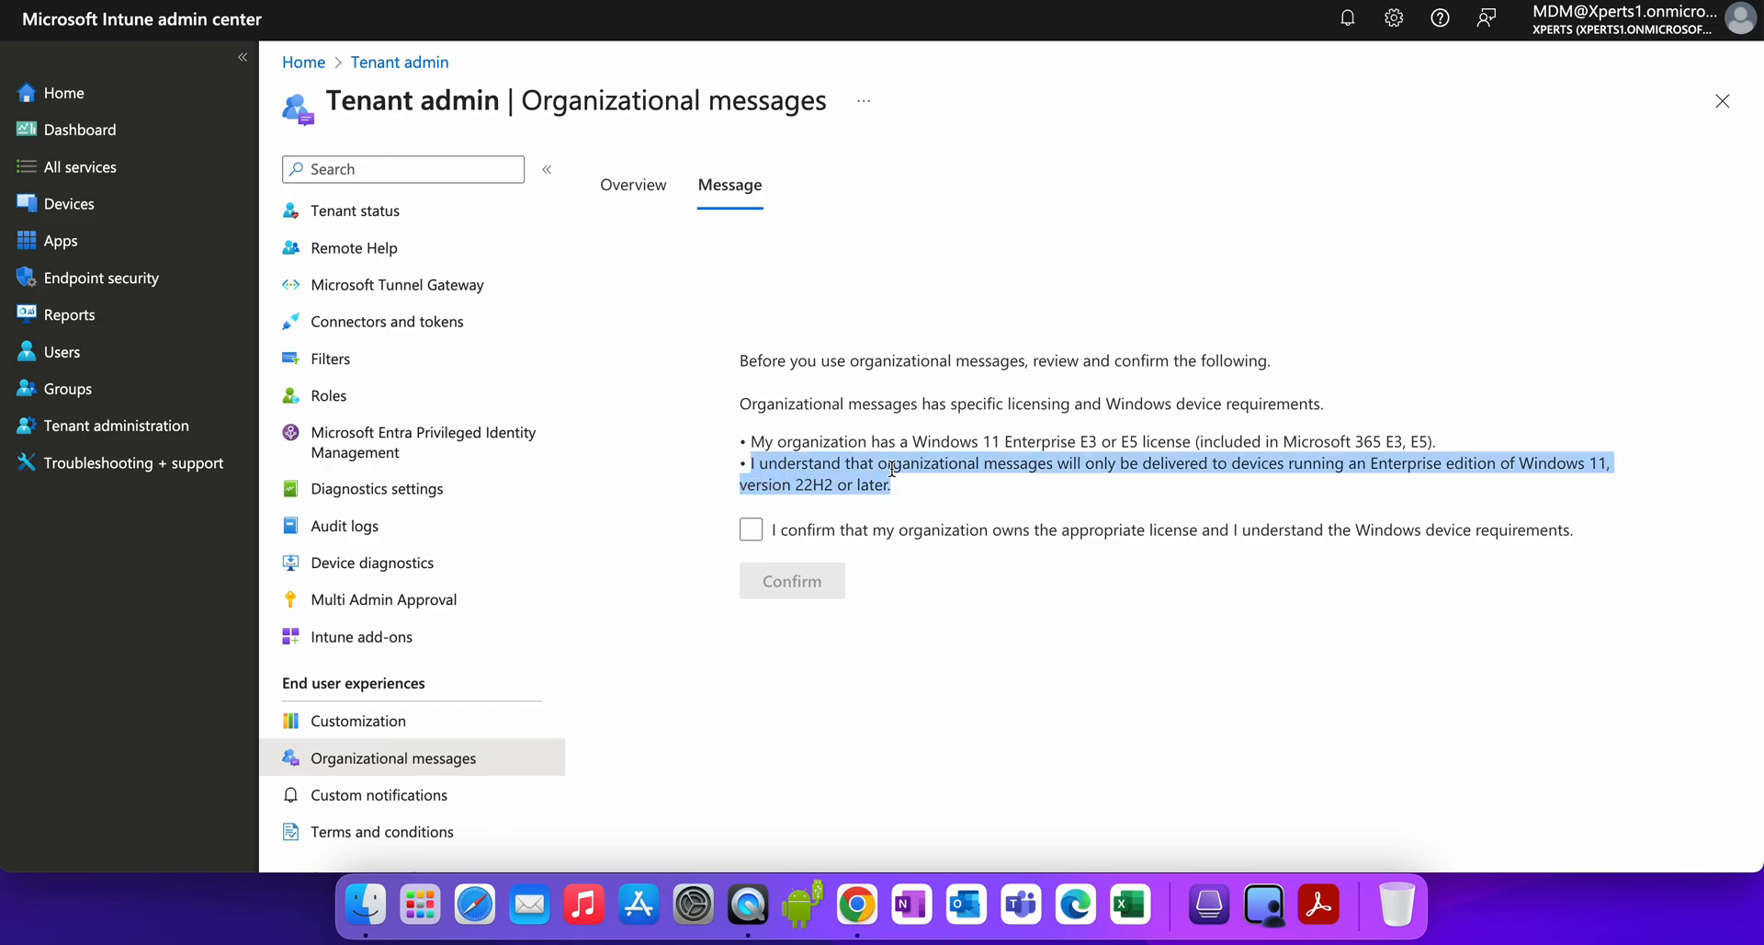
left_click(1198, 488)
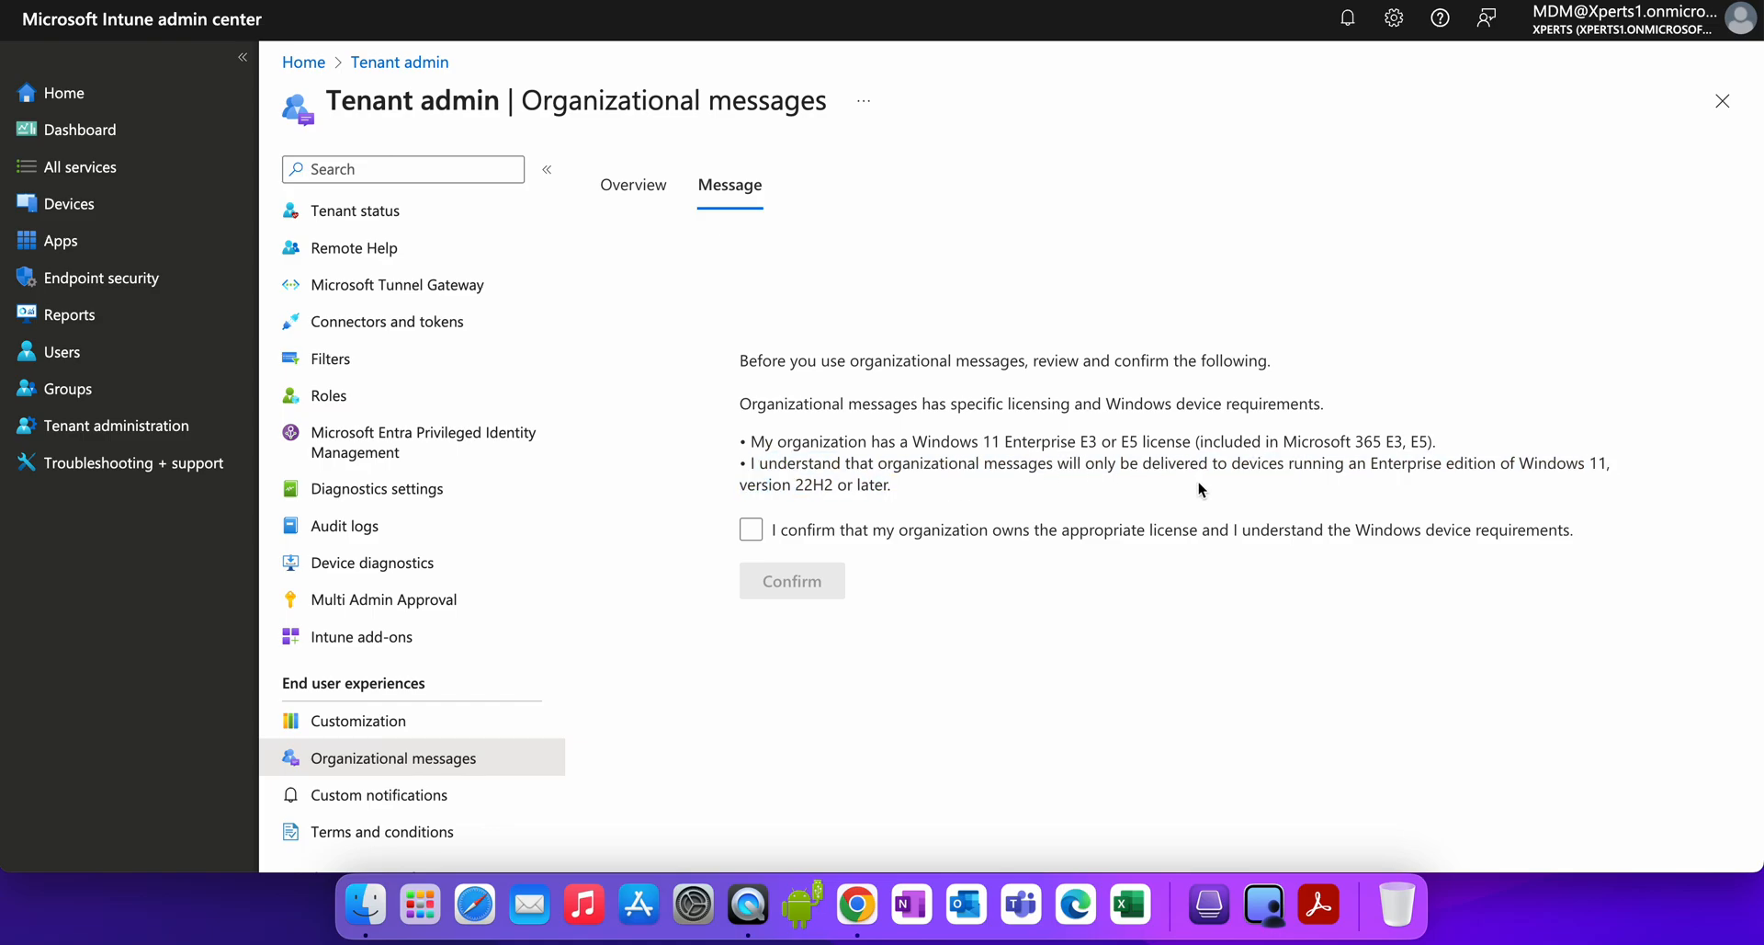
mouse_move(1159, 483)
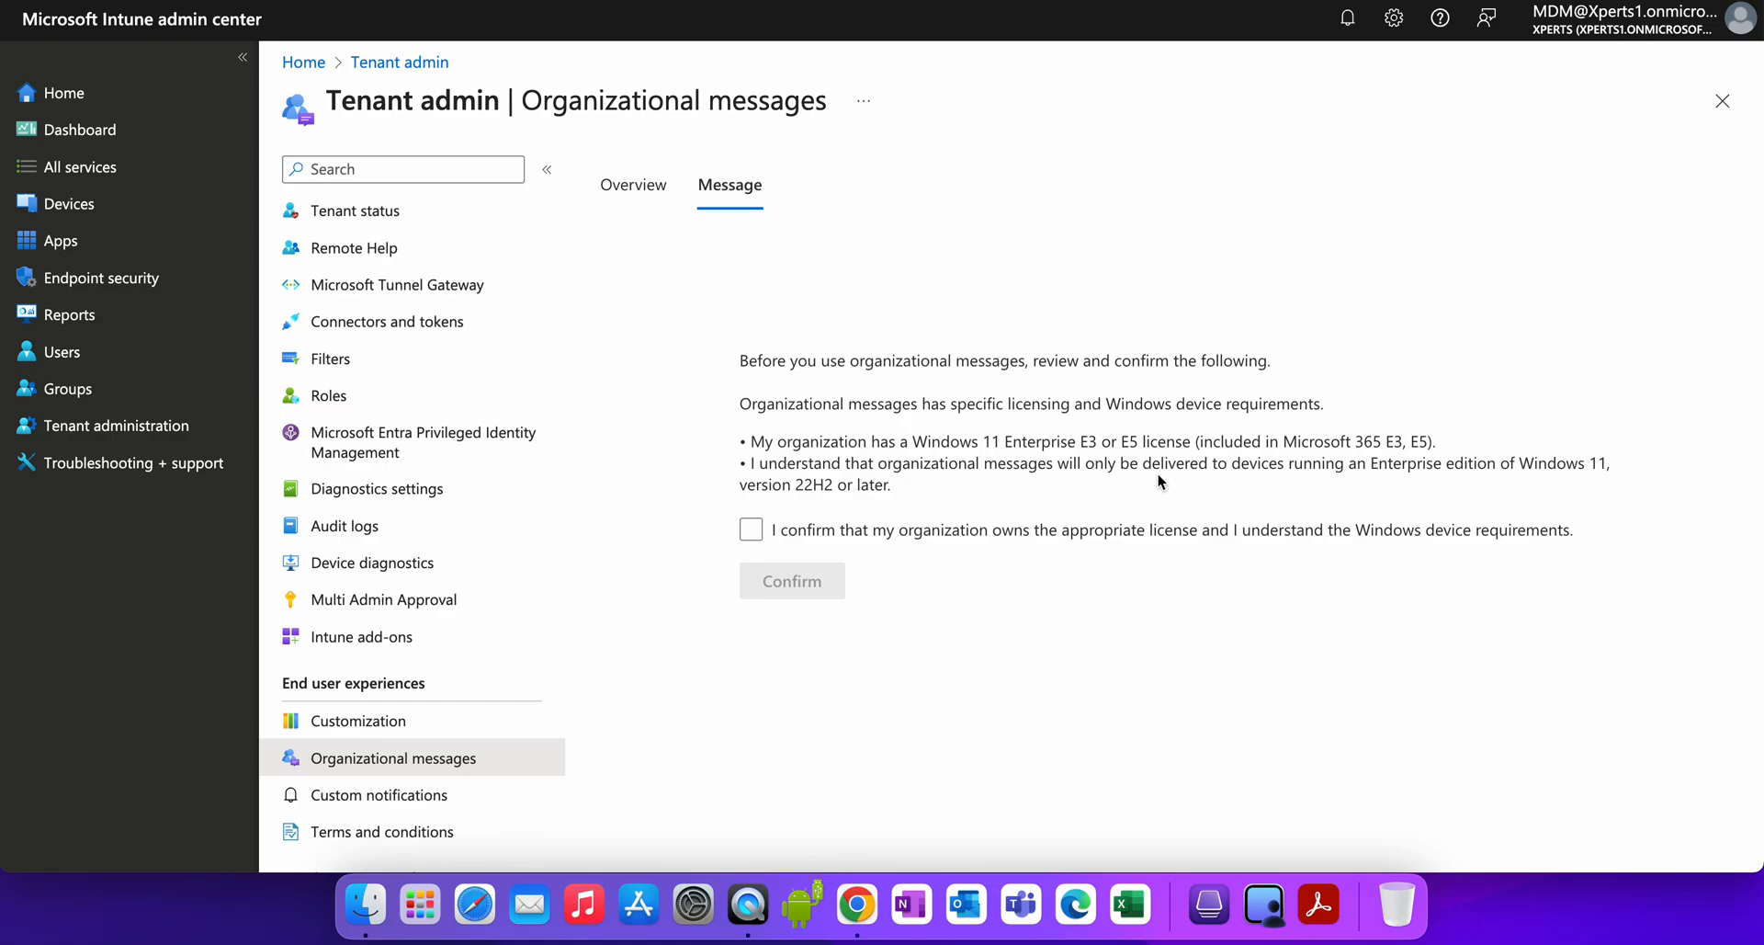
left_click_drag(929, 441, 1155, 441)
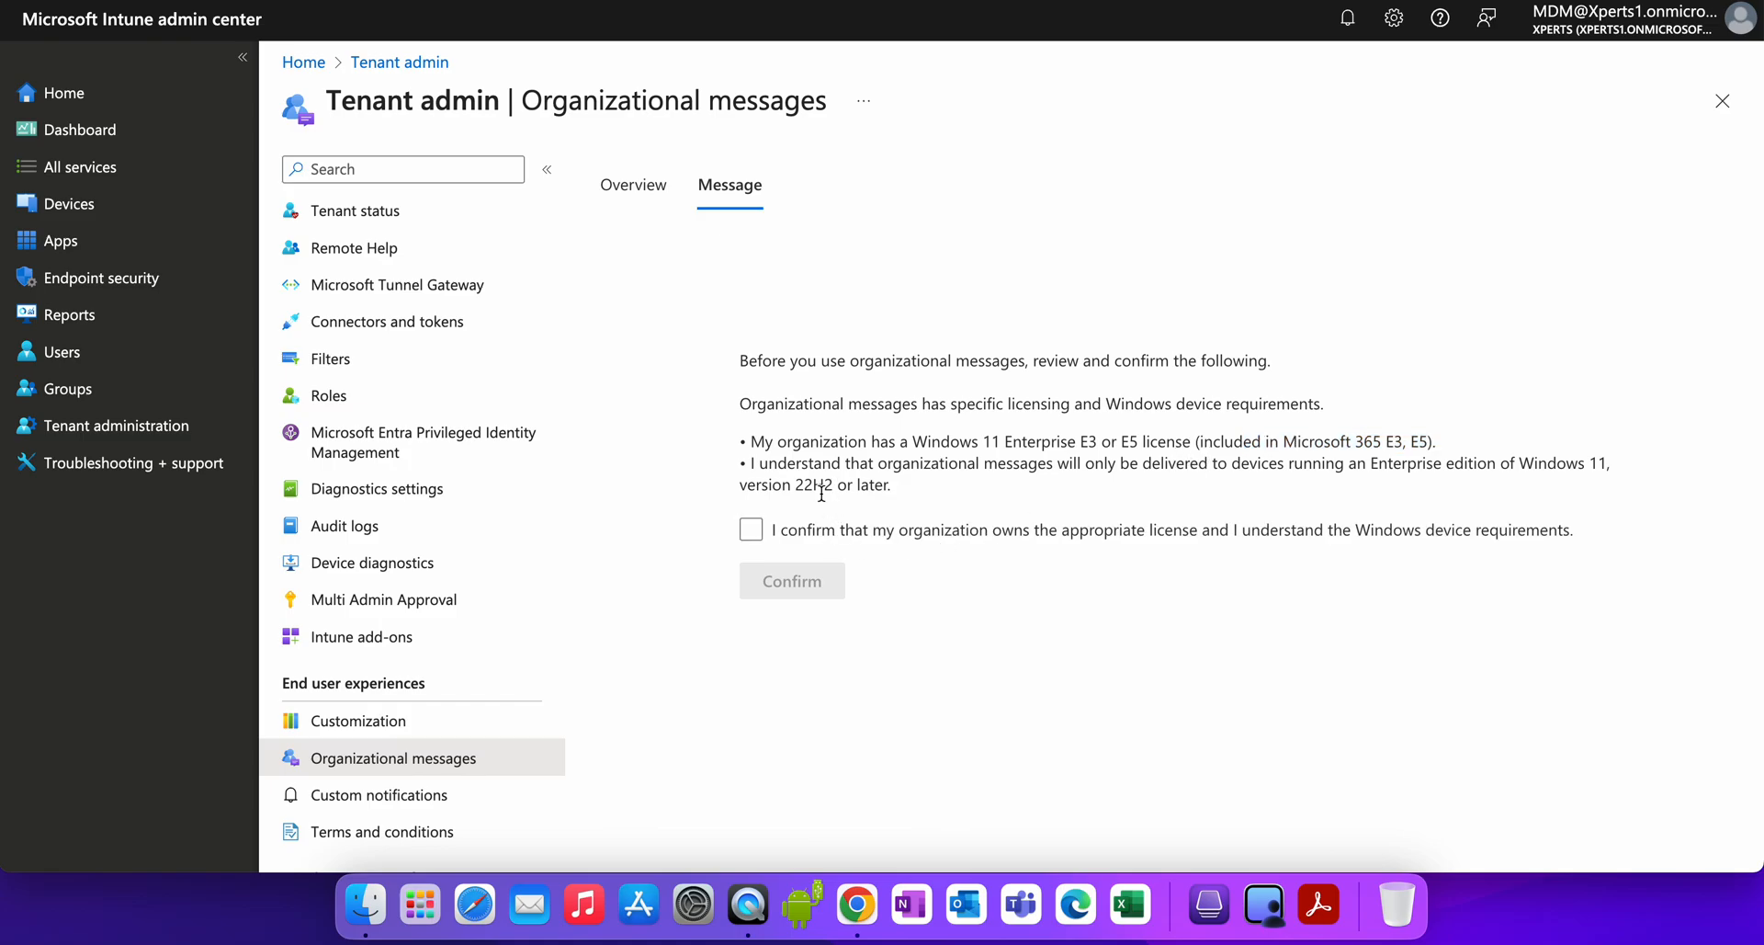
left_click(751, 528)
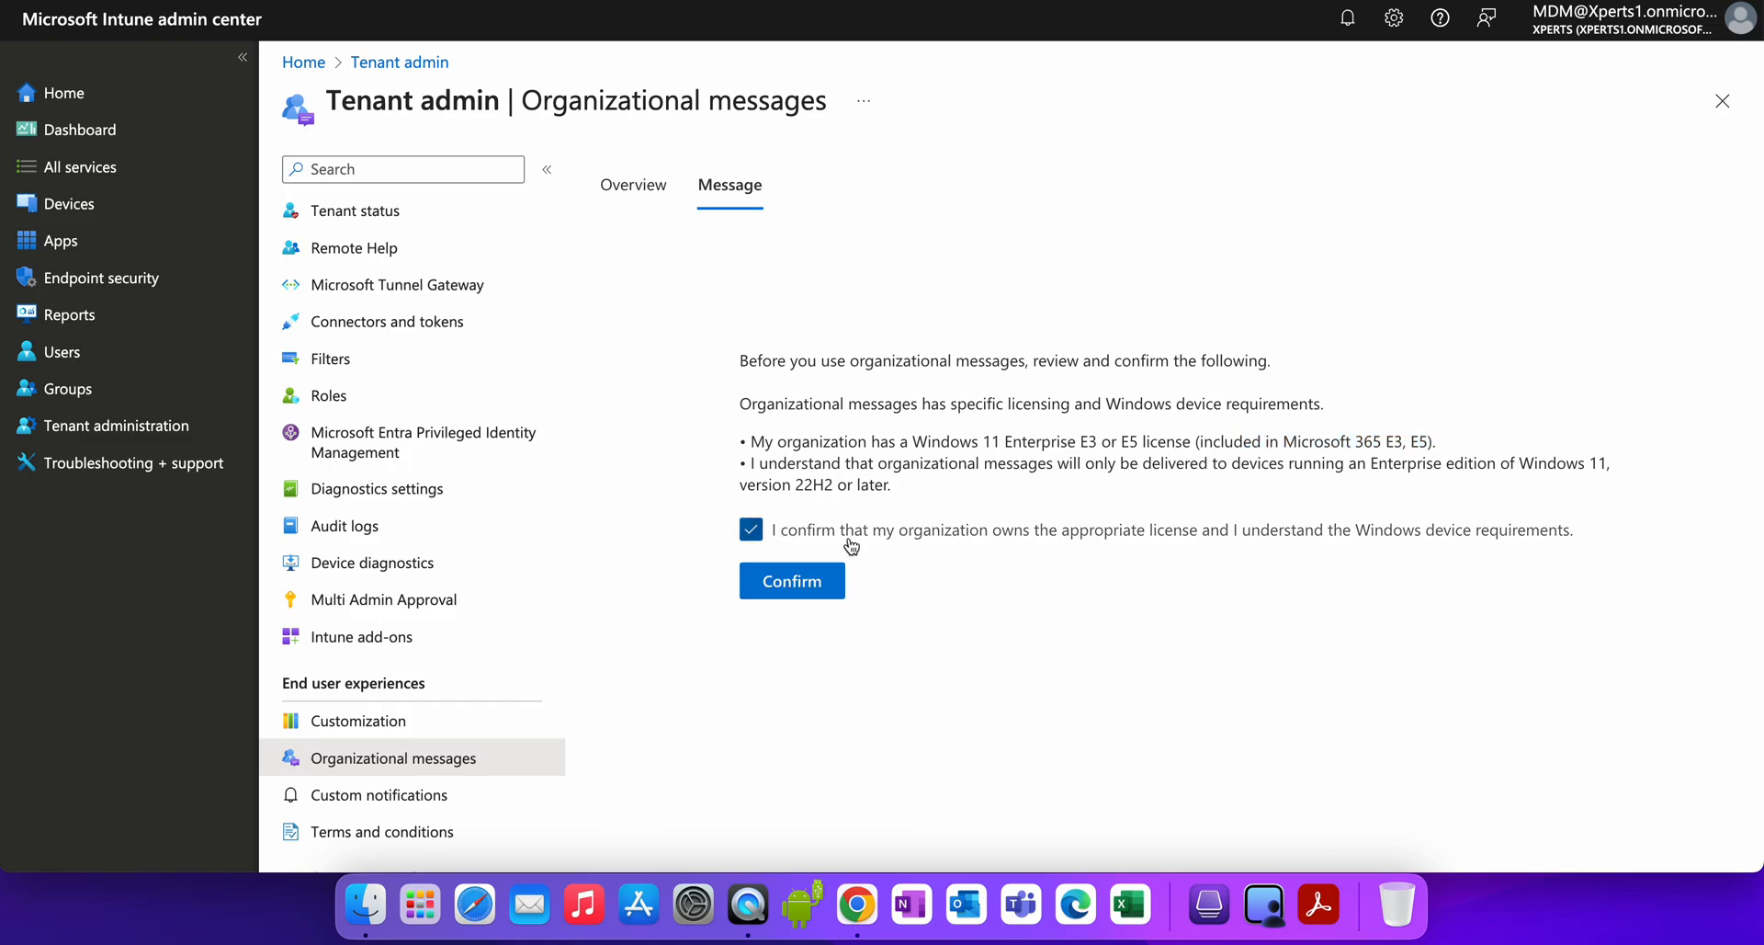
left_click(792, 580)
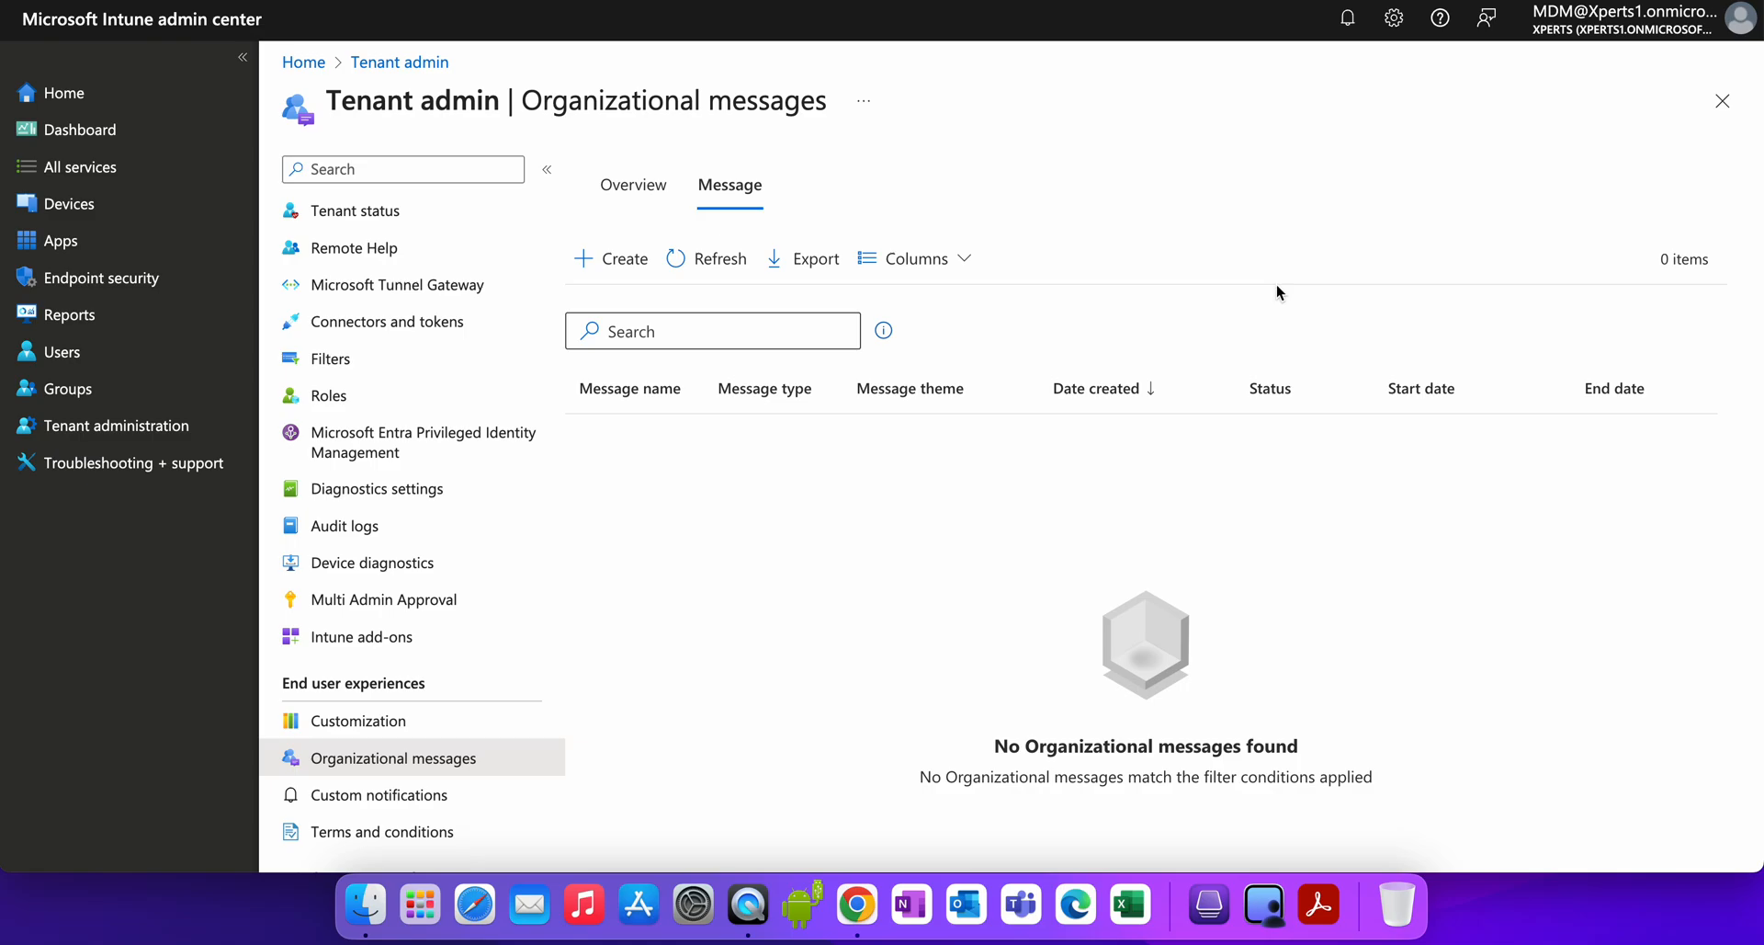
mouse_move(803, 470)
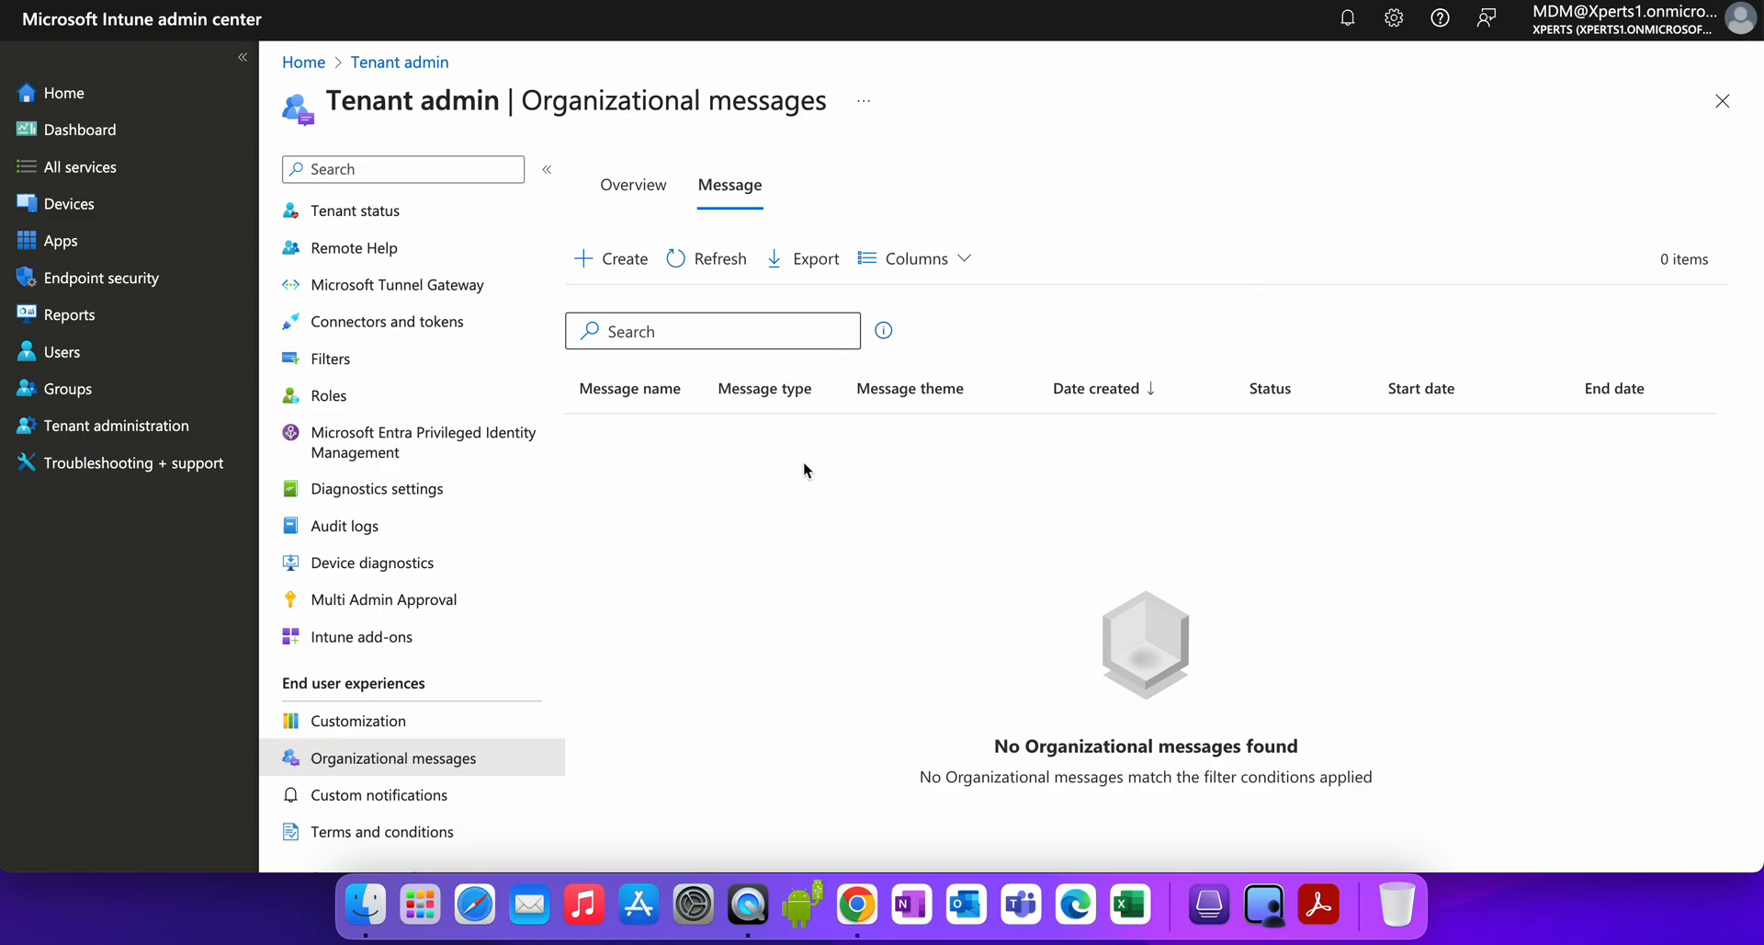
mouse_move(611, 258)
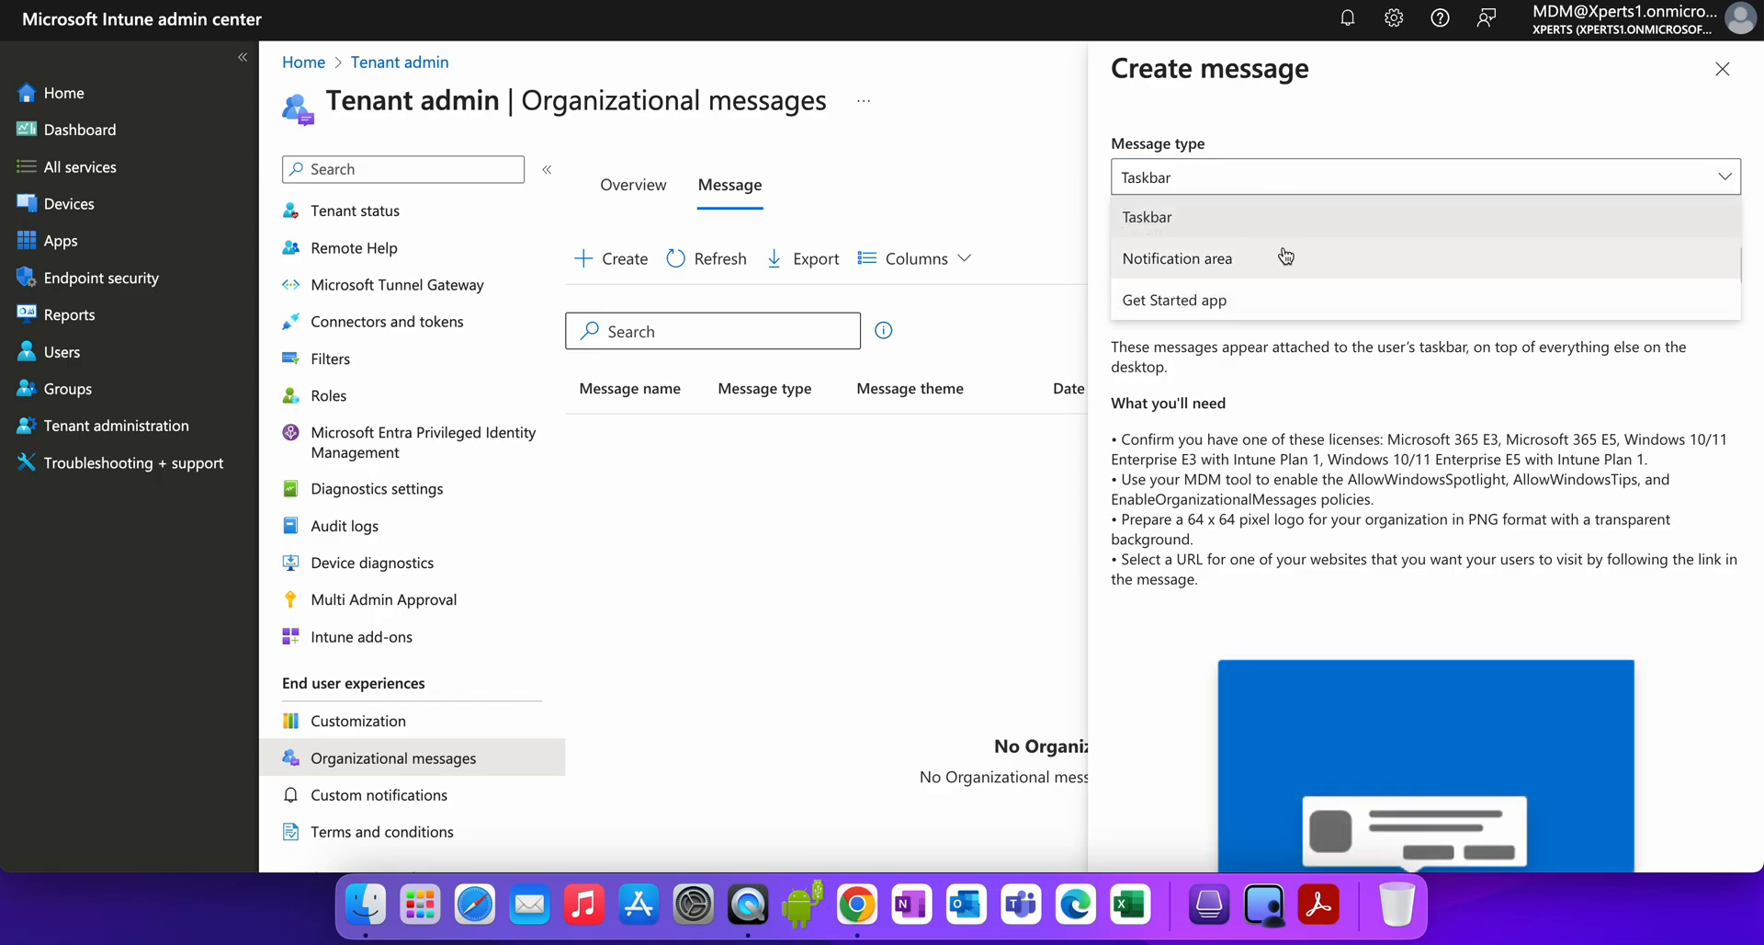
Set message type to Notification area with the Update device theme.
left_click(1178, 258)
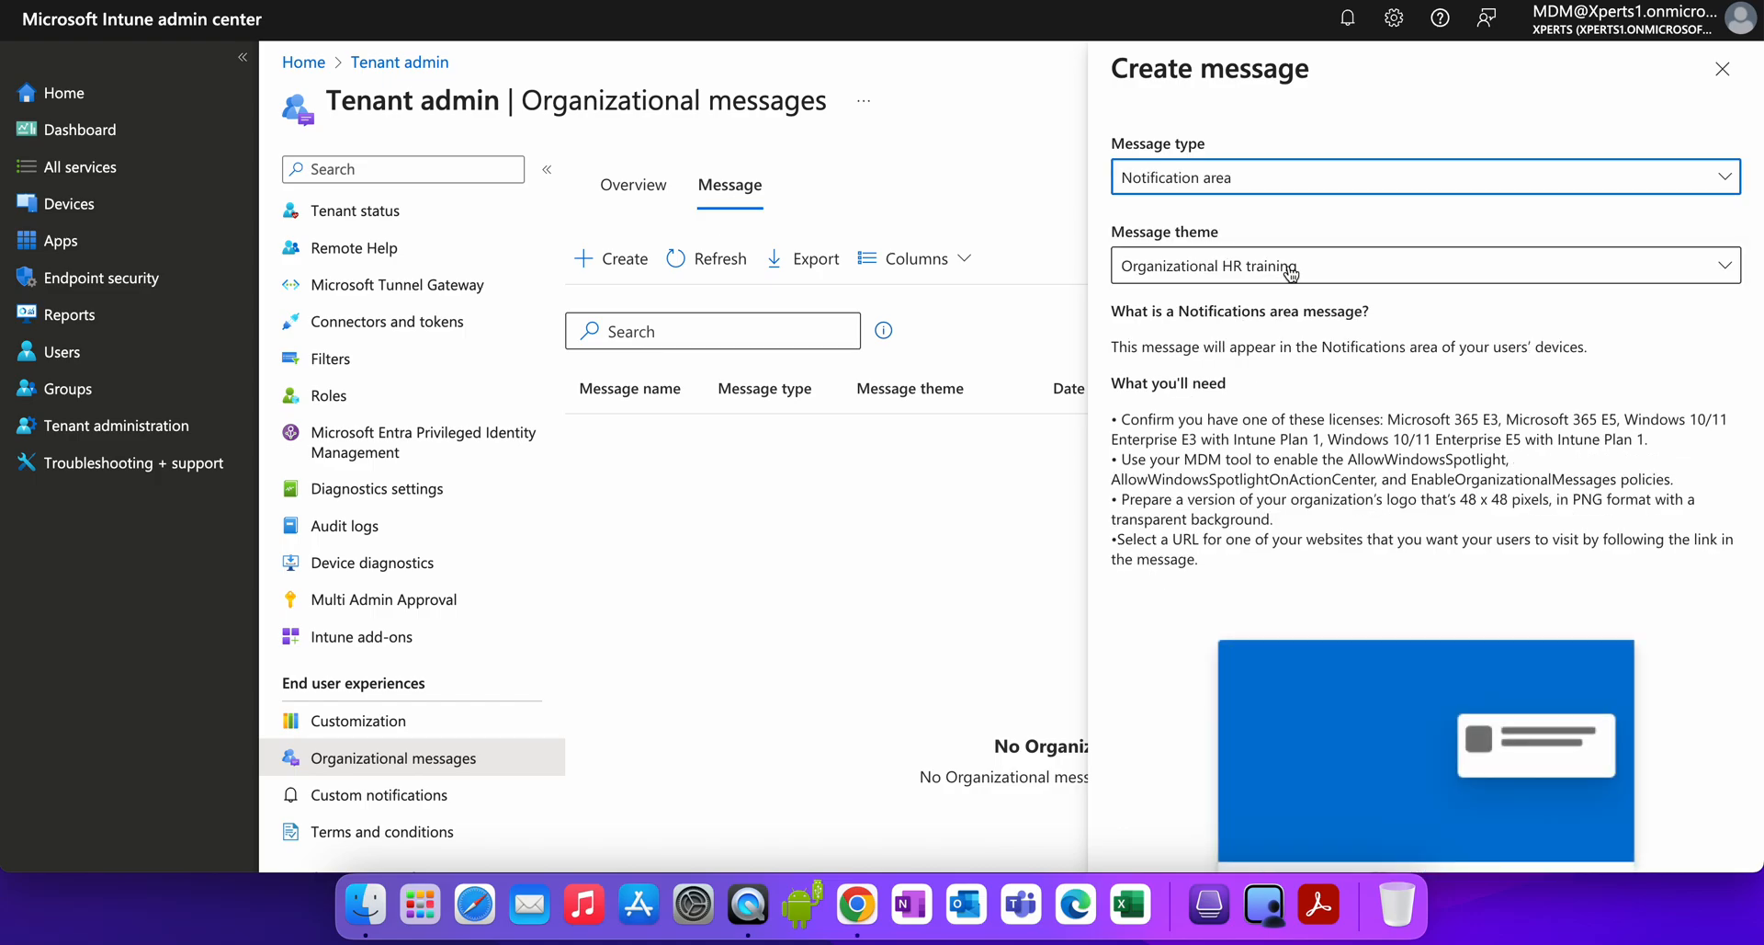
left_click(1423, 265)
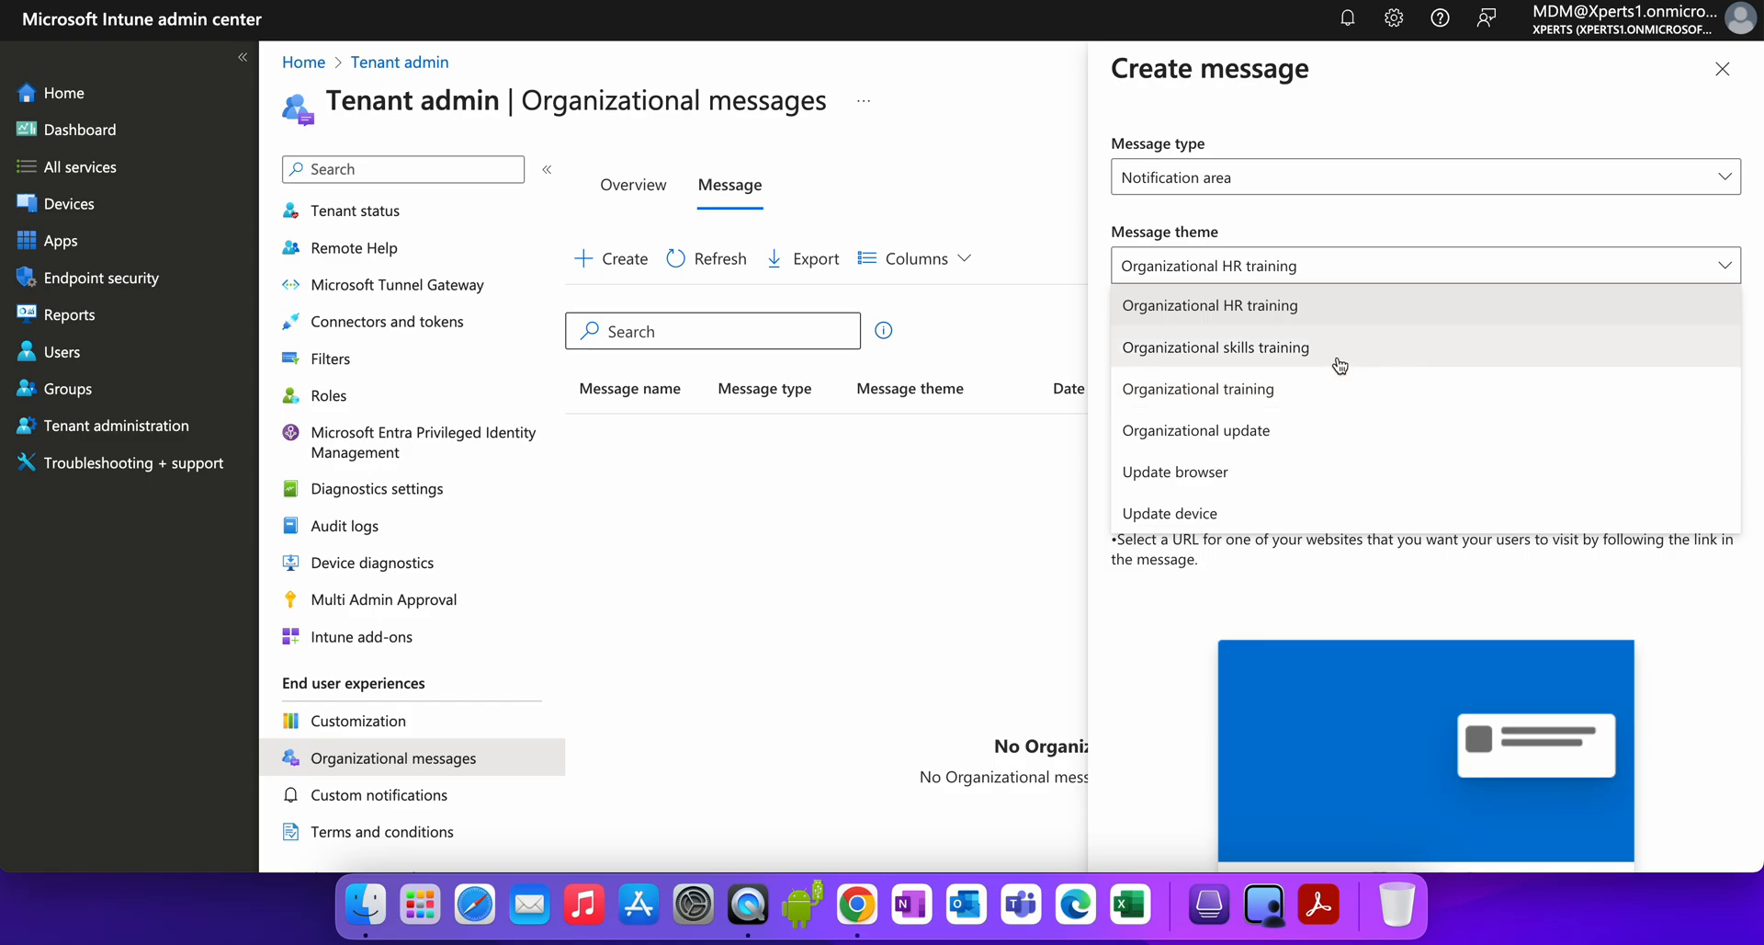
mouse_move(1305, 429)
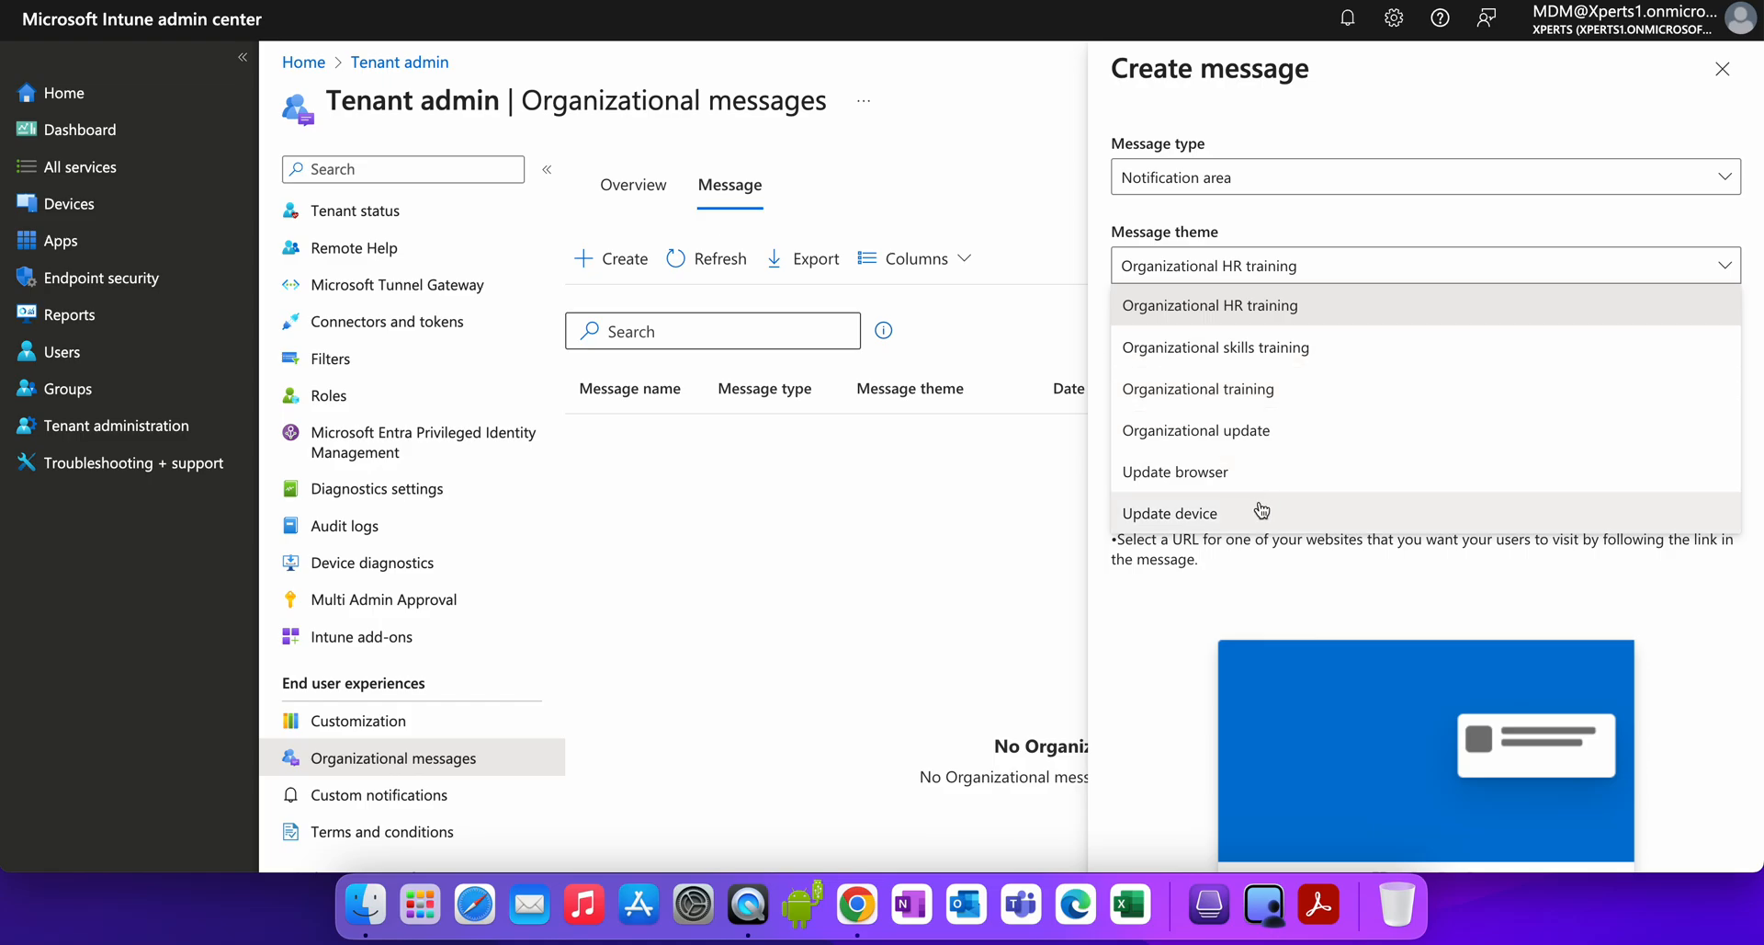
left_click(1169, 513)
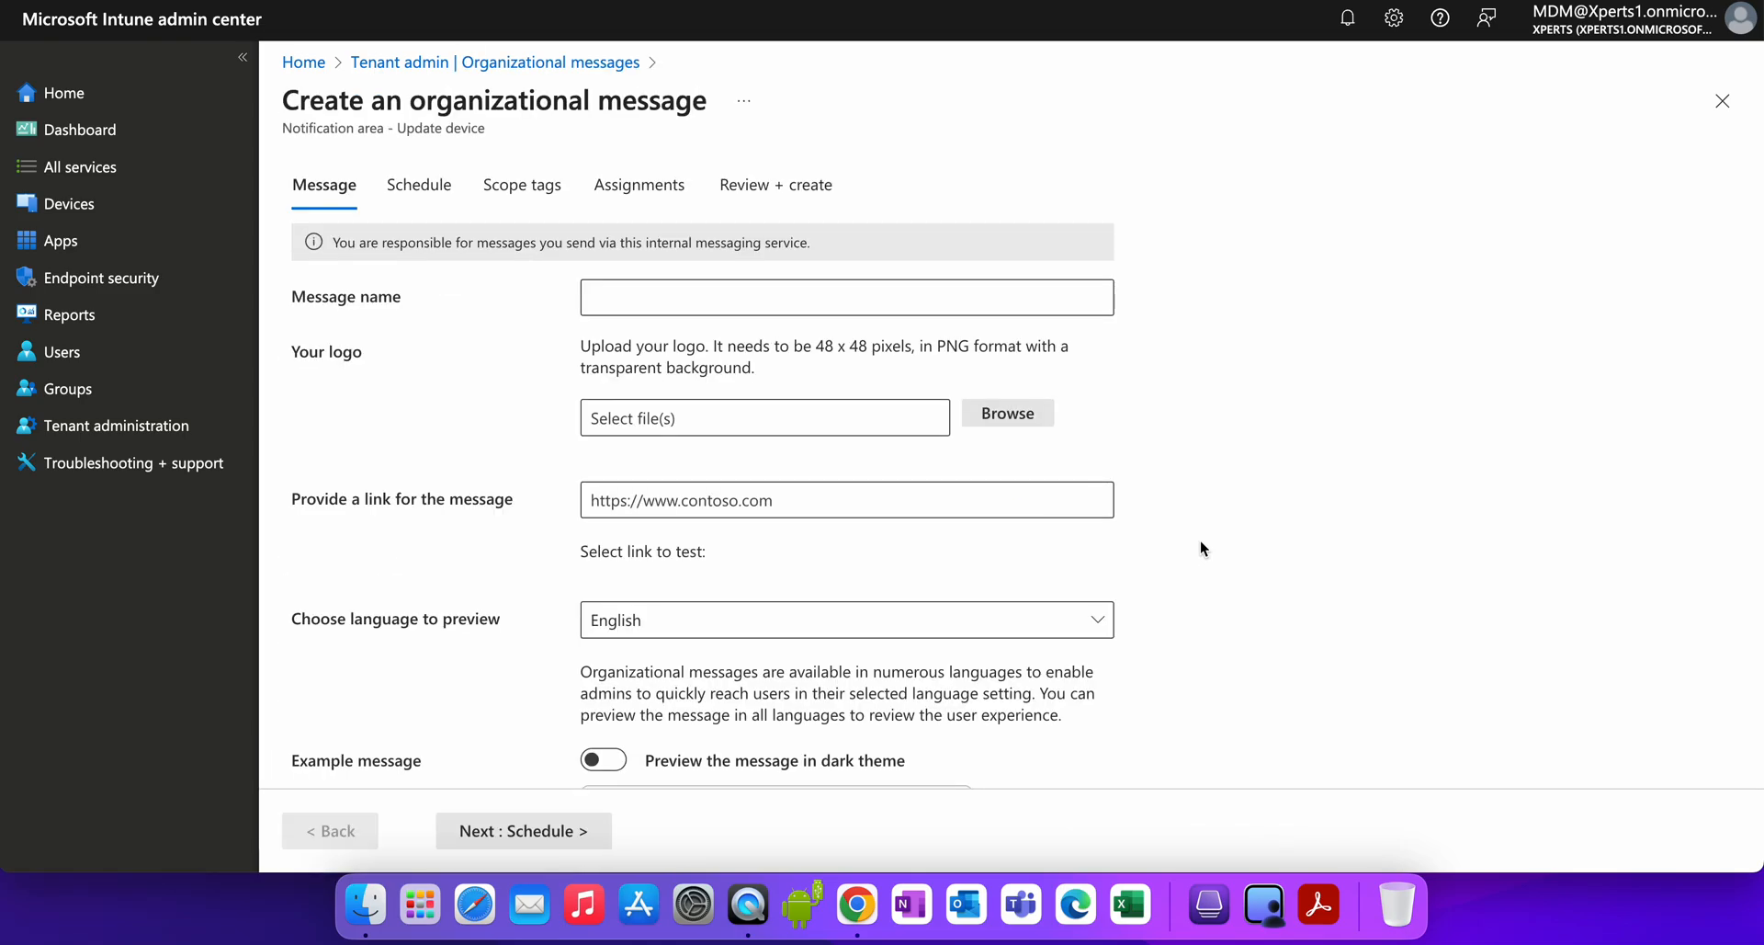
Name the message 'Update Your Device' and abandon a logo upload attempt.
left_click(846, 296)
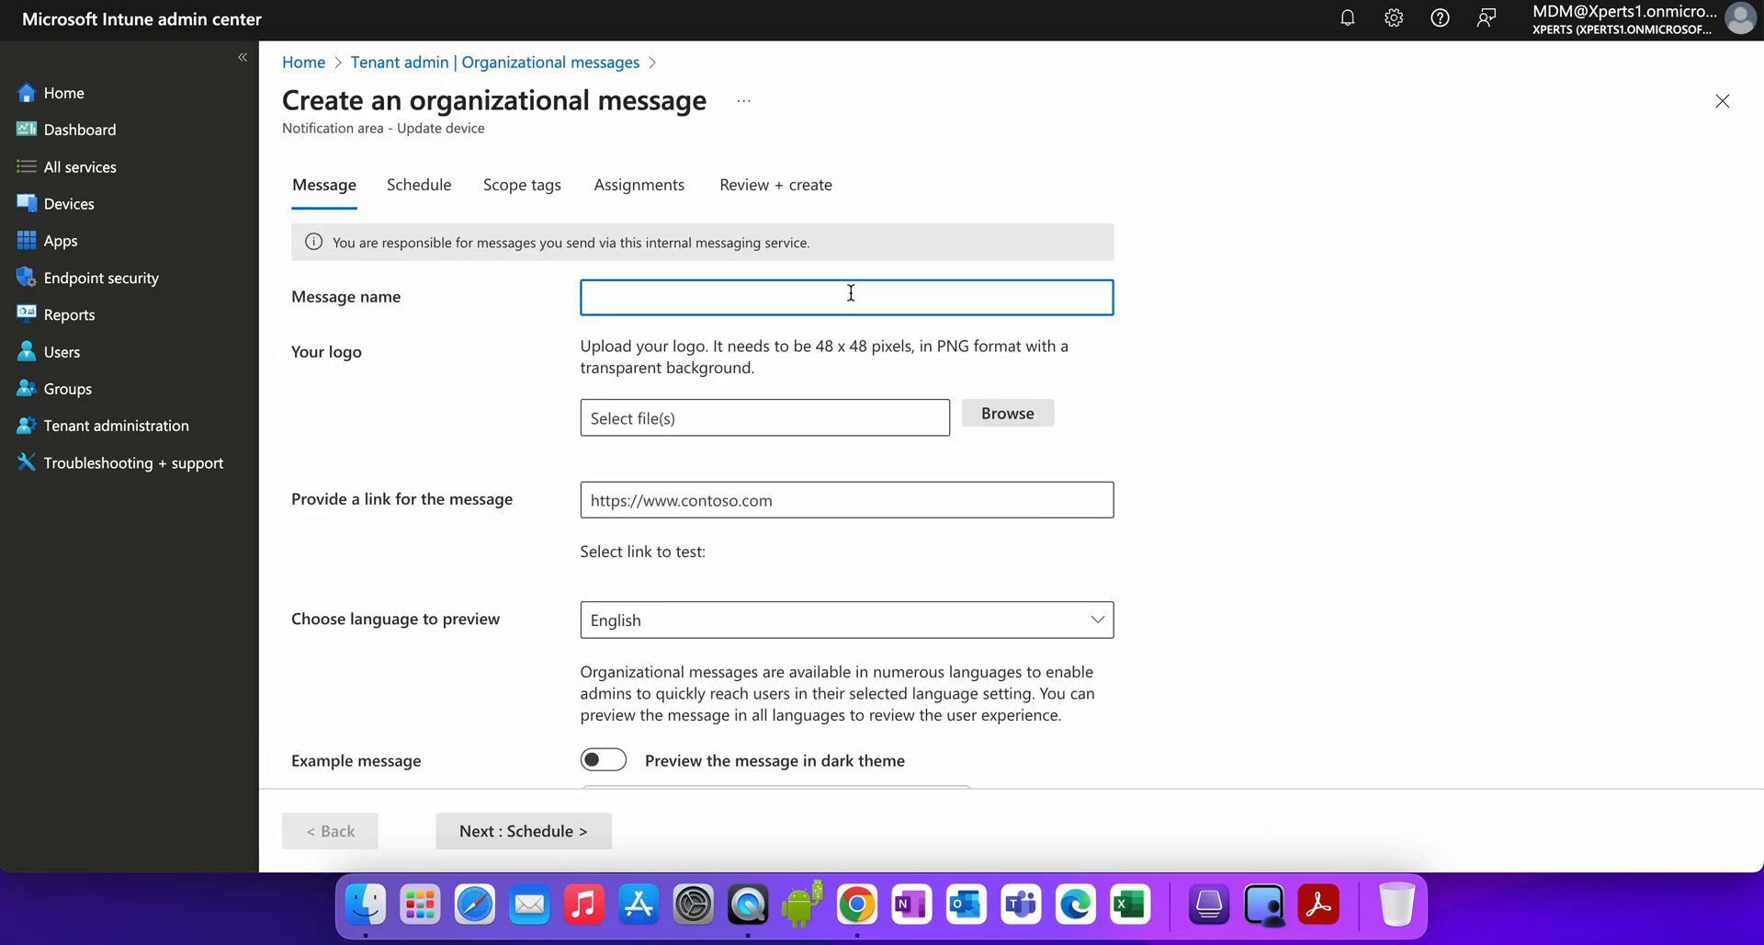
type("Update Your D")
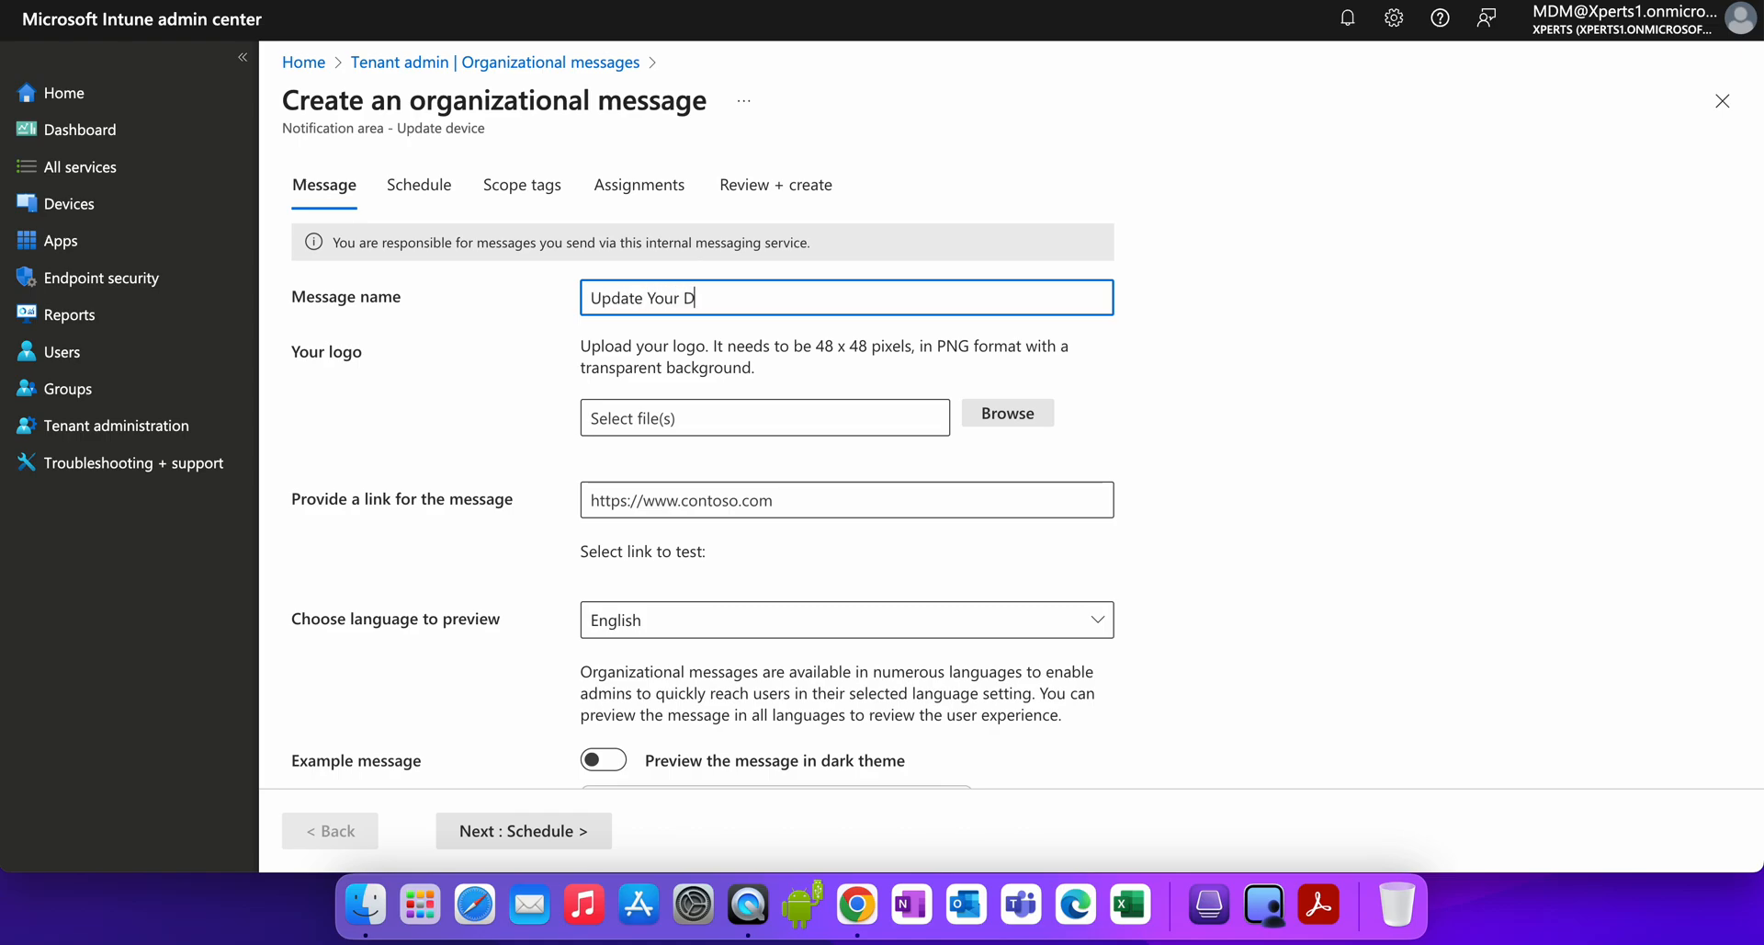
type("evice")
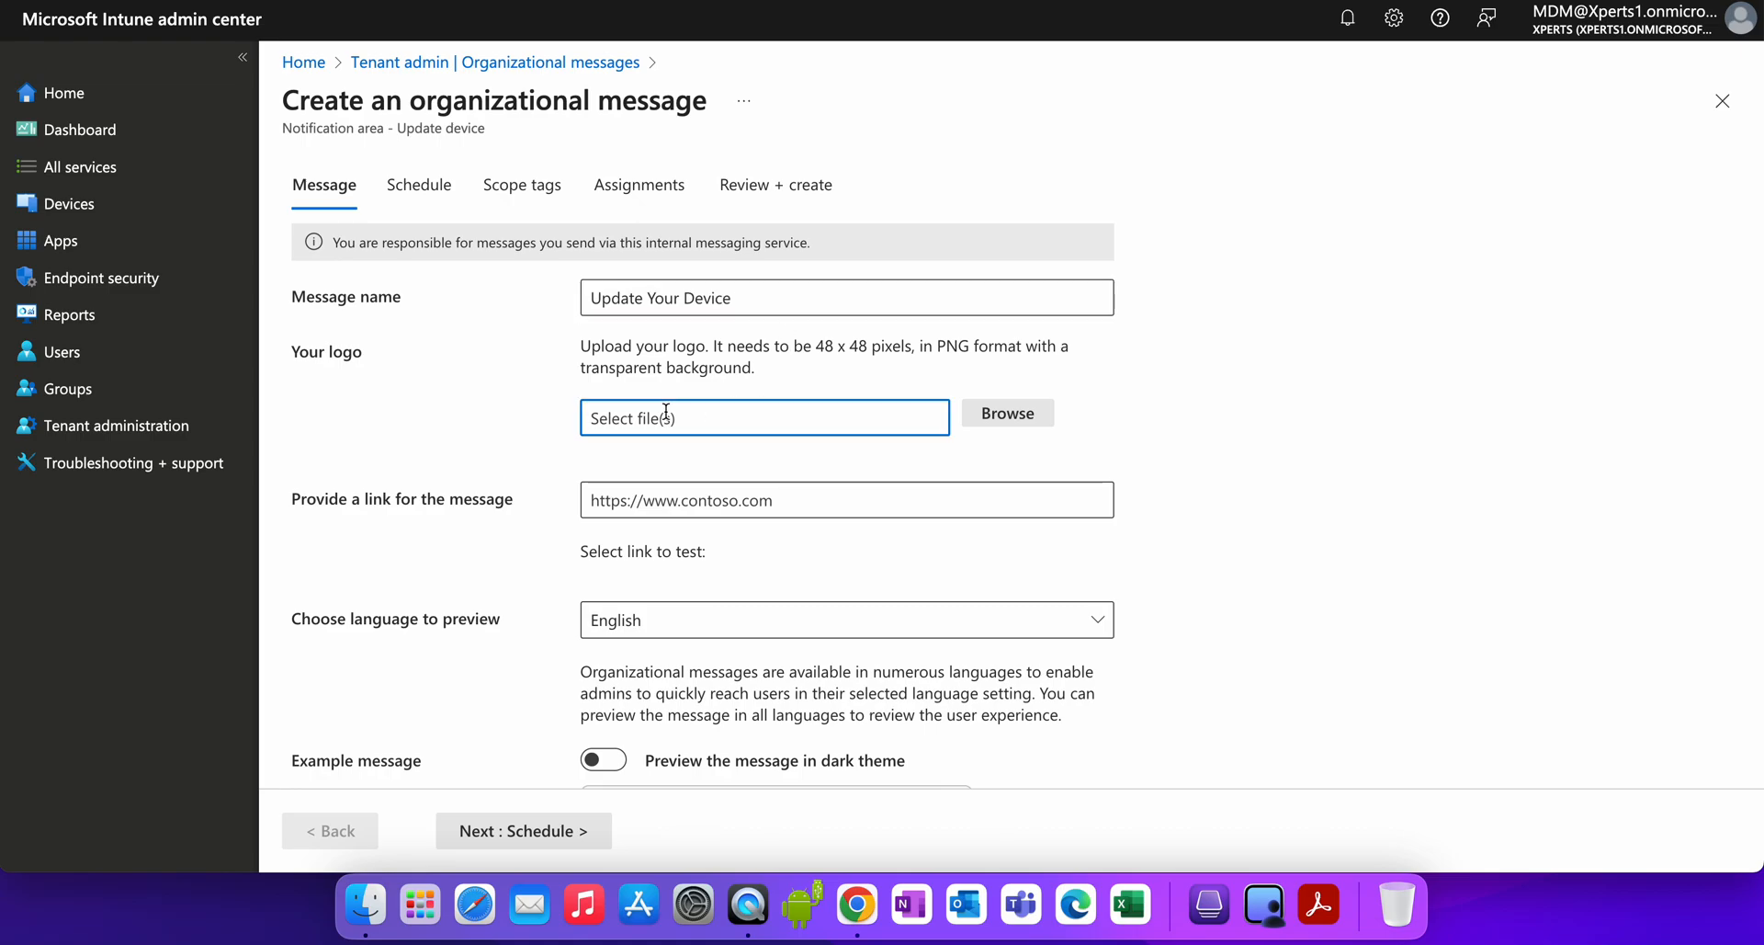
left_click(1006, 413)
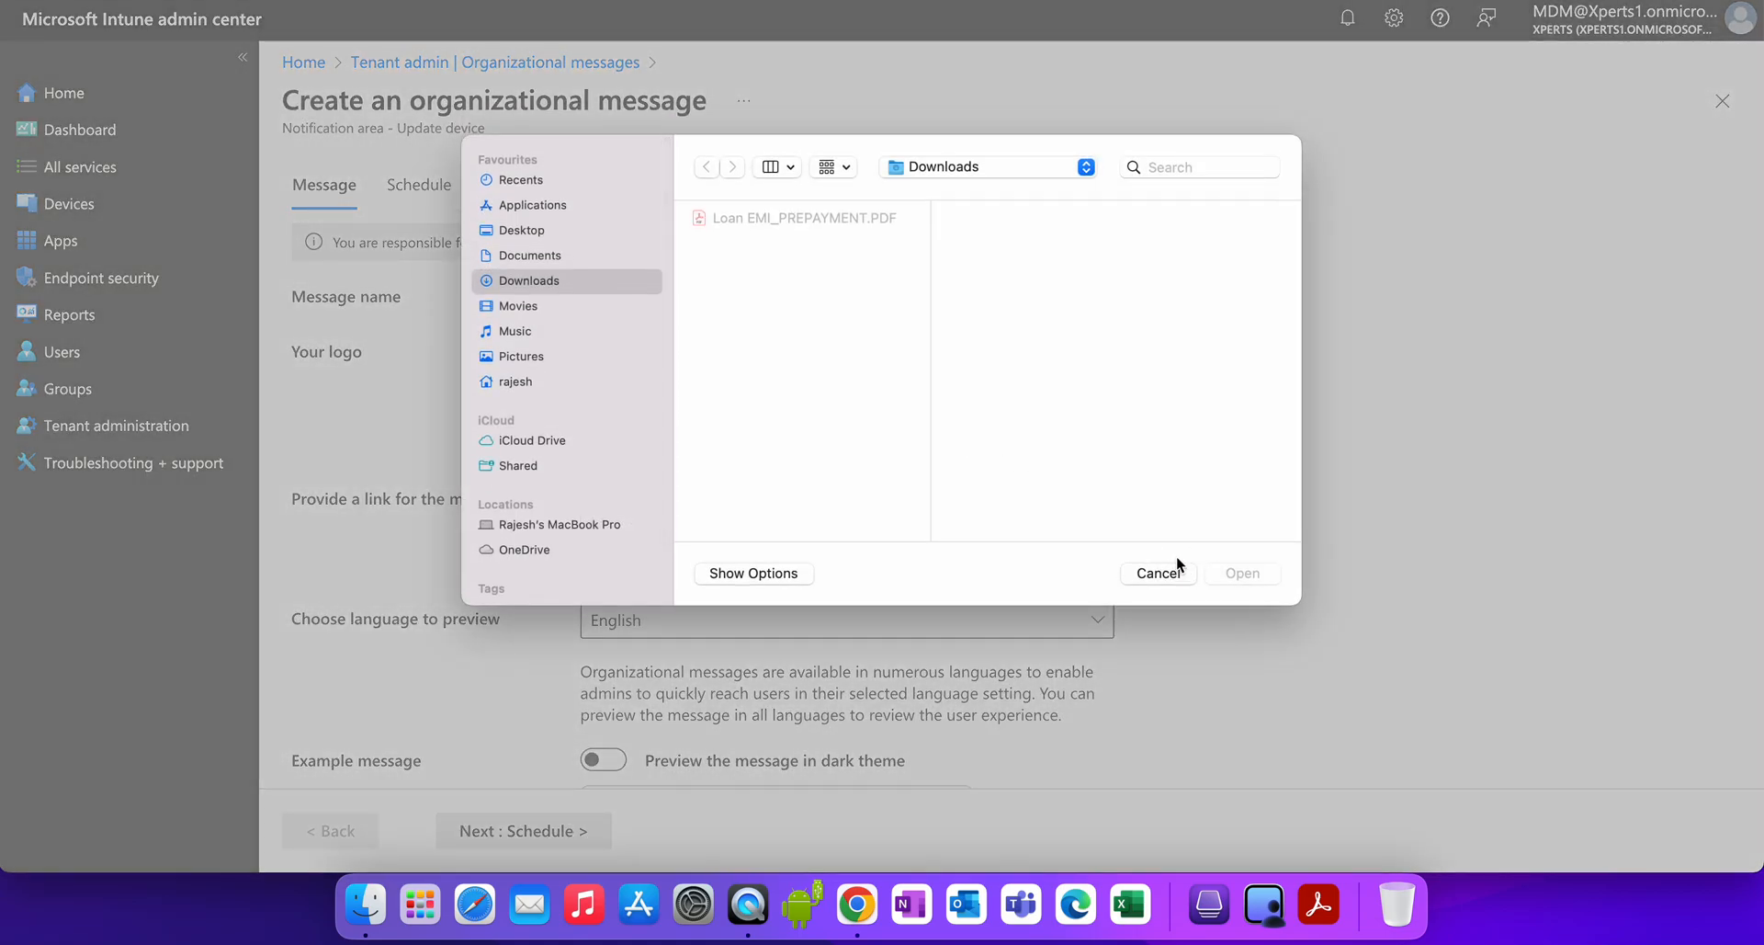
left_click(1158, 573)
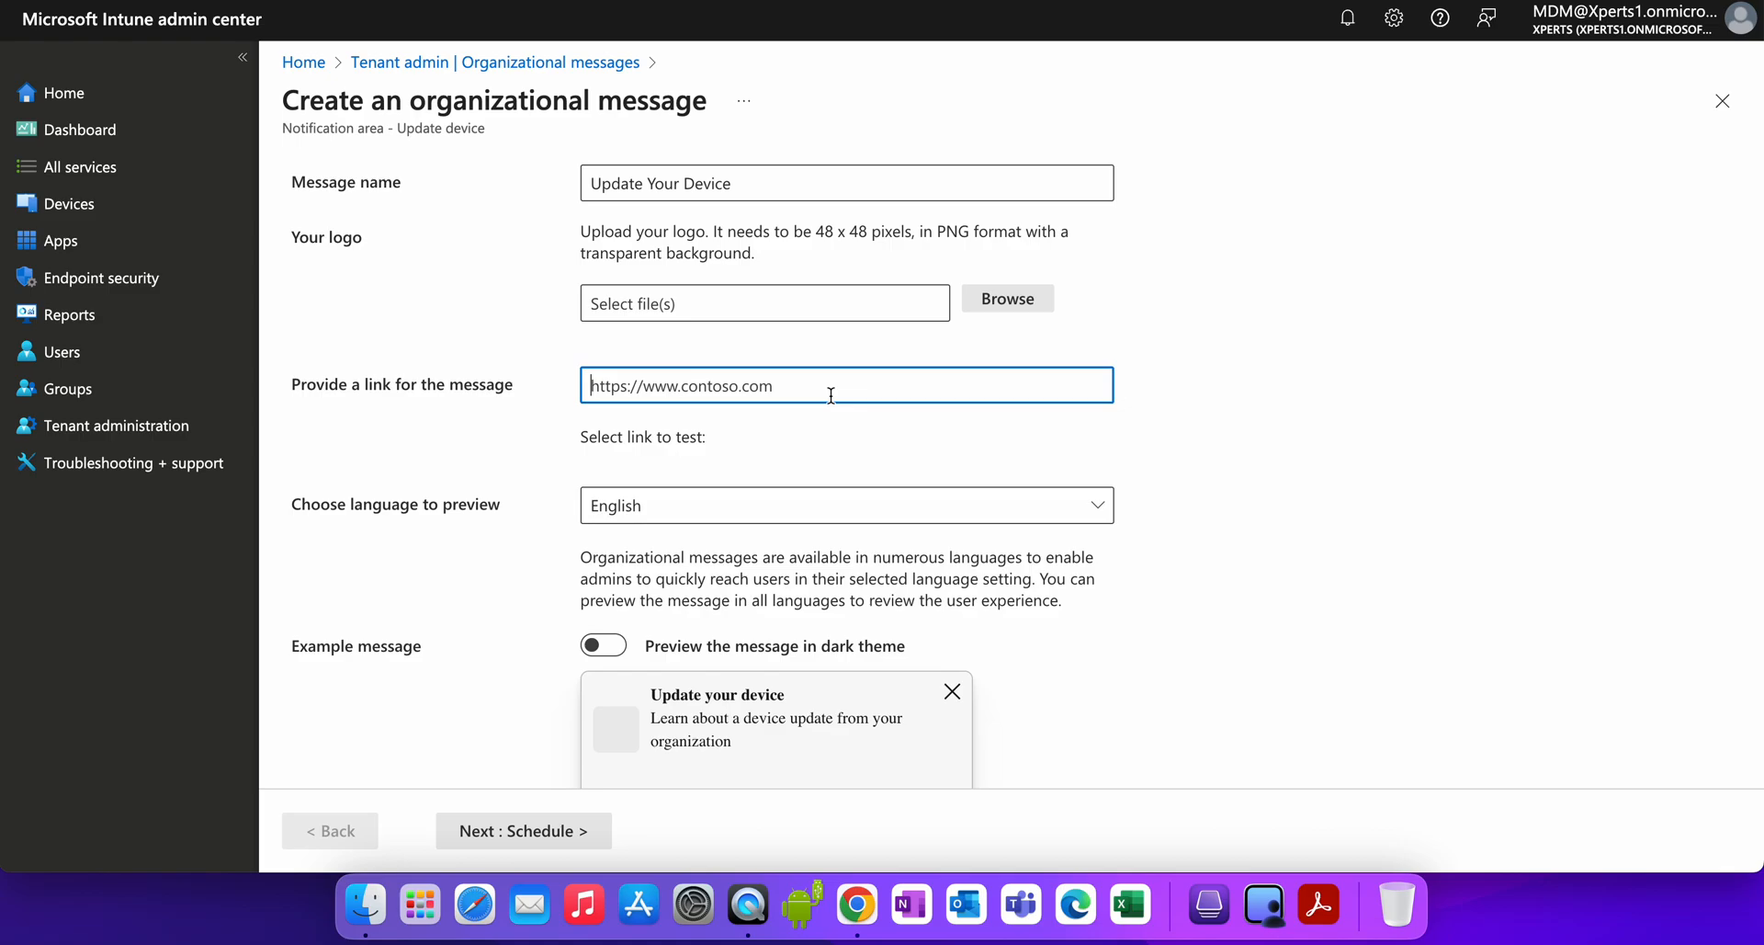
type("http://")
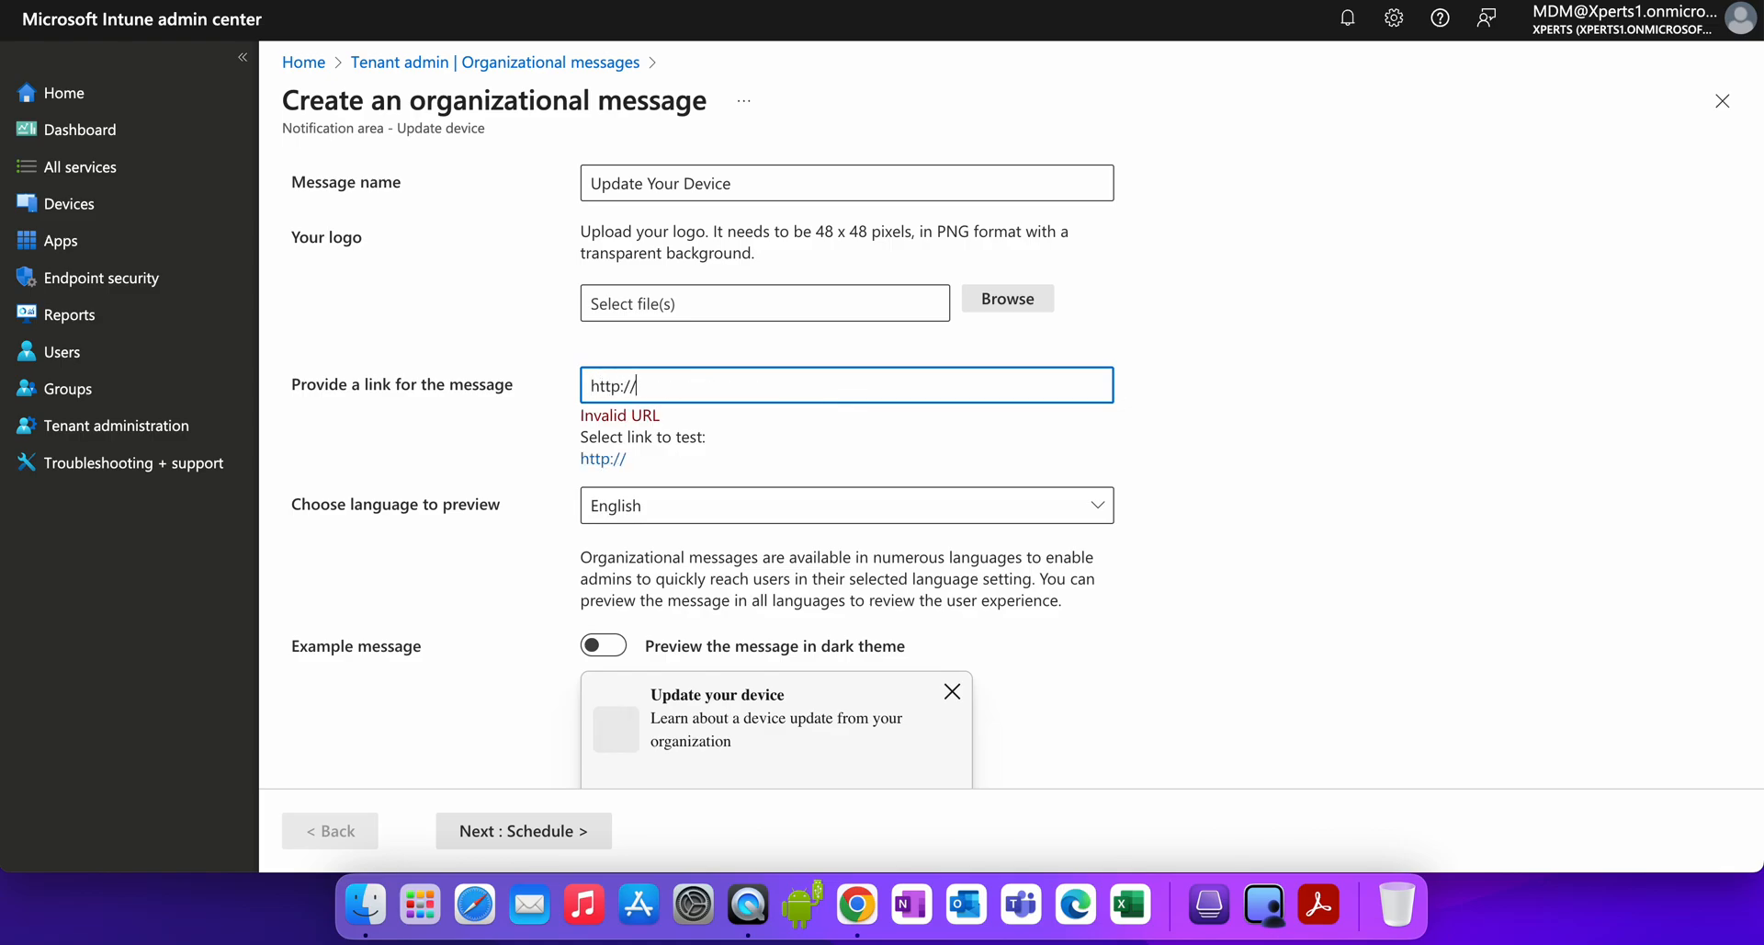
type("pokhnet.")
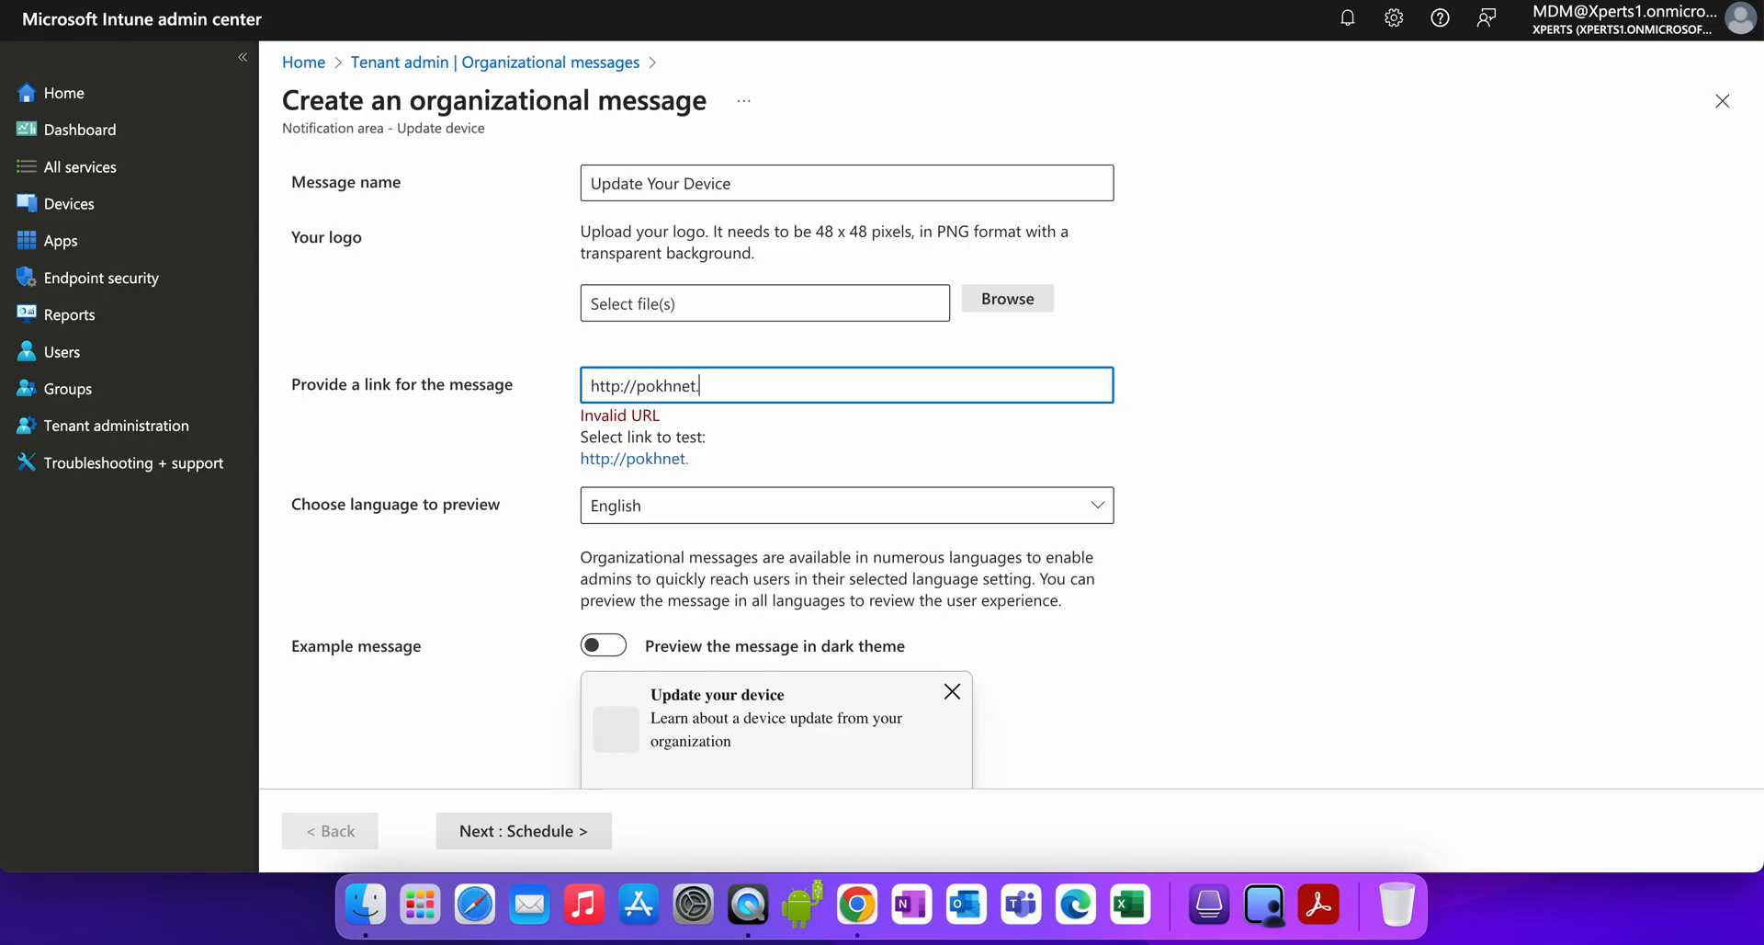
type("co.in")
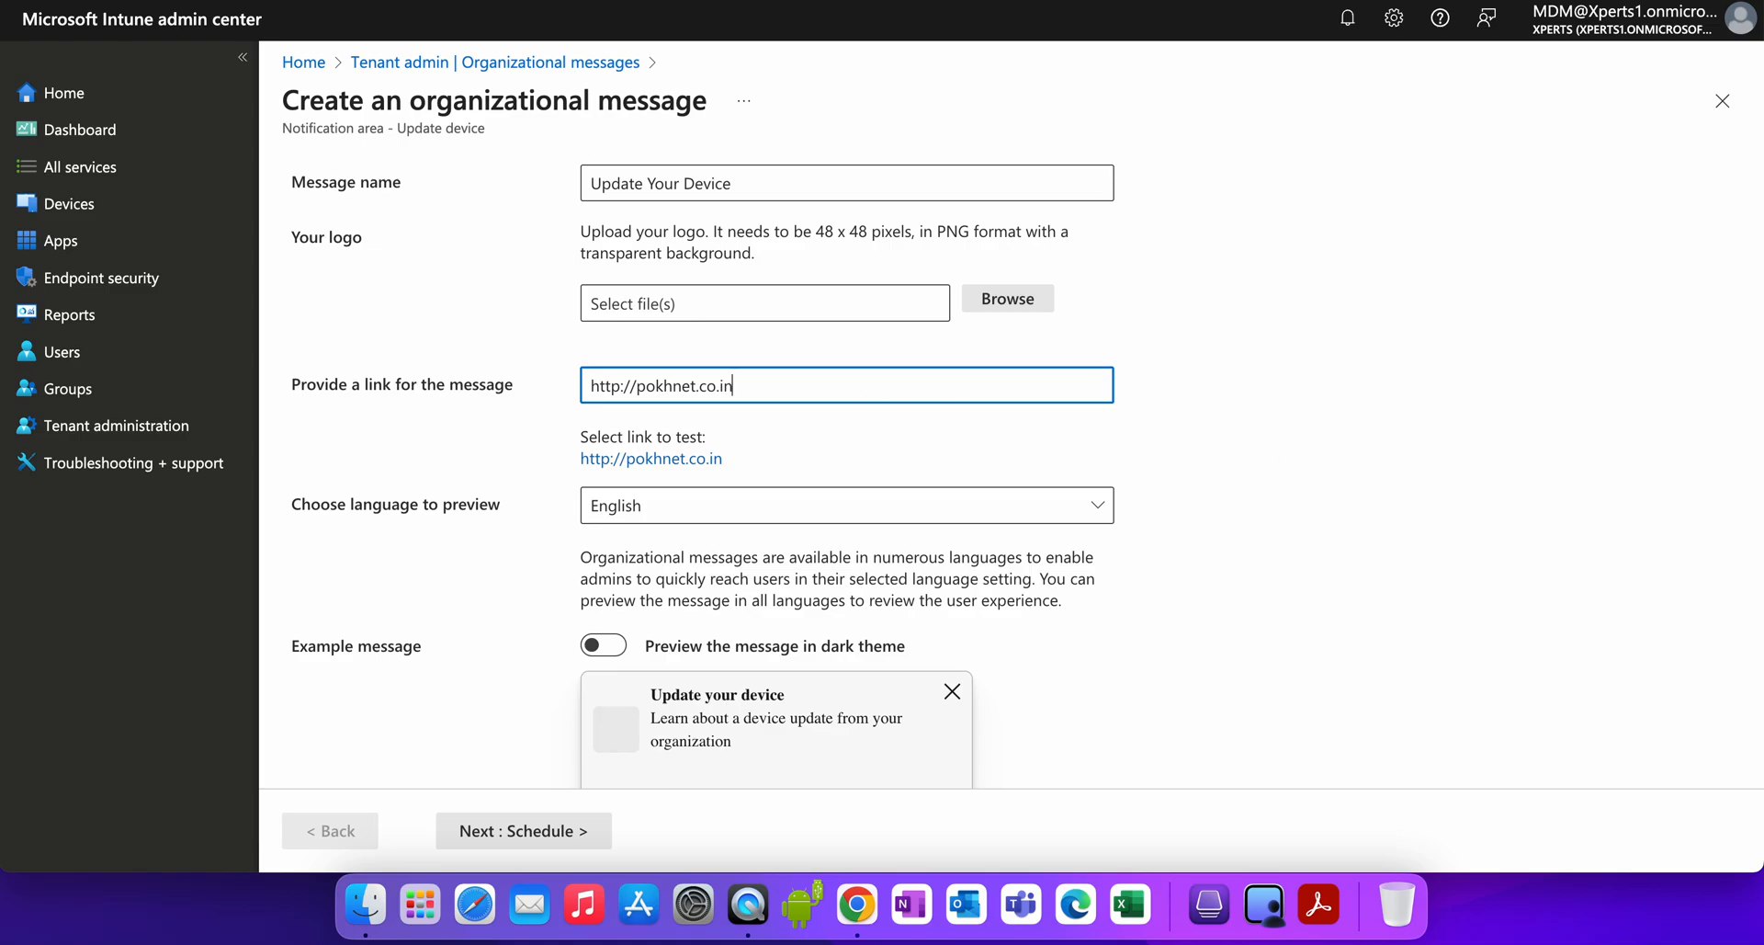
left_click(845, 504)
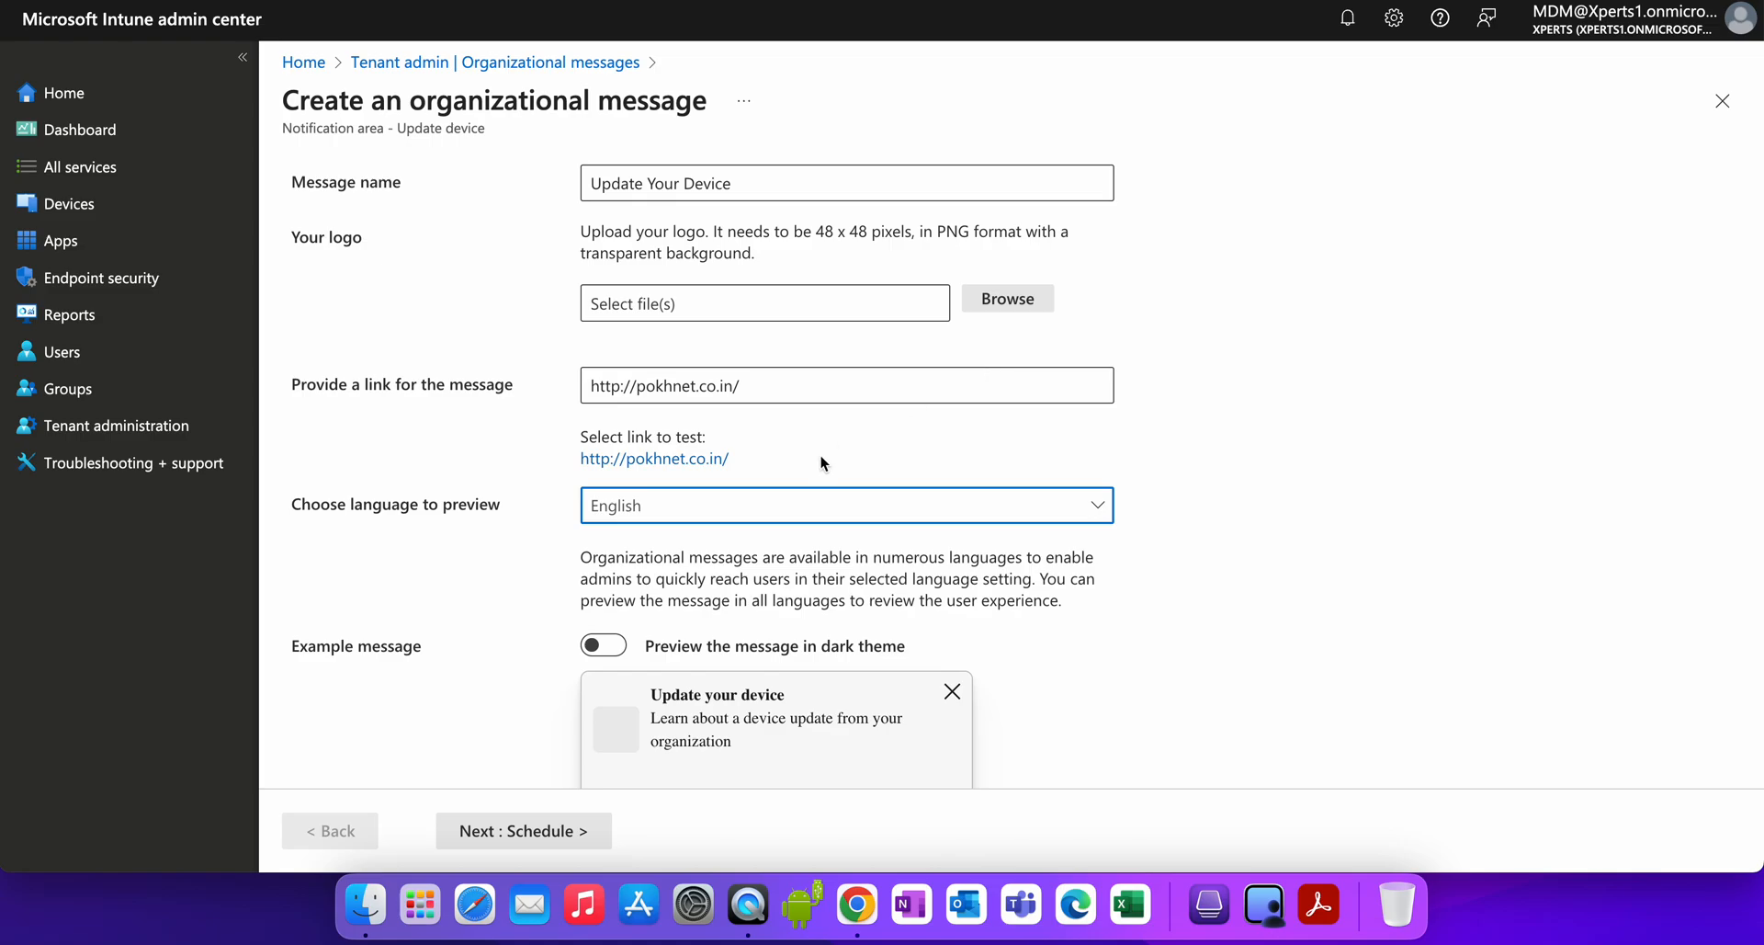
scroll("down", 3)
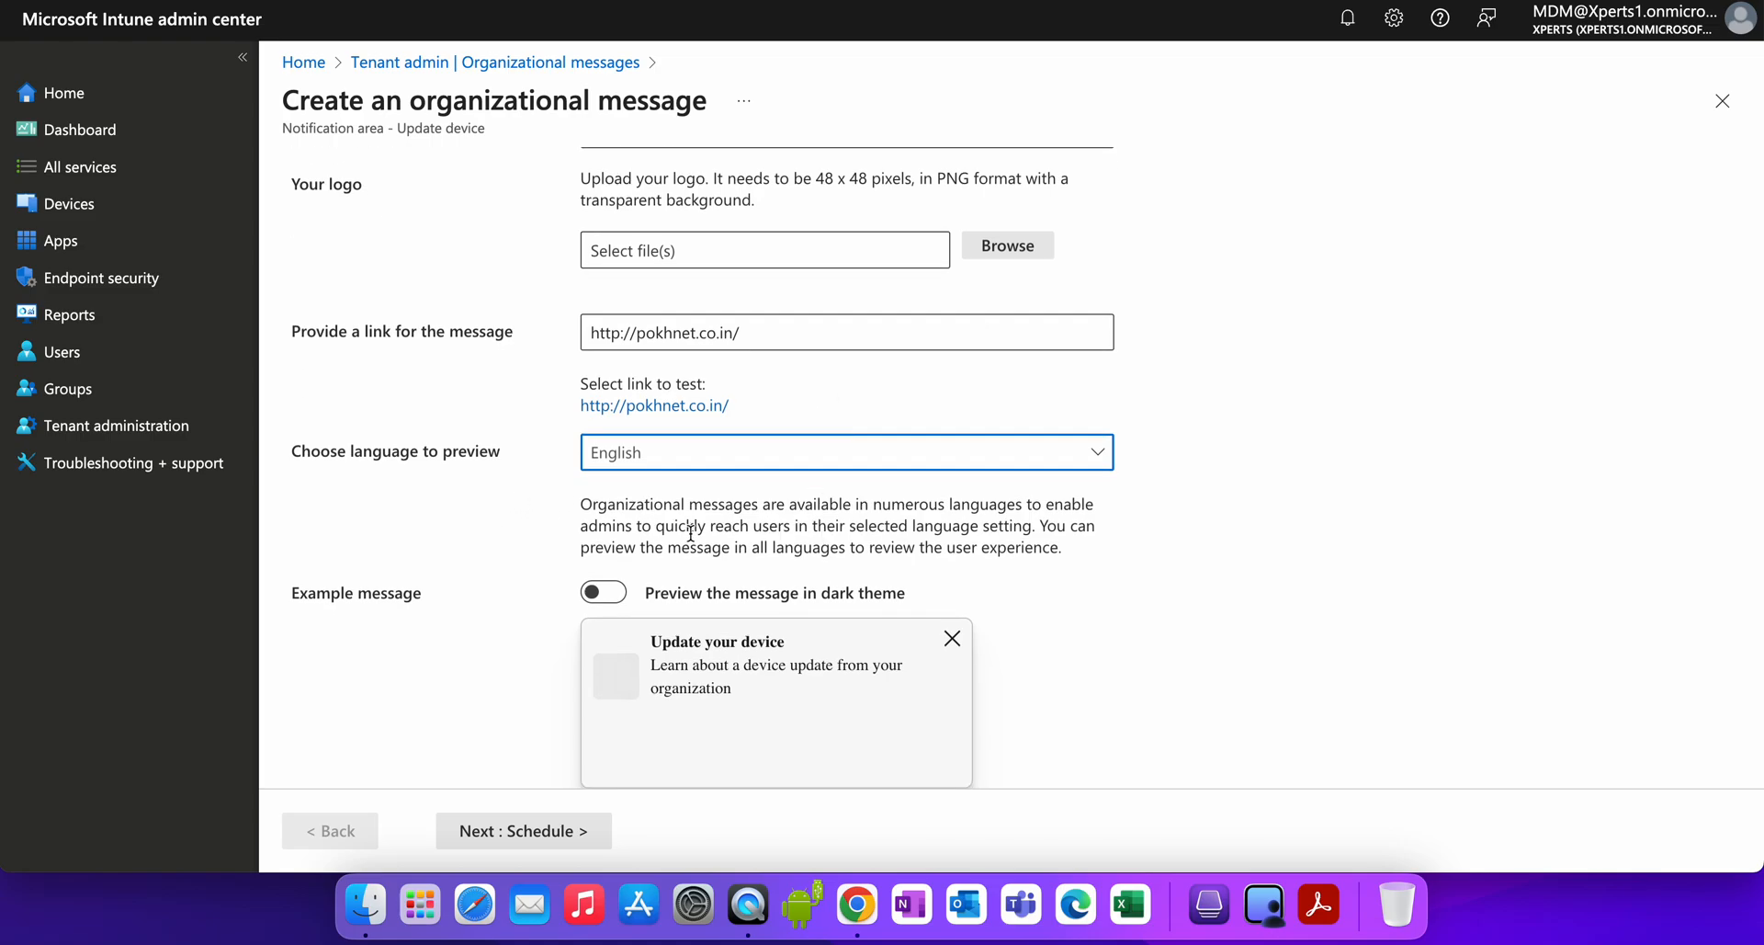
mouse_move(831, 597)
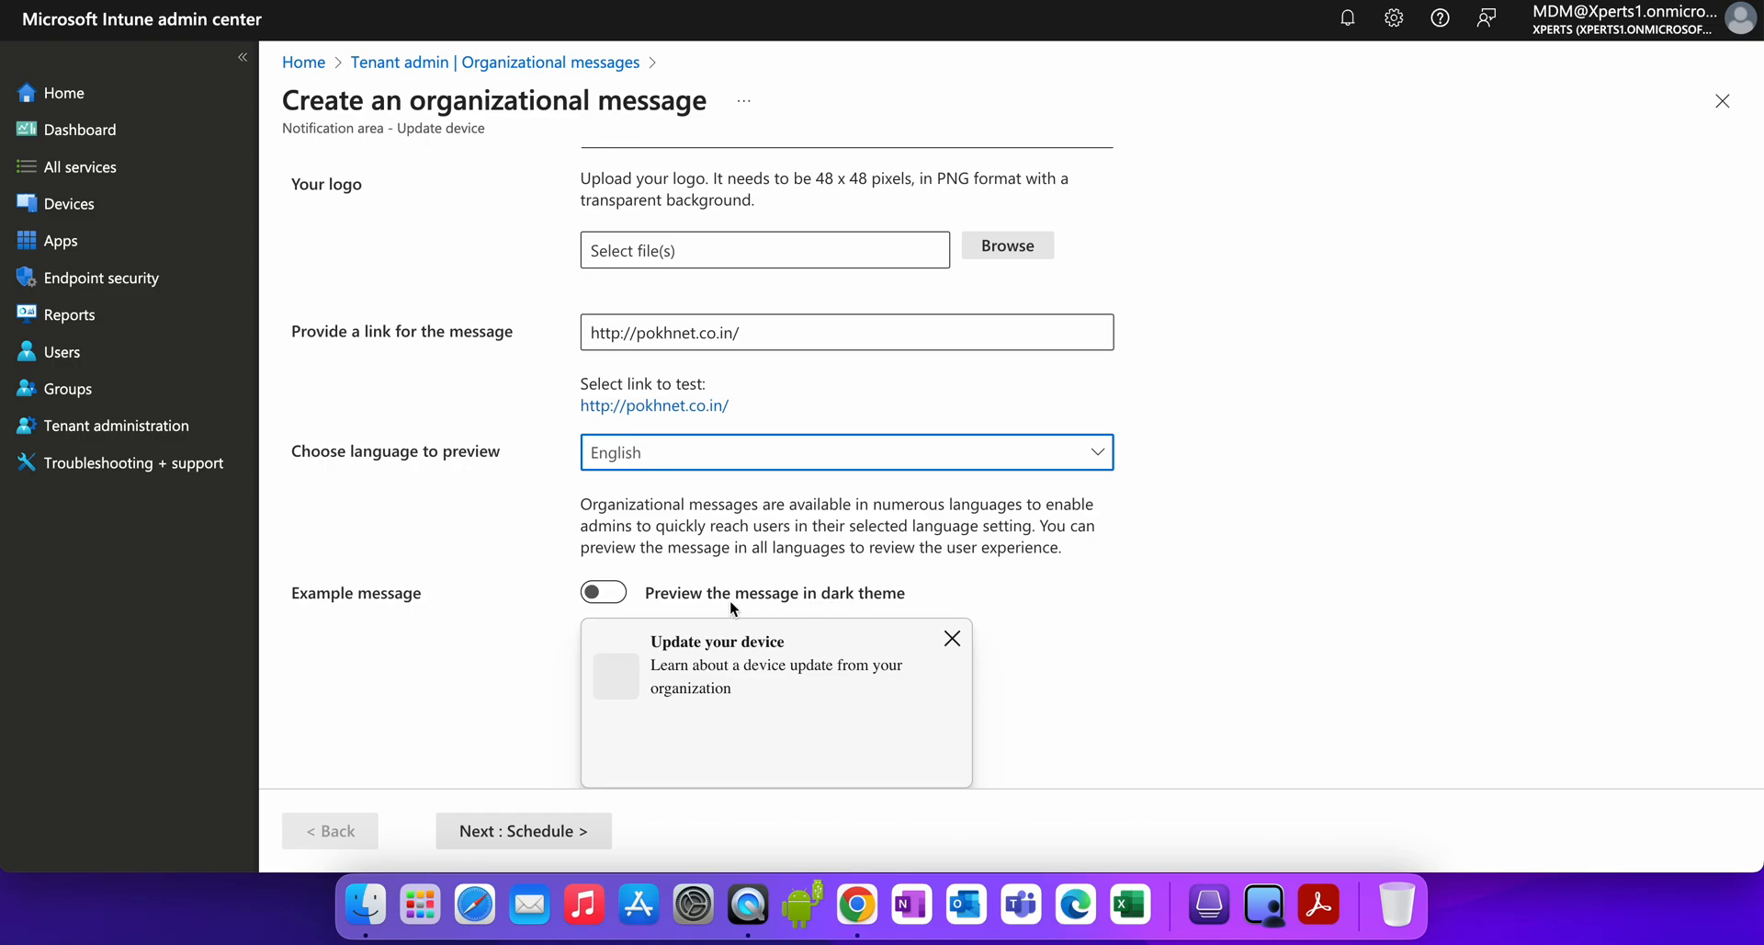
left_click(603, 593)
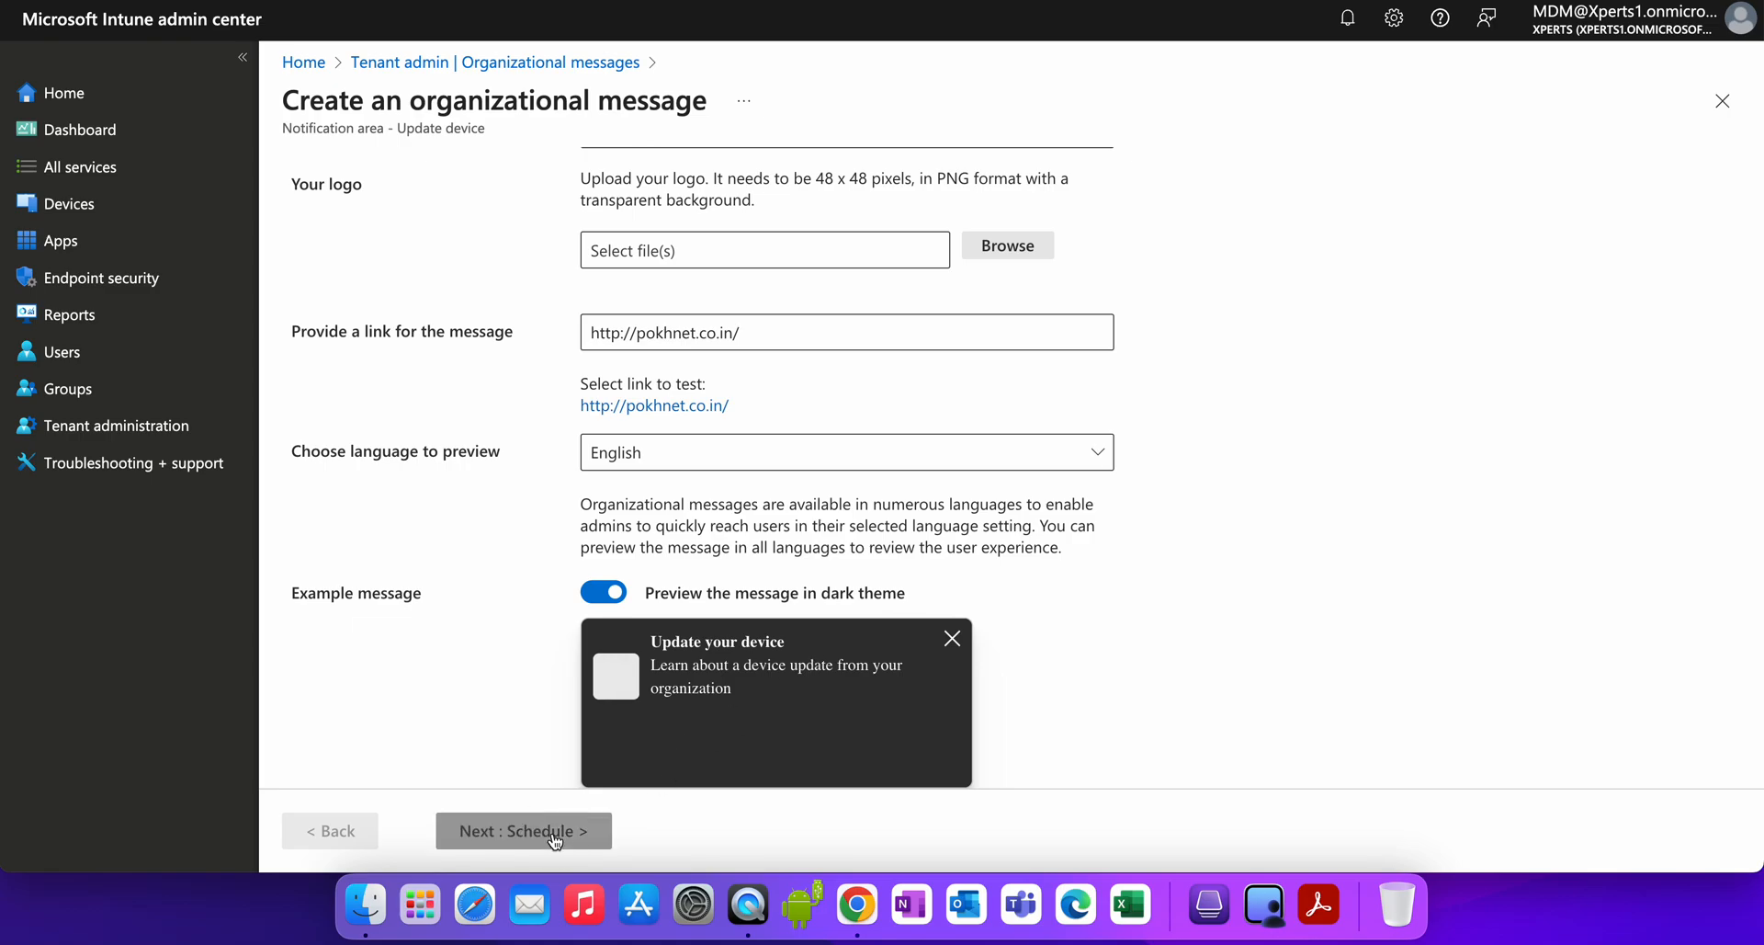
Browse Desktop and Documents for a logo file, cancelling both times.
left_click(1006, 245)
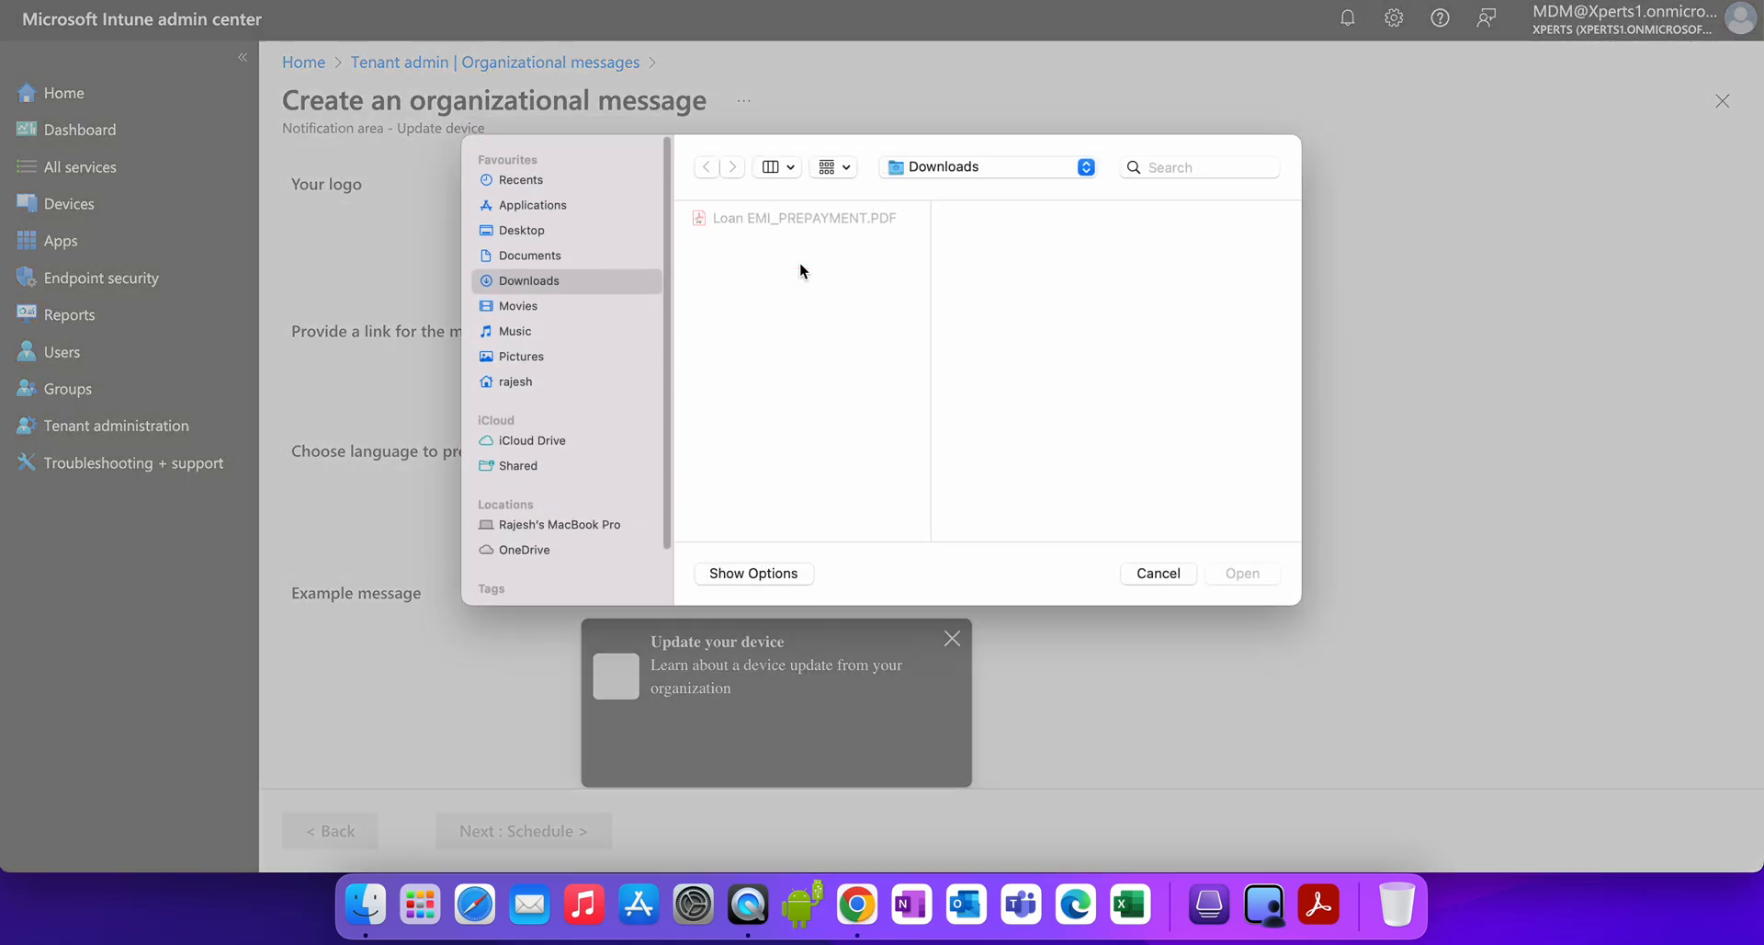
left_click(520, 230)
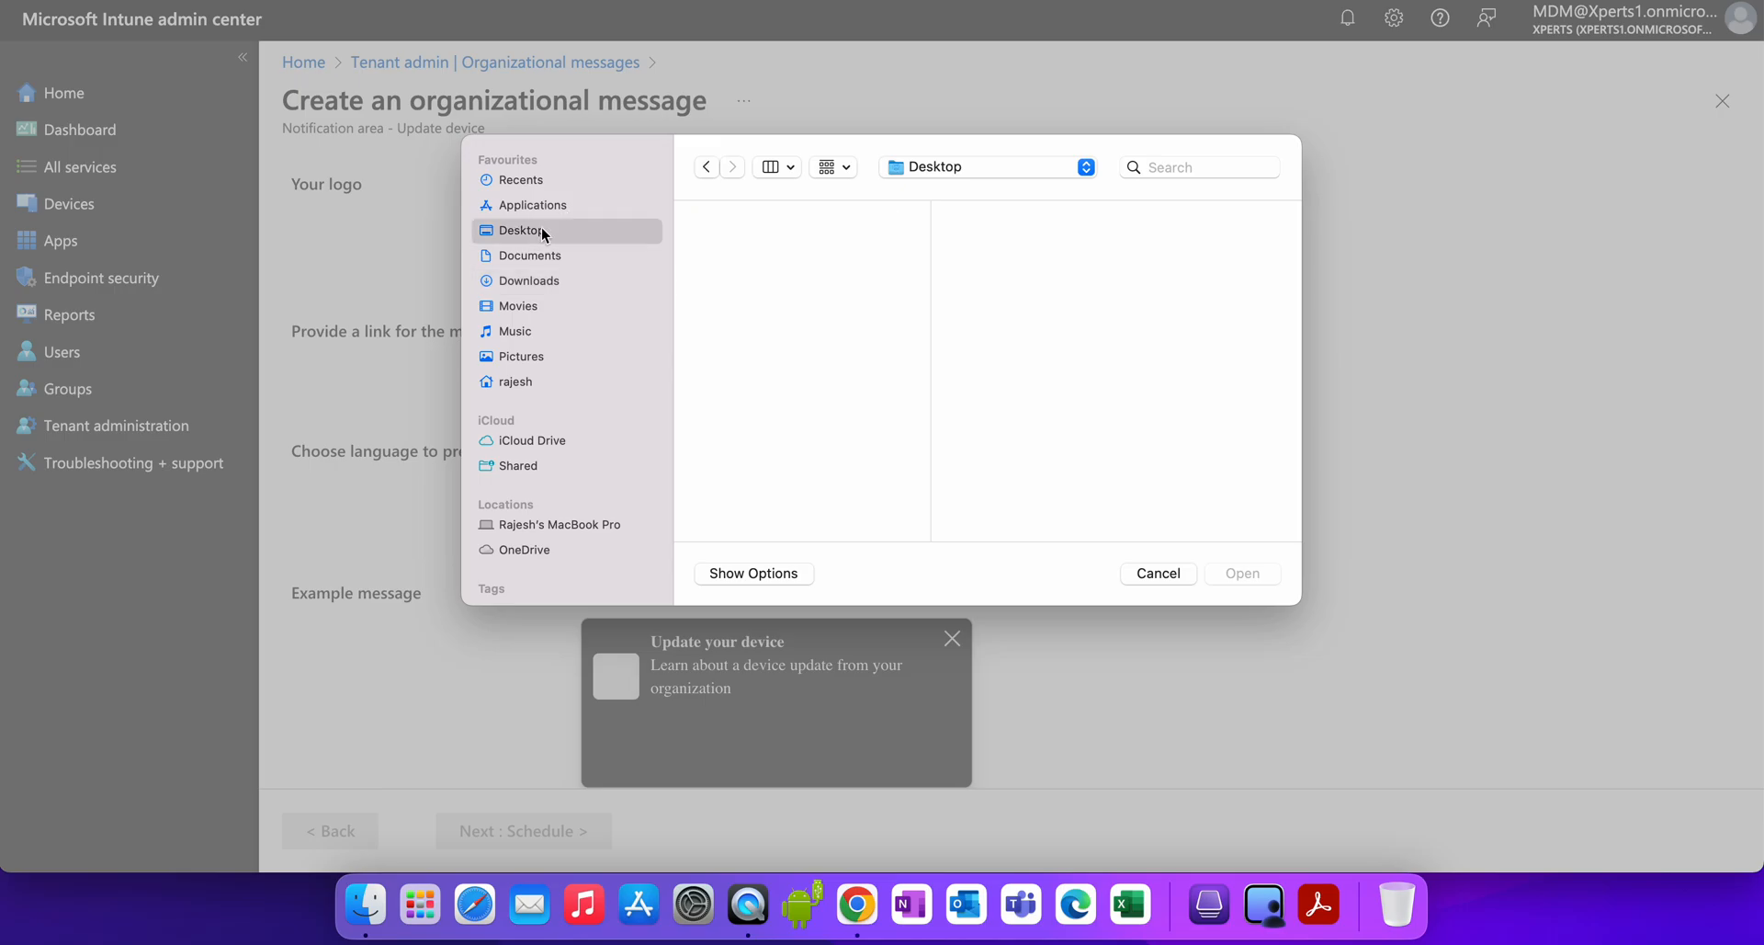
left_click(1157, 574)
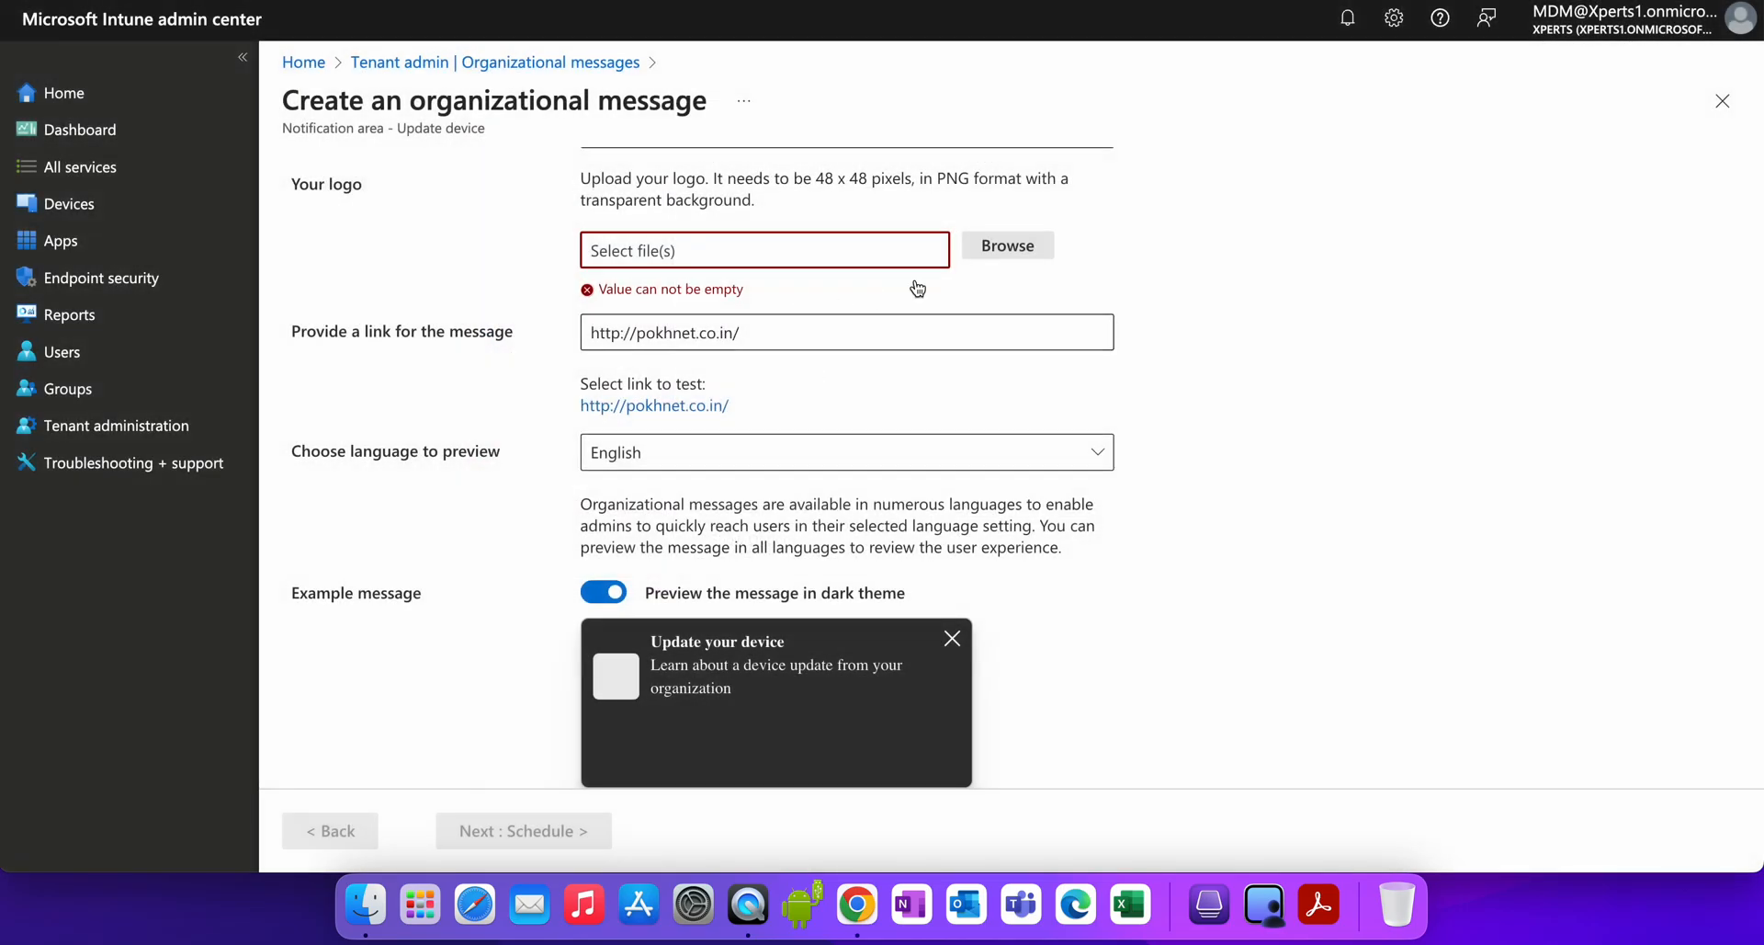
left_click(1006, 246)
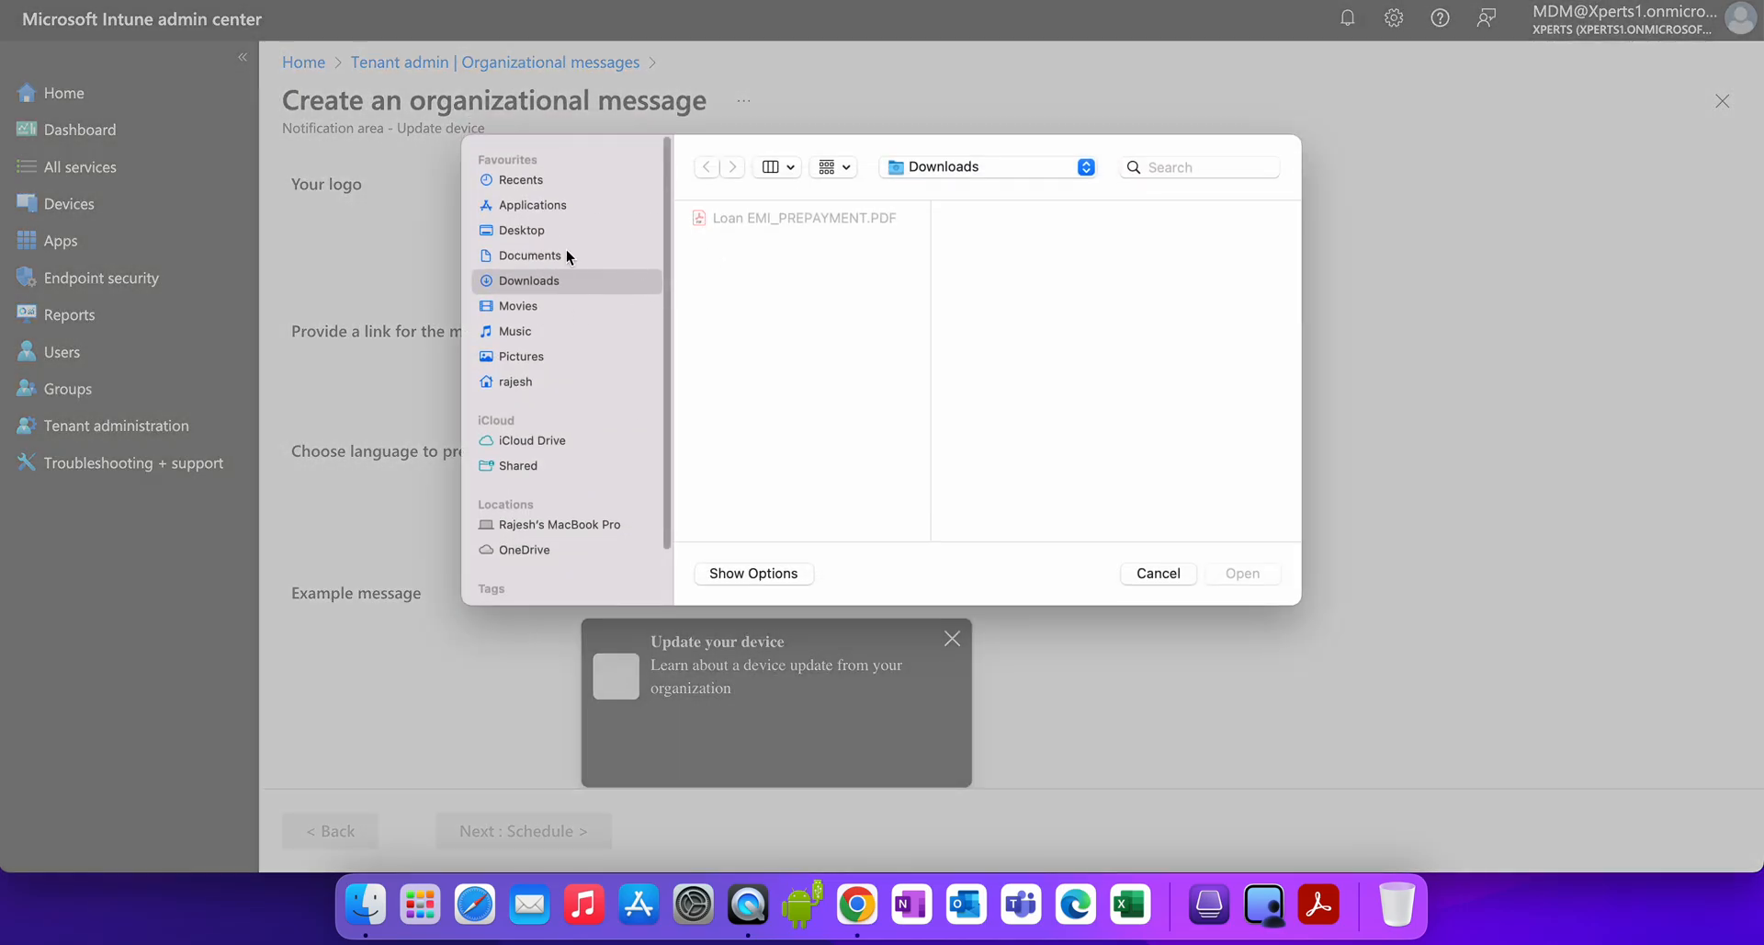
left_click(531, 255)
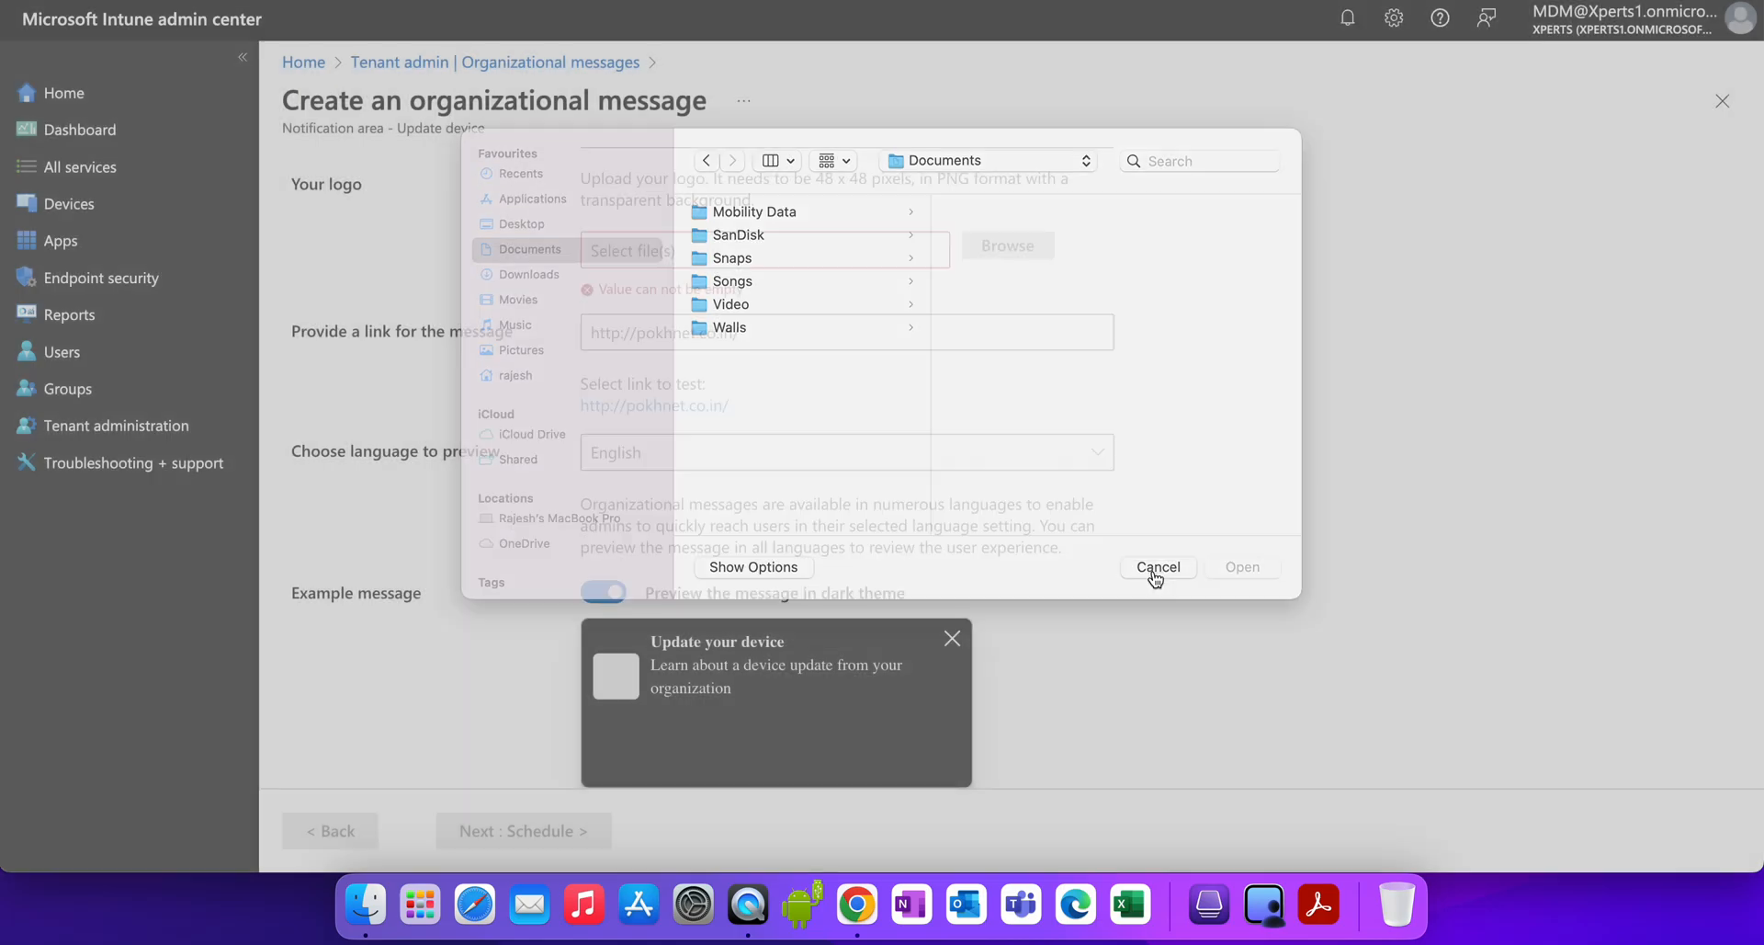
left_click(1157, 567)
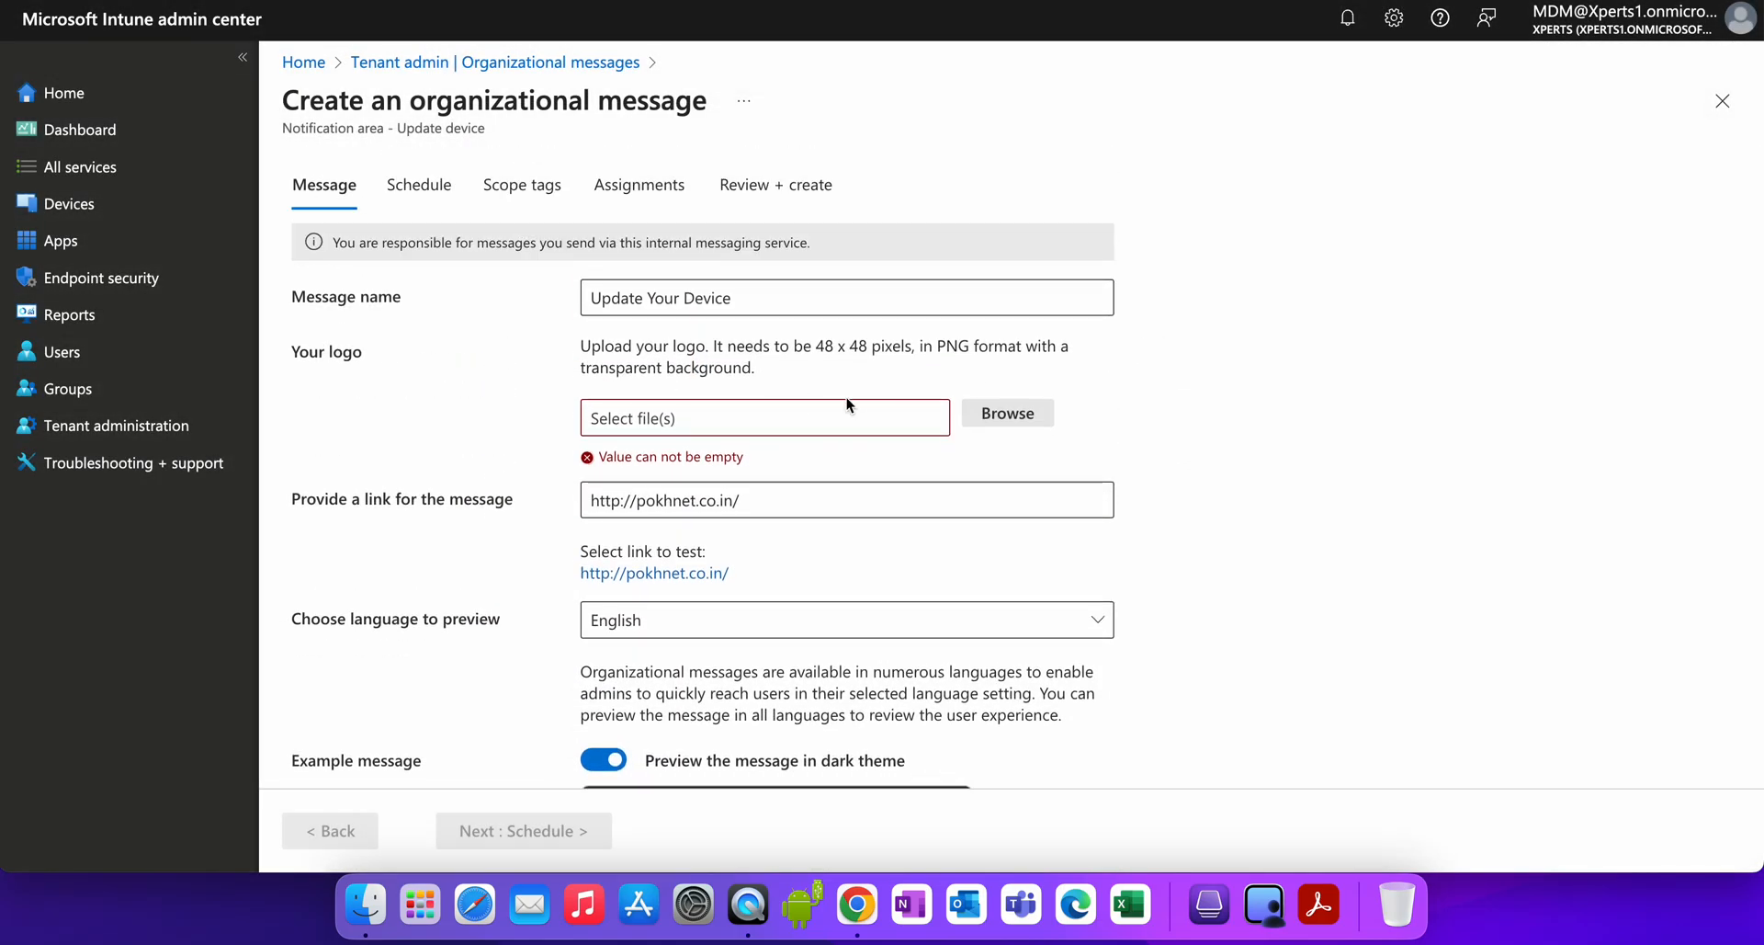
Cancel another logo browse and select the '48 x 48 pixels, in PNG format' text.
left_click(1007, 413)
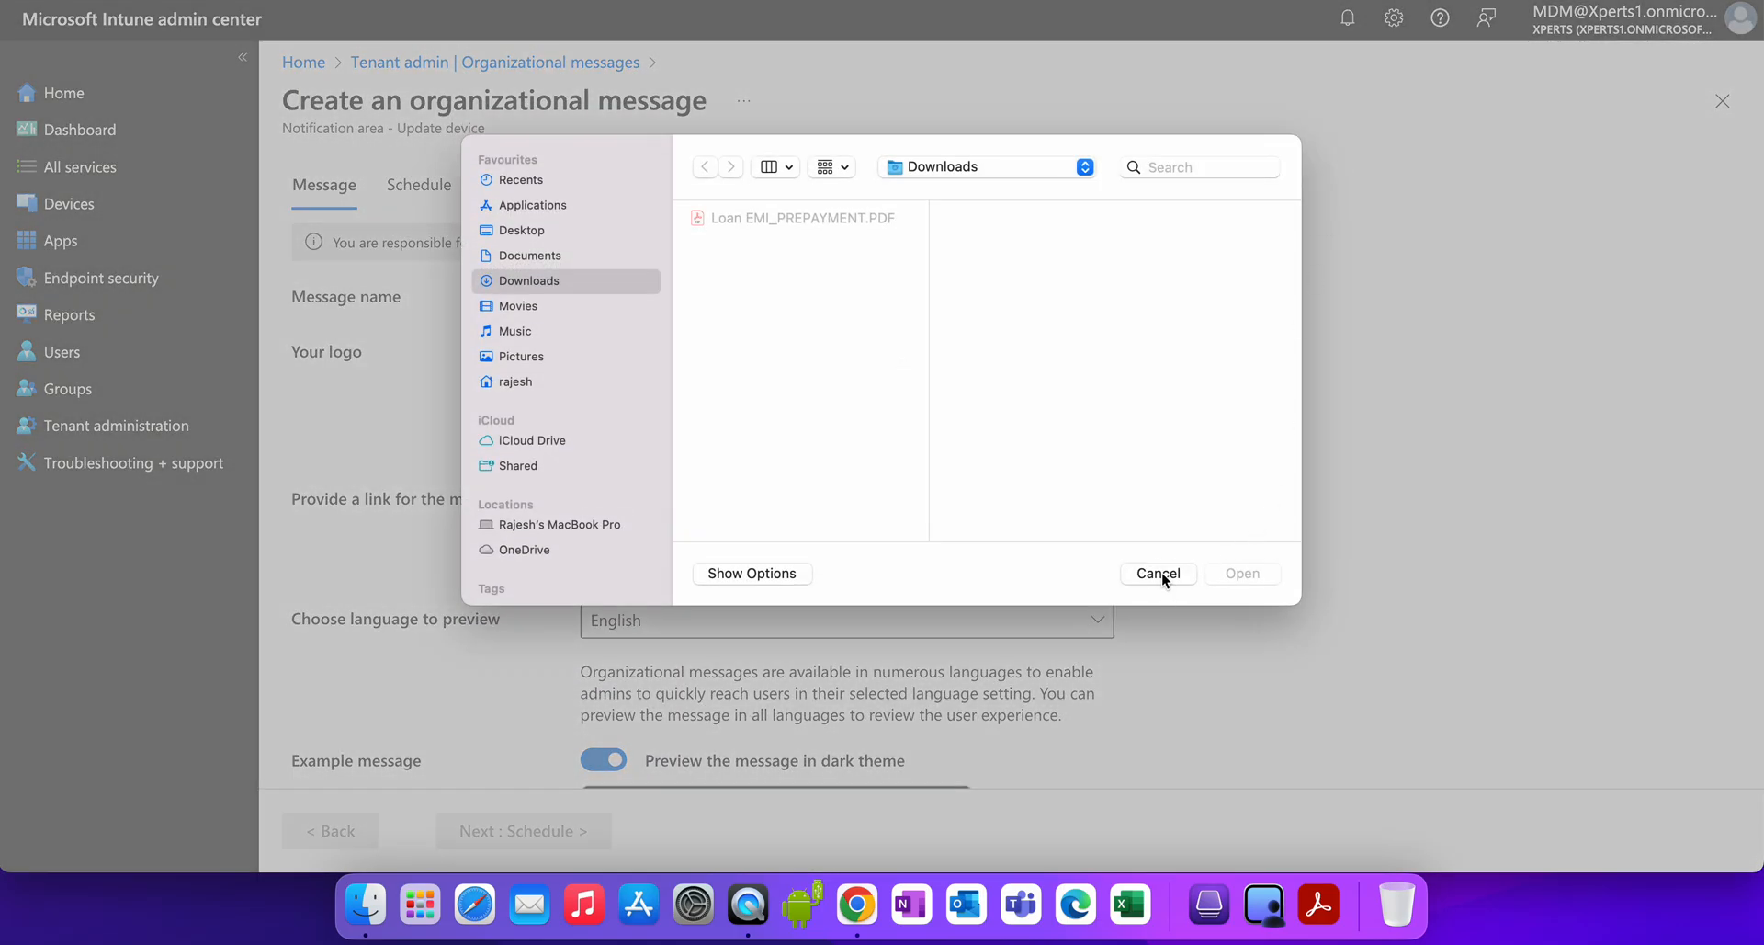
left_click(1157, 573)
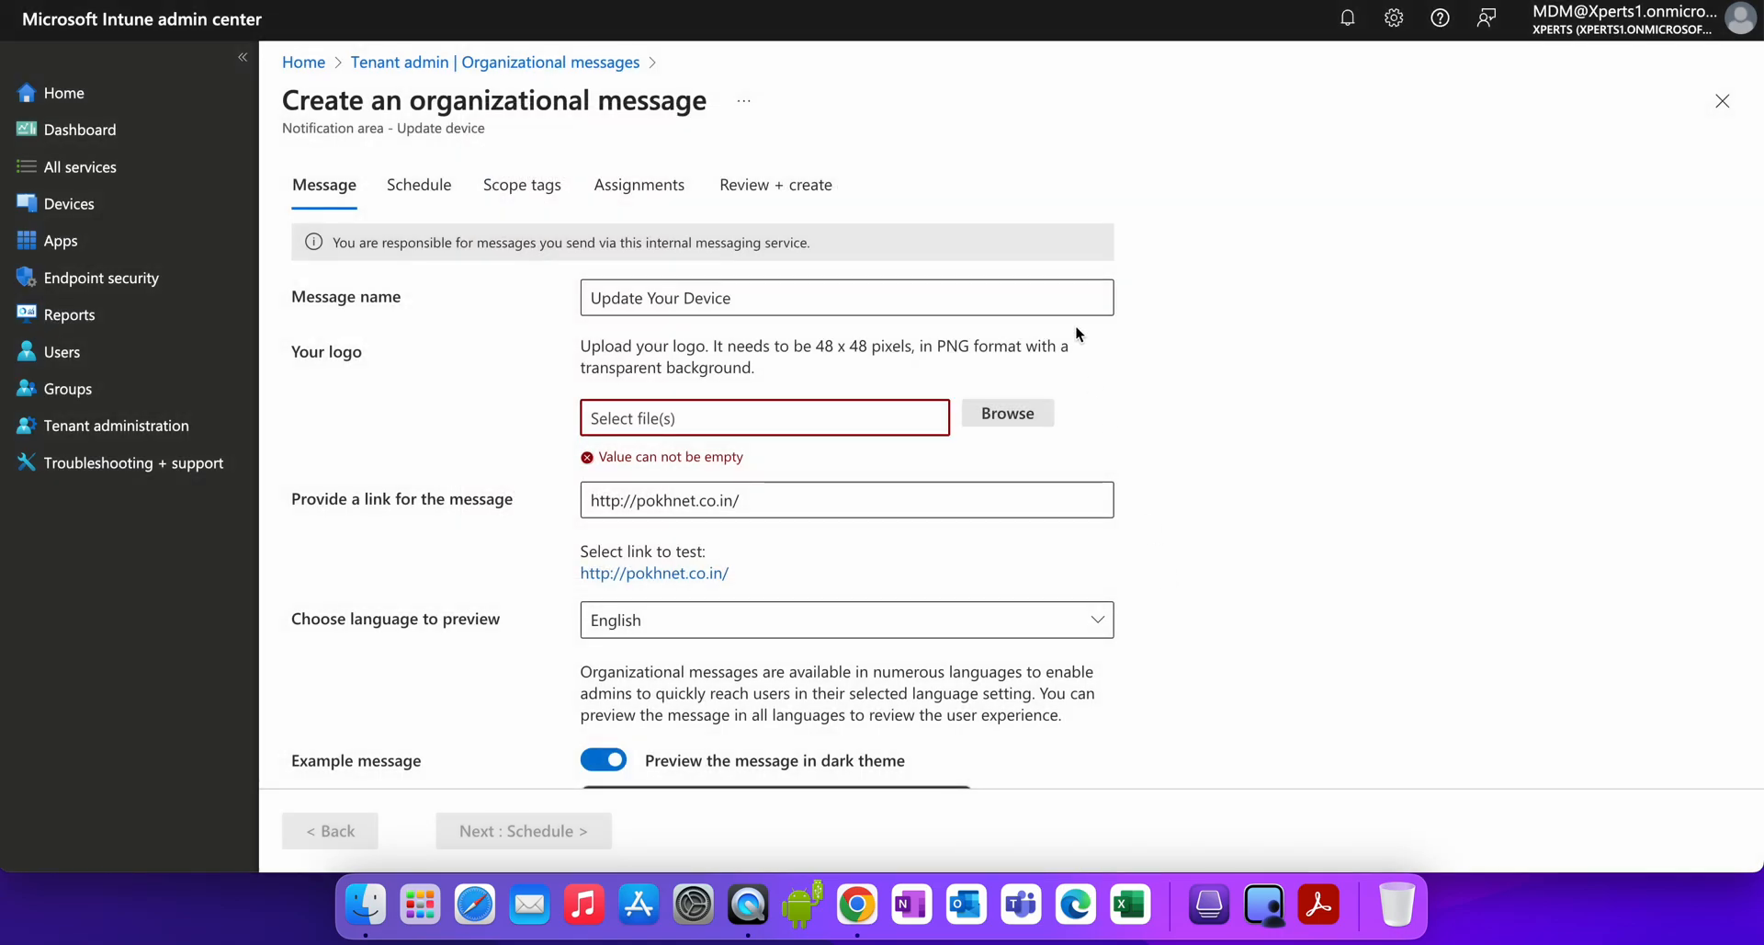
left_click_drag(812, 346, 967, 346)
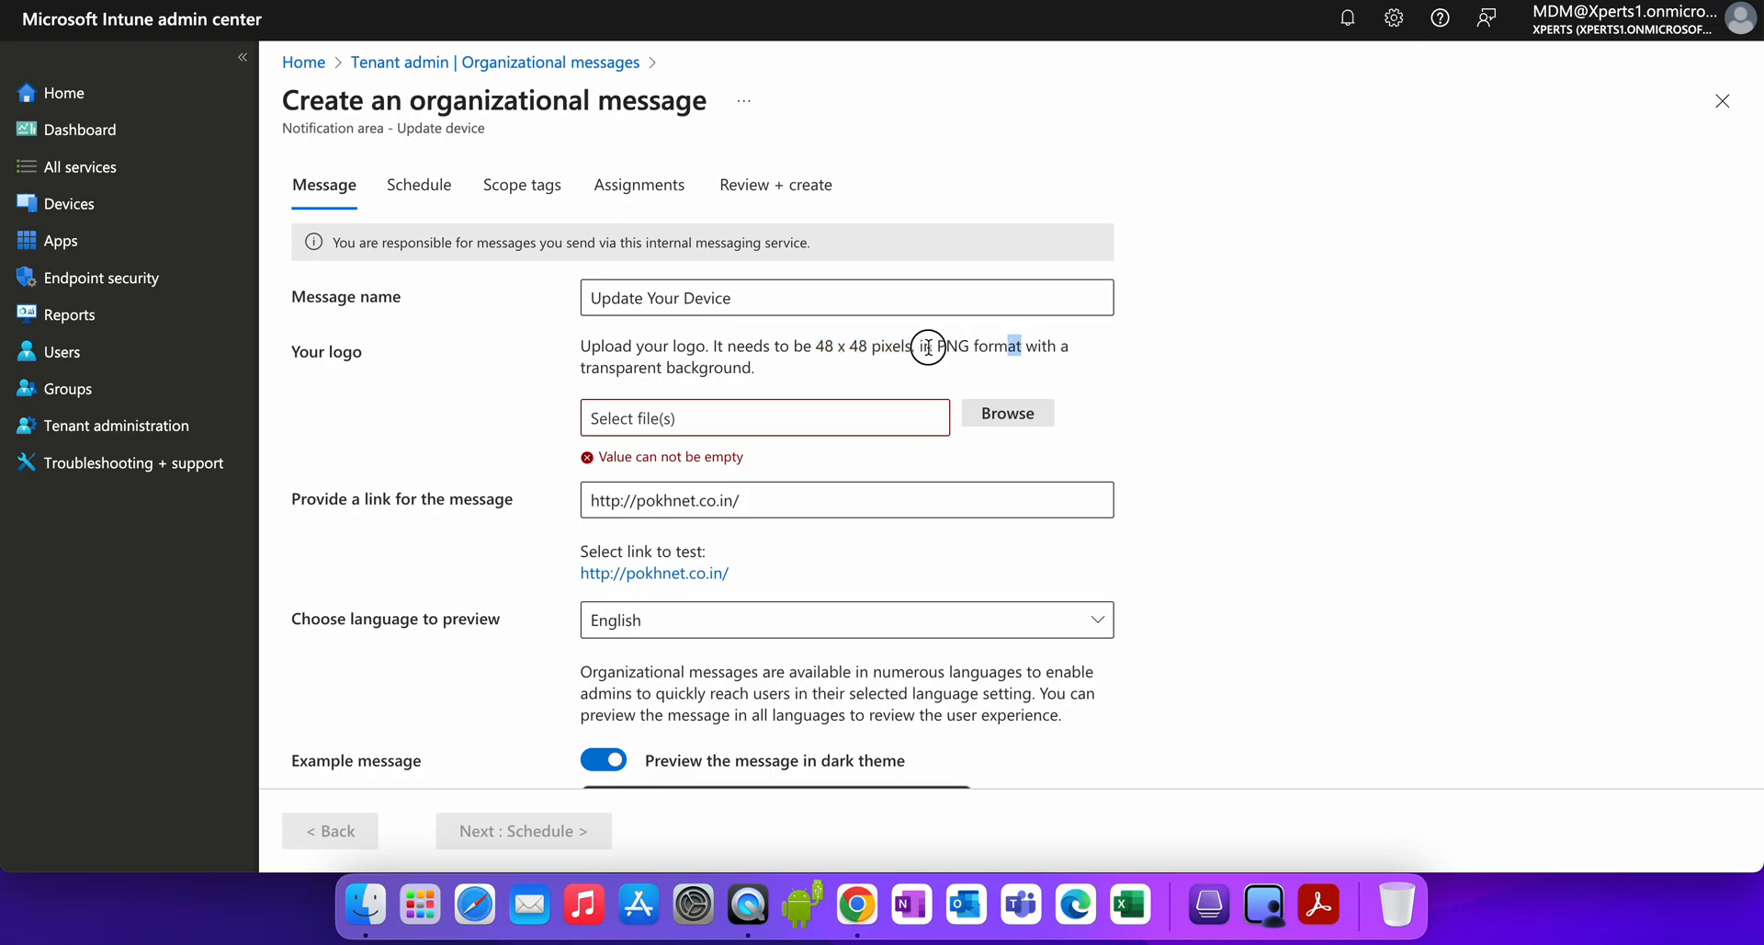
left_click_drag(818, 346, 1022, 345)
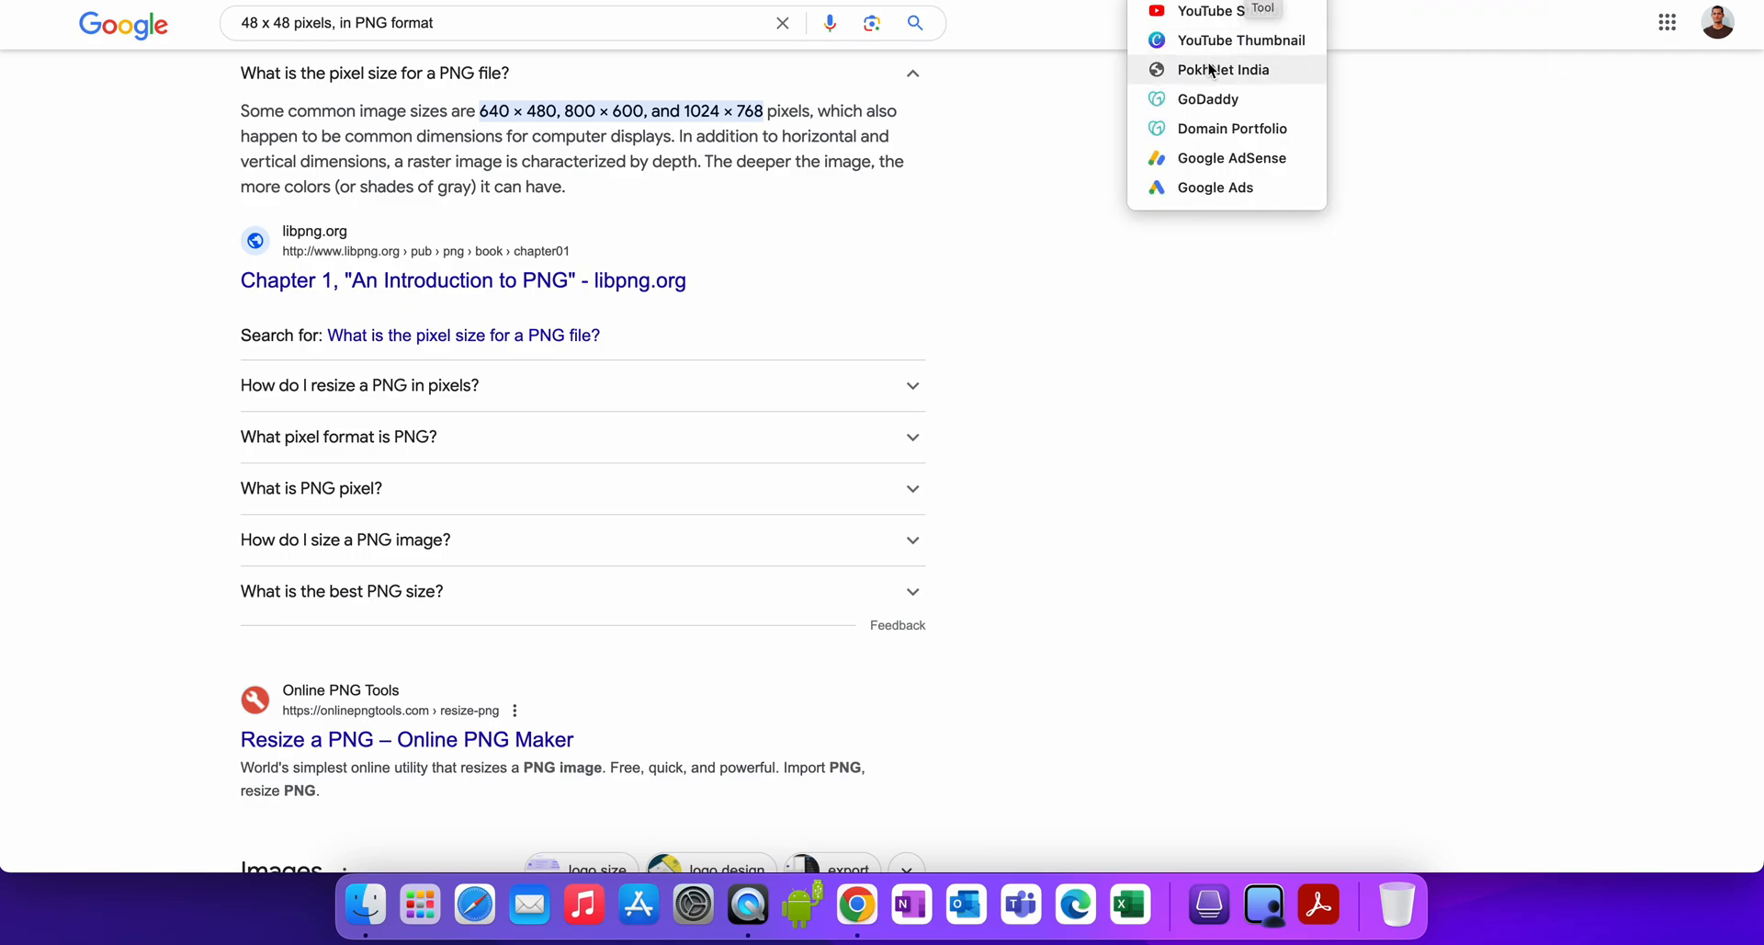
Open the PokhNet India site and save its logo image to Downloads.
left_click(1221, 70)
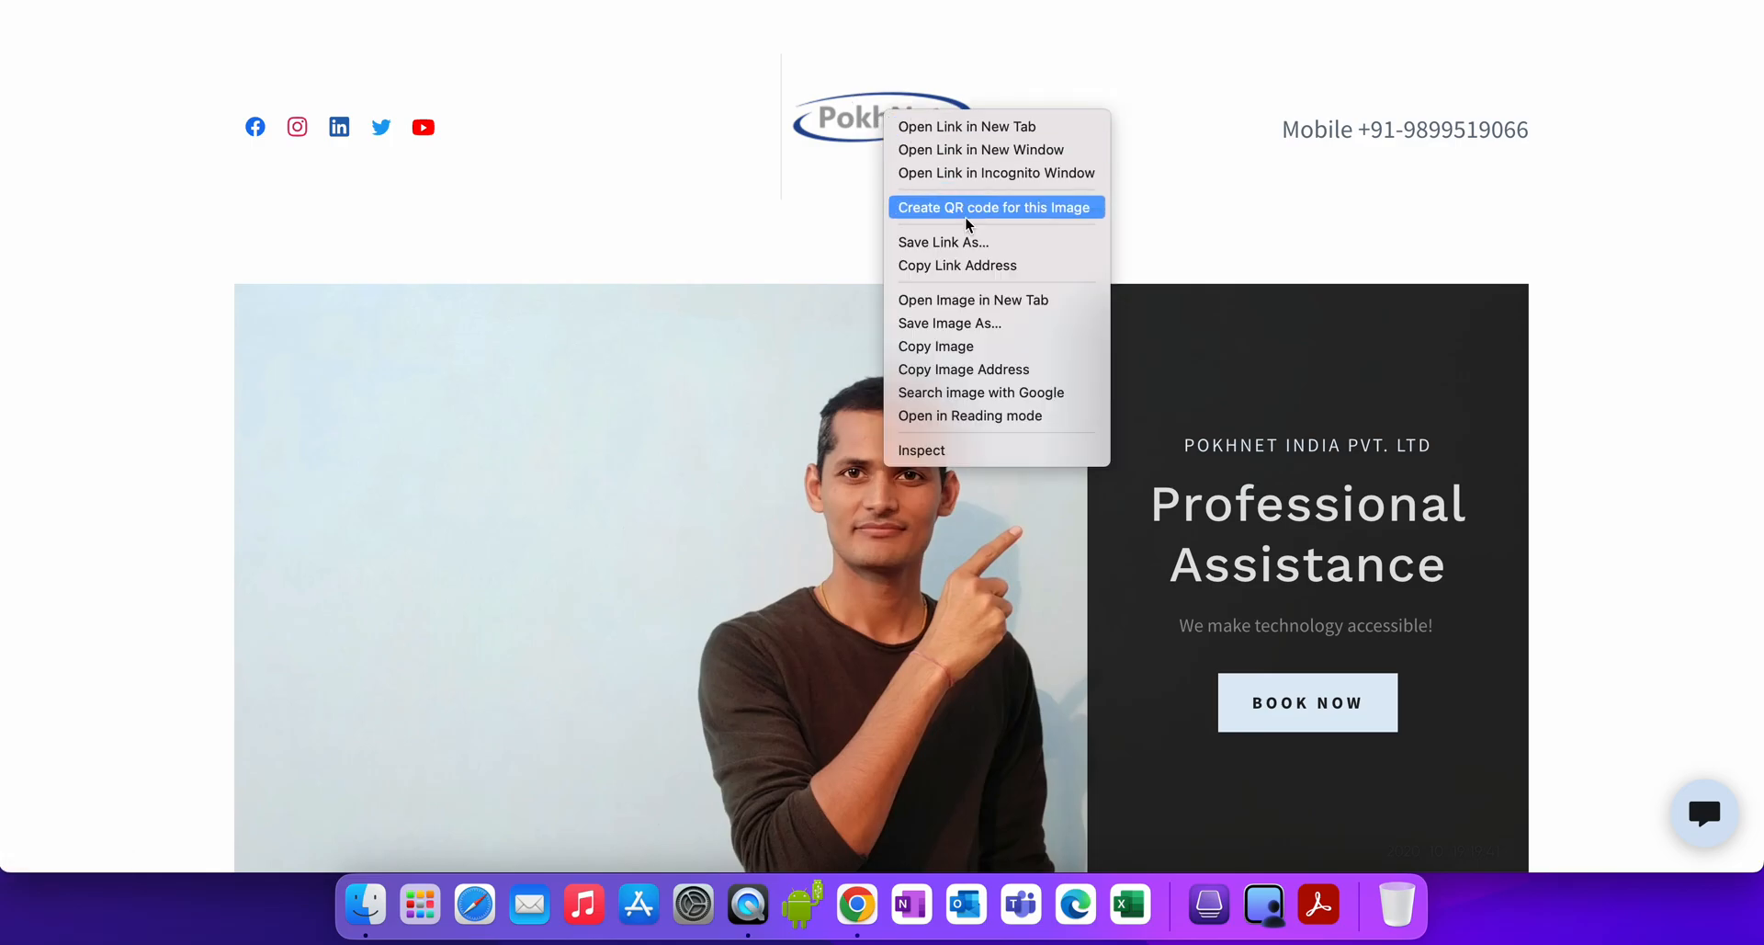
mouse_move(982, 347)
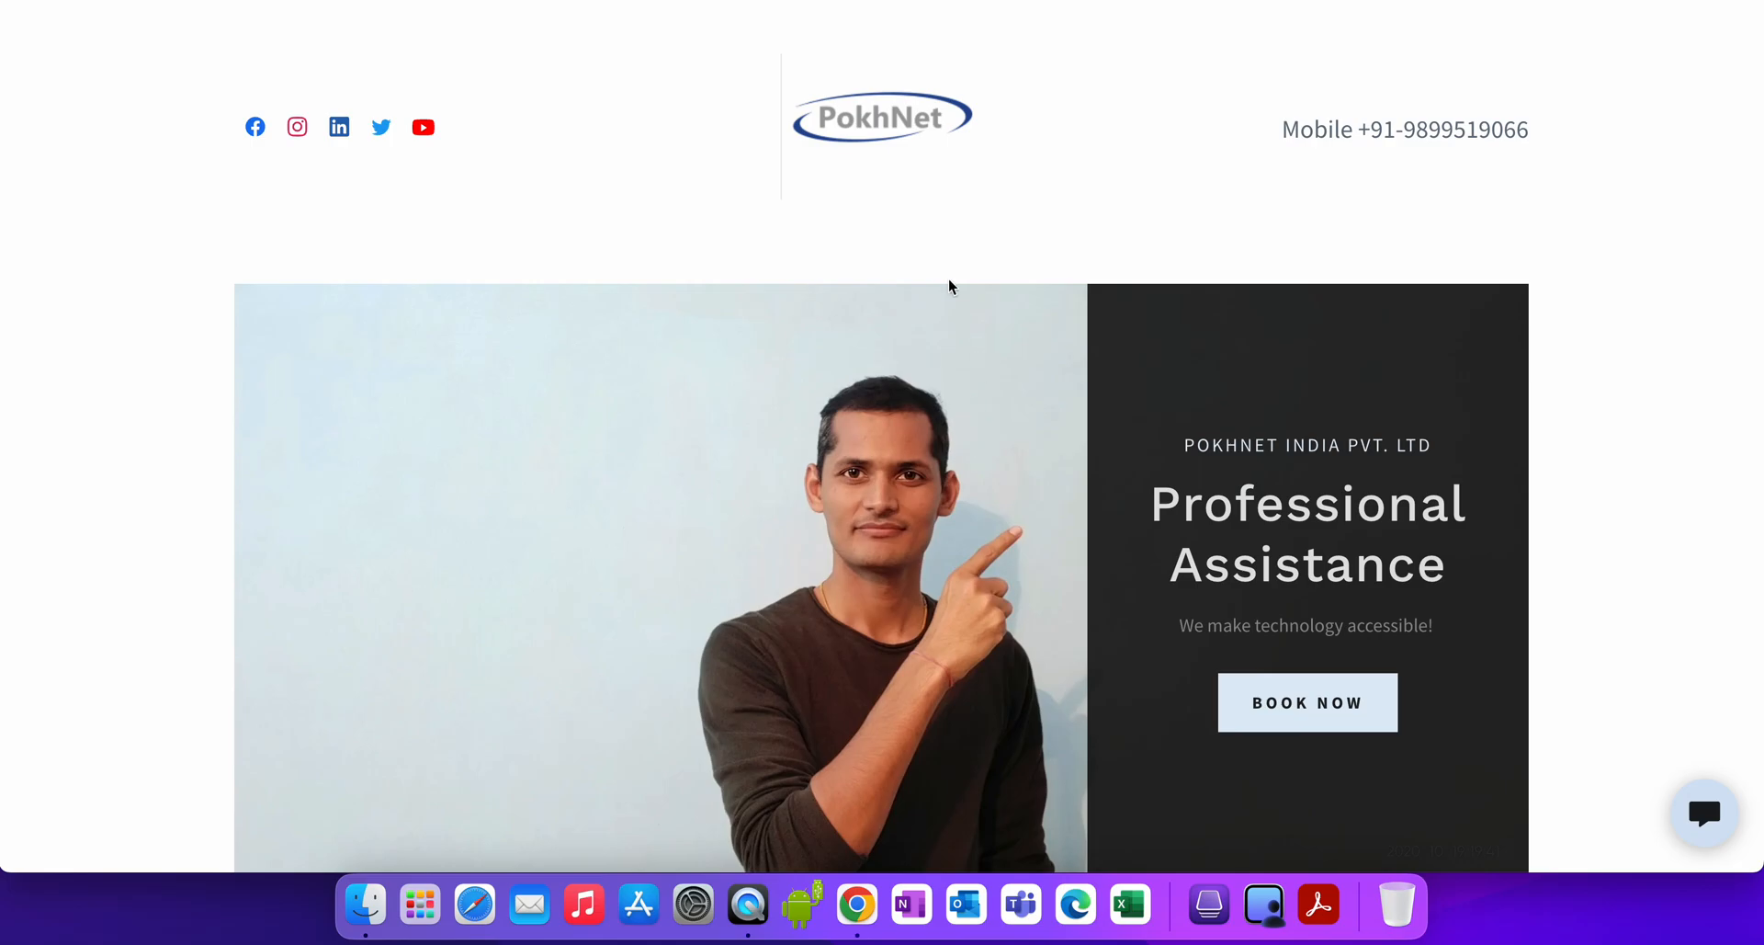
right_click(881, 116)
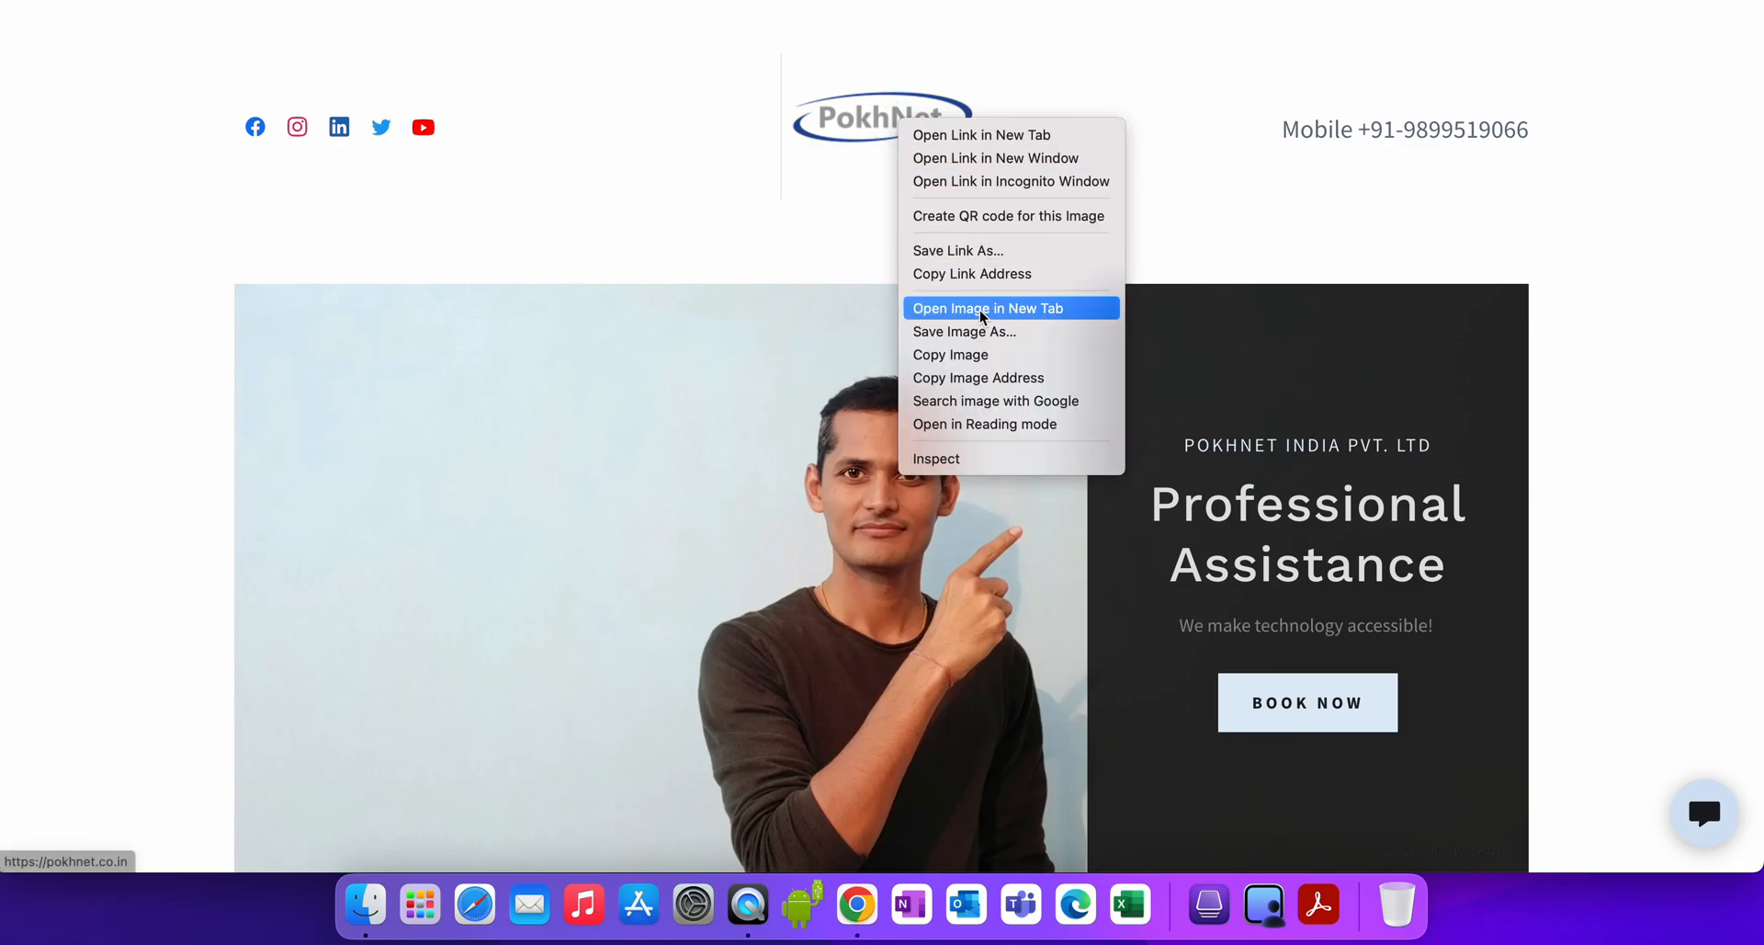
left_click(963, 331)
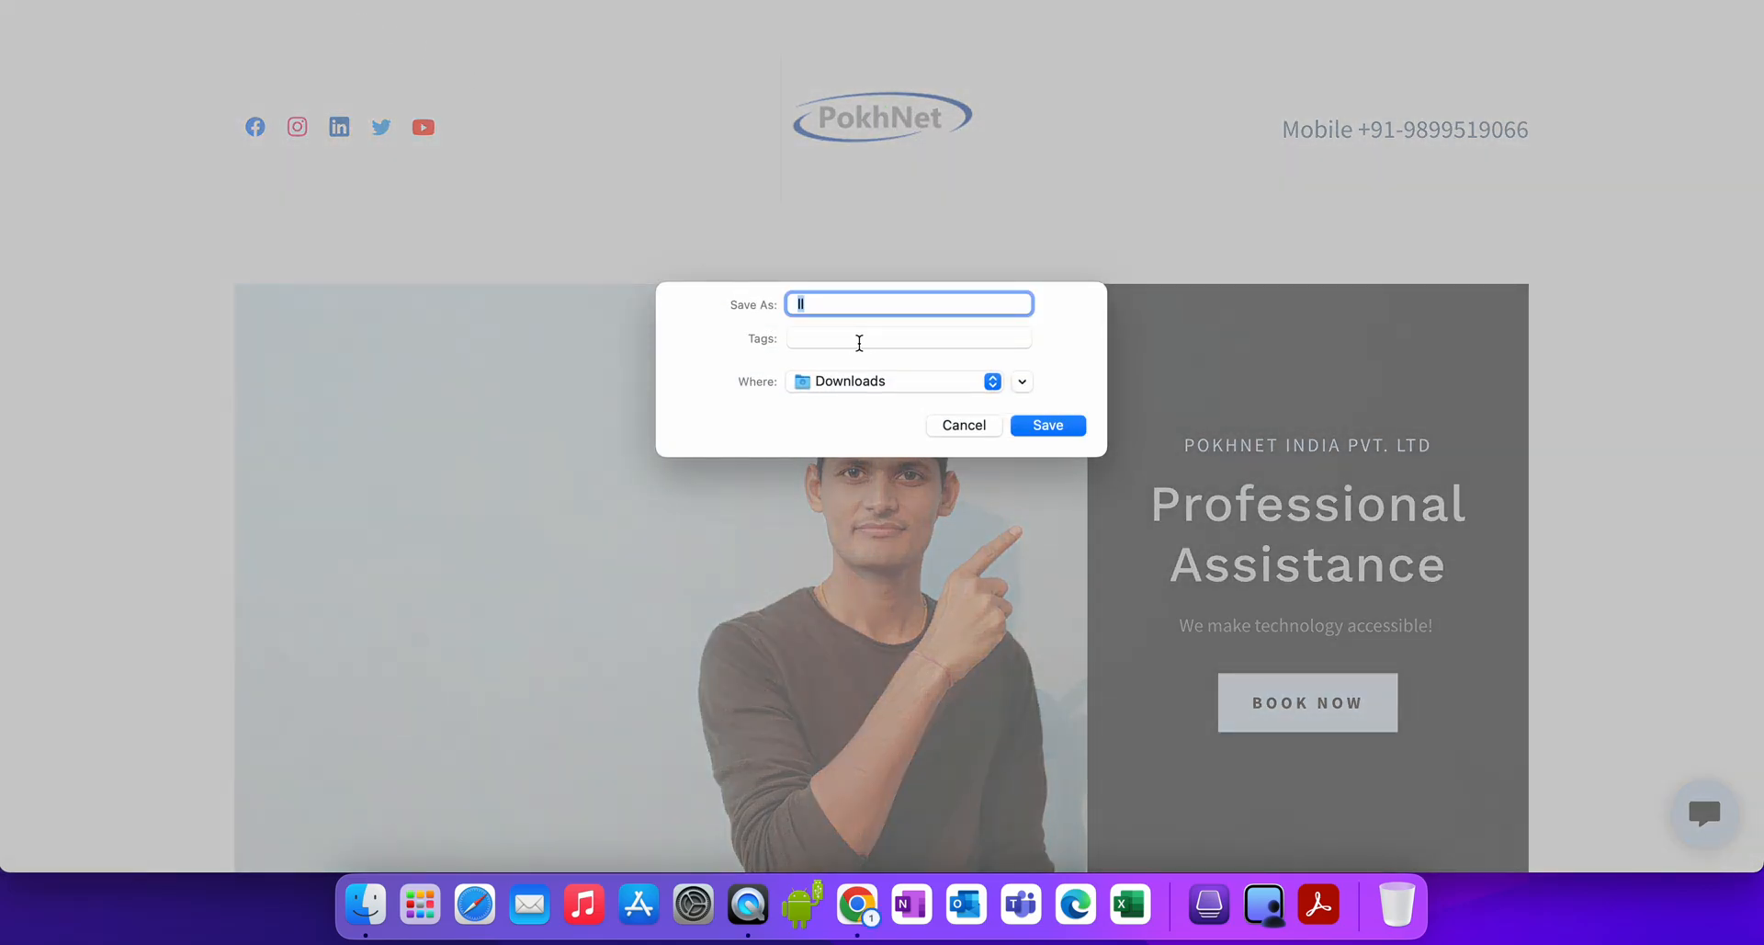
type("In")
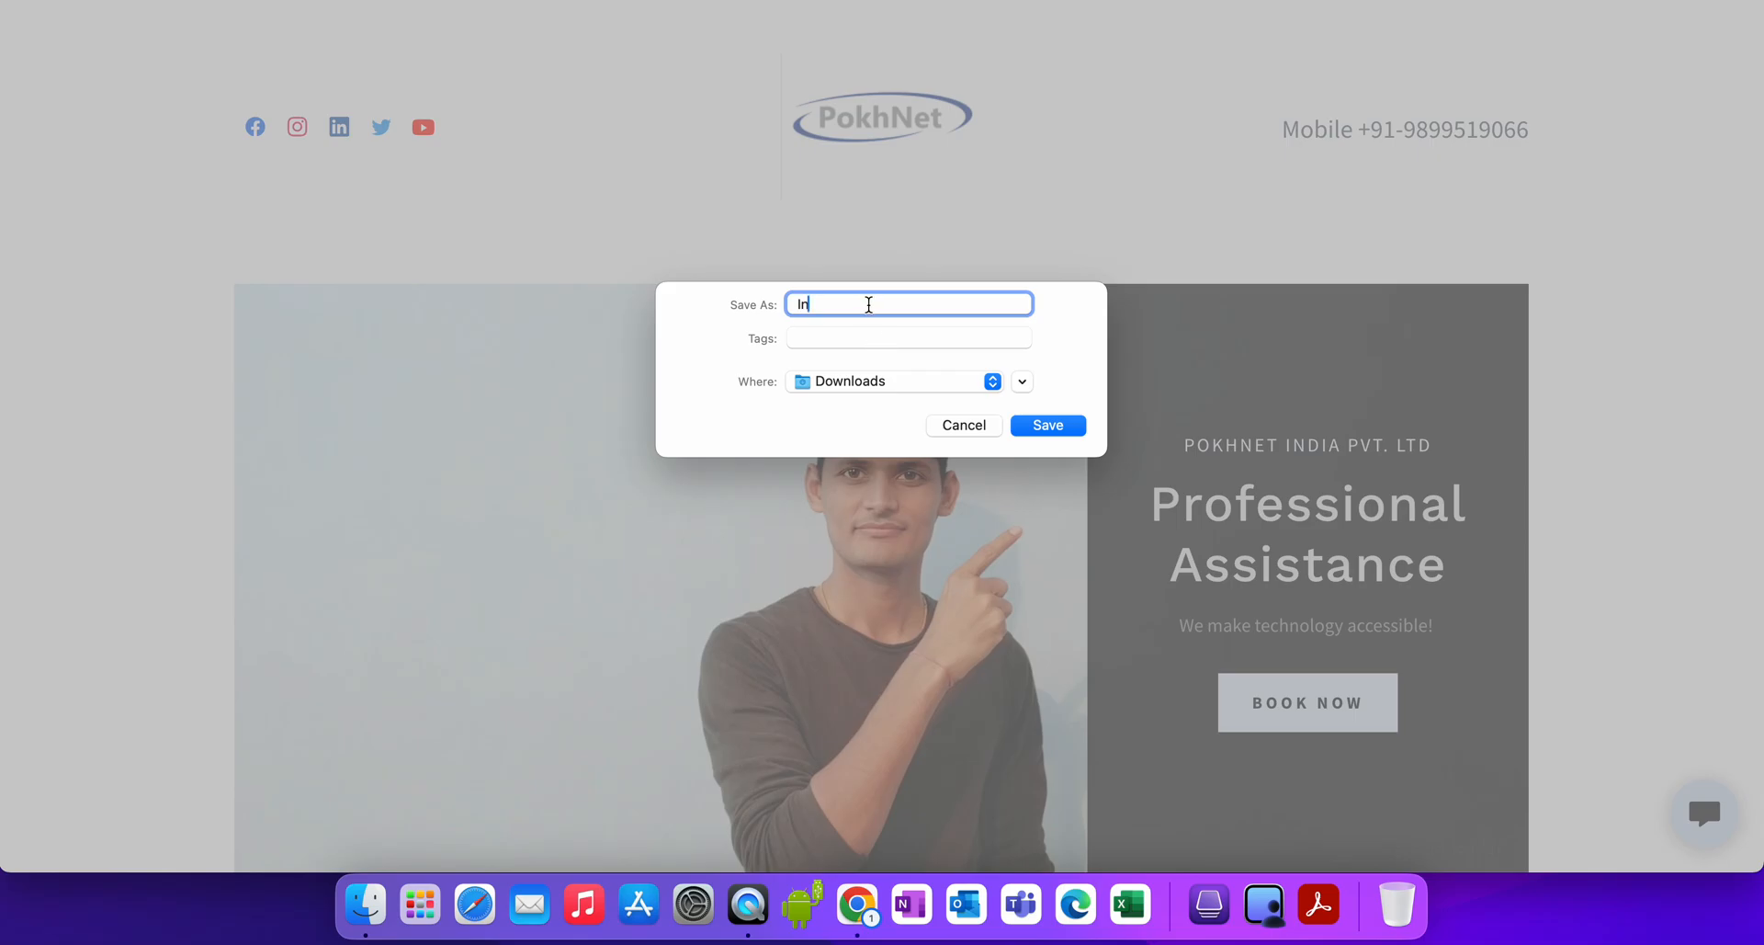
key("backspace")
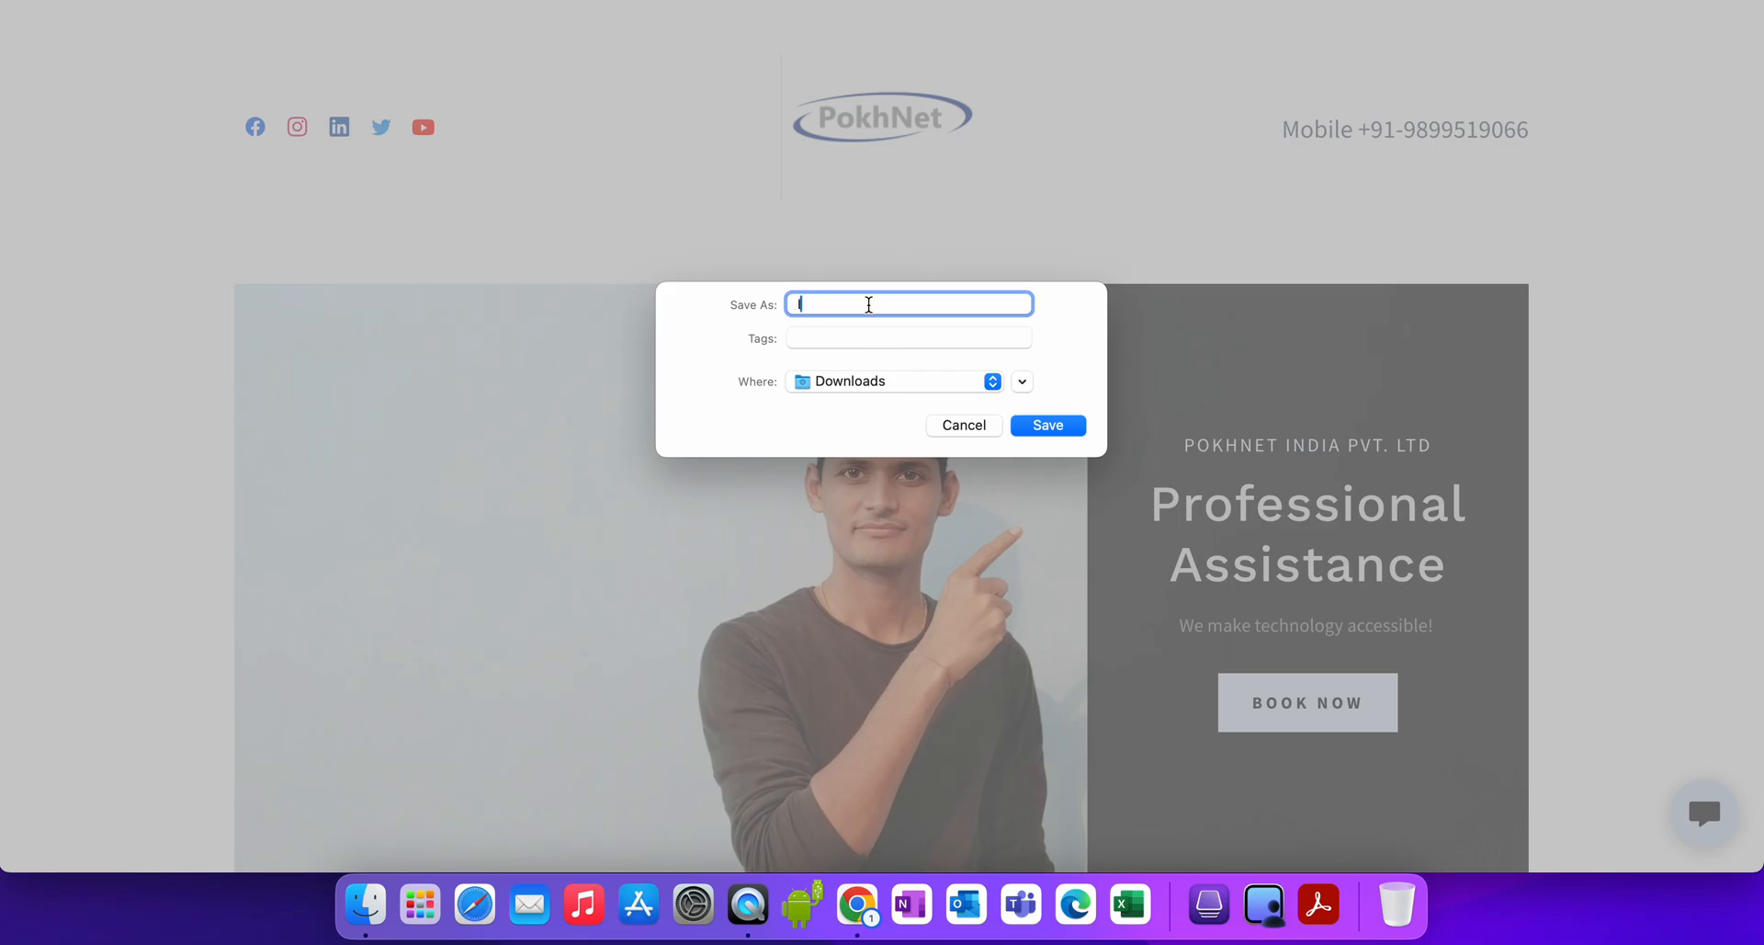
left_click(963, 424)
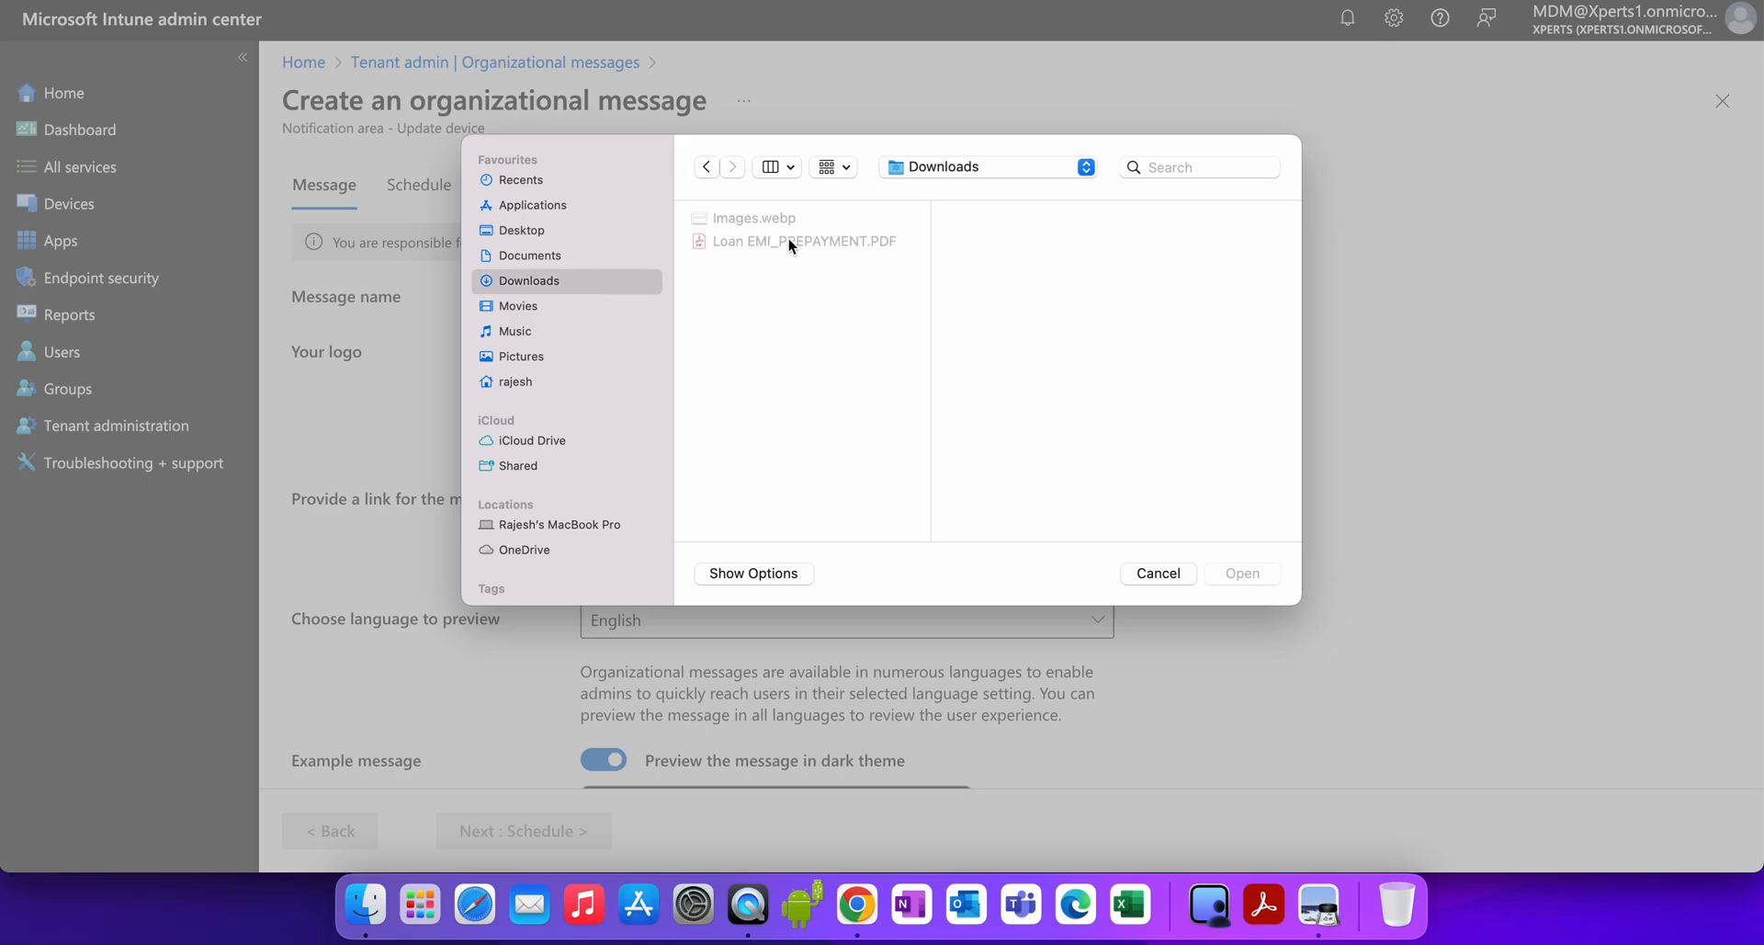
mouse_move(1207, 904)
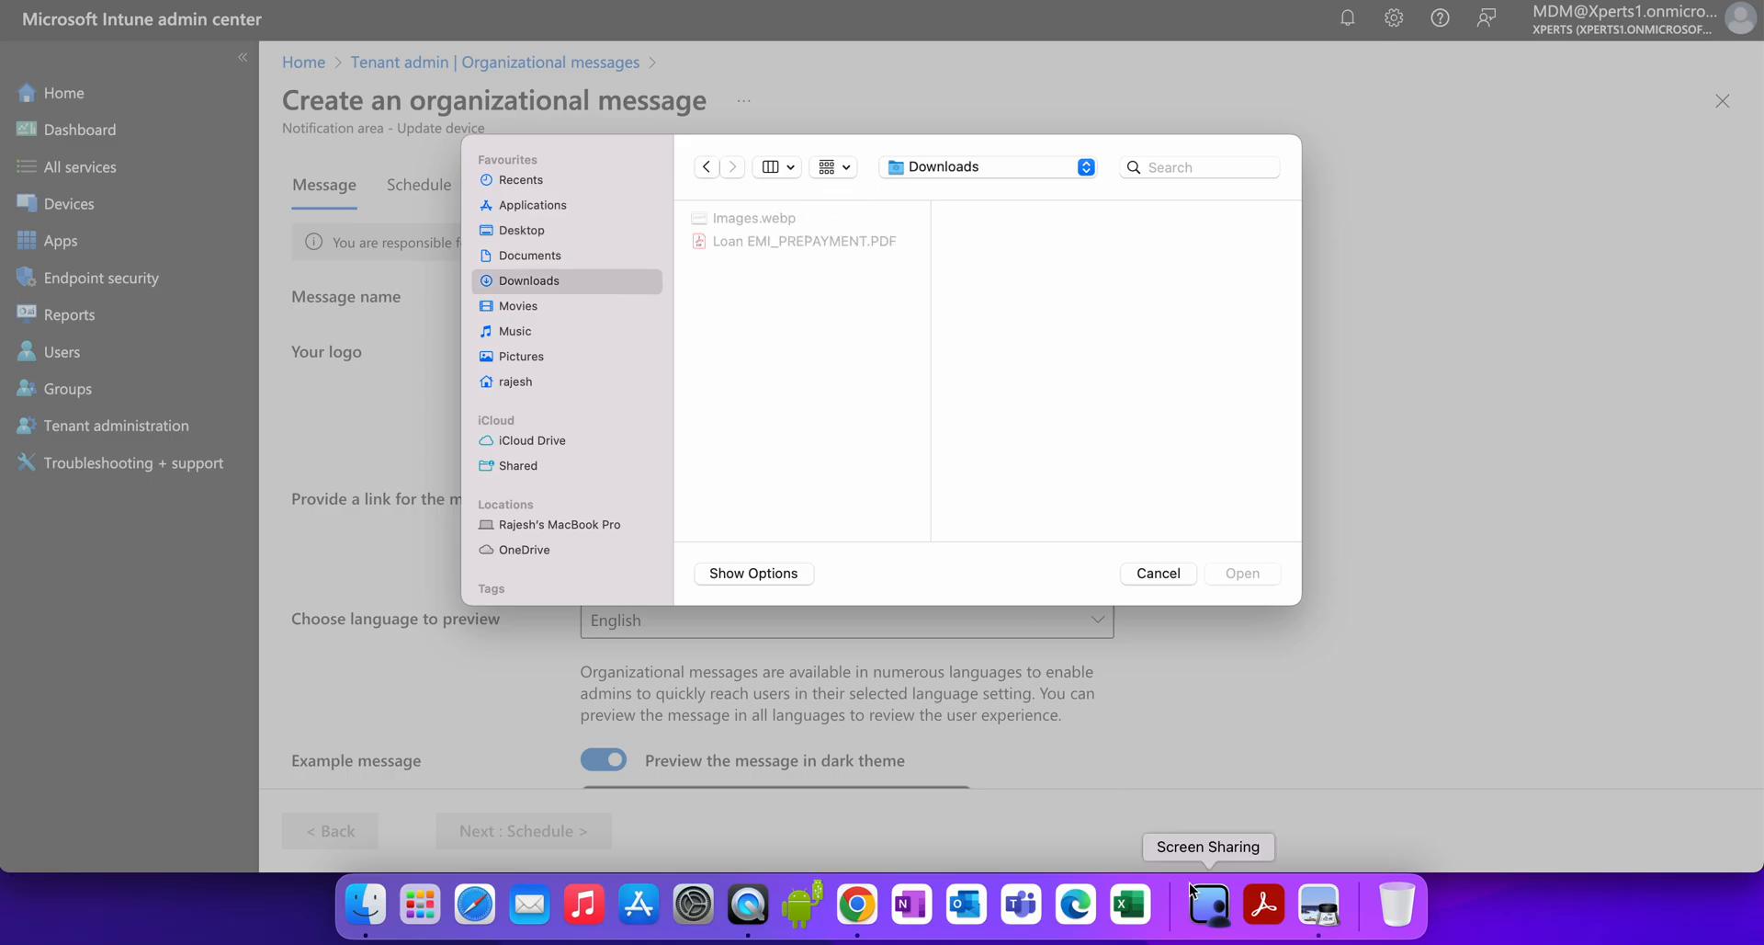
mouse_move(1245, 894)
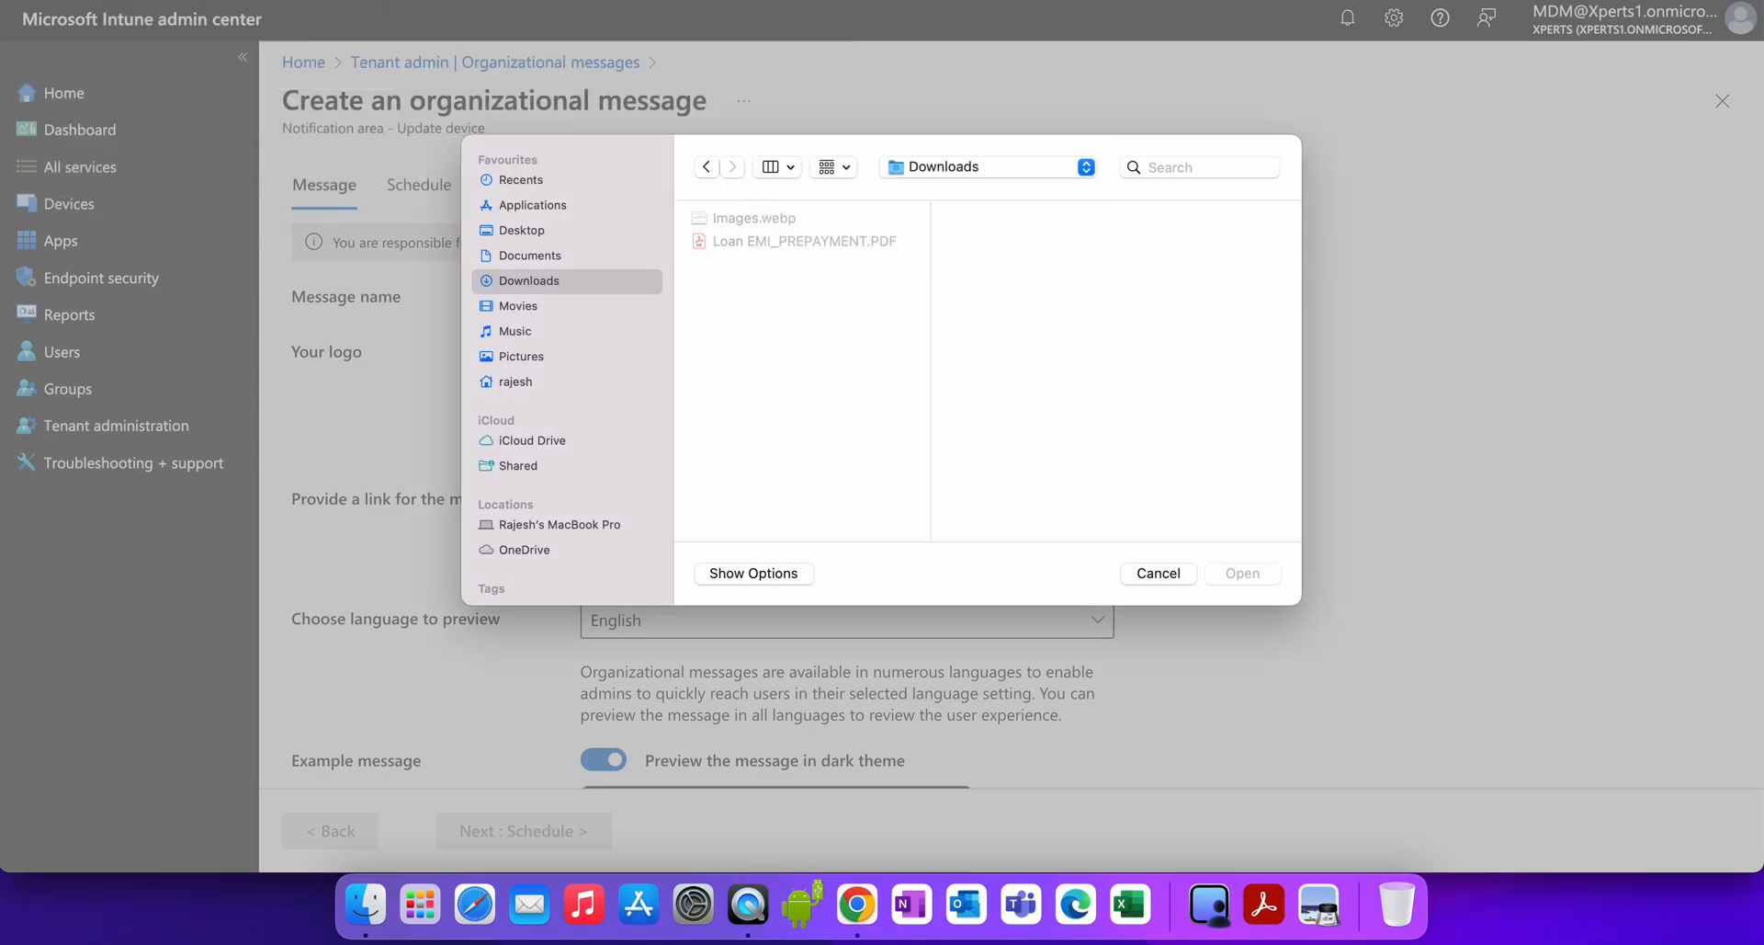
Cancel the logo picker and open the CloudConvert PNG converter.
left_click(1157, 573)
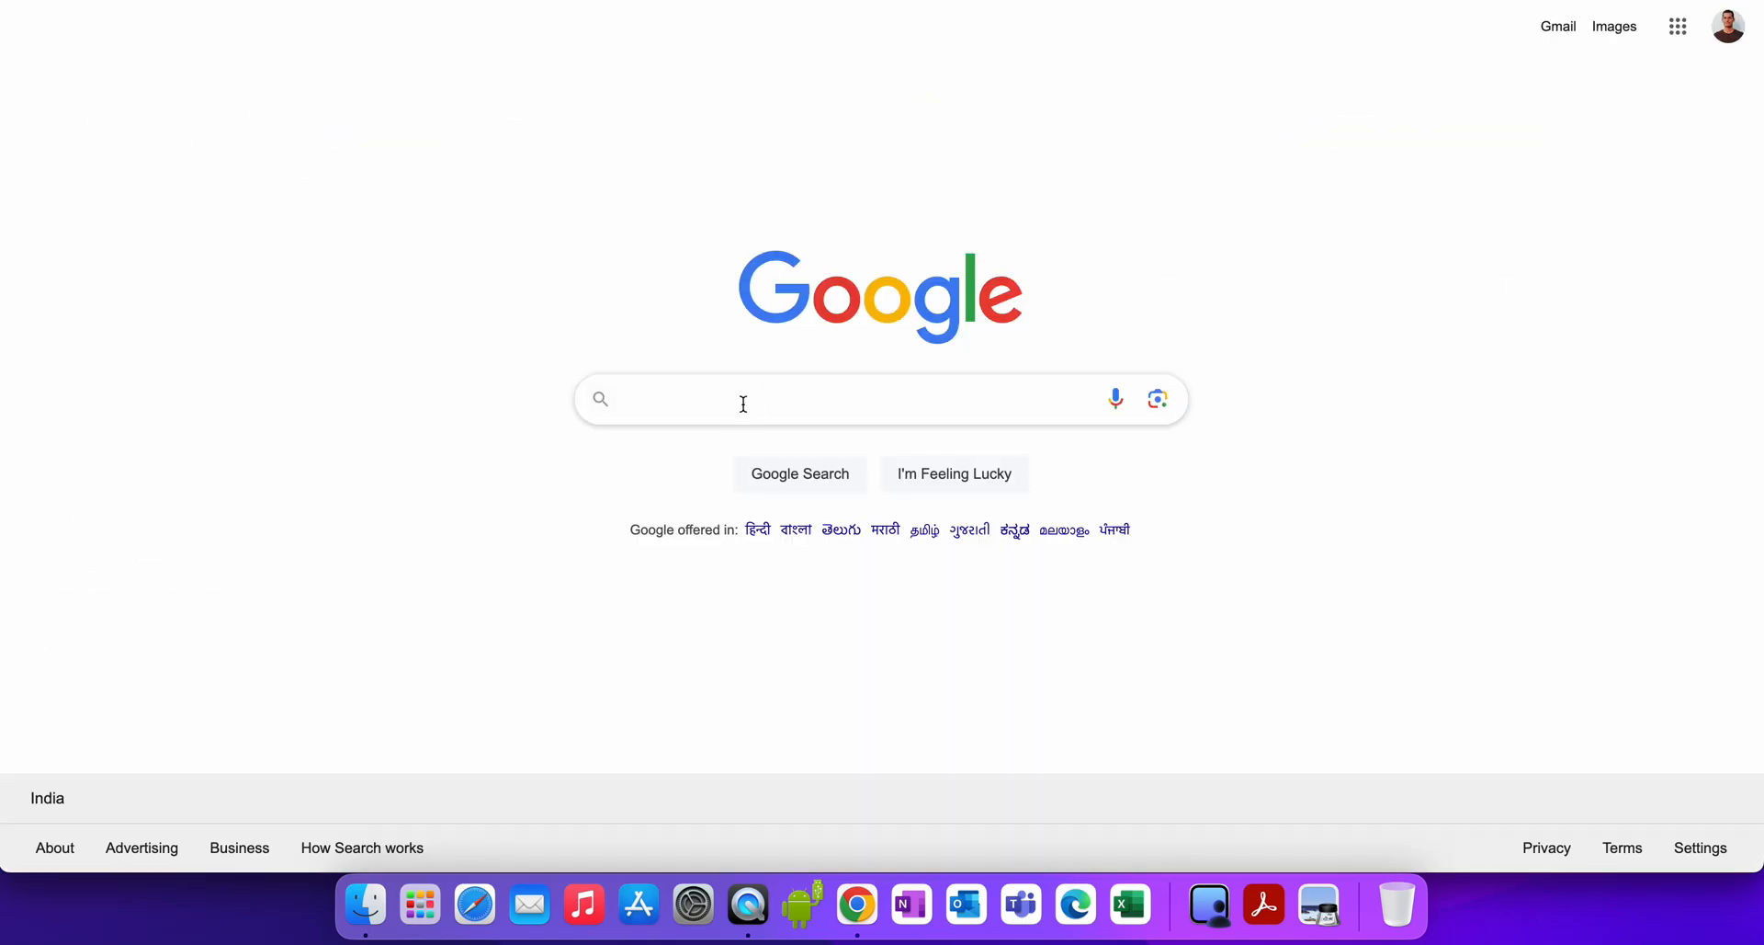
type("converyt images to png")
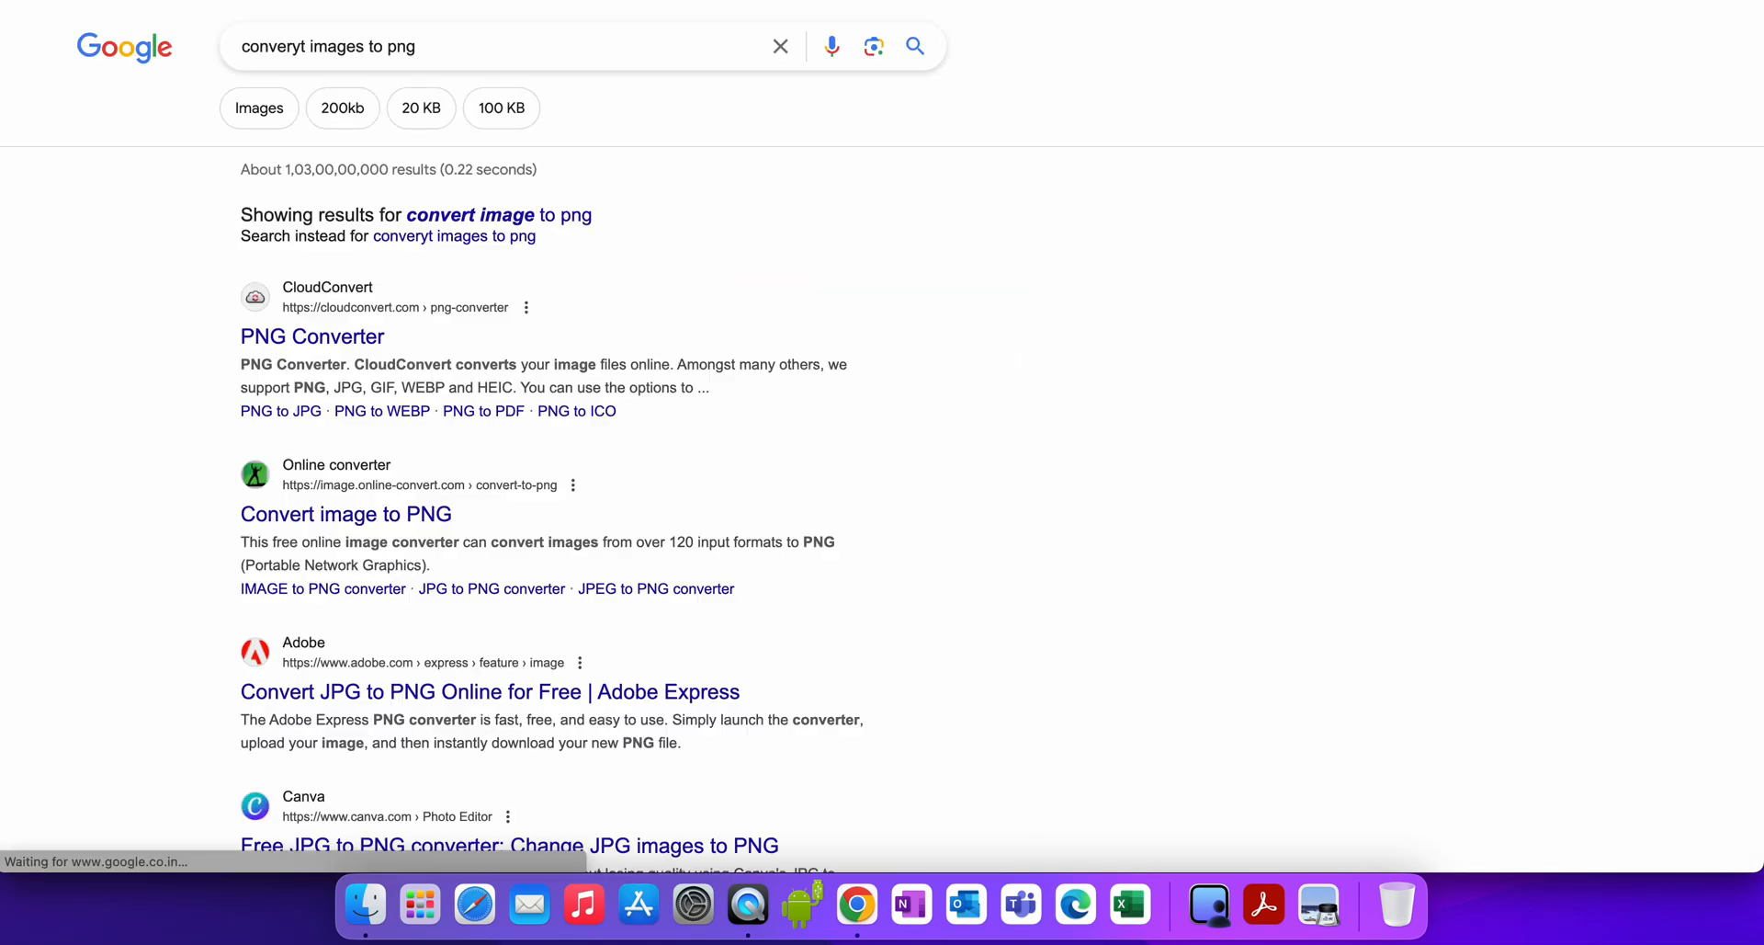
left_click(311, 335)
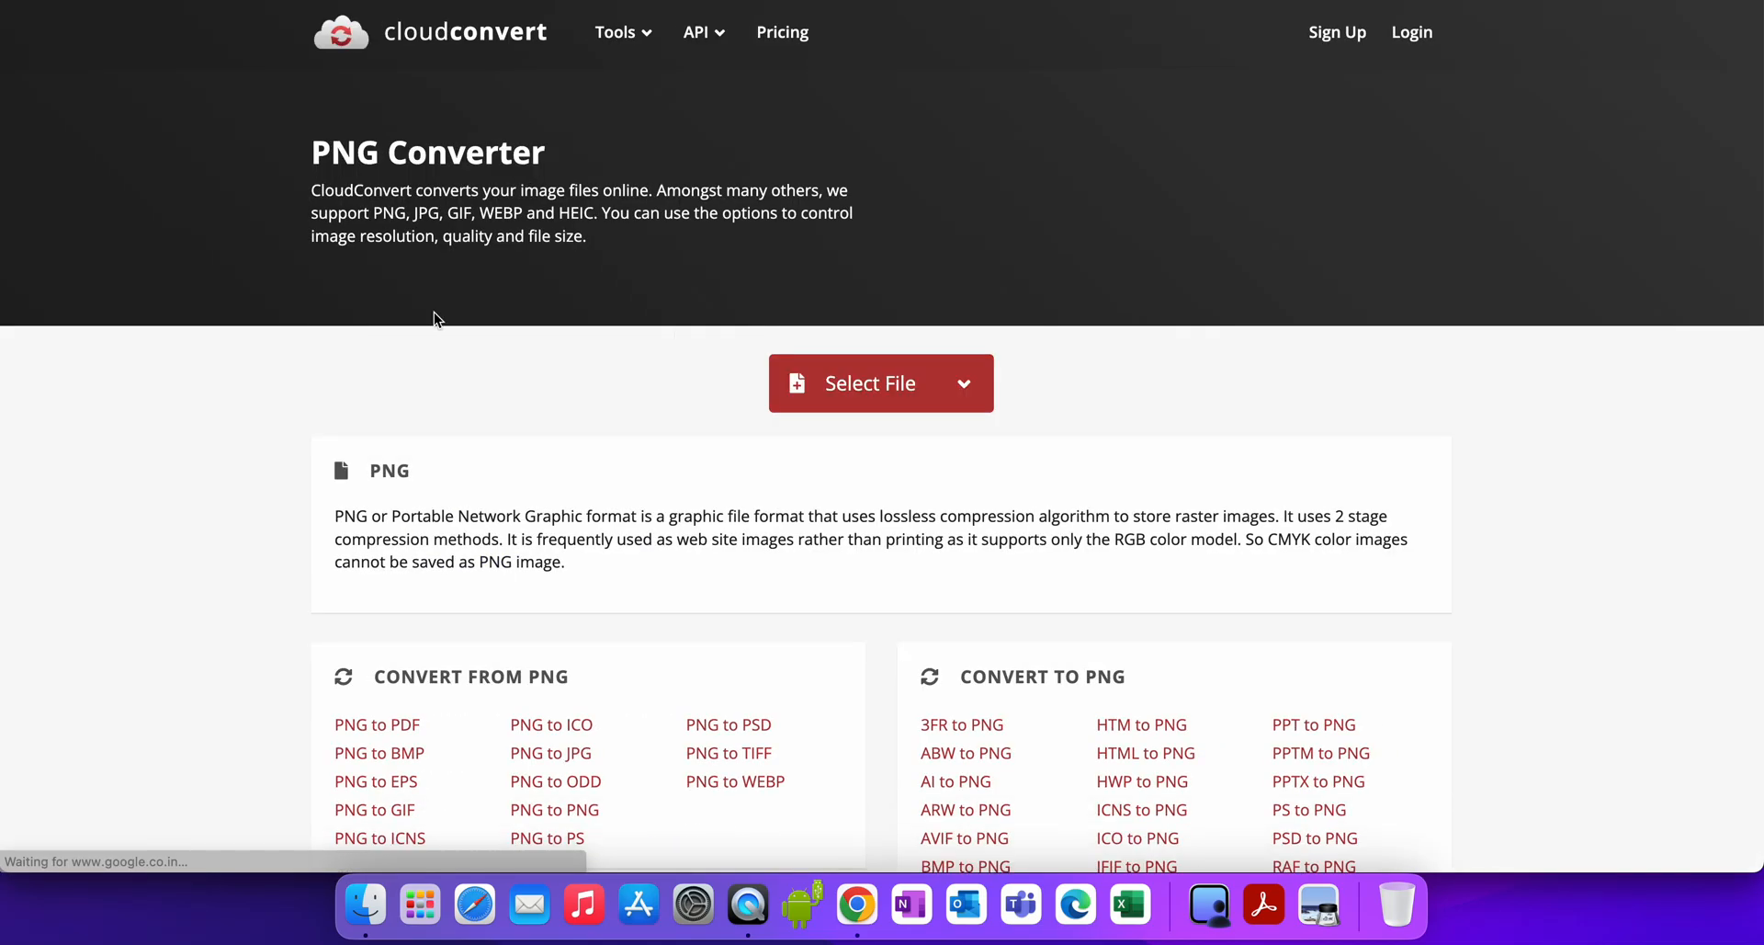
Upload Images.webp and open its 'Convert to' format list.
left_click(867, 382)
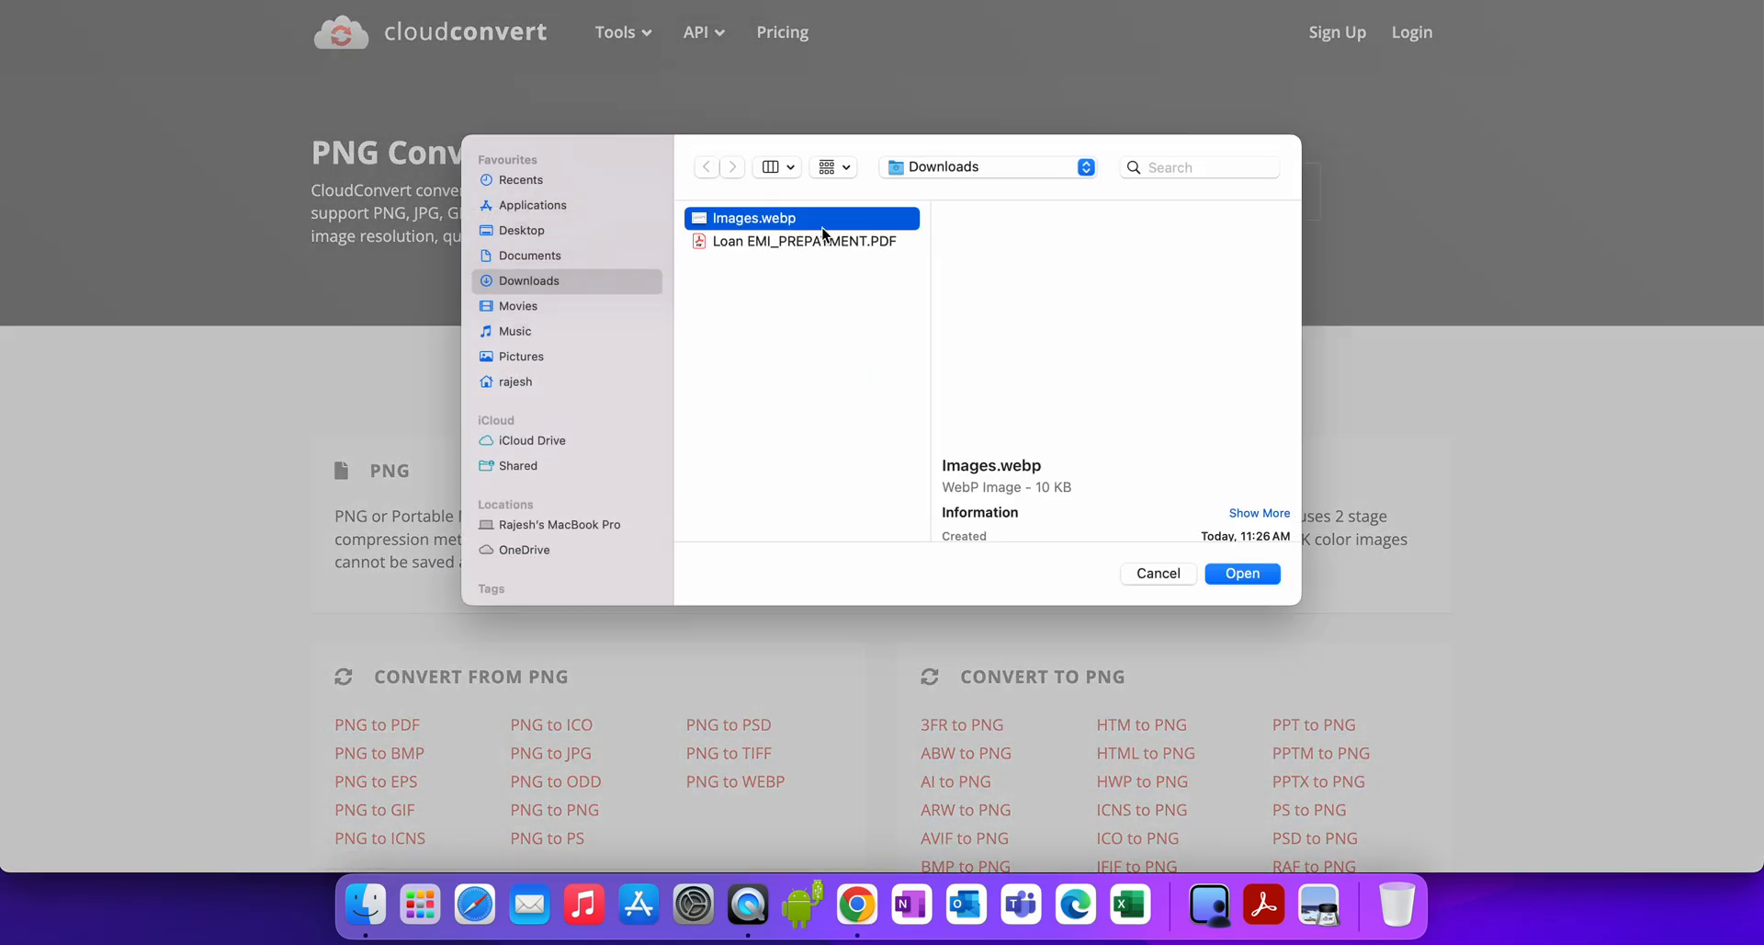
left_click(1242, 573)
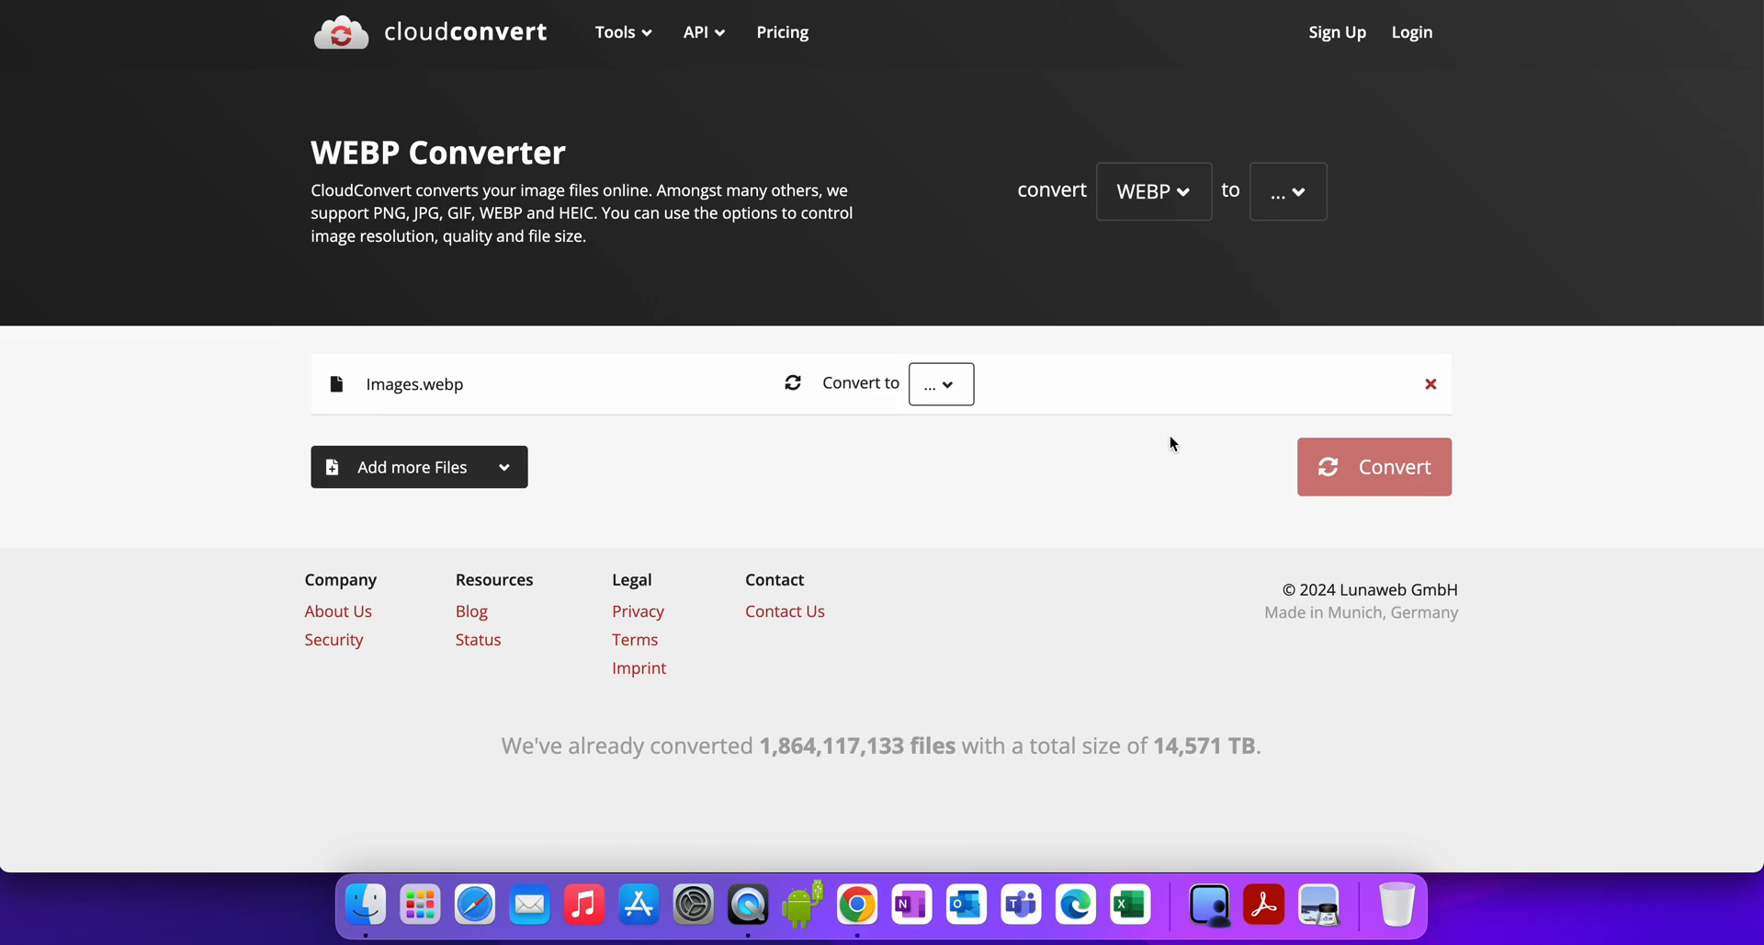
mouse_move(1139, 428)
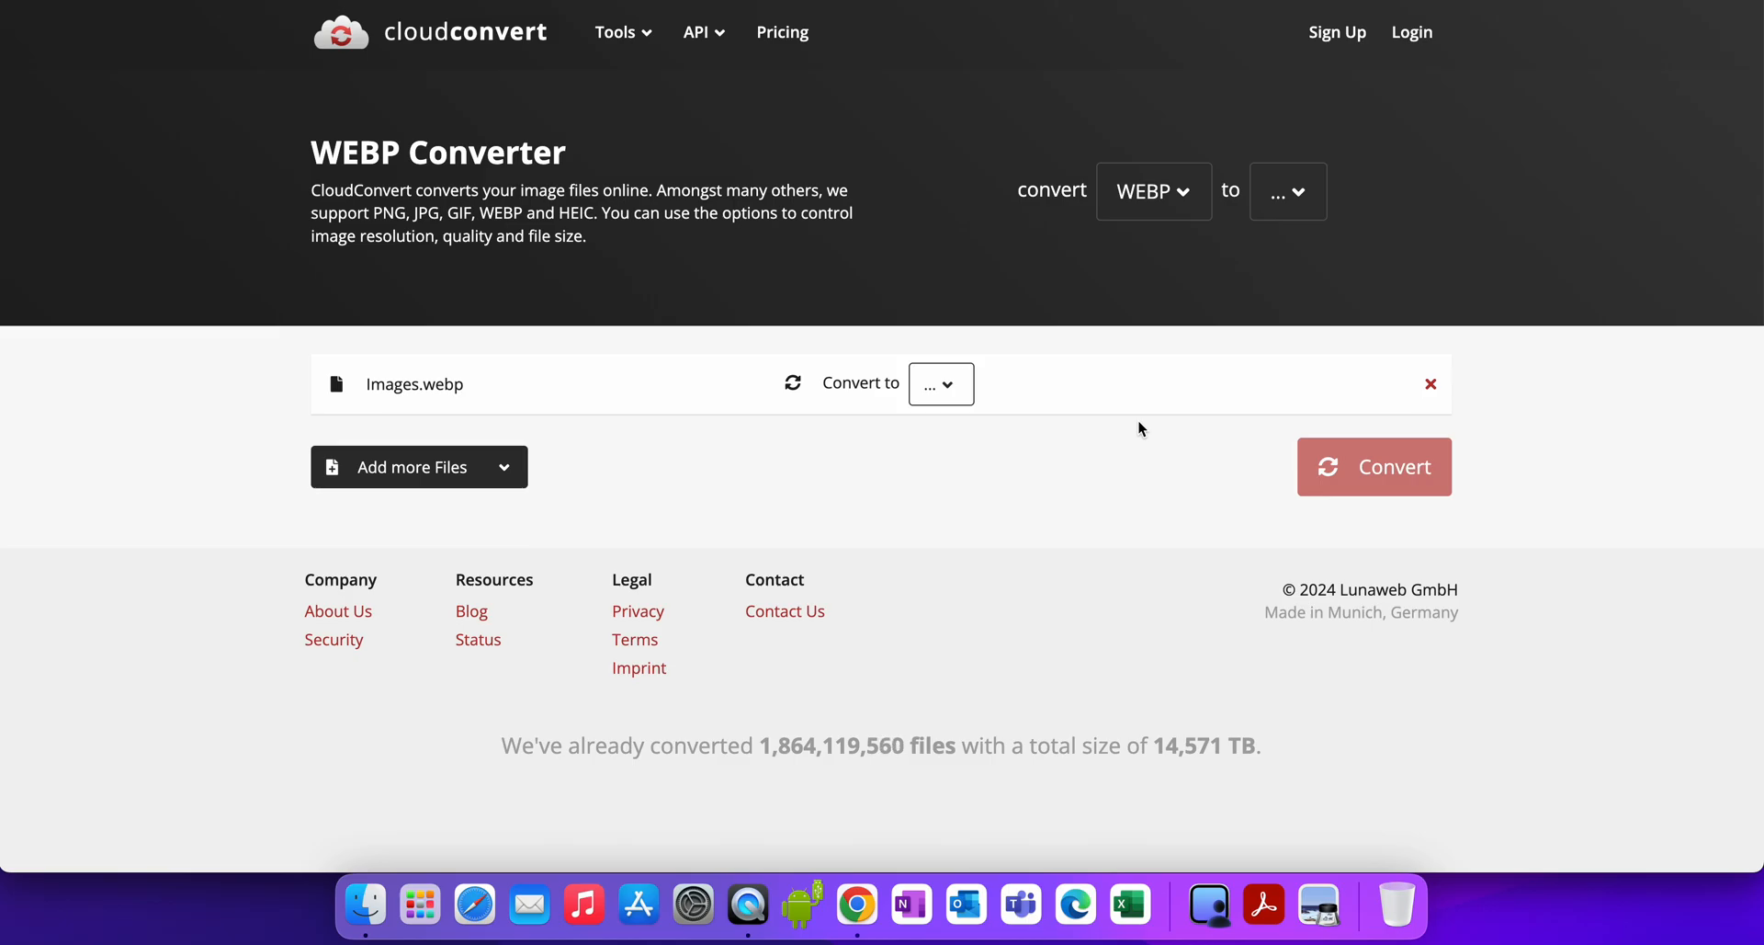
mouse_move(1046, 425)
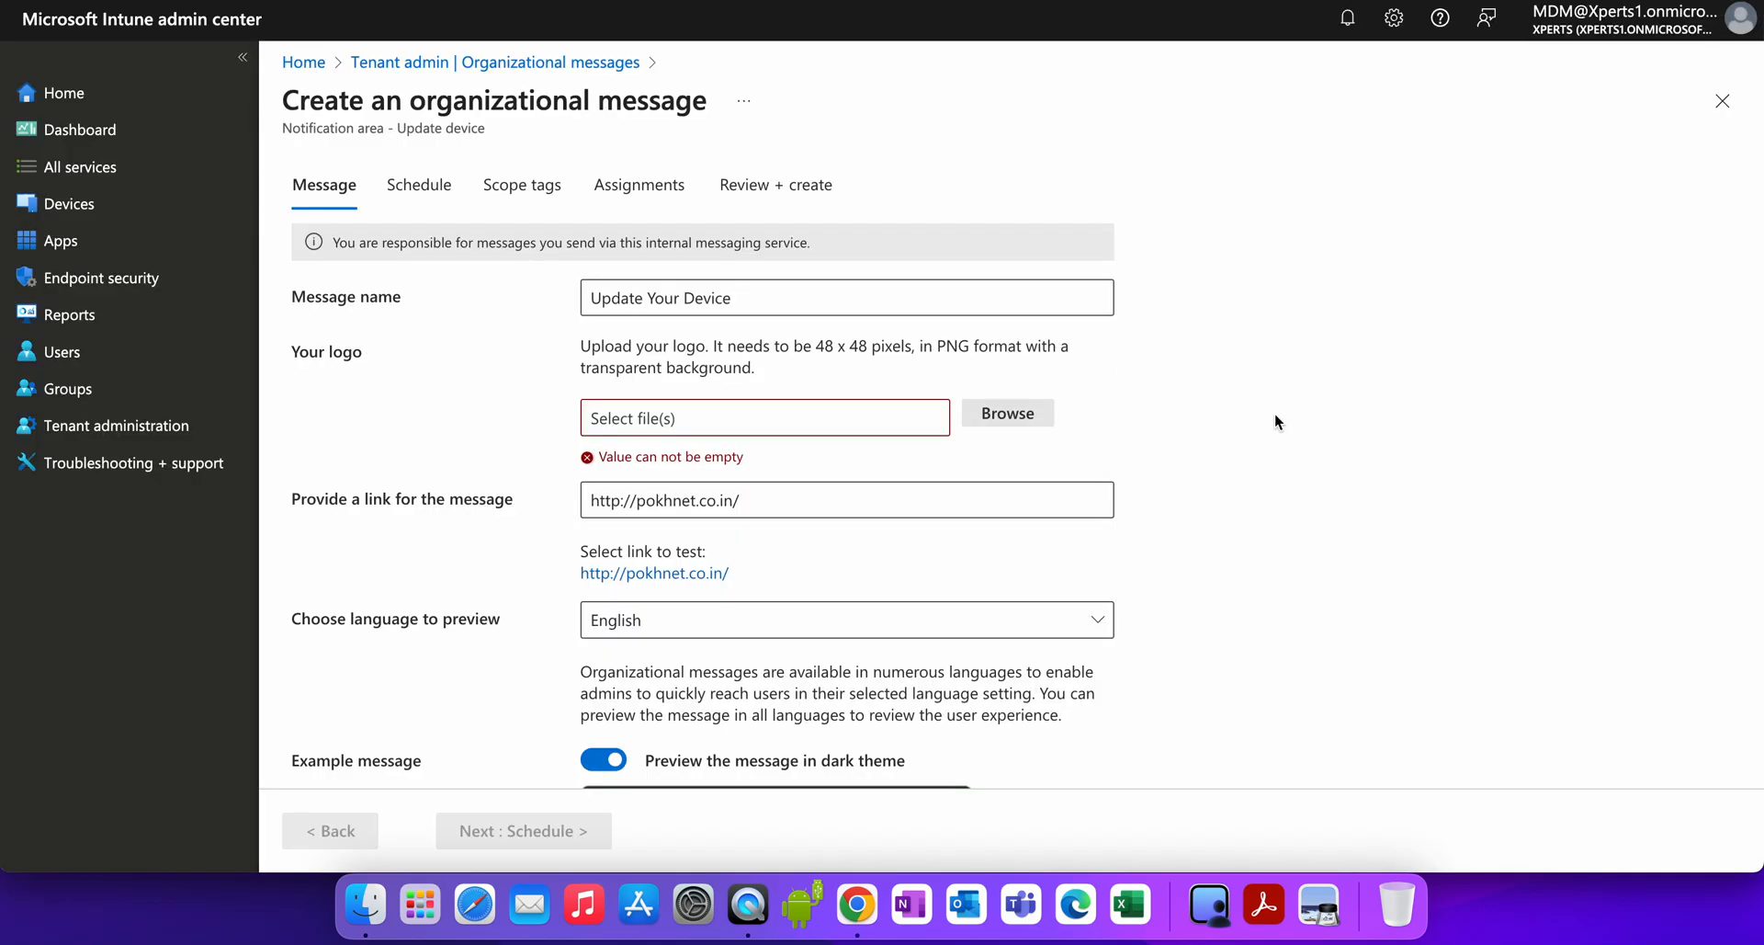
scroll("down", 3)
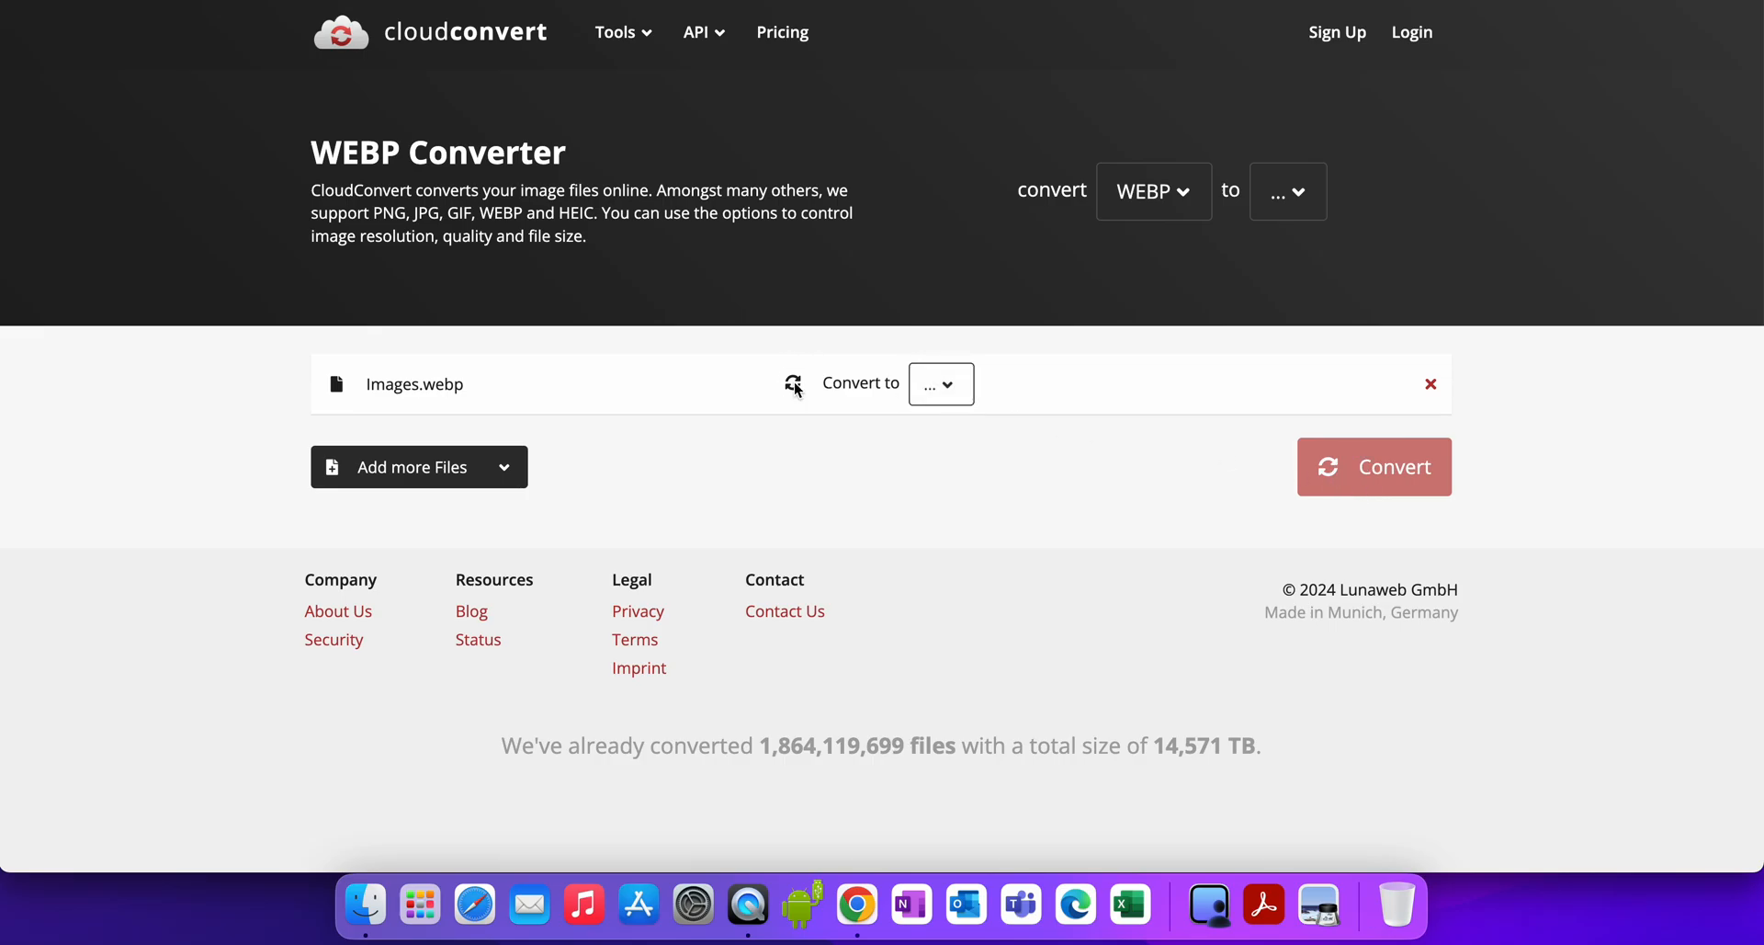
left_click(941, 383)
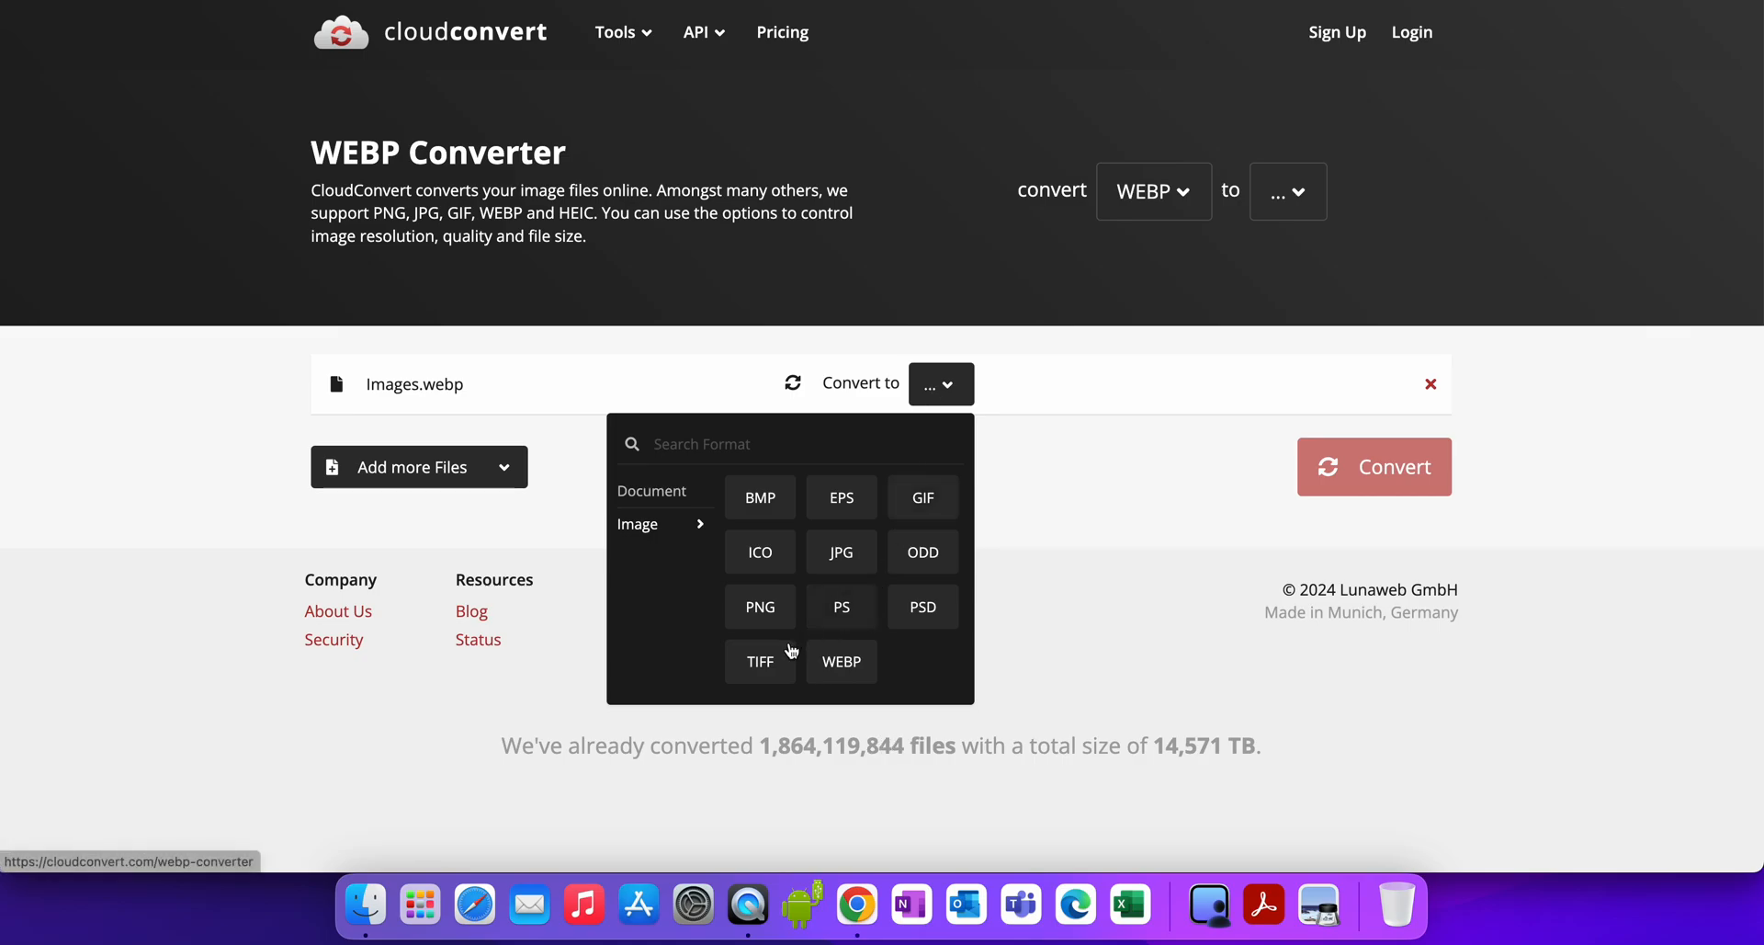
Choose PNG output for Images.webp with width and height both 48.
left_click(760, 607)
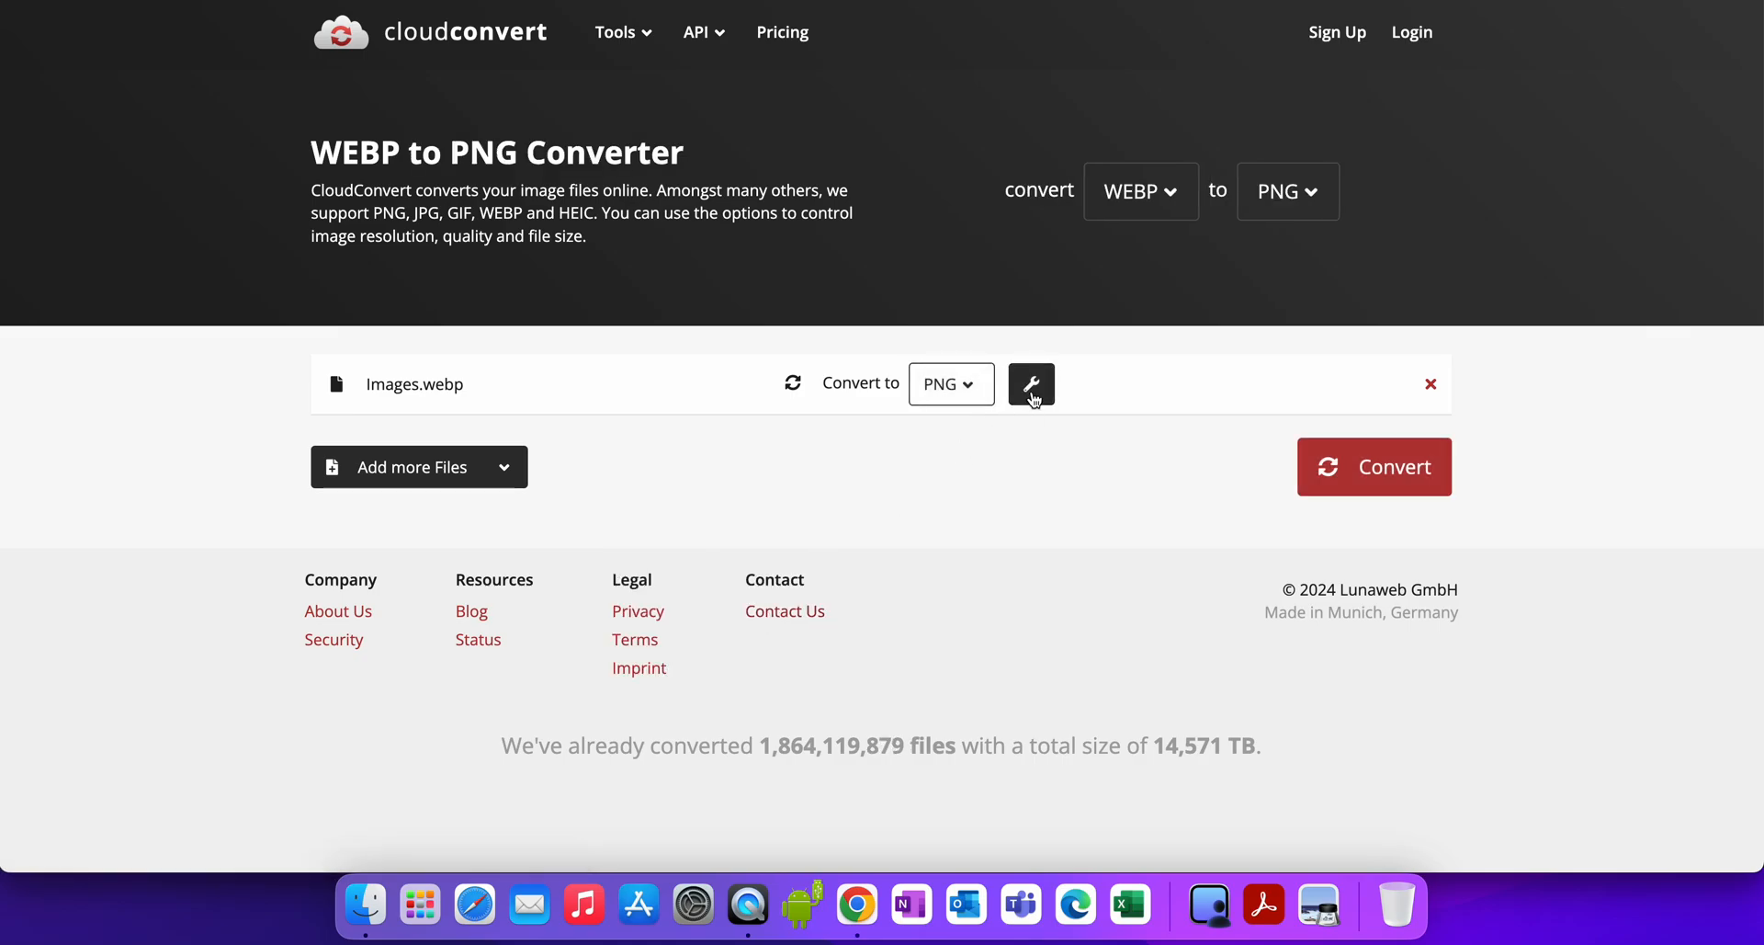
left_click(1029, 383)
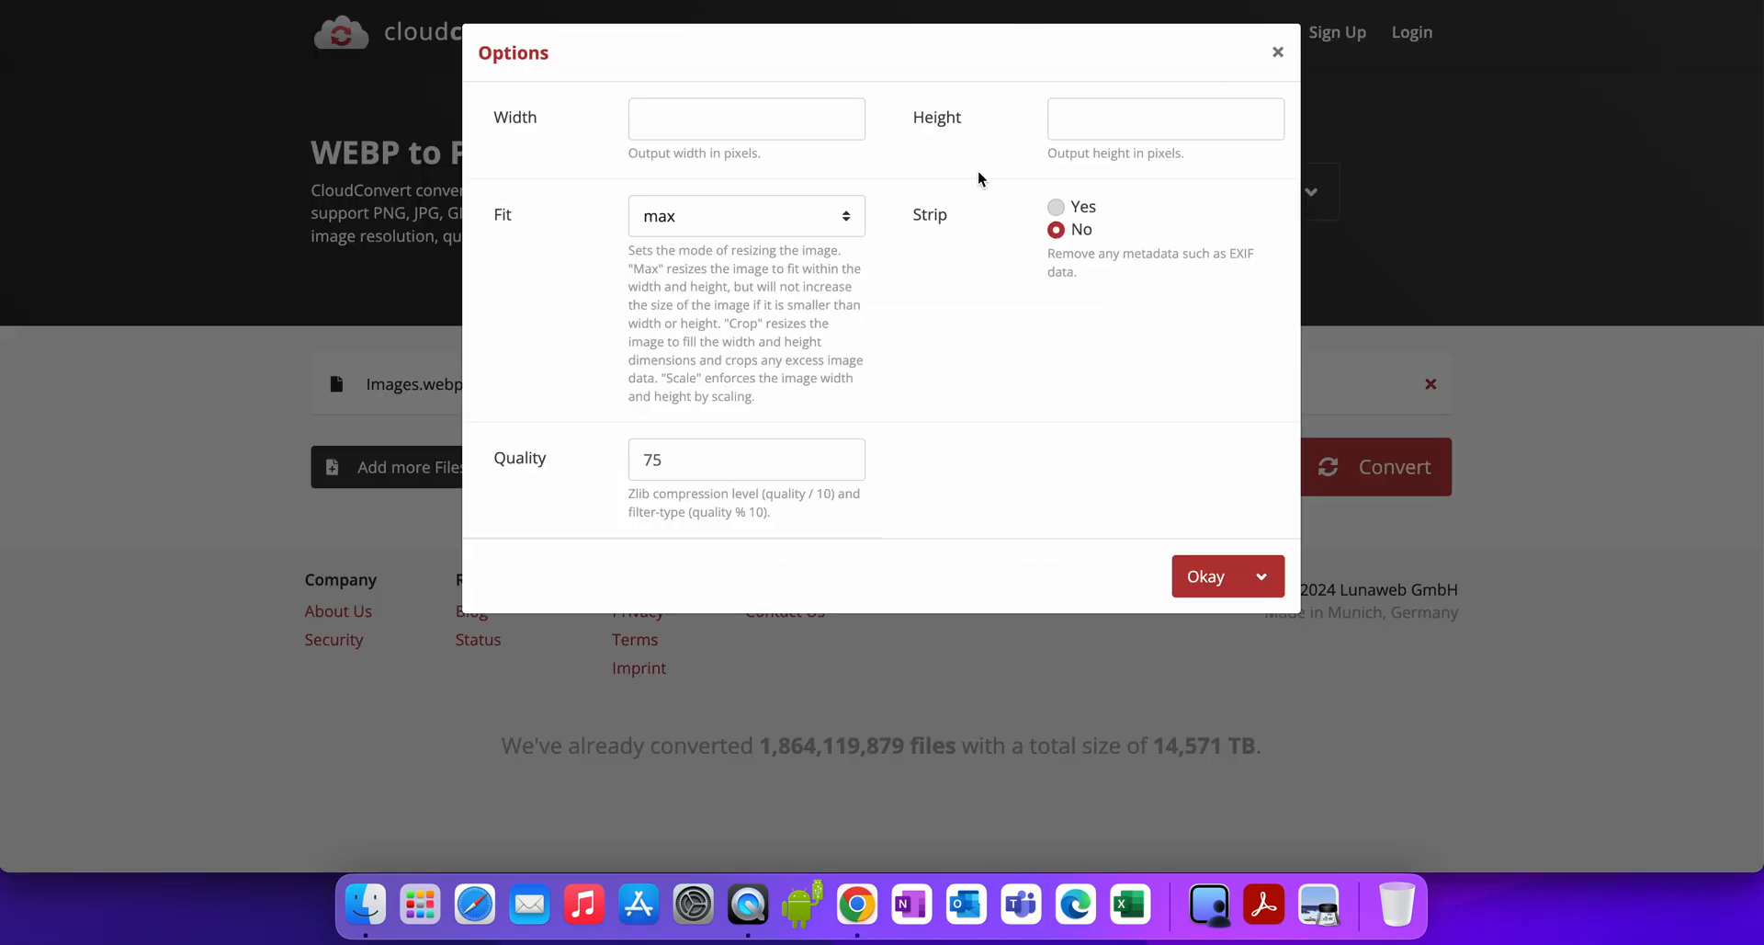
left_click(746, 215)
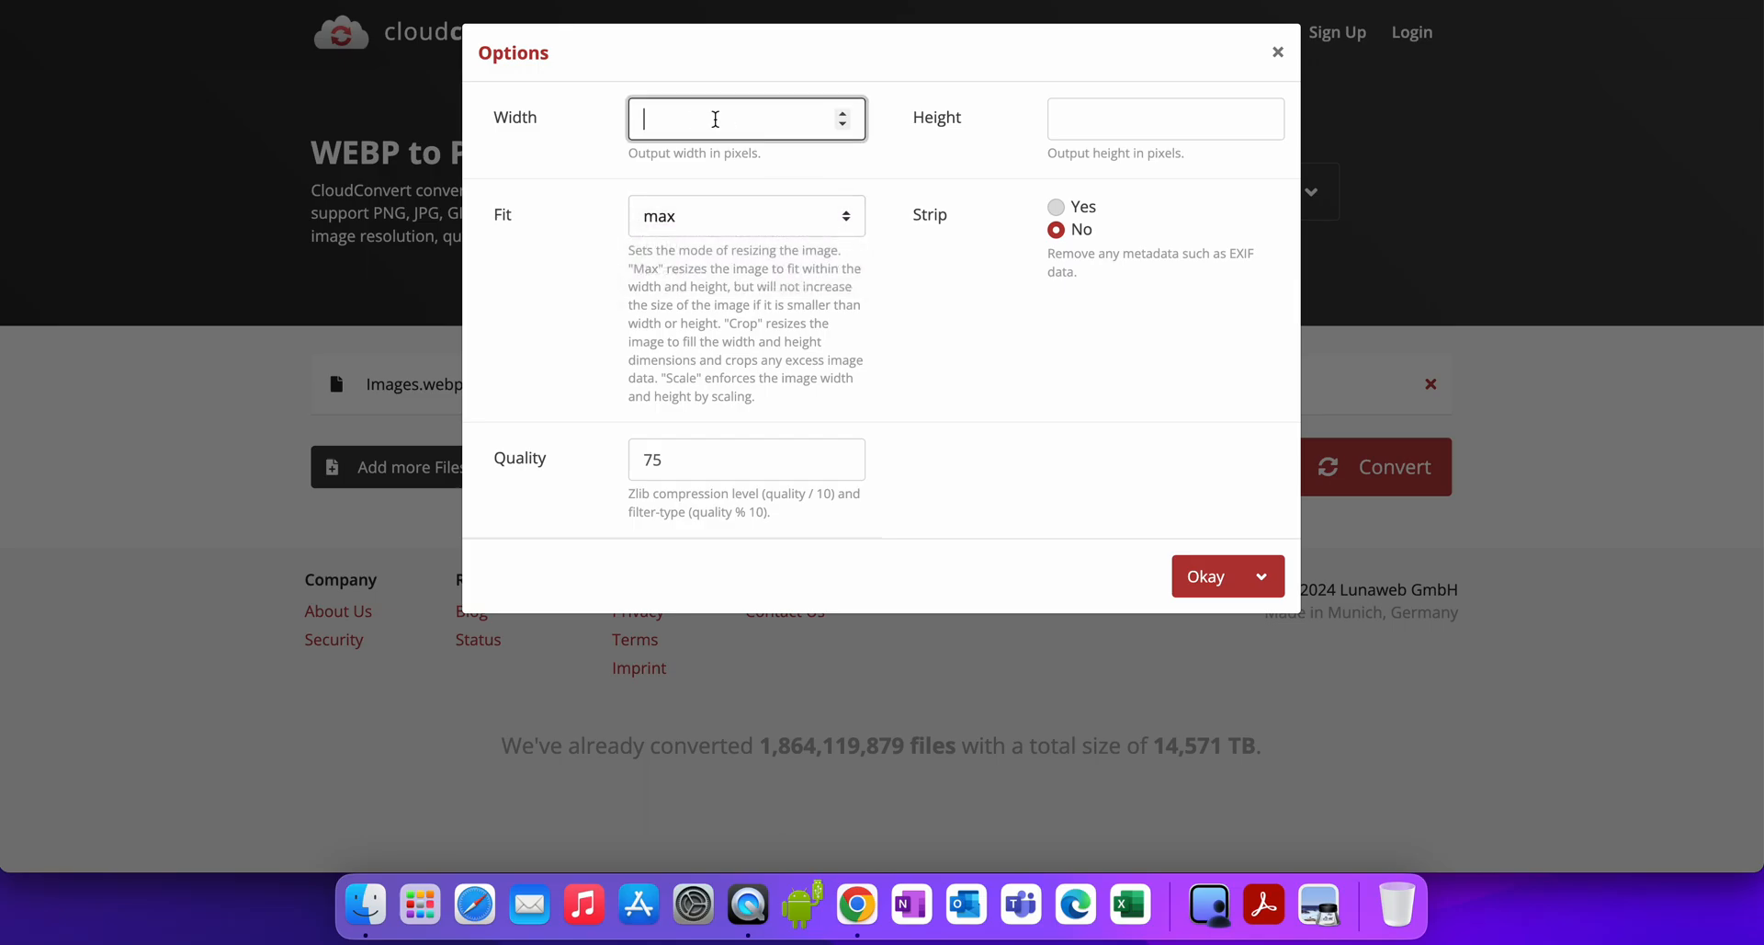
type("48")
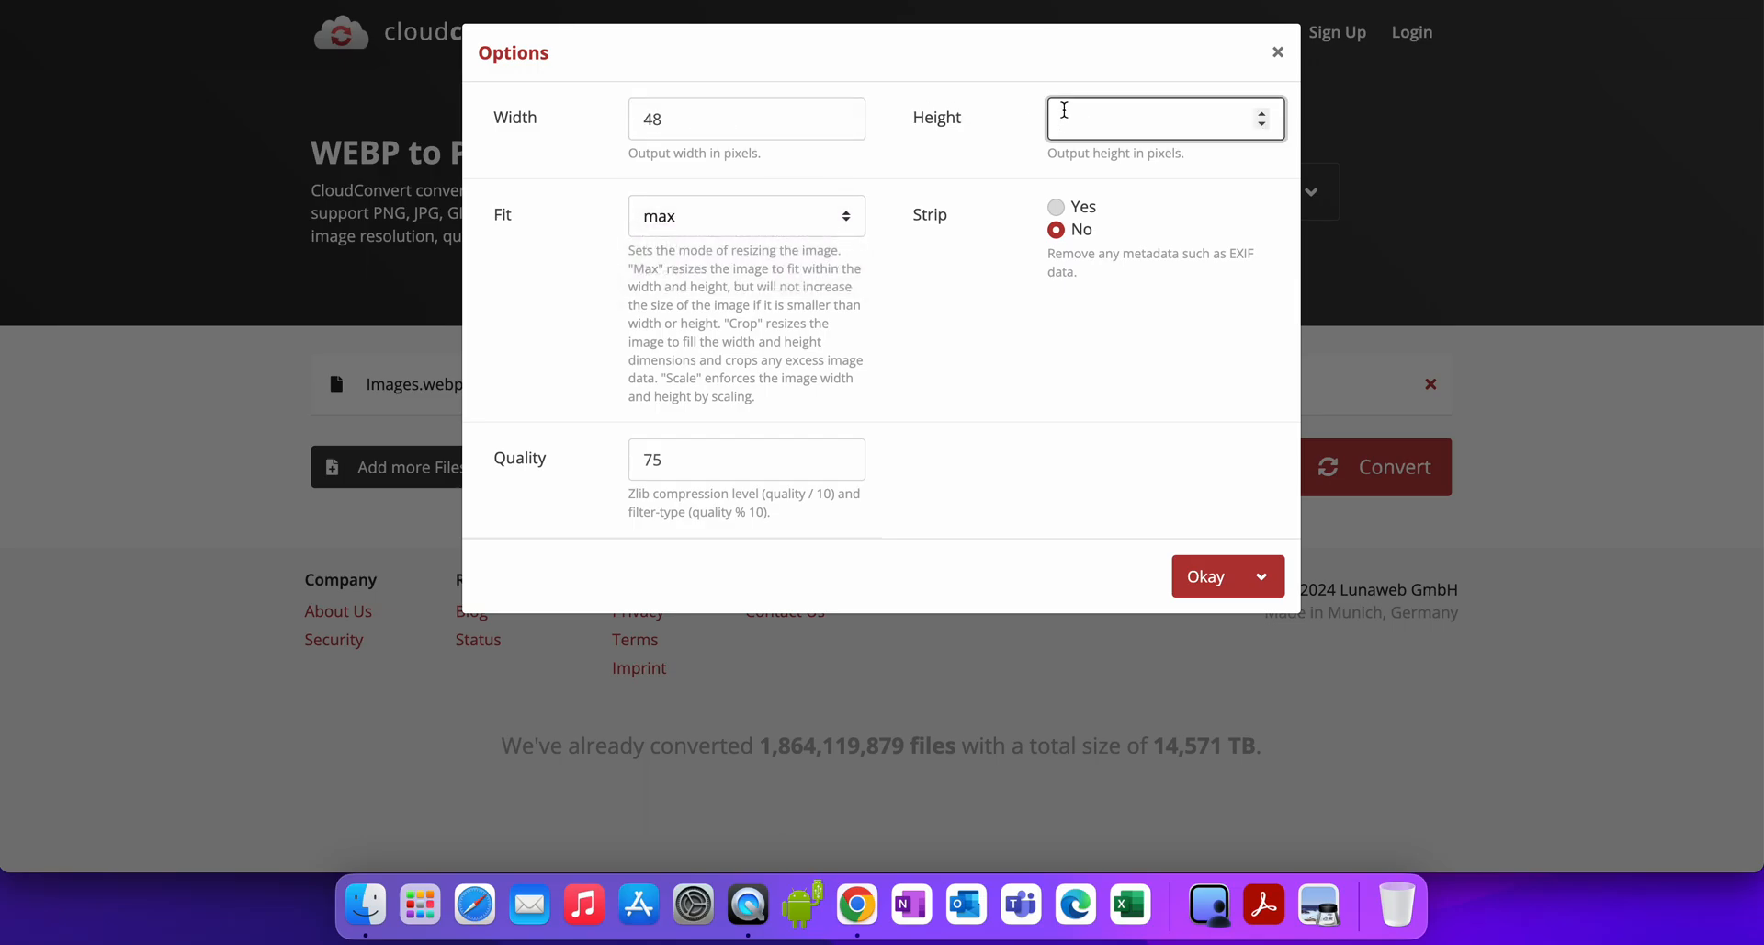
type("48")
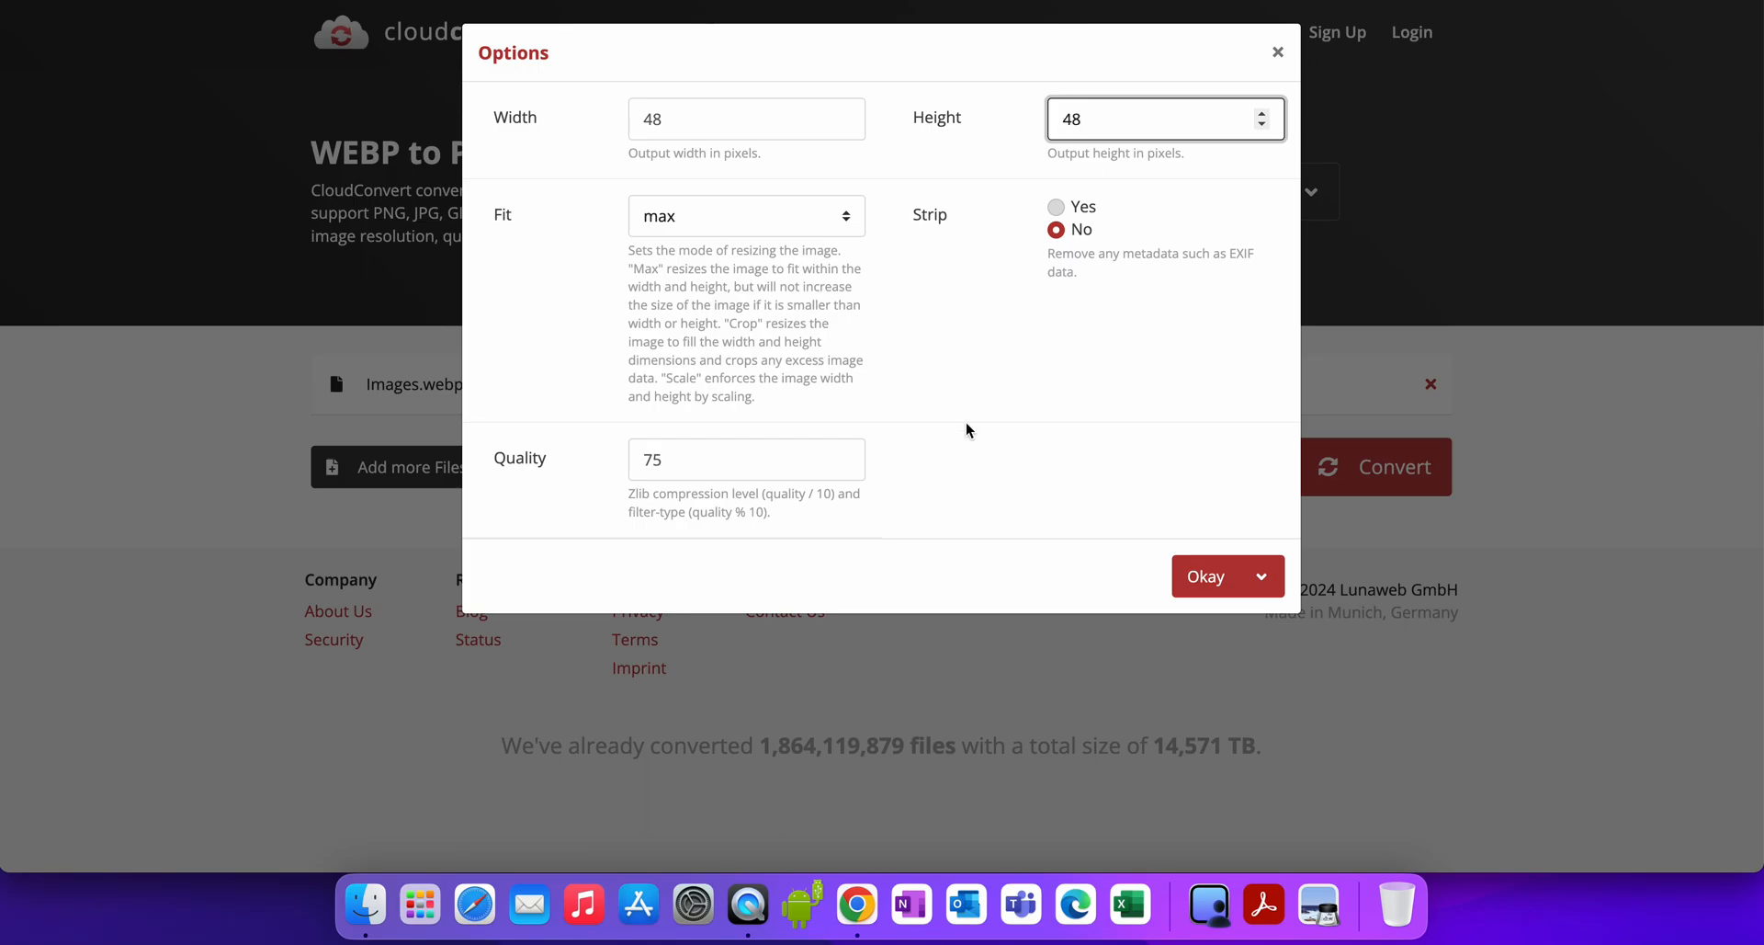
left_click(1262, 576)
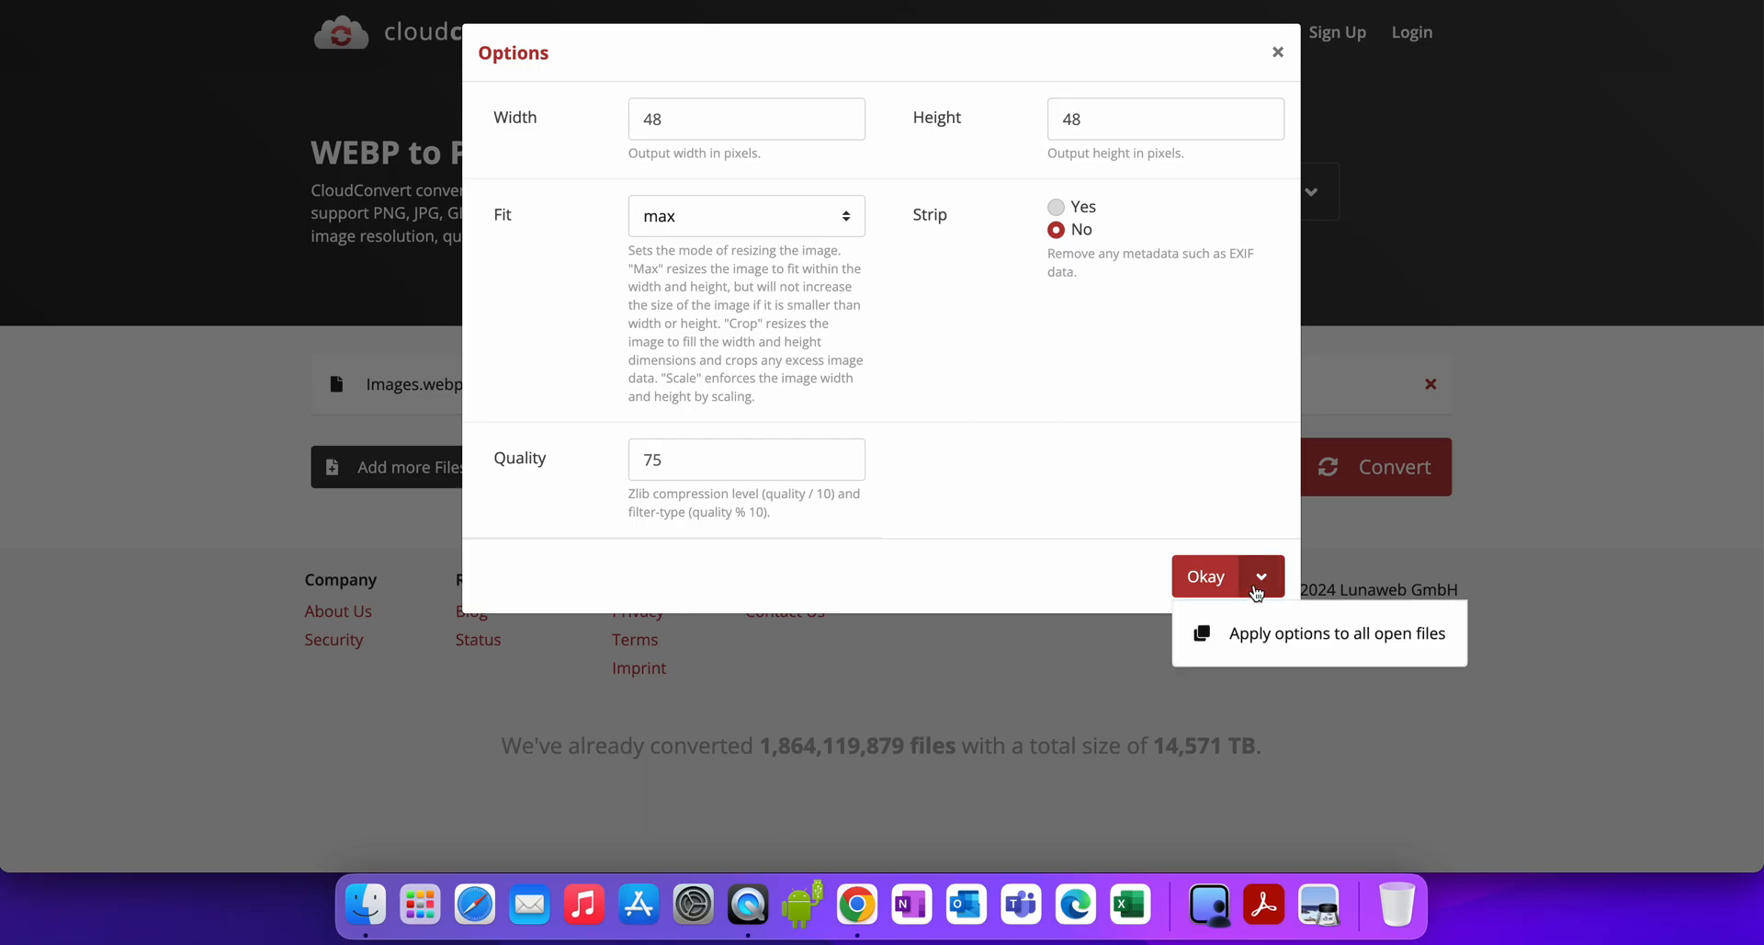
left_click(1207, 576)
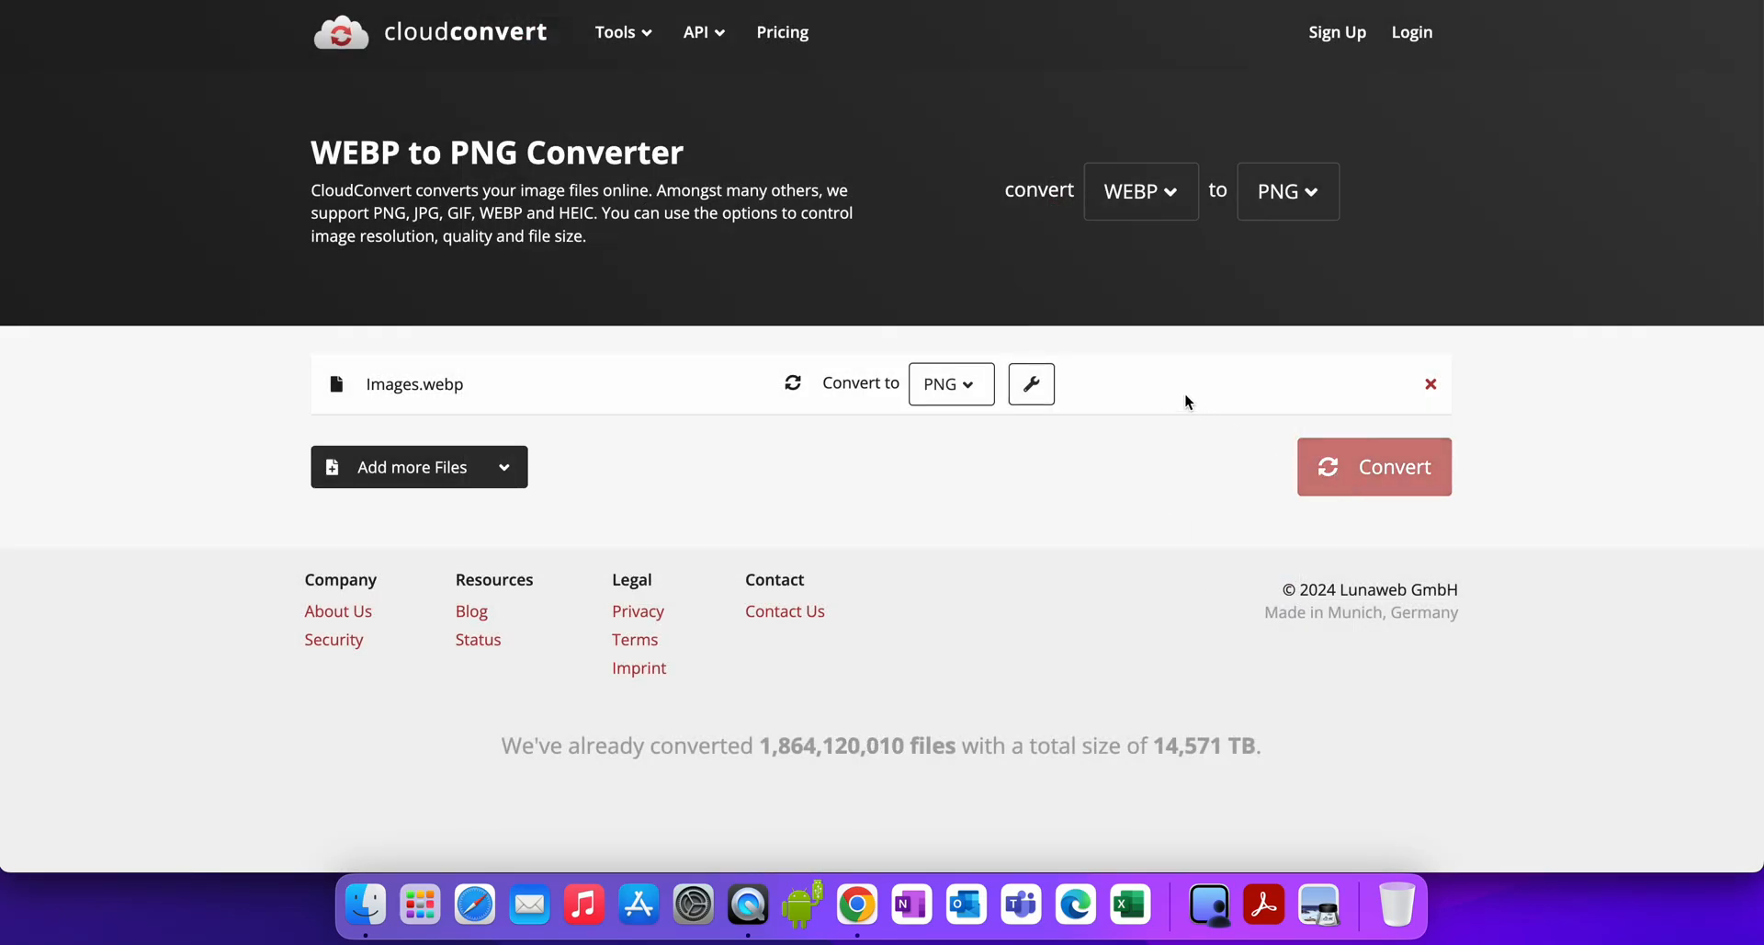
Upload Images.png from Downloads as the logo and open its file info.
left_click(1374, 466)
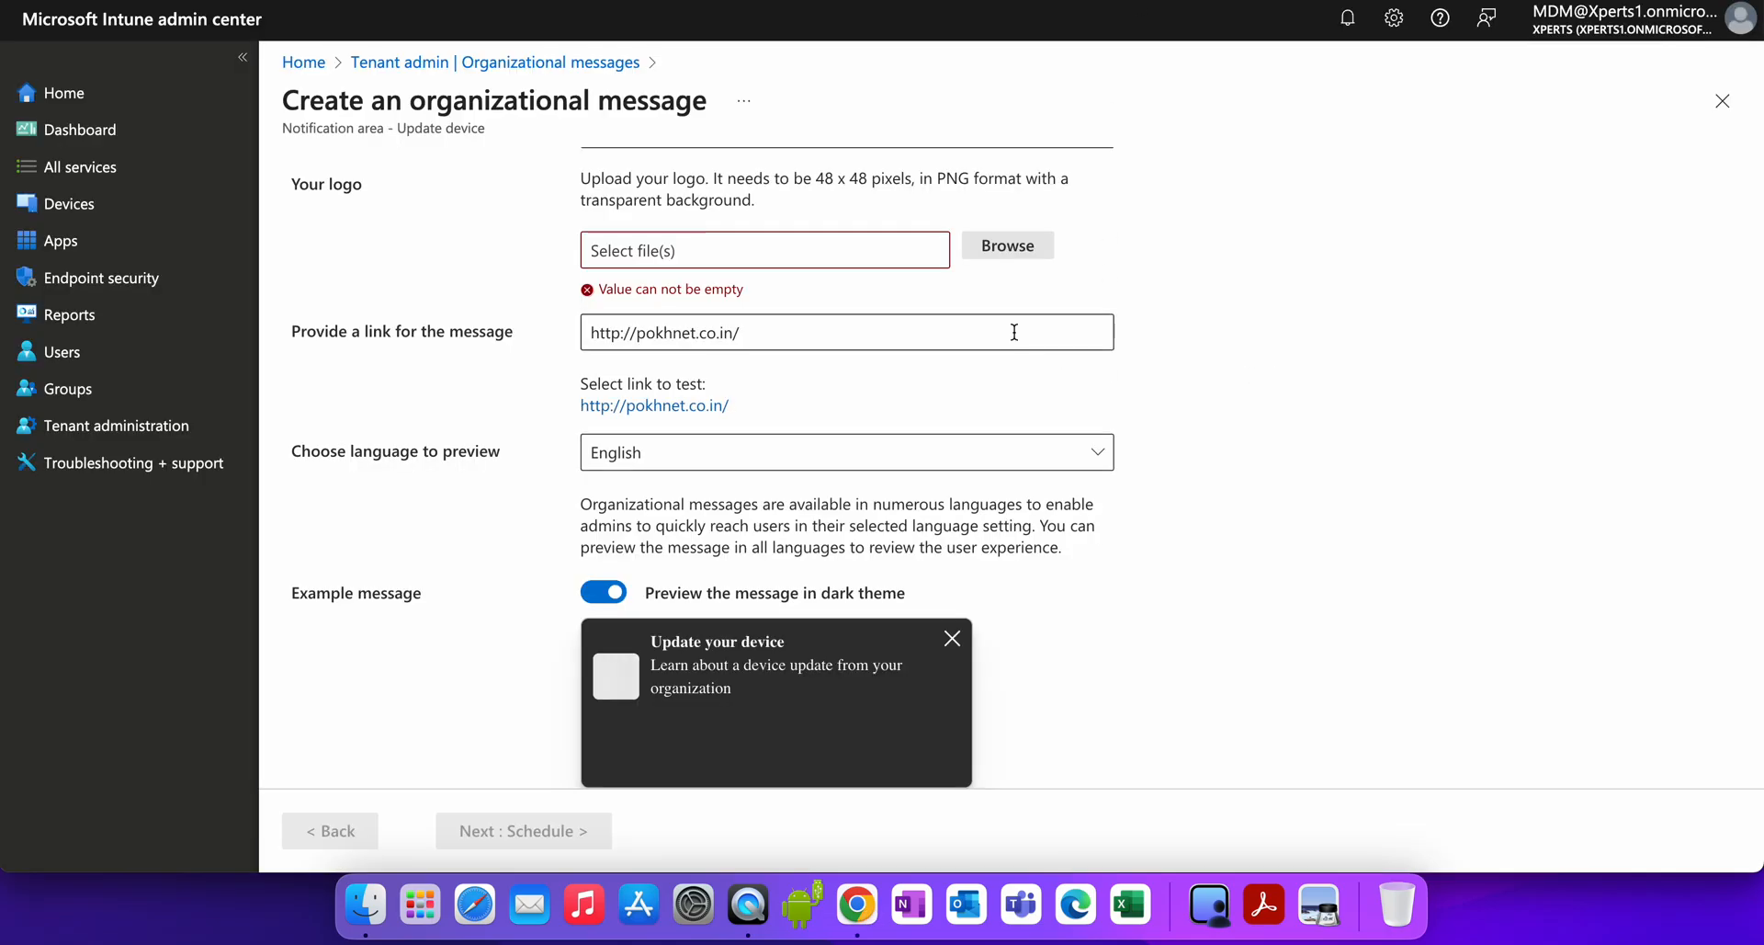
left_click(1006, 245)
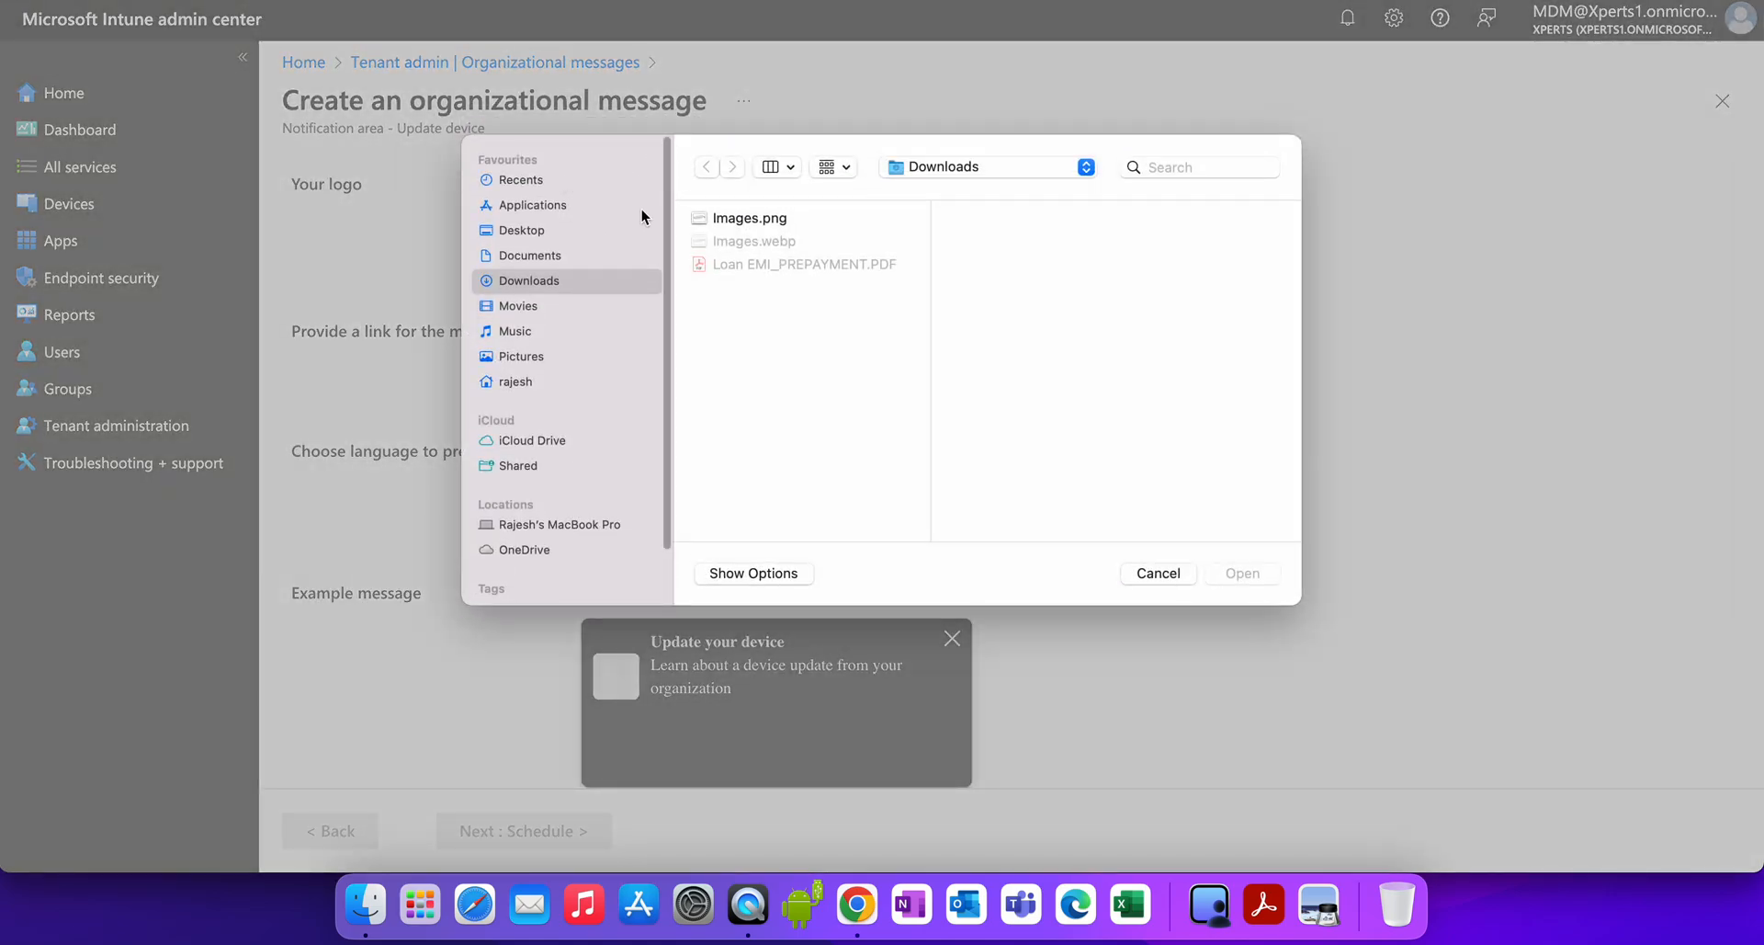
left_click(1242, 574)
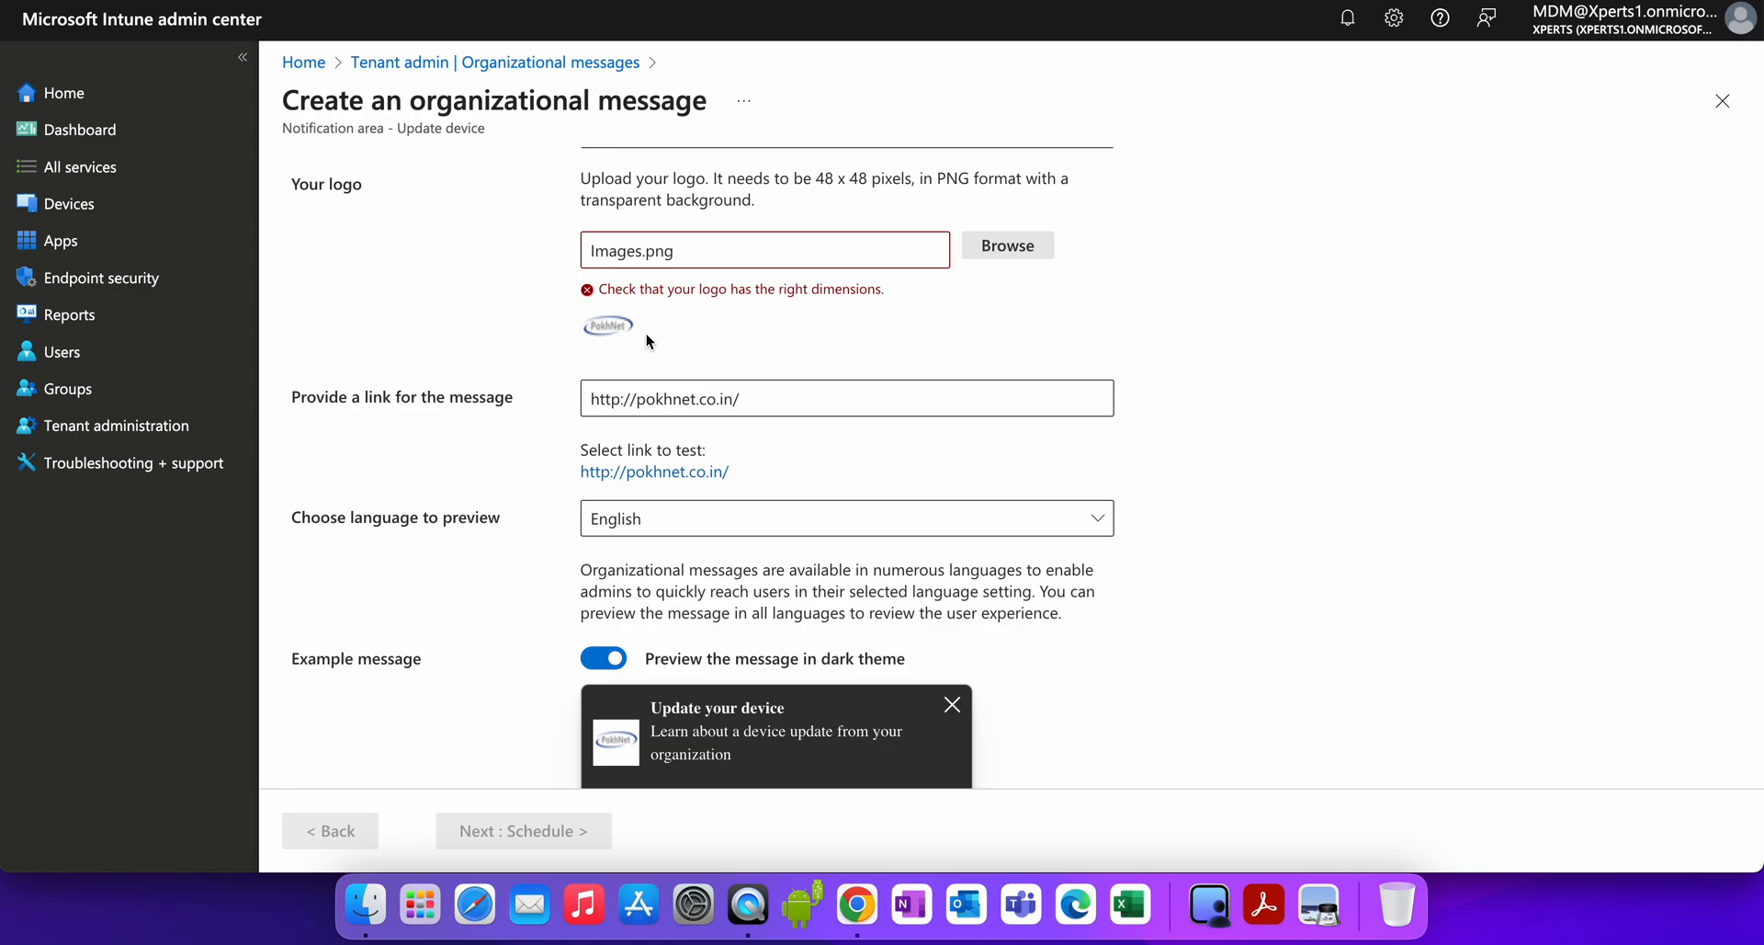
scroll("down", 3)
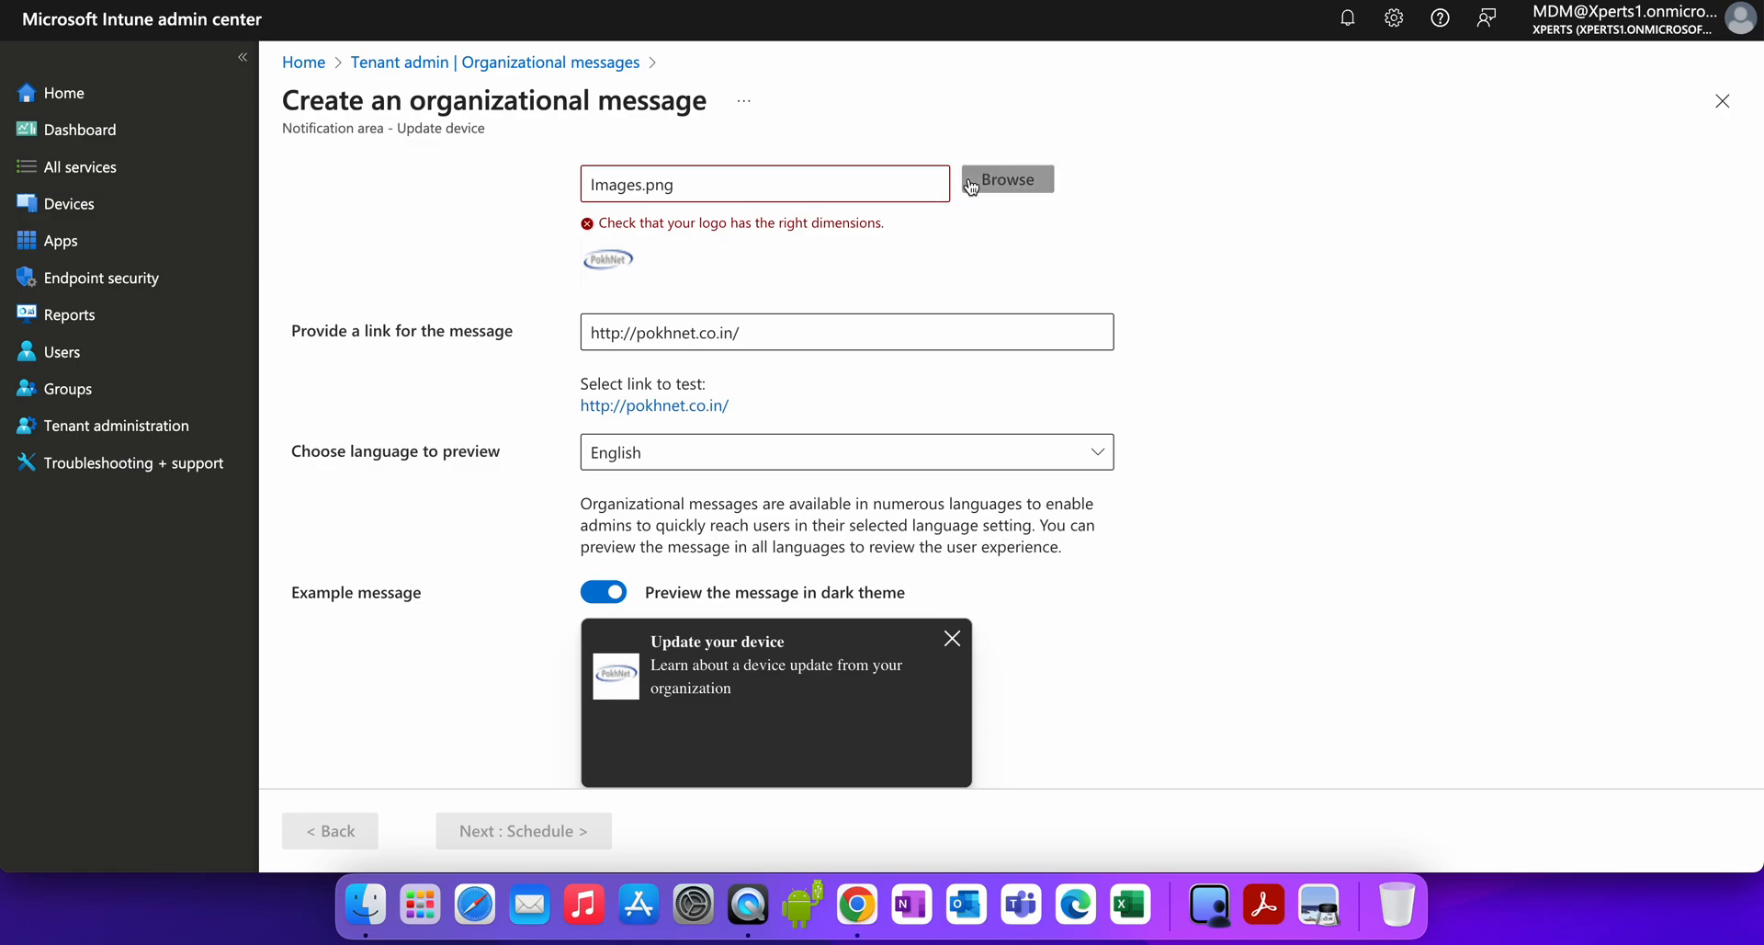
right_click(753, 217)
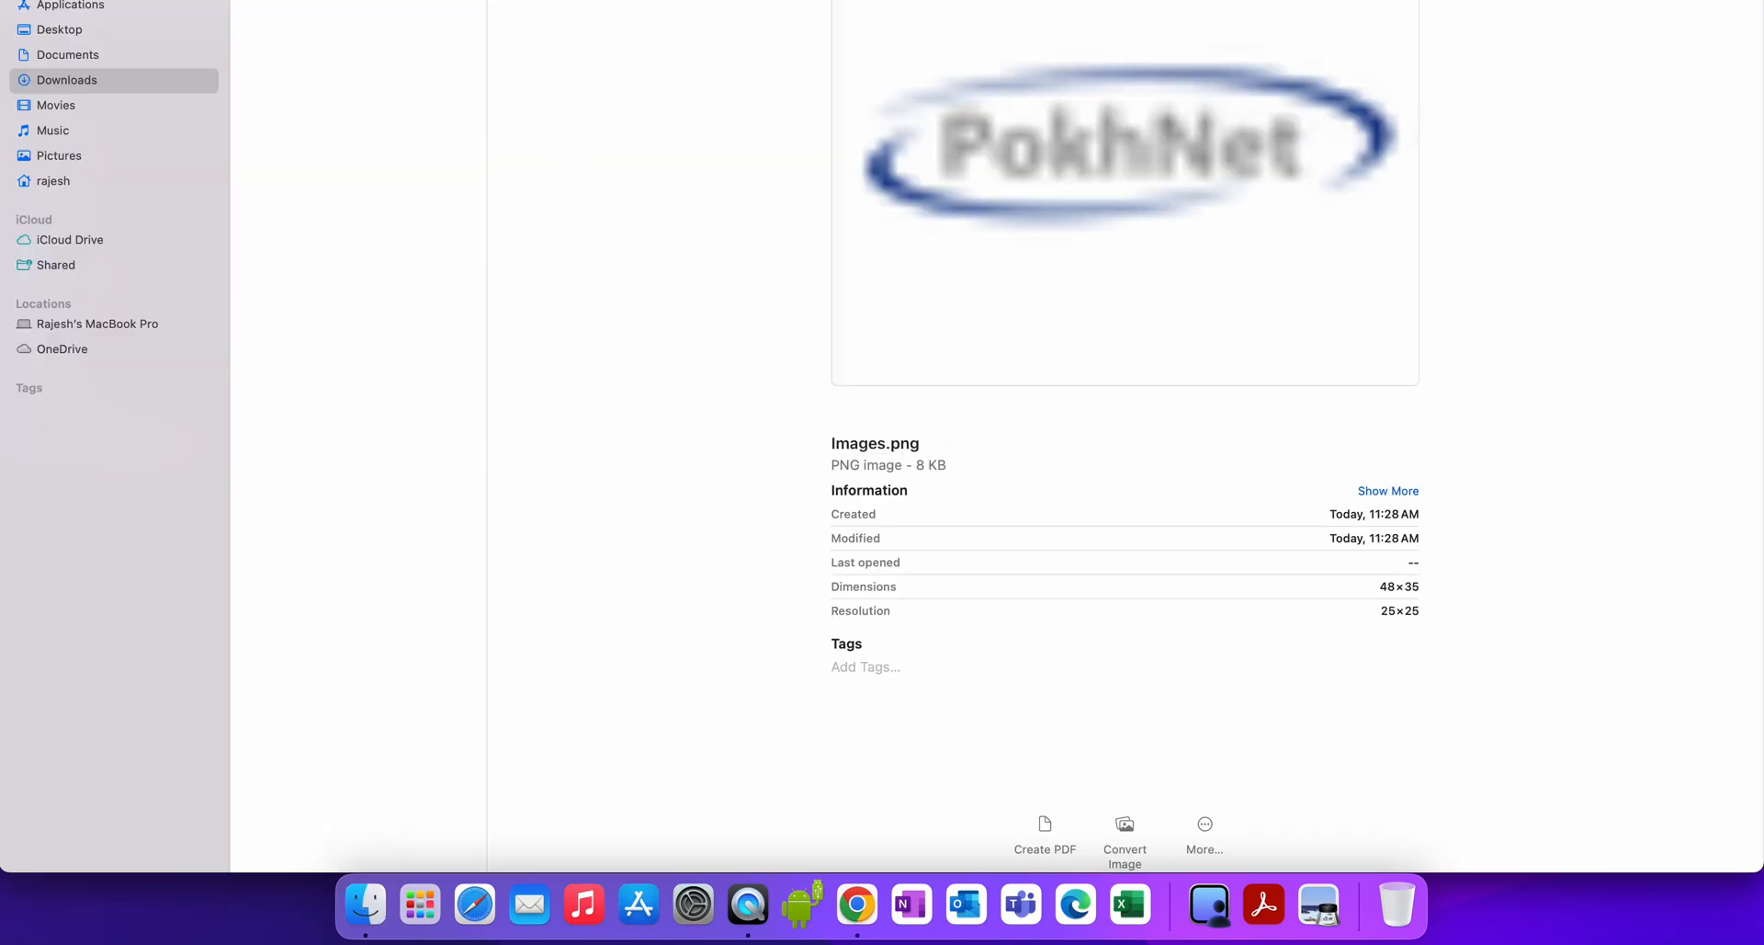
mouse_move(470, 94)
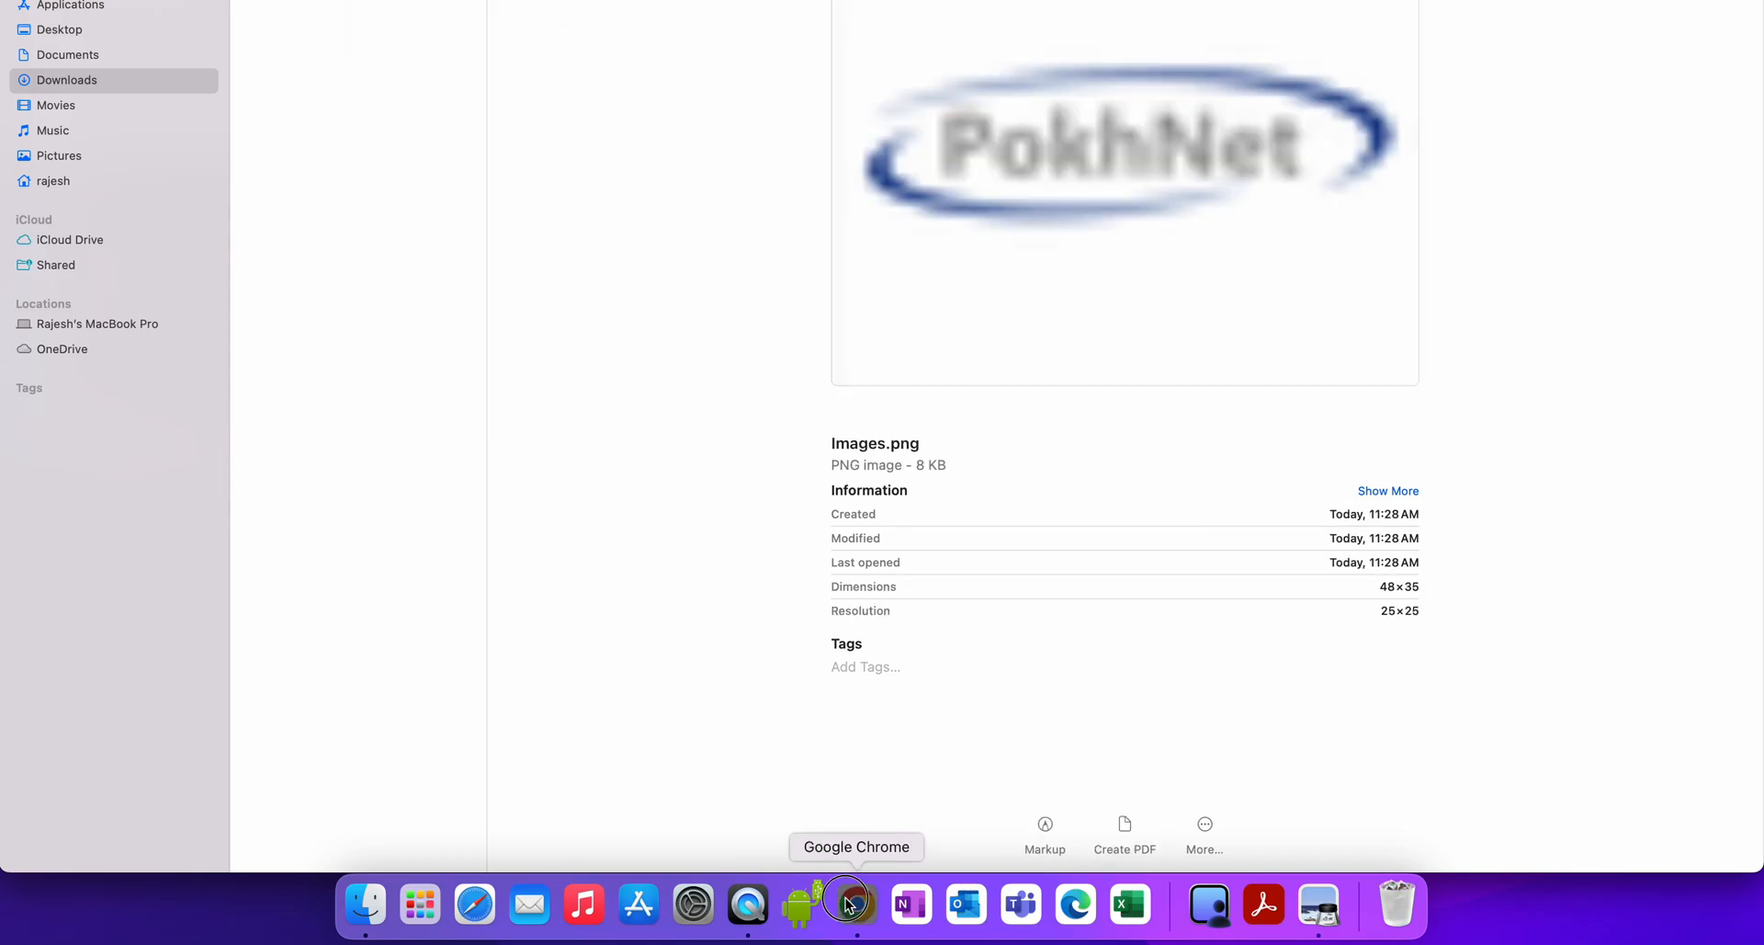
Dismiss the file picker and set CloudConvert's Fit to crop and Strip to Yes.
left_click(856, 904)
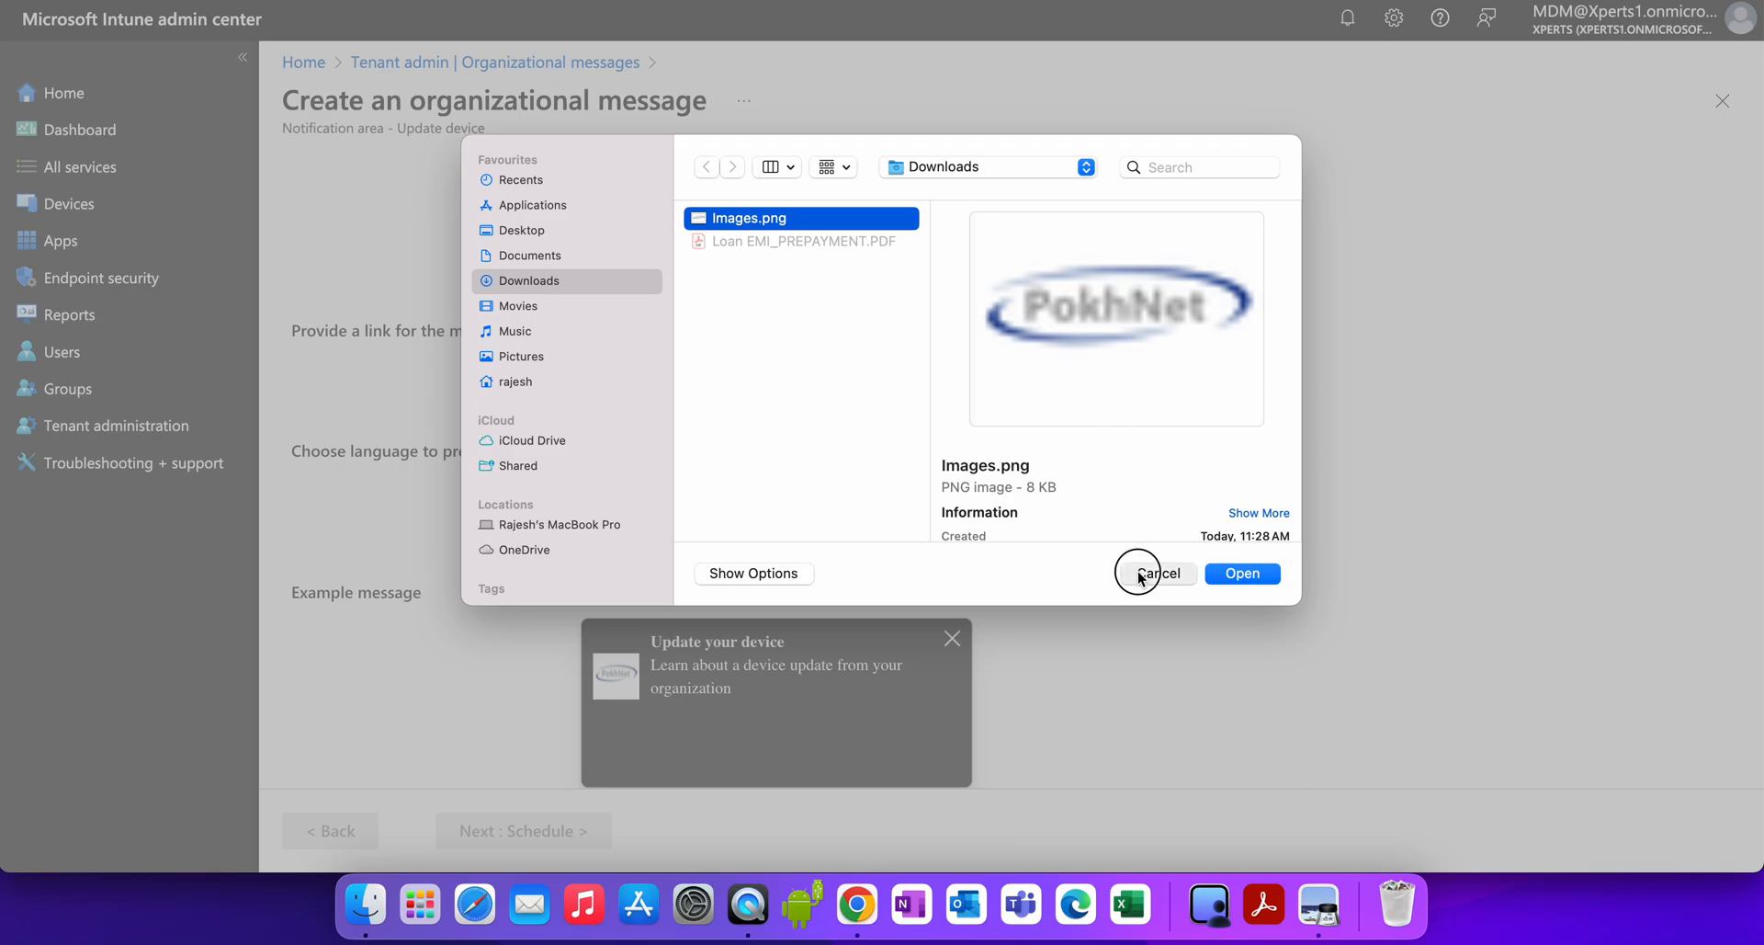
left_click(1241, 574)
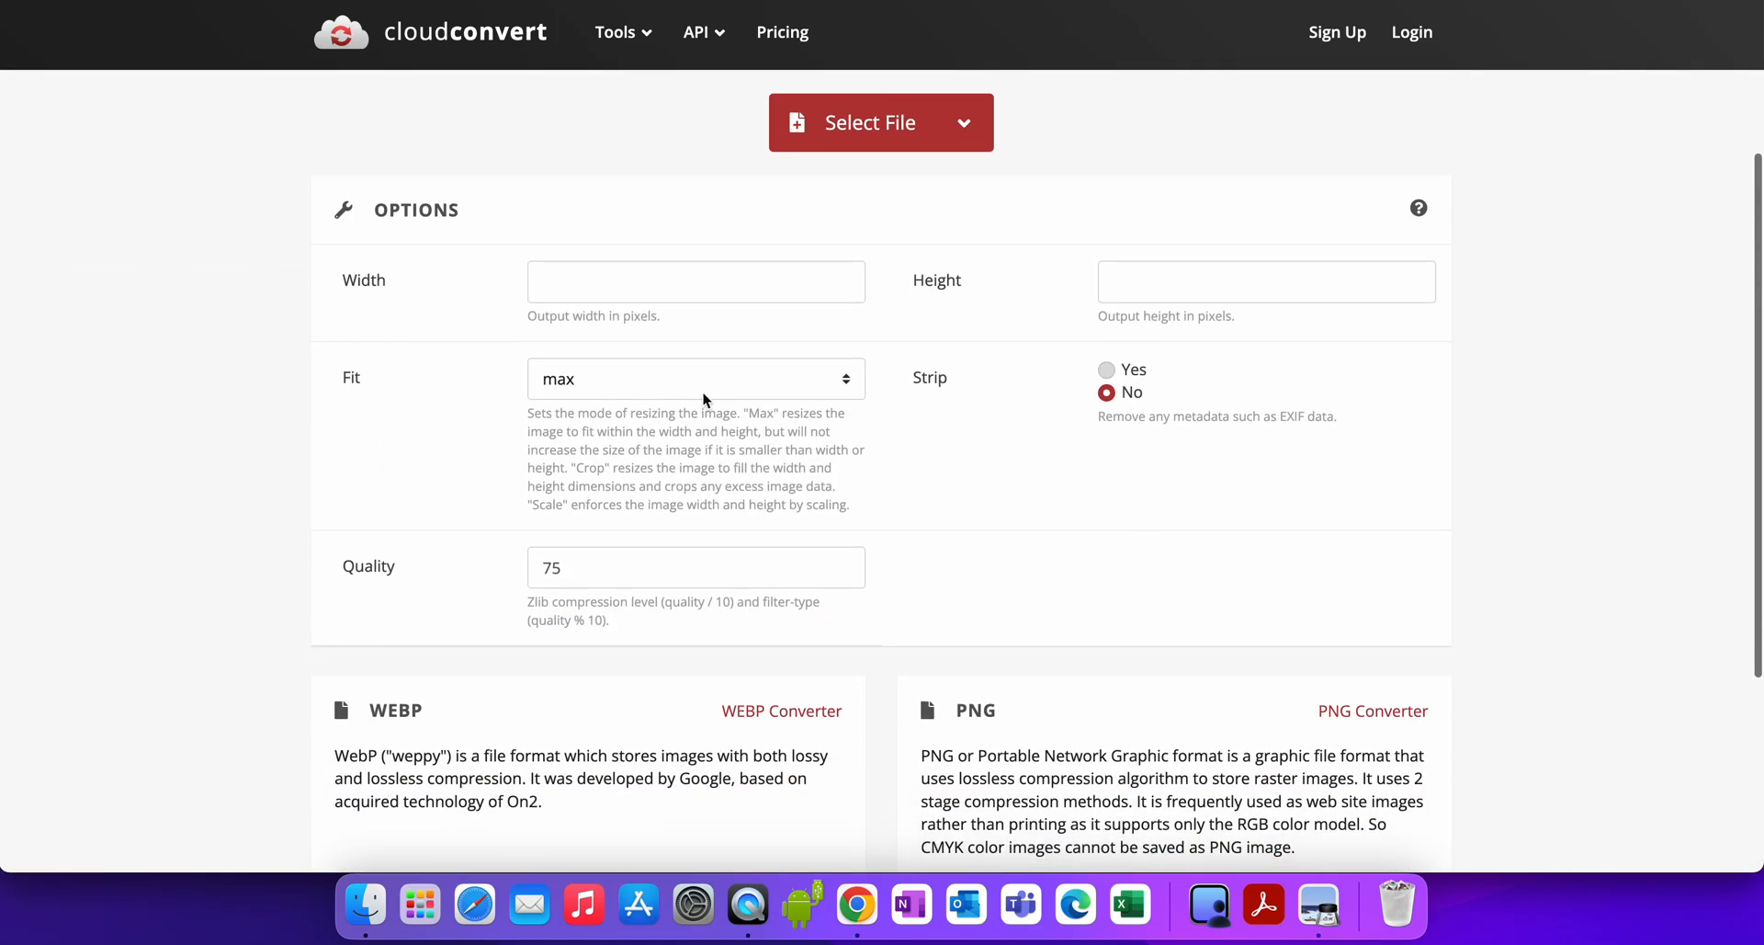
left_click(696, 378)
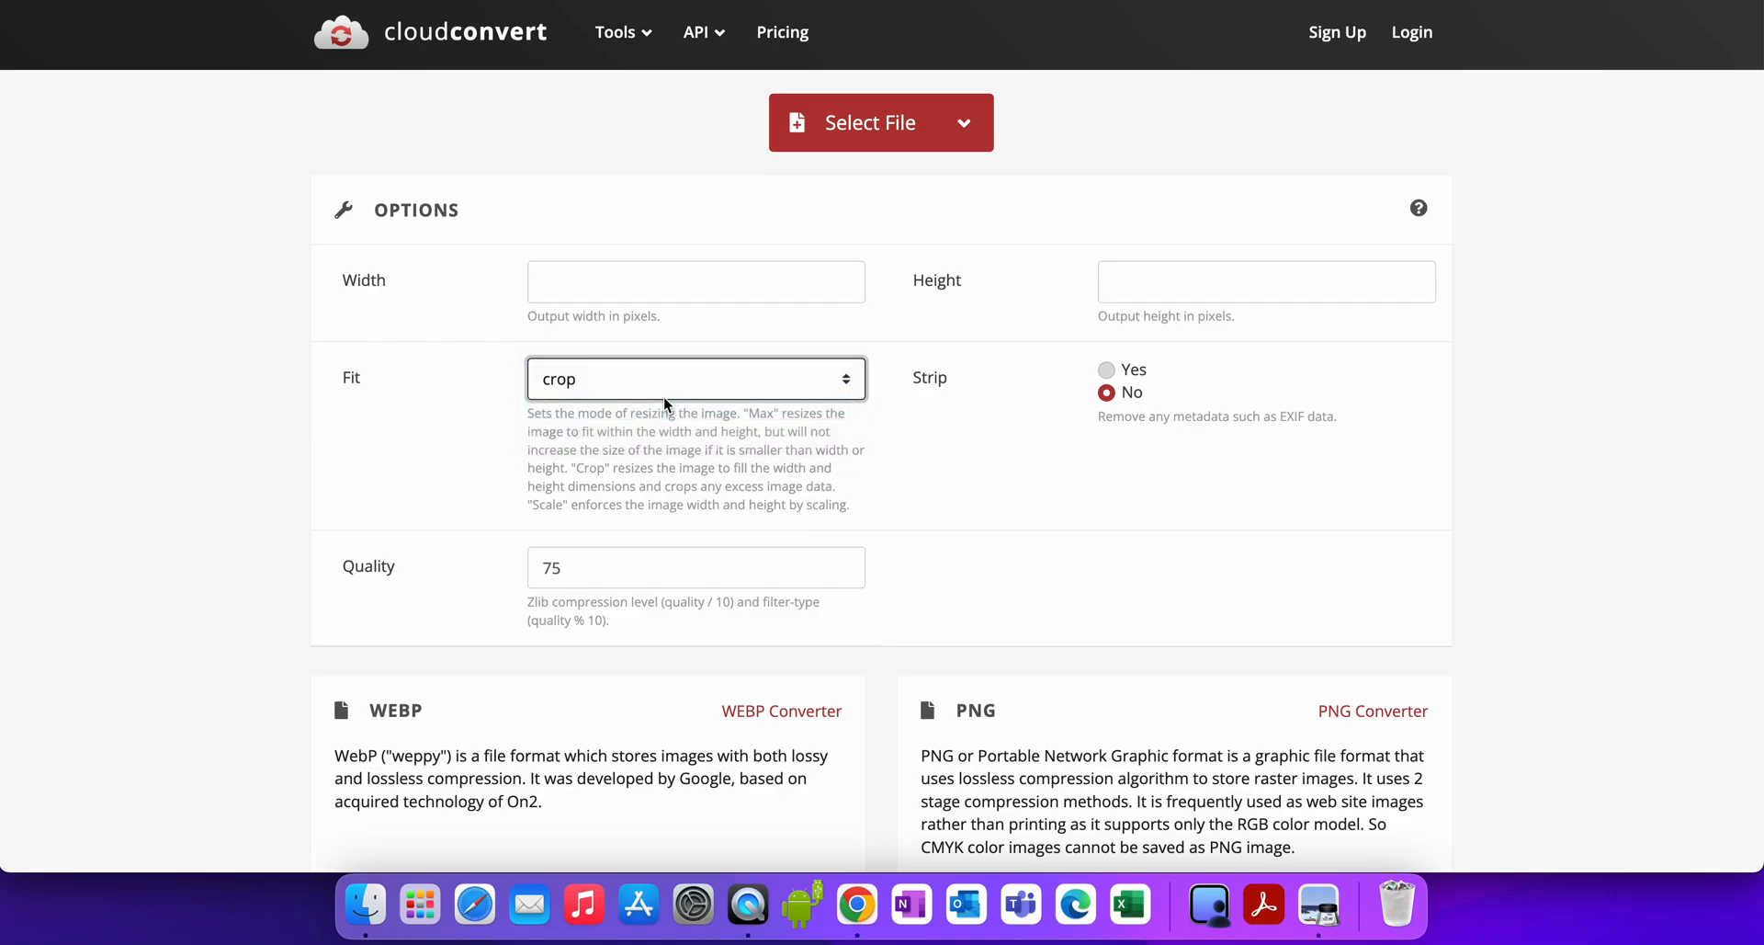
left_click(1107, 368)
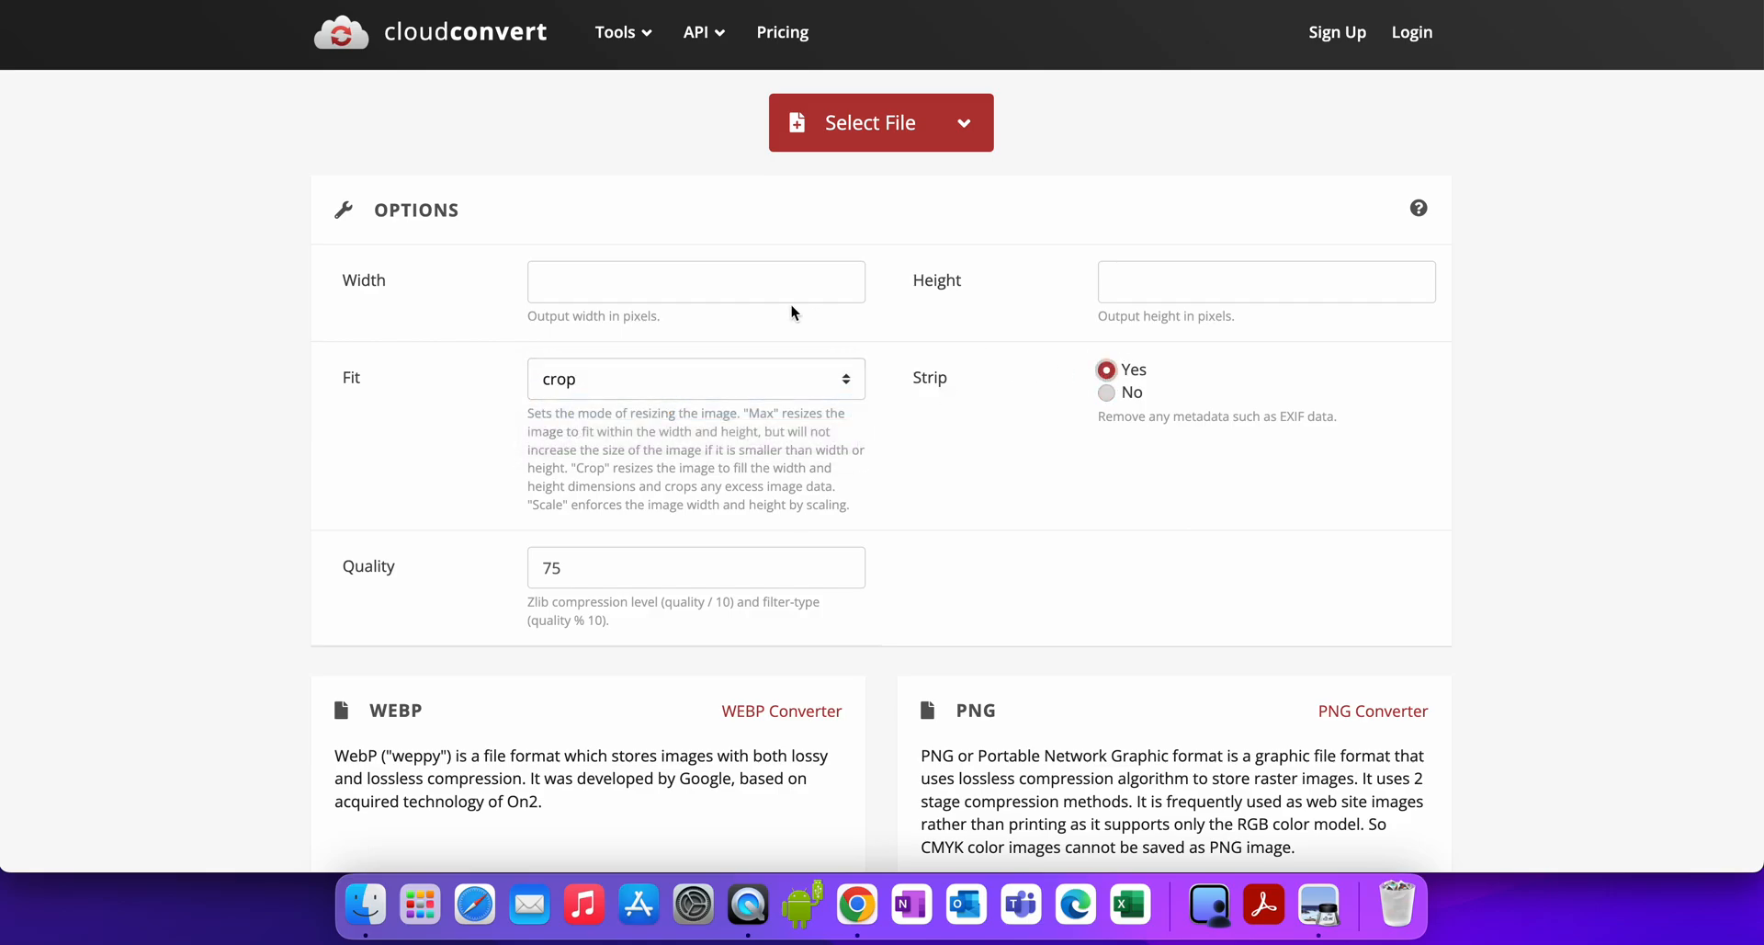
left_click(695, 282)
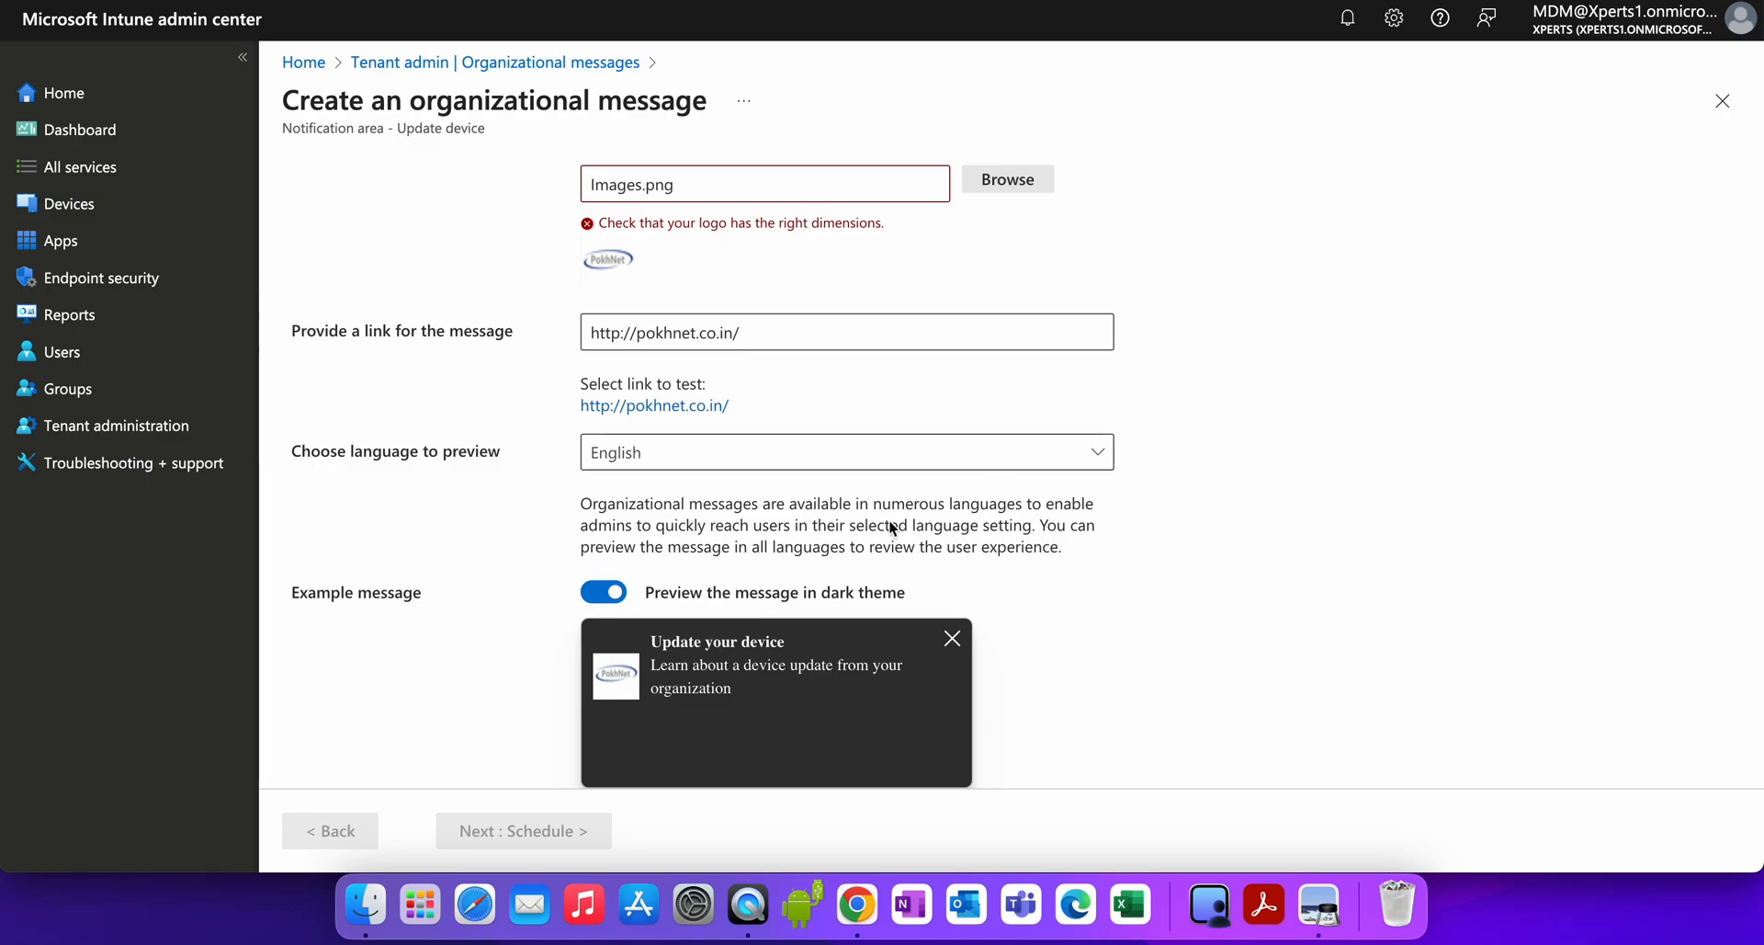
mouse_move(892, 229)
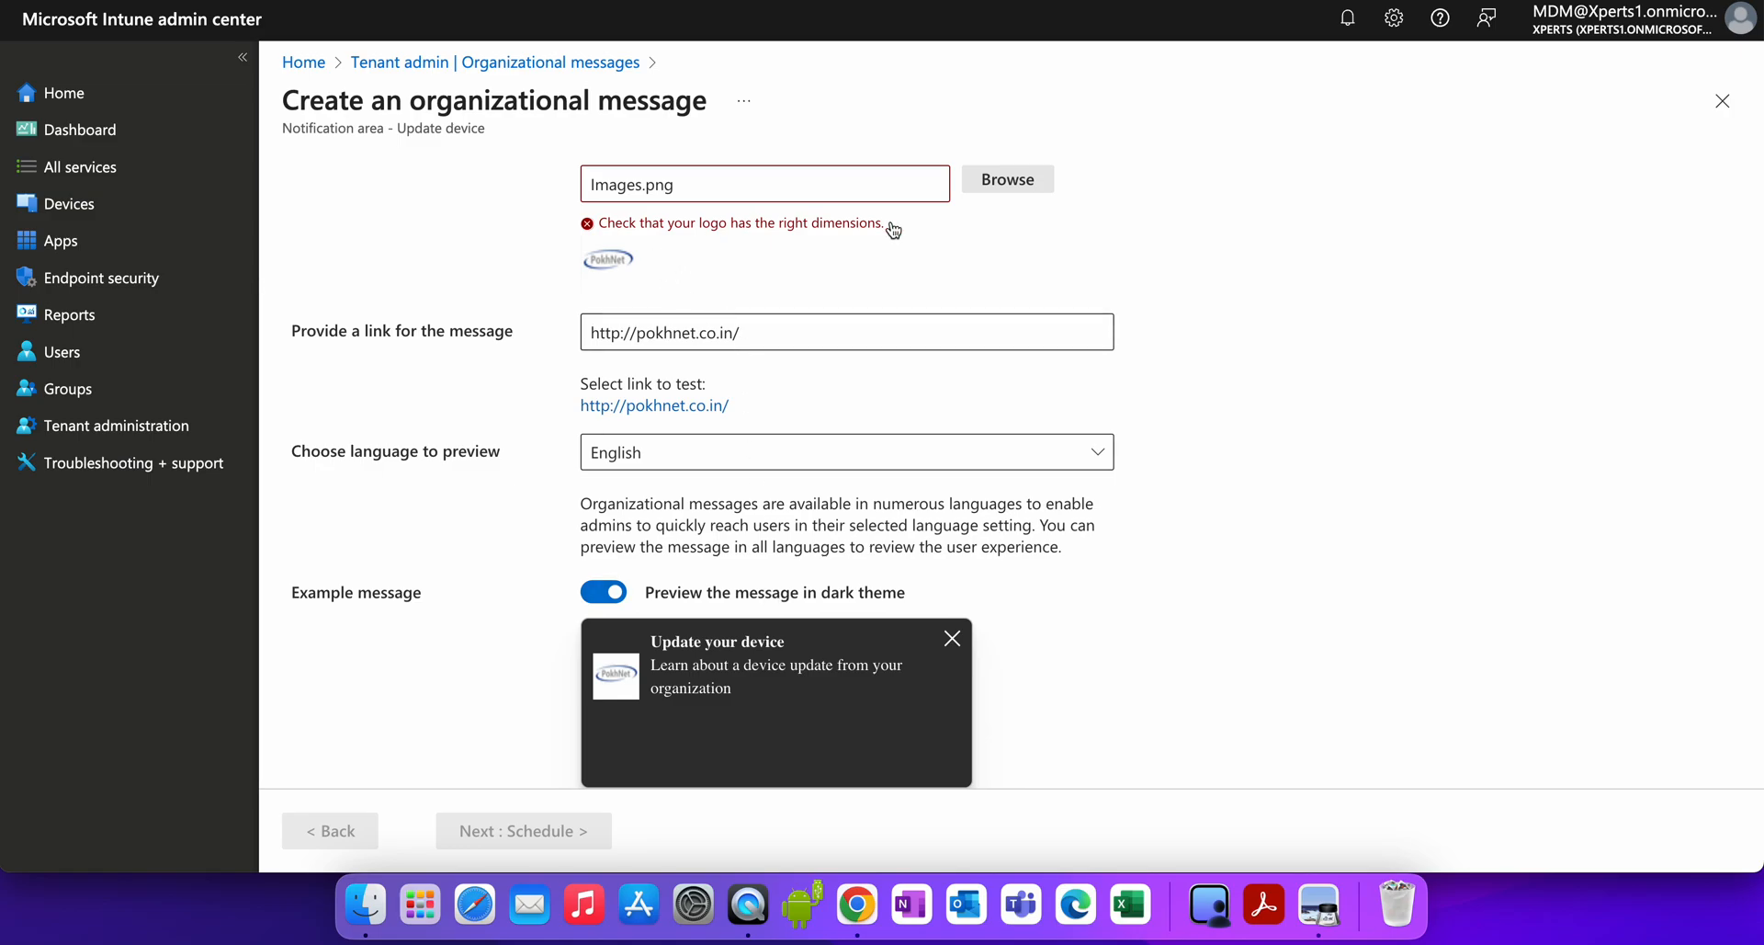
mouse_move(762, 634)
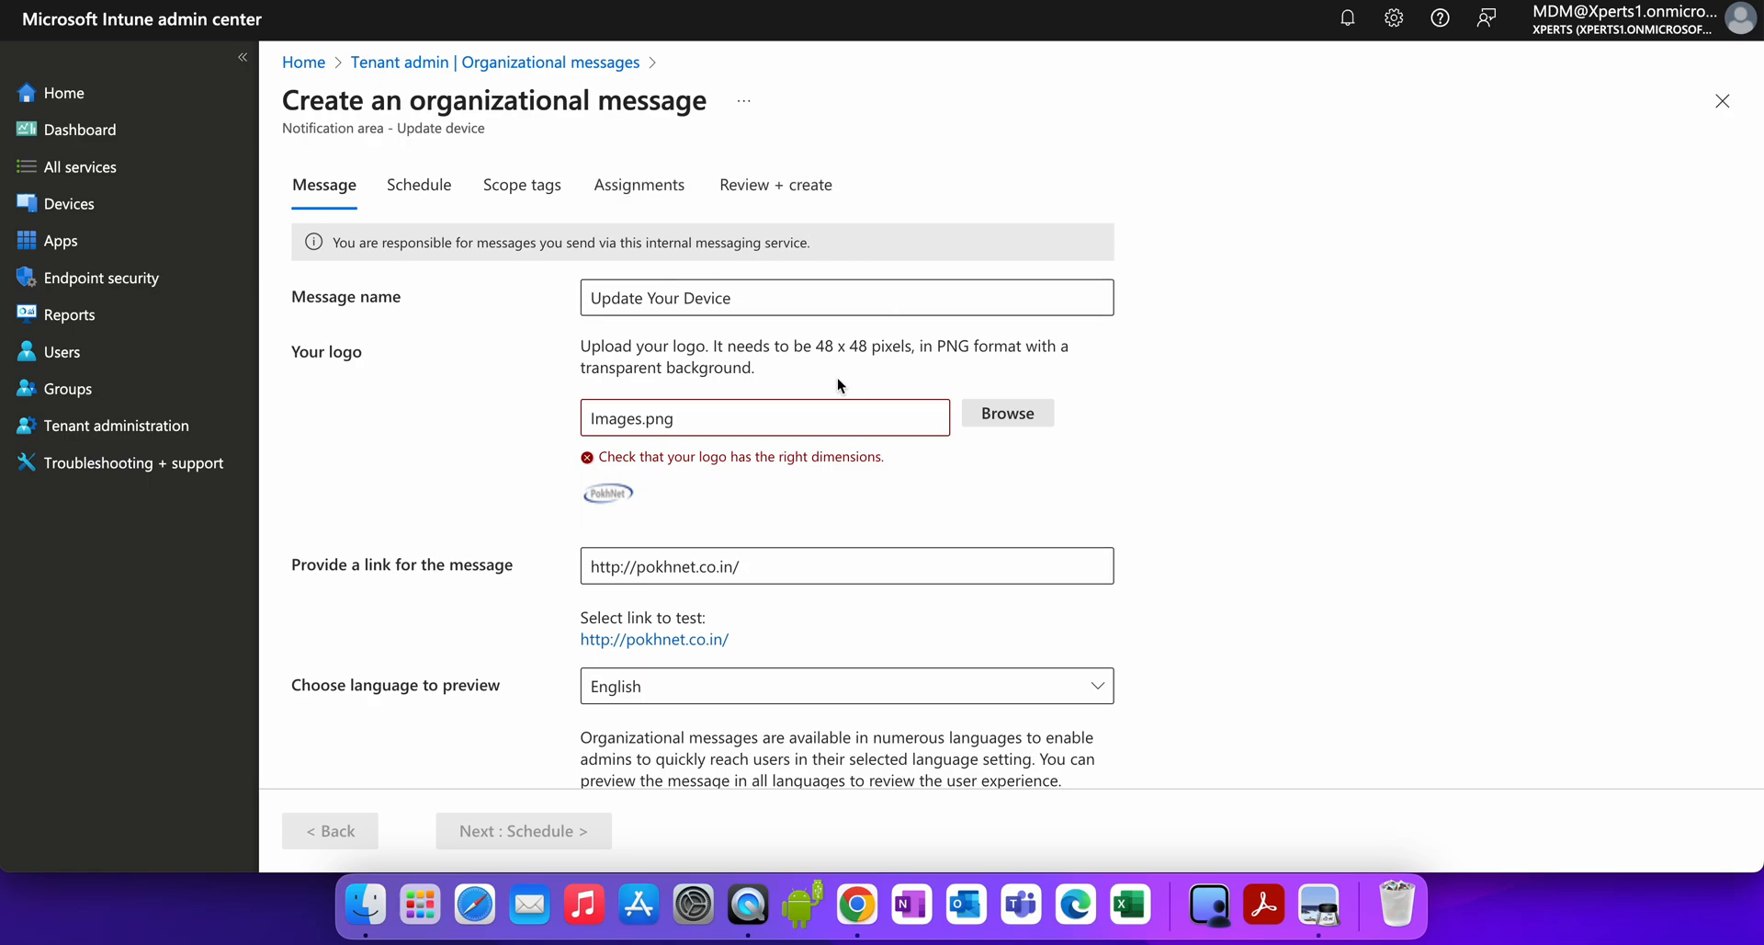
left_click(1006, 412)
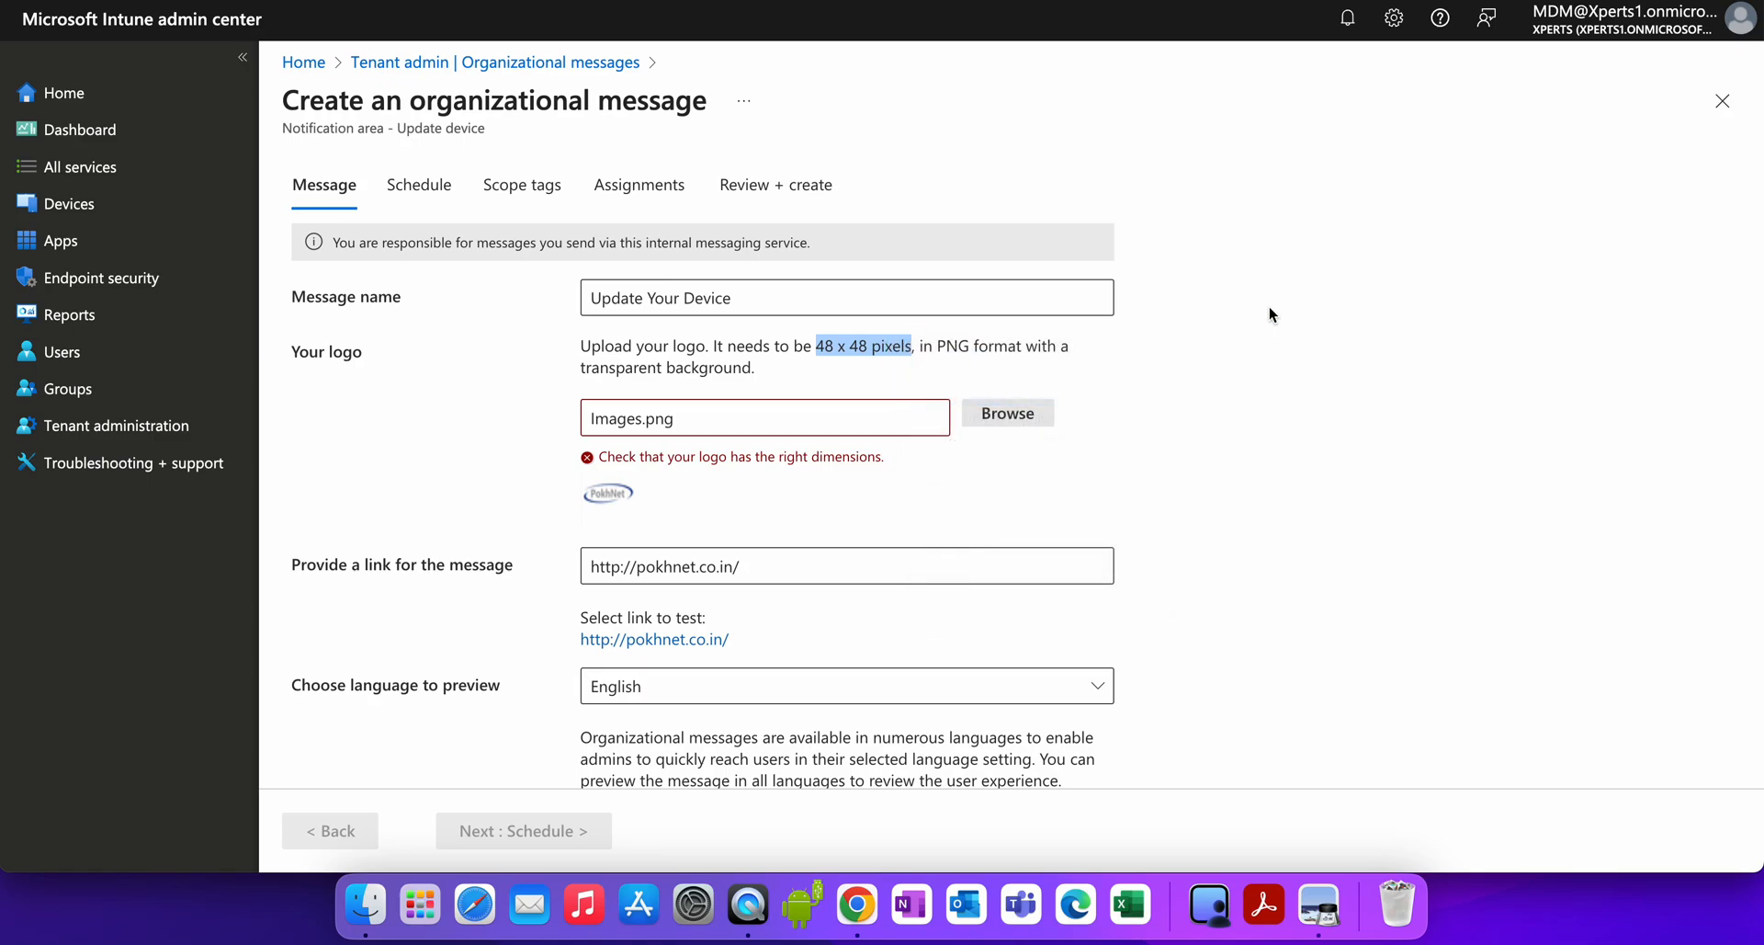
mouse_move(1123, 214)
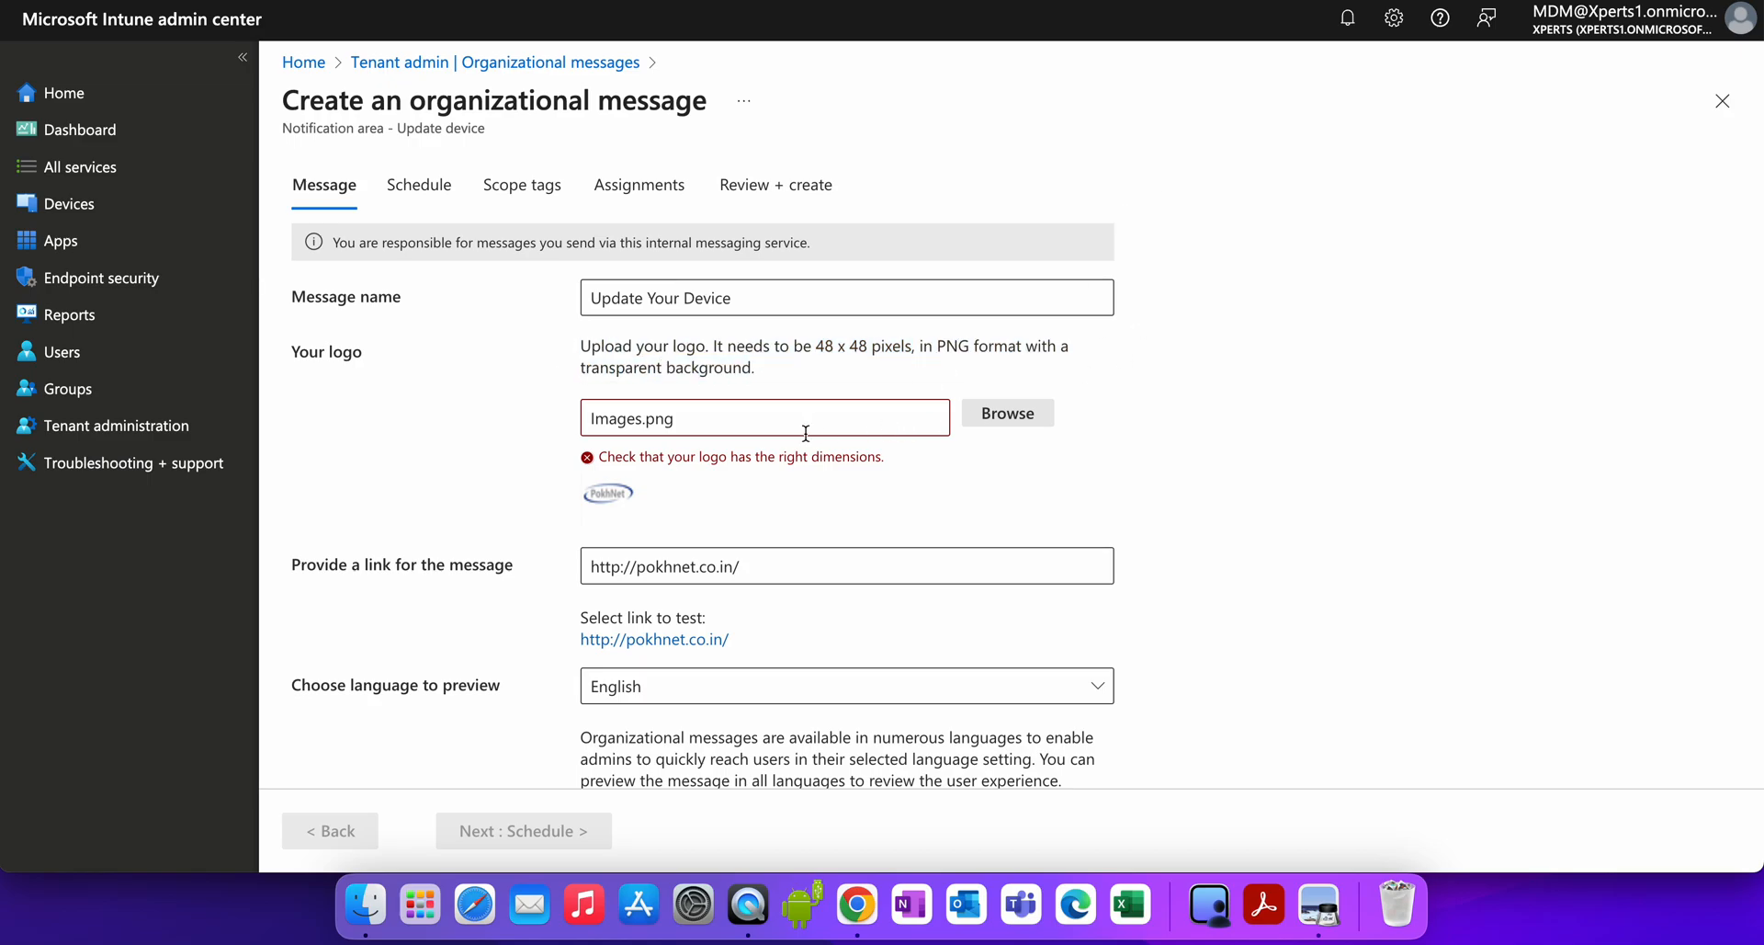
scroll("down", 3)
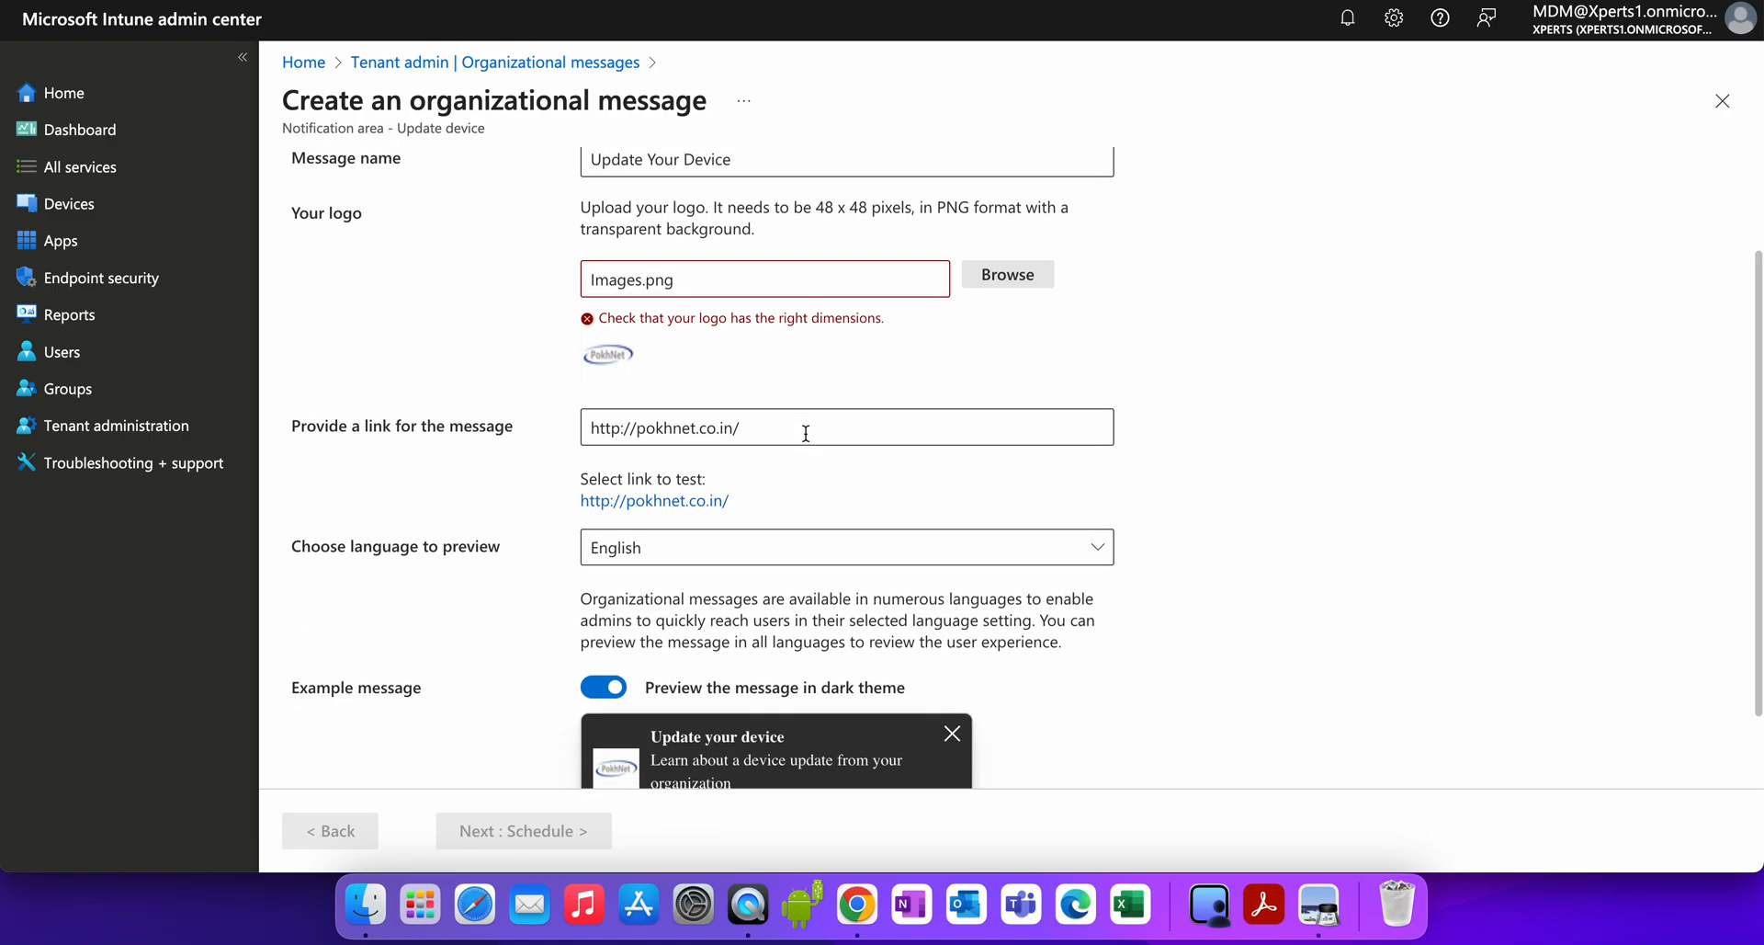
scroll("down", 3)
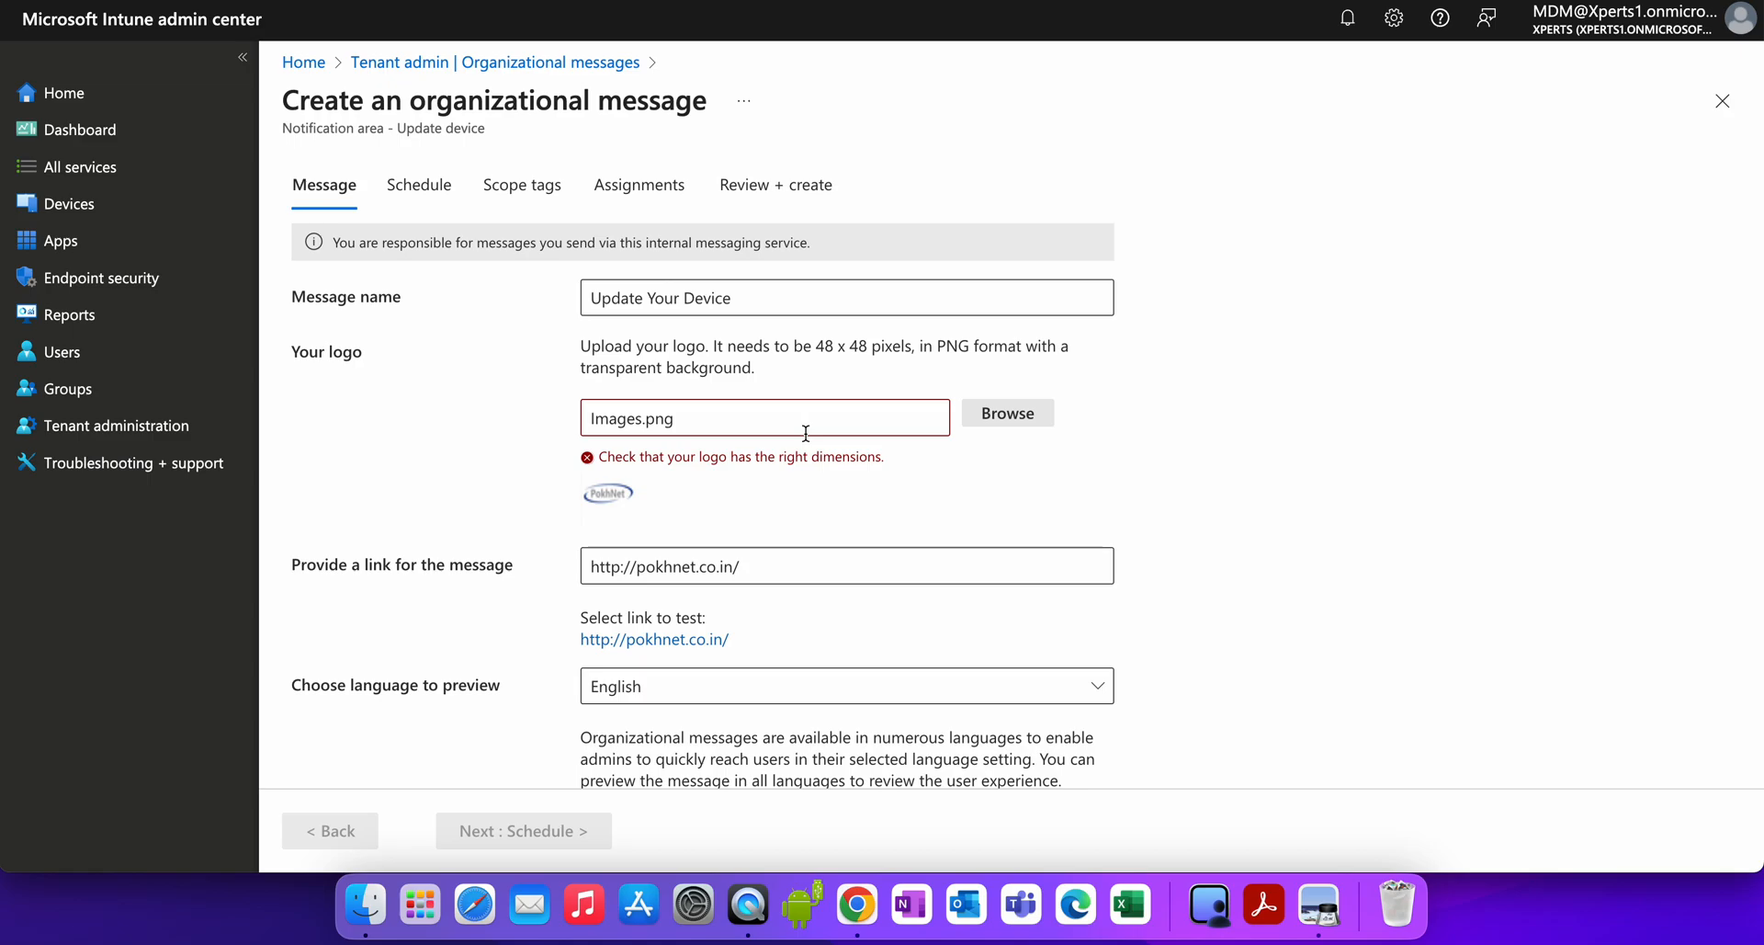
scroll("down", 3)
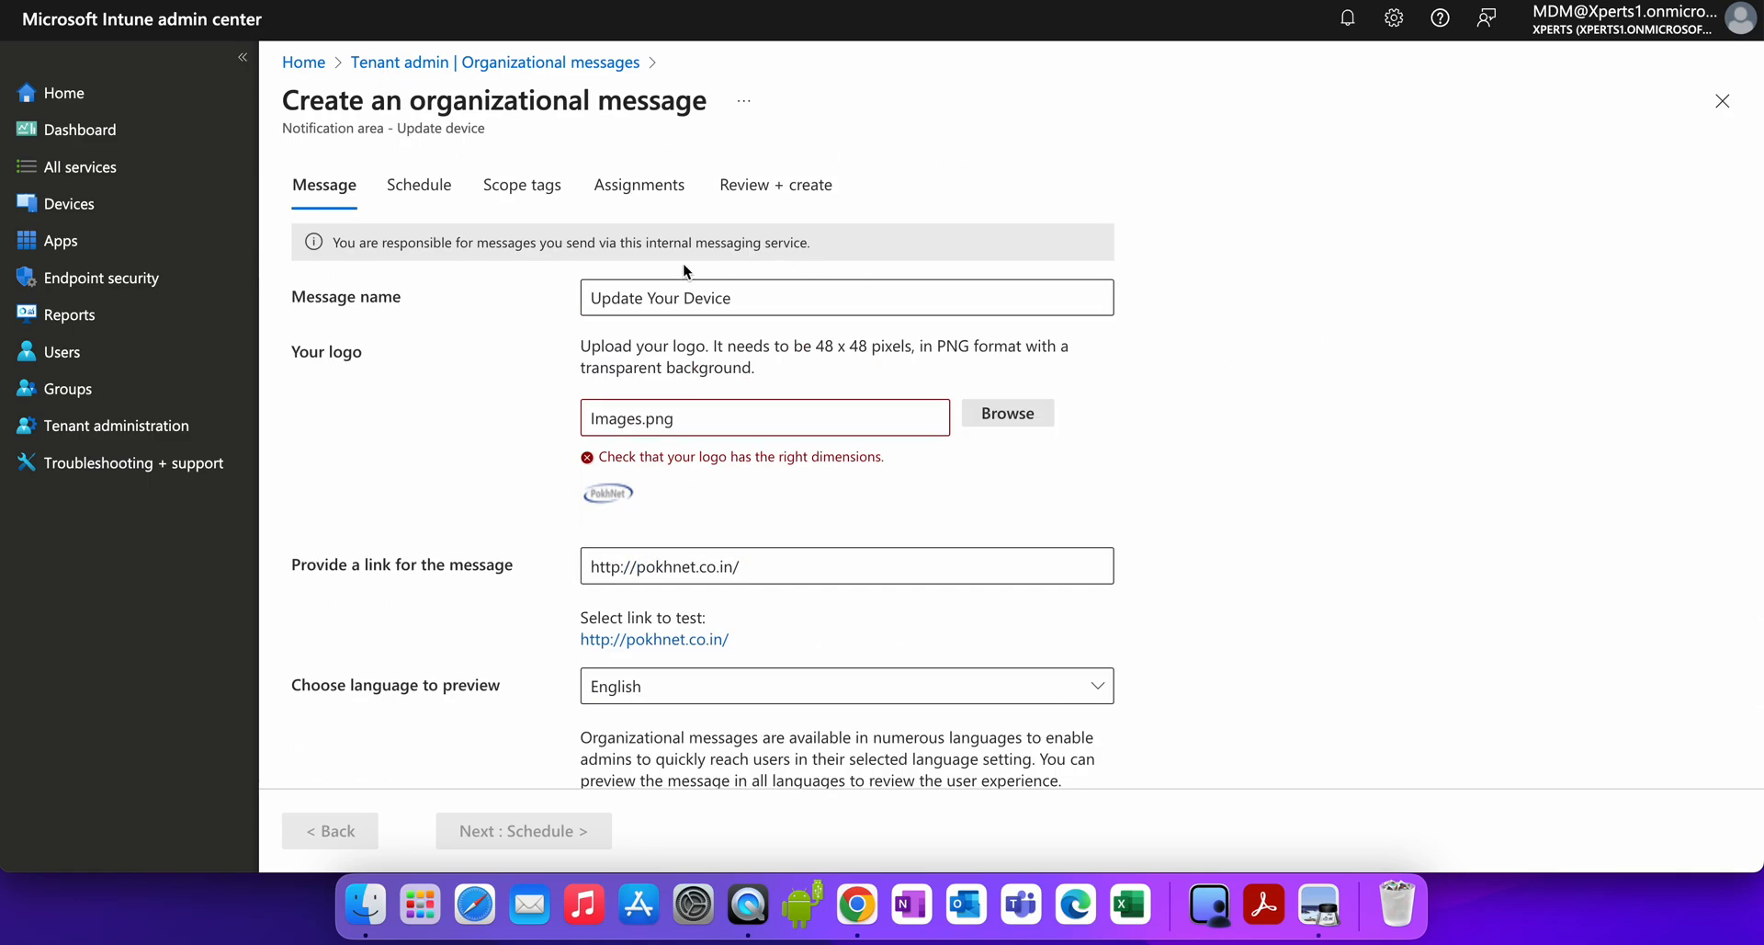
mouse_move(1438, 401)
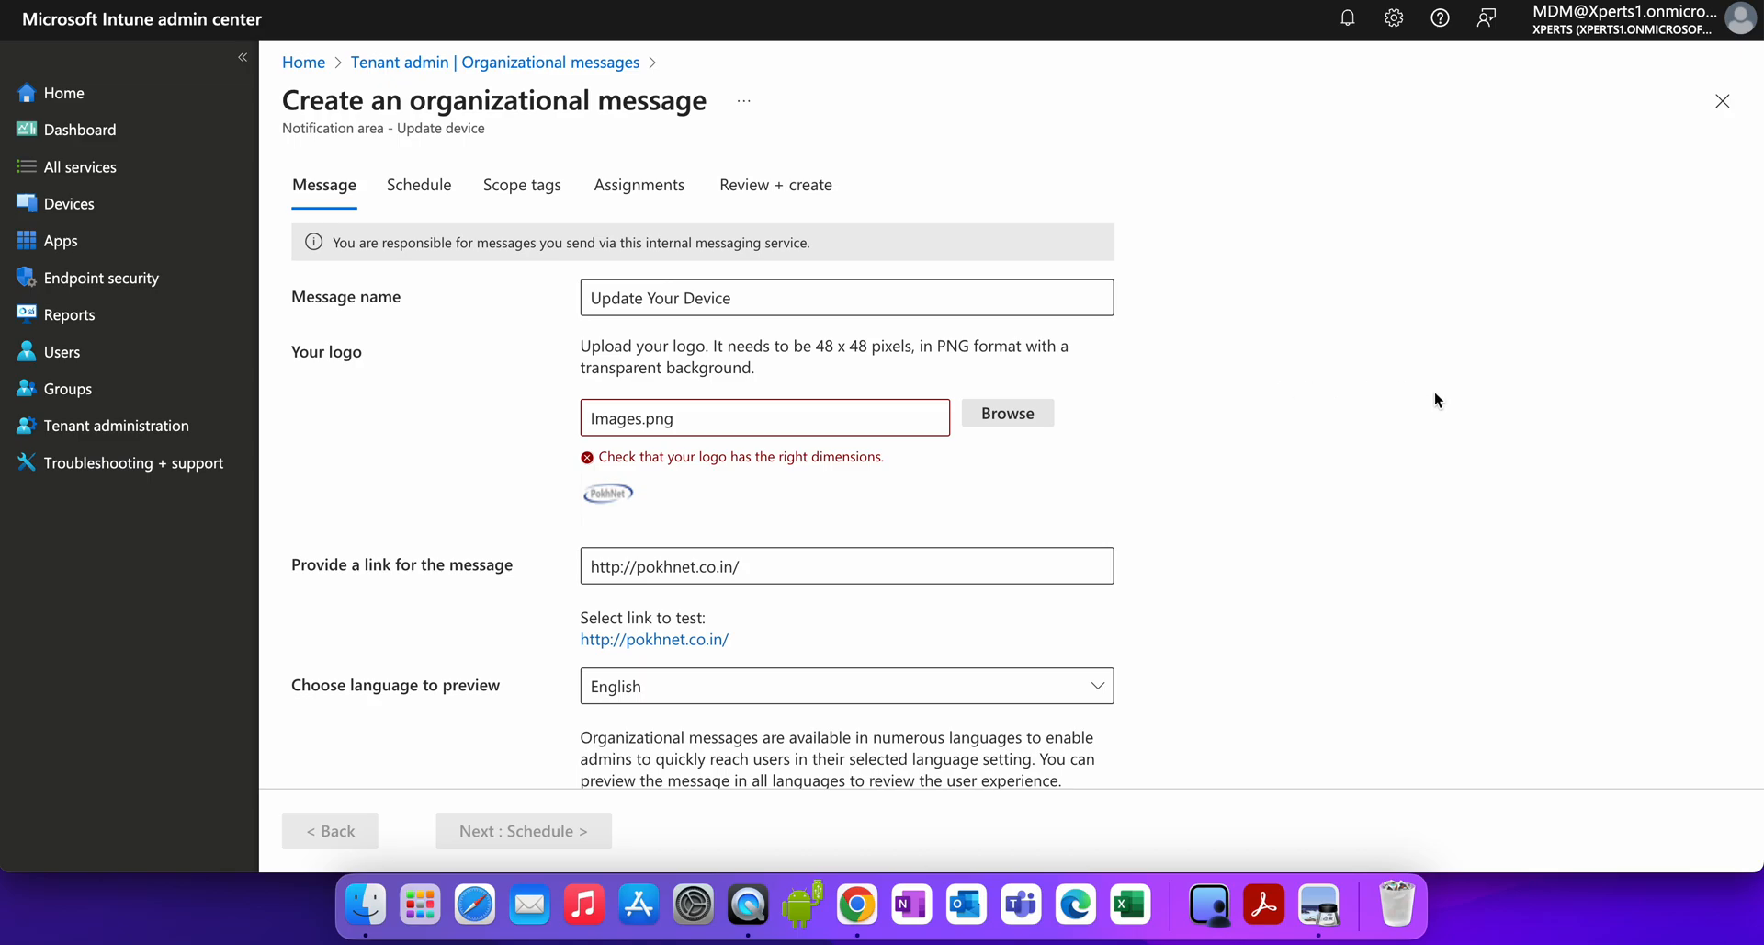